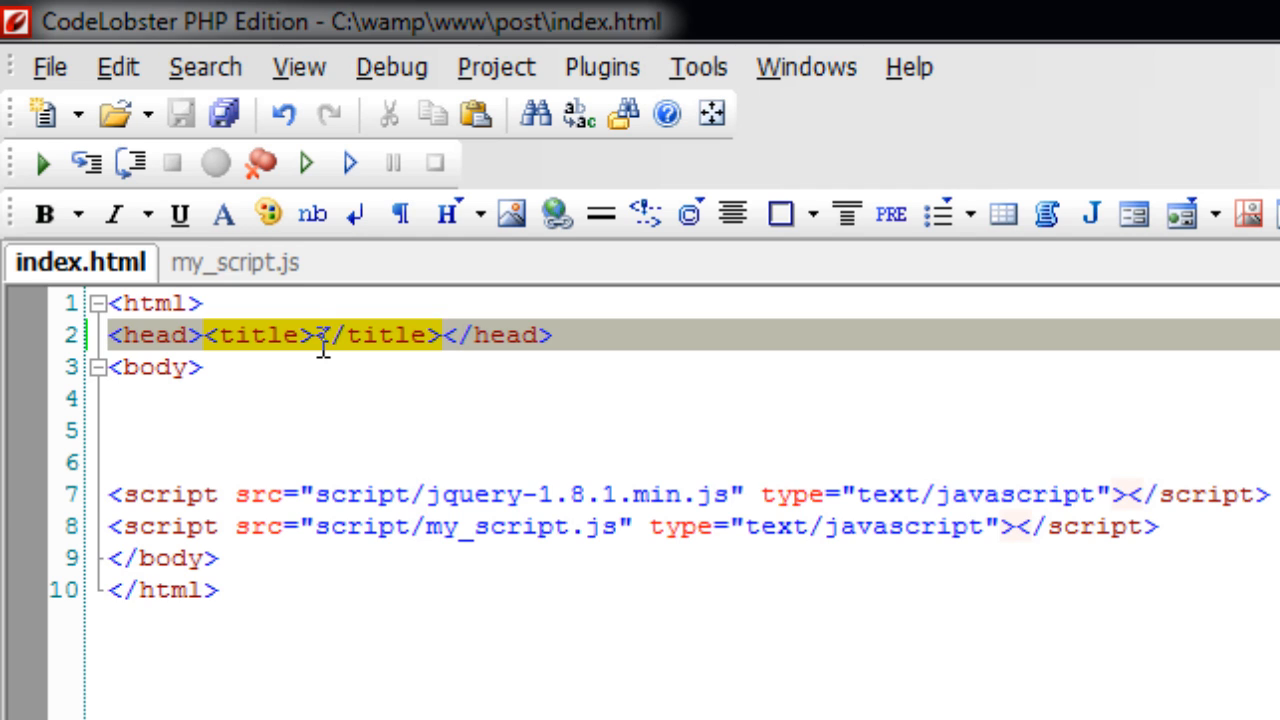
Type 'Insert Data Into MySQL: jQuery + AJAX + PHP' into the index.html title tag
{"action": "type", "text": "Insert"}
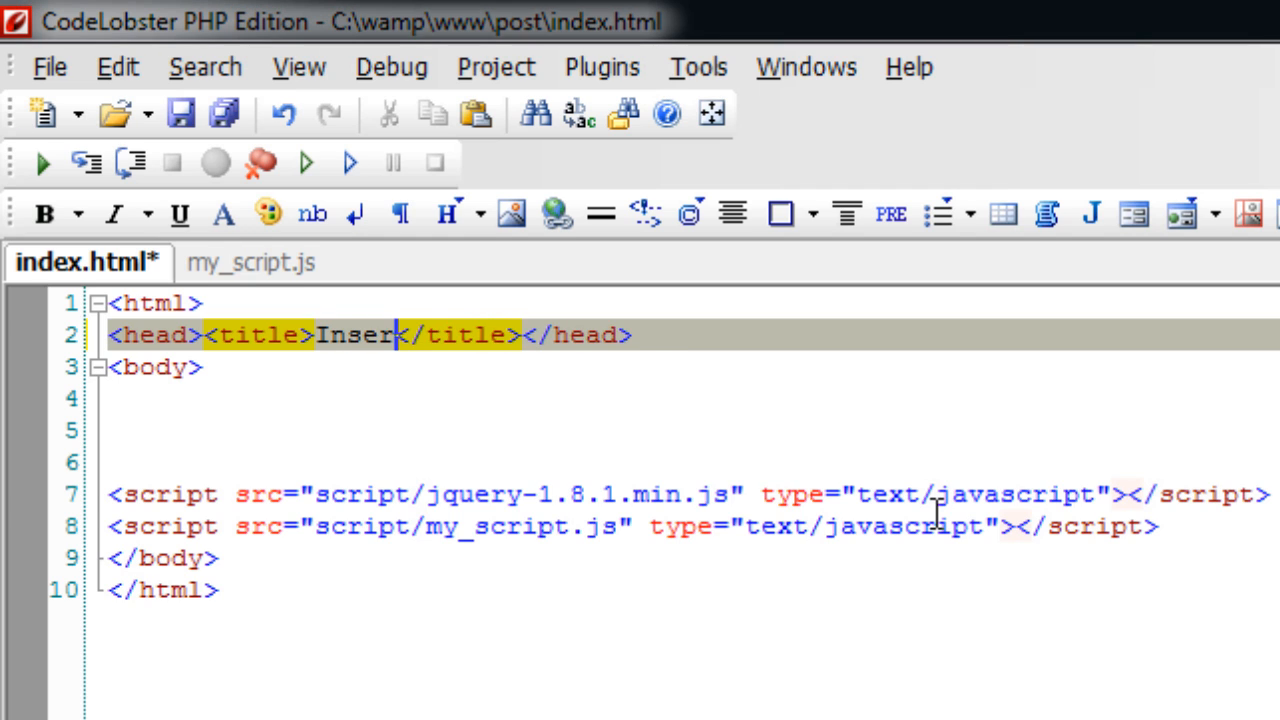
{"action": "type", "text": "Dt"}
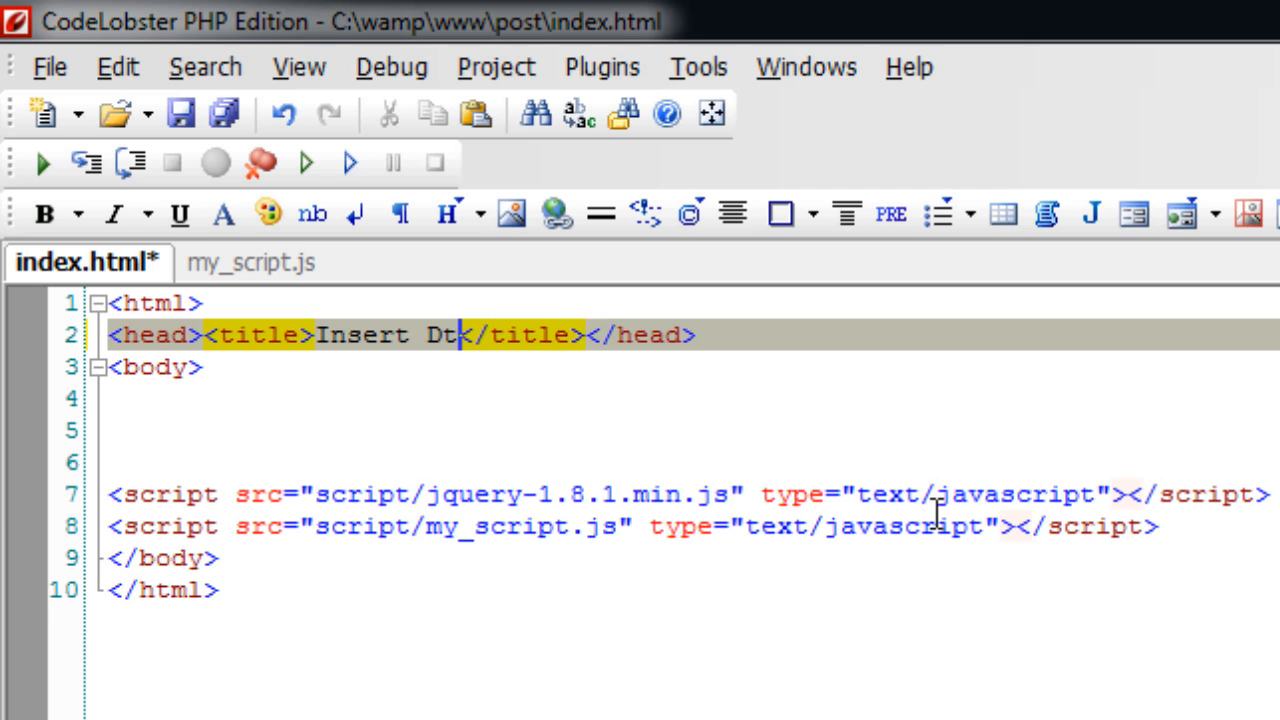
{"action": "key", "text": "Backspace"}
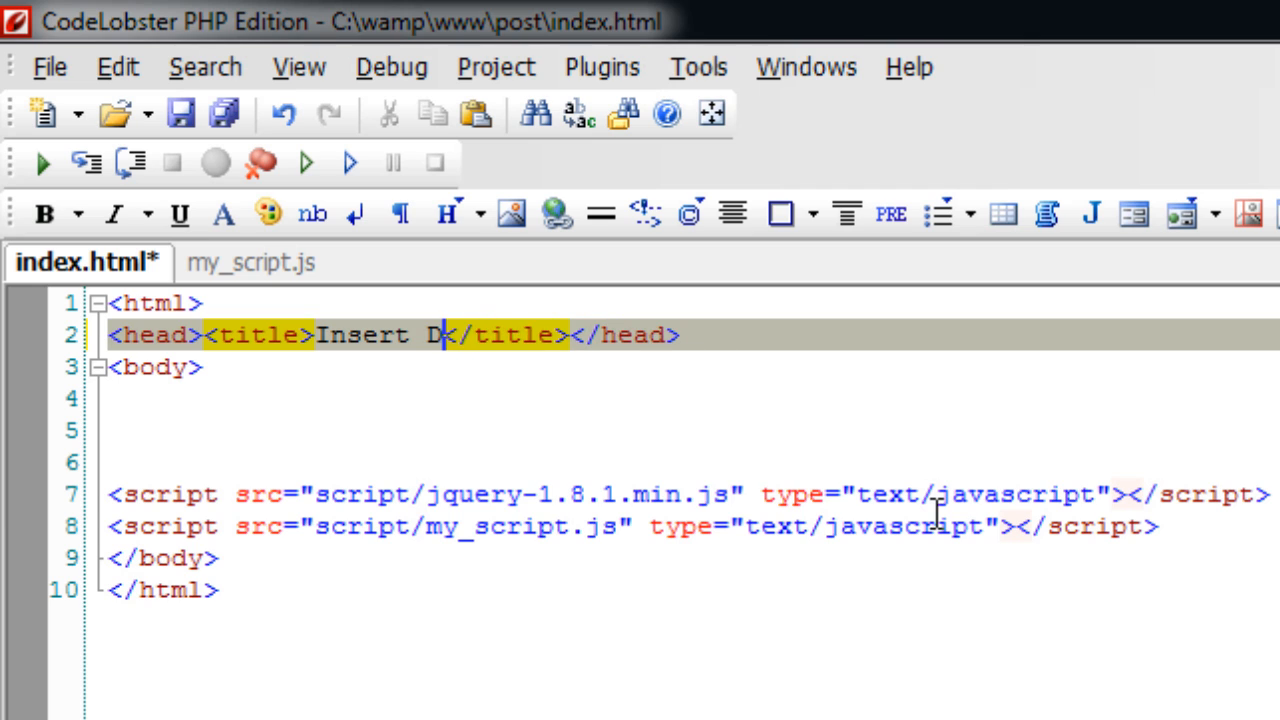
{"action": "type", "text": "ata Into"}
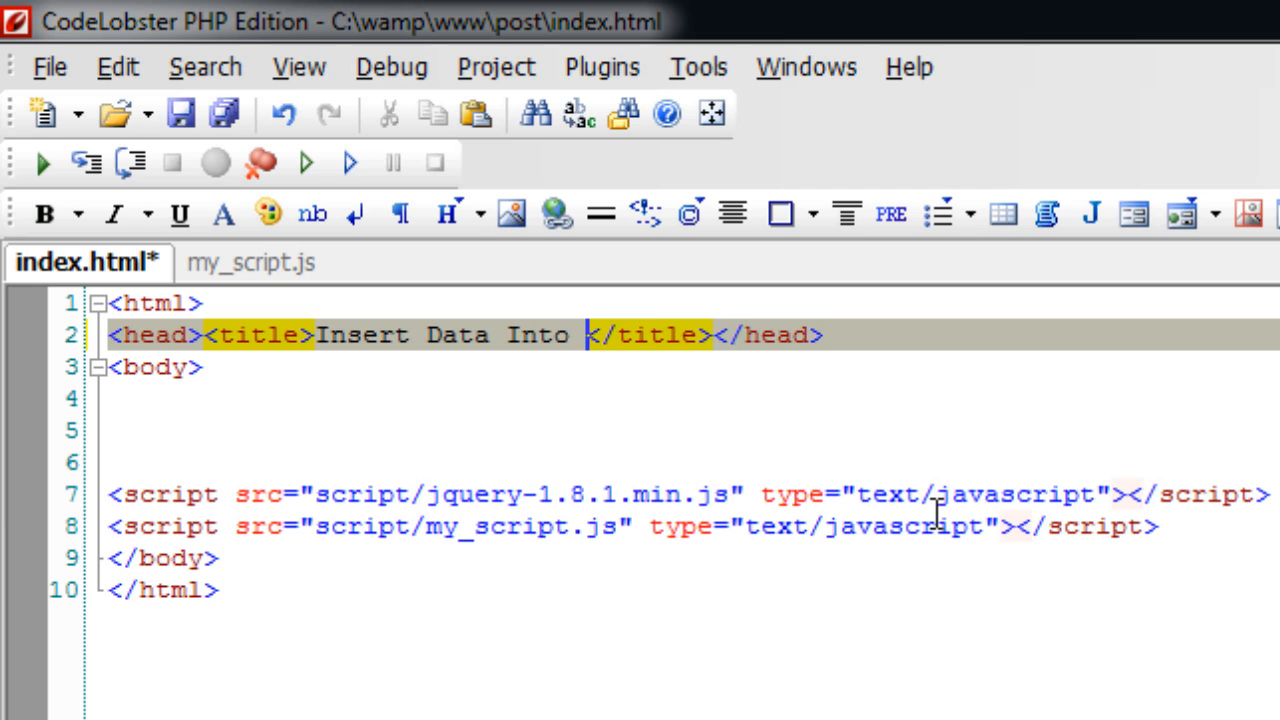
{"action": "type", "text": "MyS"}
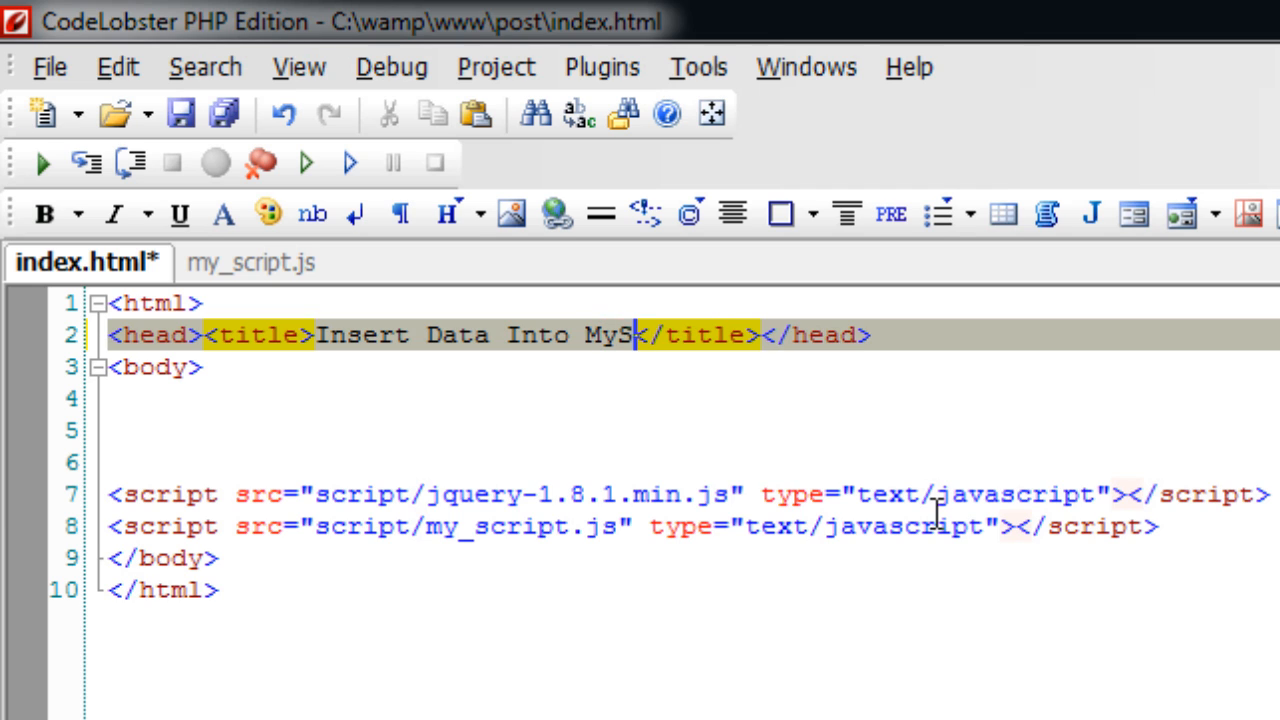
{"action": "type", "text": "QL:"}
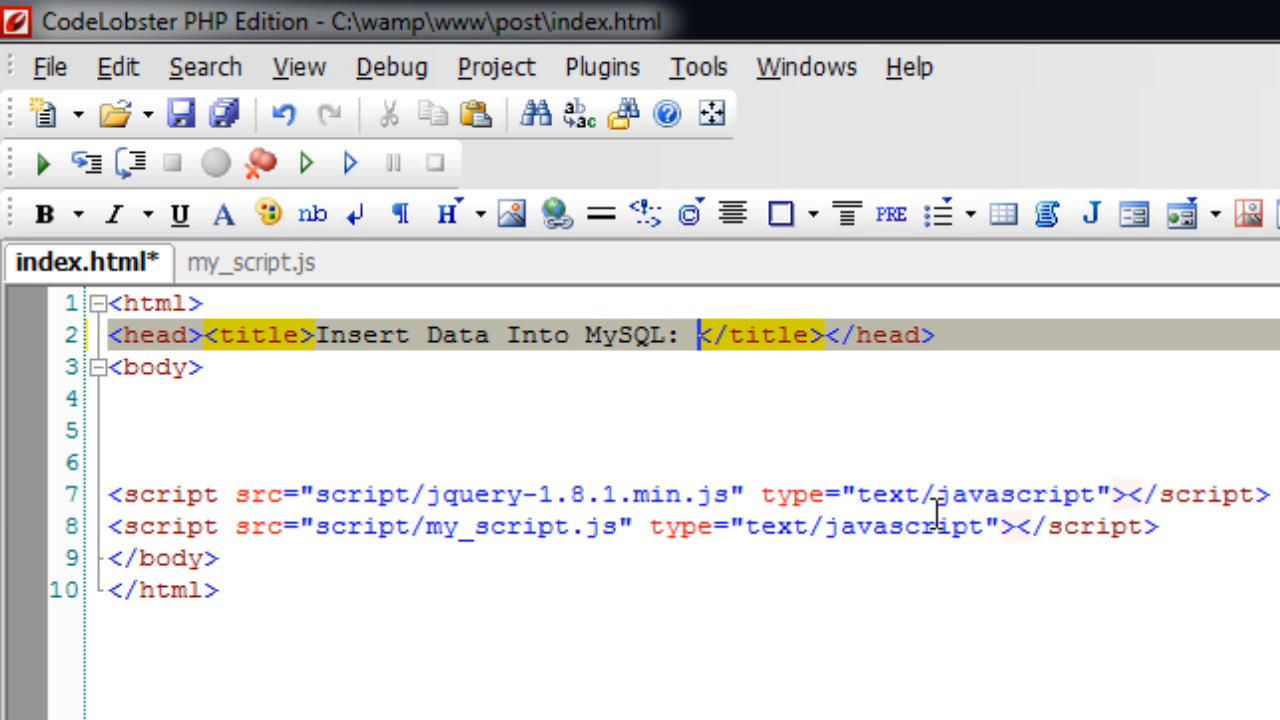
{"action": "type", "text": "jQuery"}
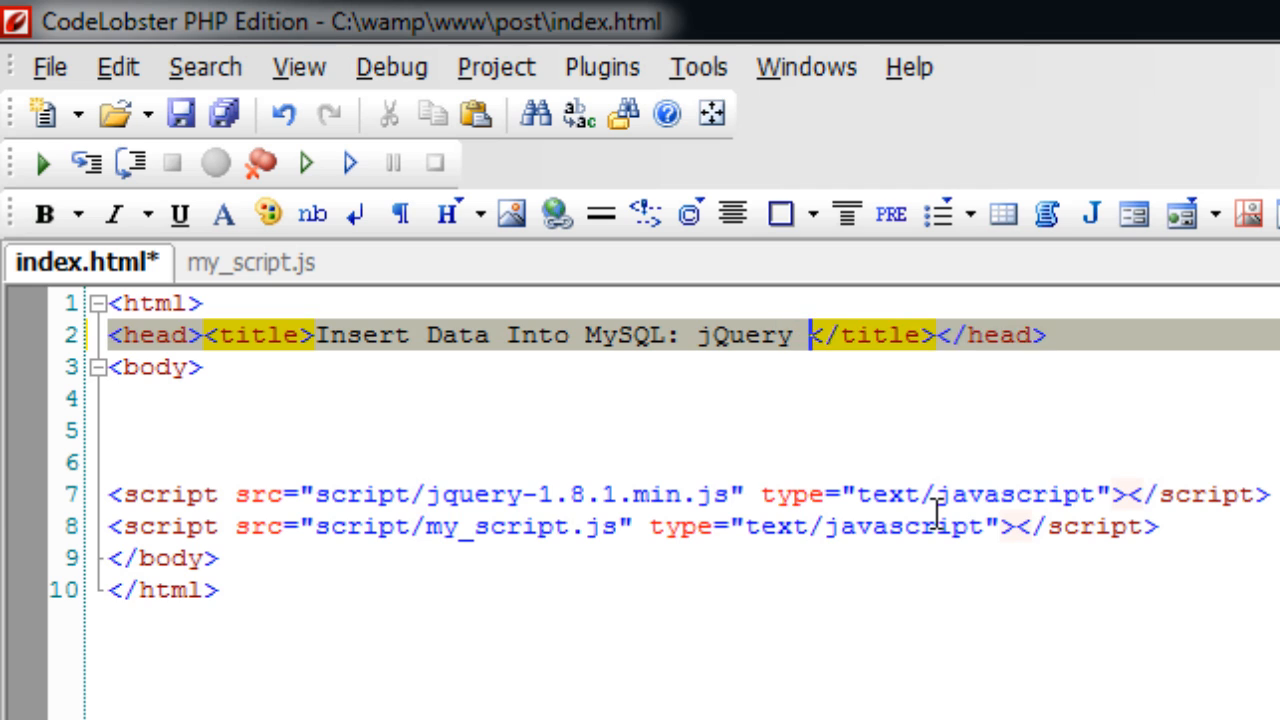
{"action": "type", "text": "+"}
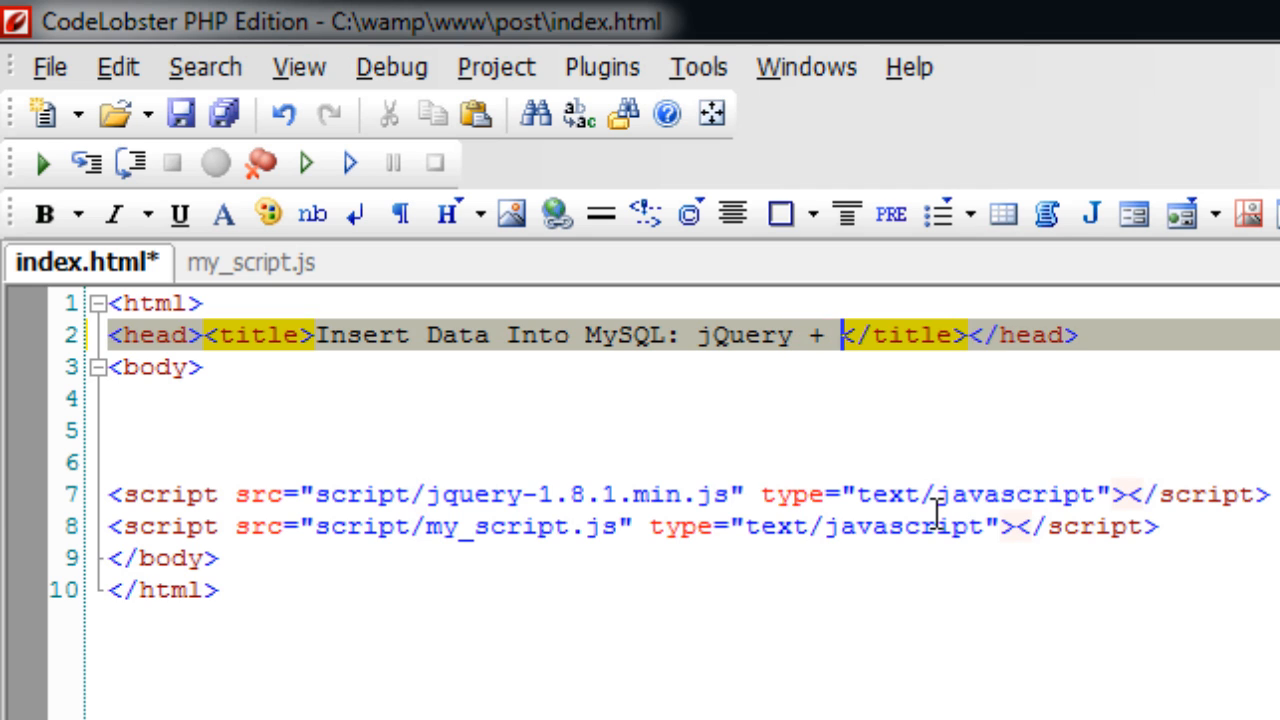
{"action": "type", "text": "AJAX +"}
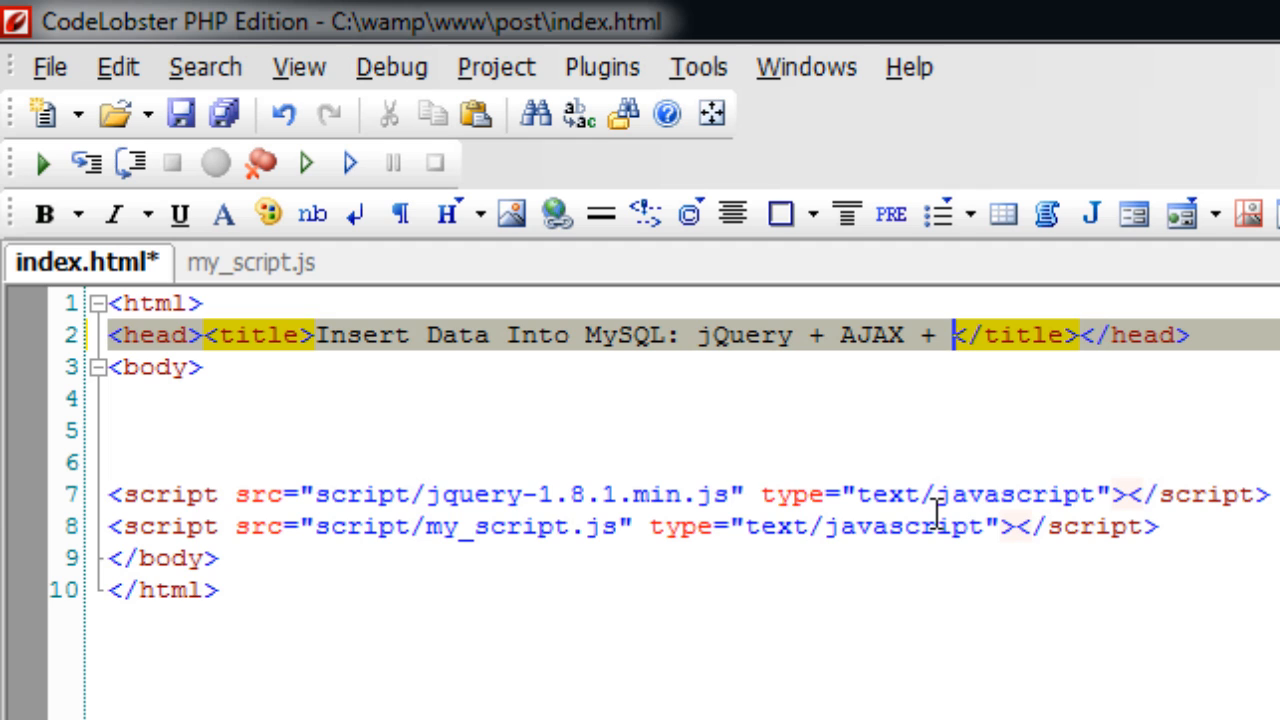
{"action": "type", "text": "PHP"}
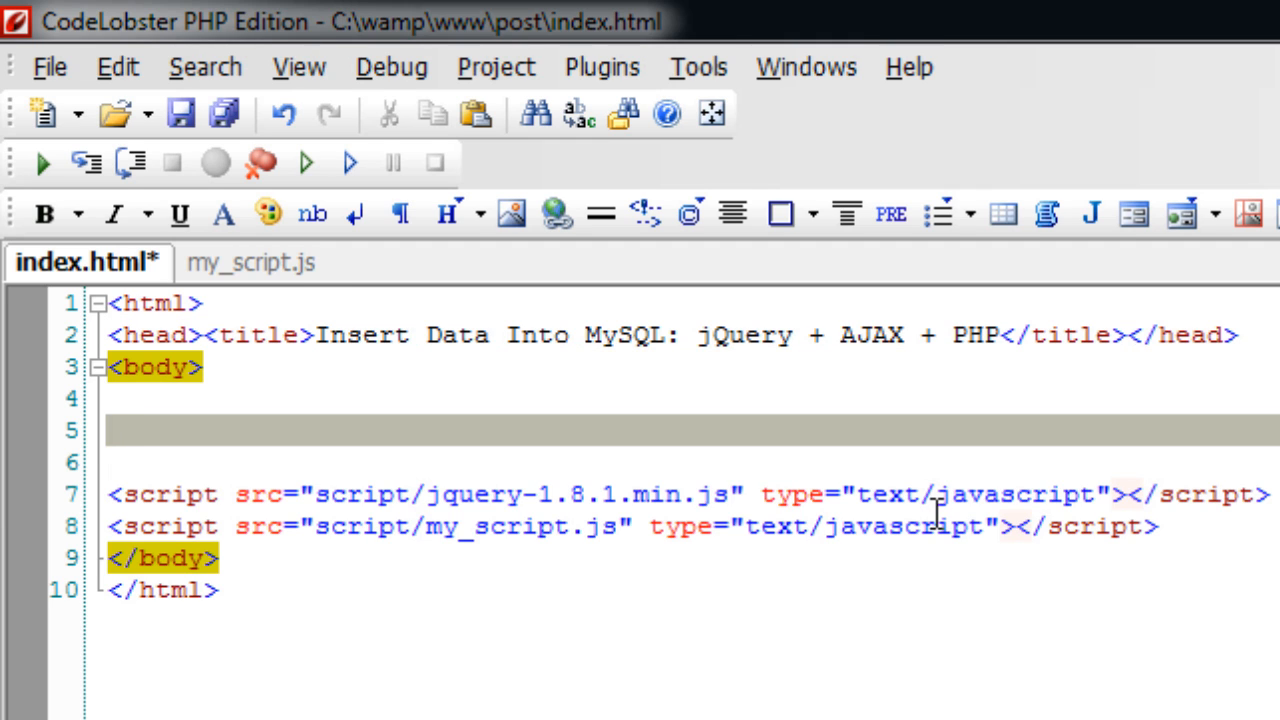
Start the post form with id myForm and a Name text input
{"action": "type", "text": "<form id=\""}
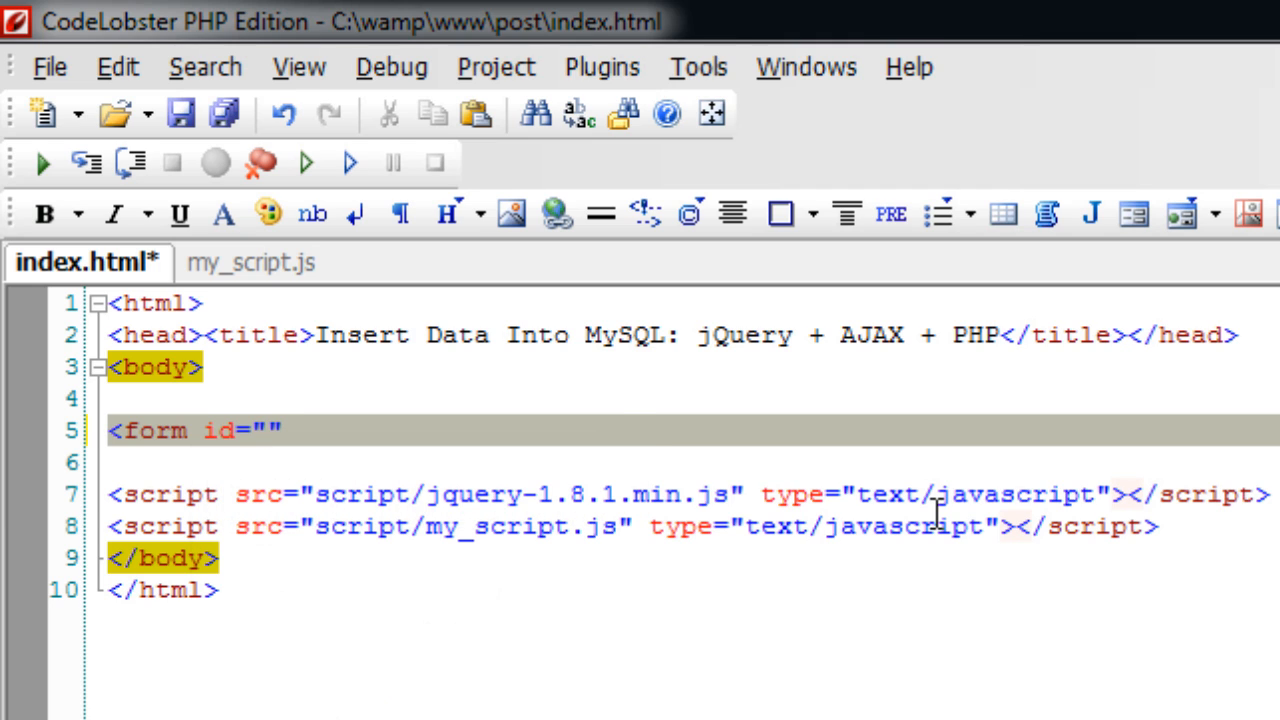
{"action": "type", "text": "myForm"}
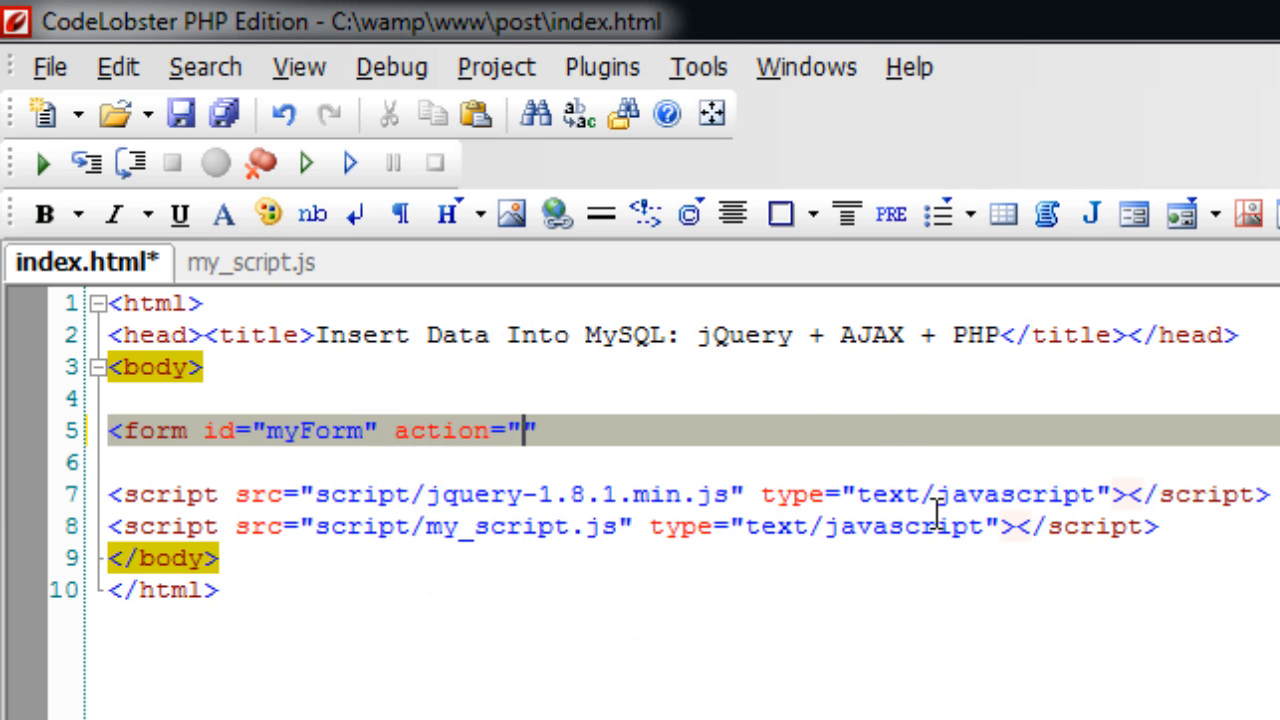
{"action": "type", "text": "method=\"post\">"}
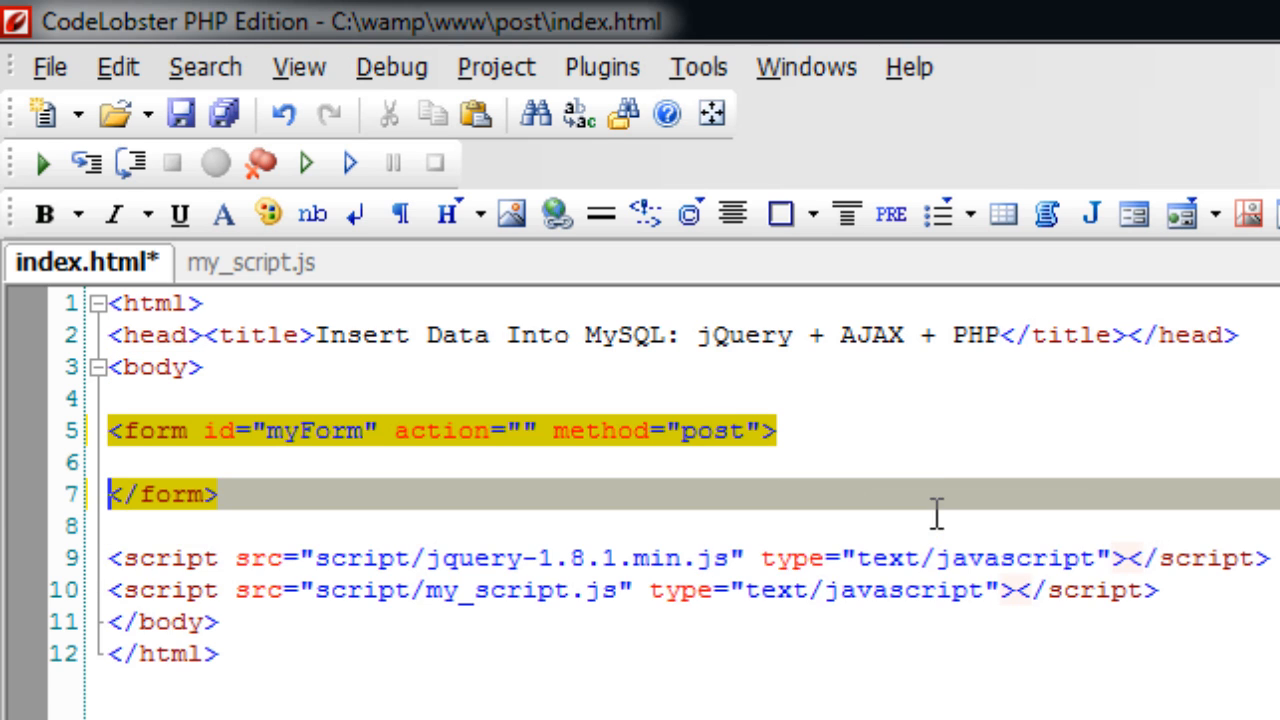
{"action": "type", "text": "Name: <input type=\"\"/>"}
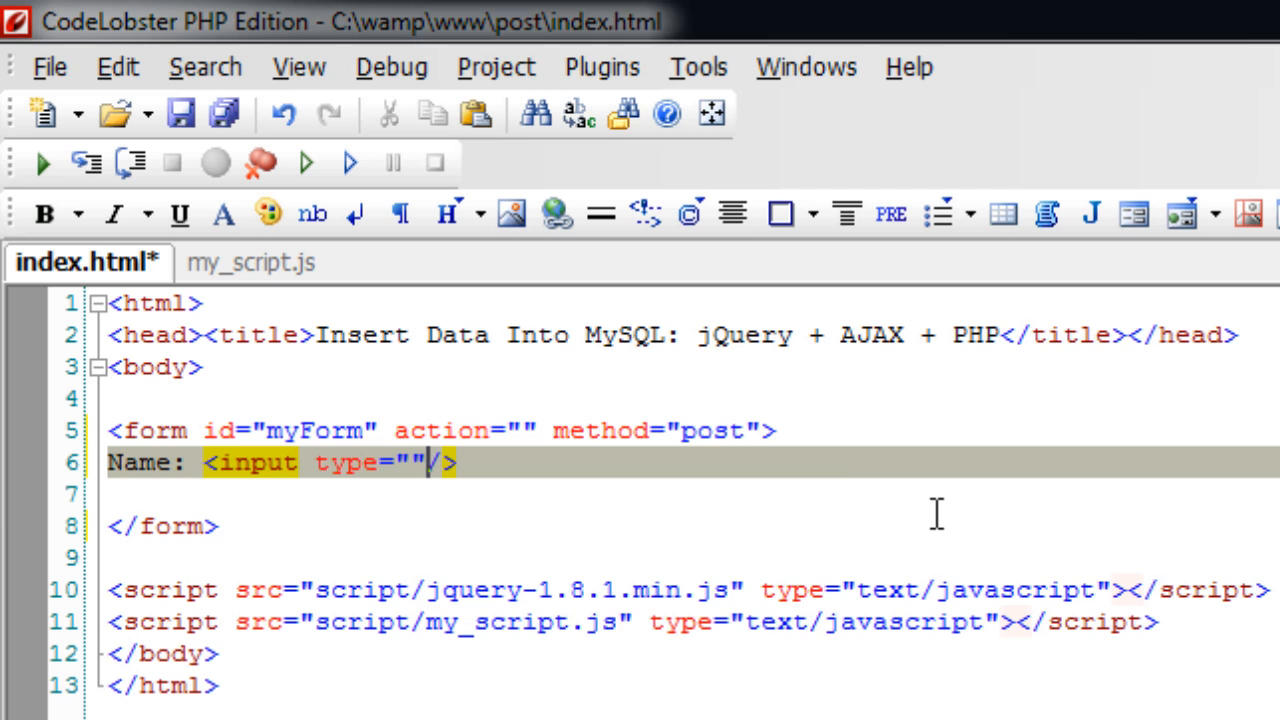
{"action": "type", "text": "text"}
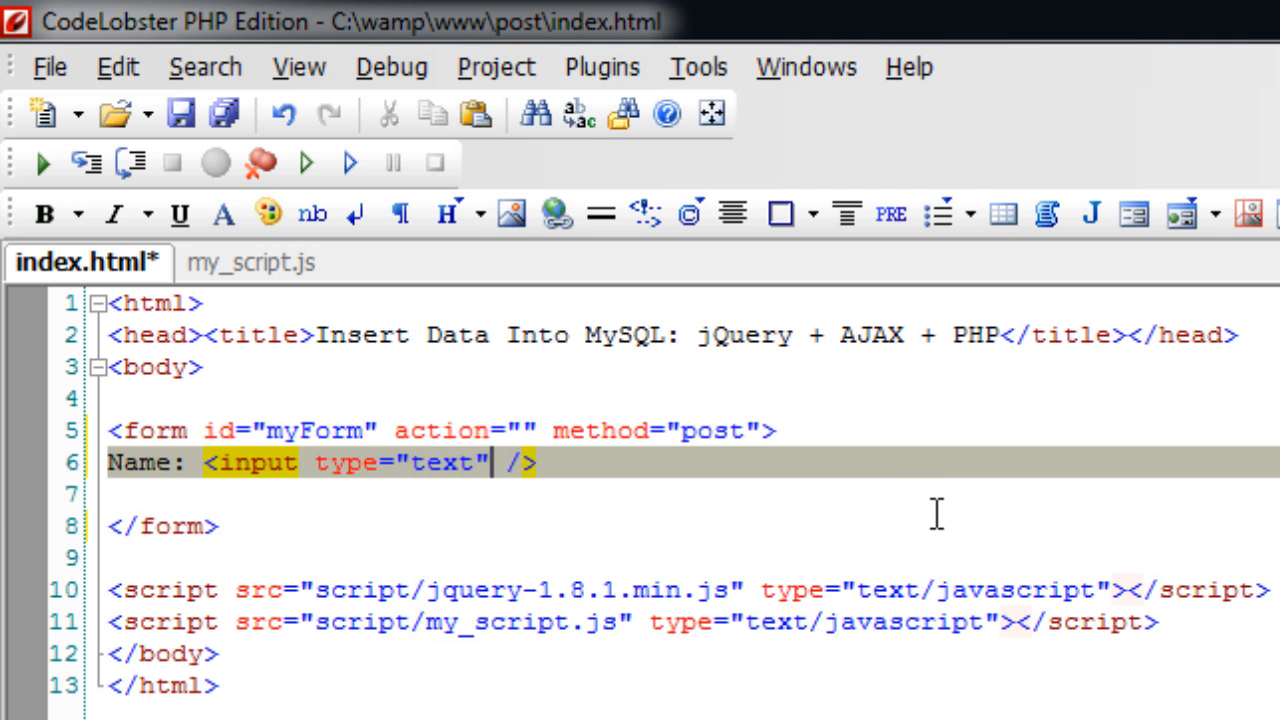
{"action": "type", "text": "name=\"name"}
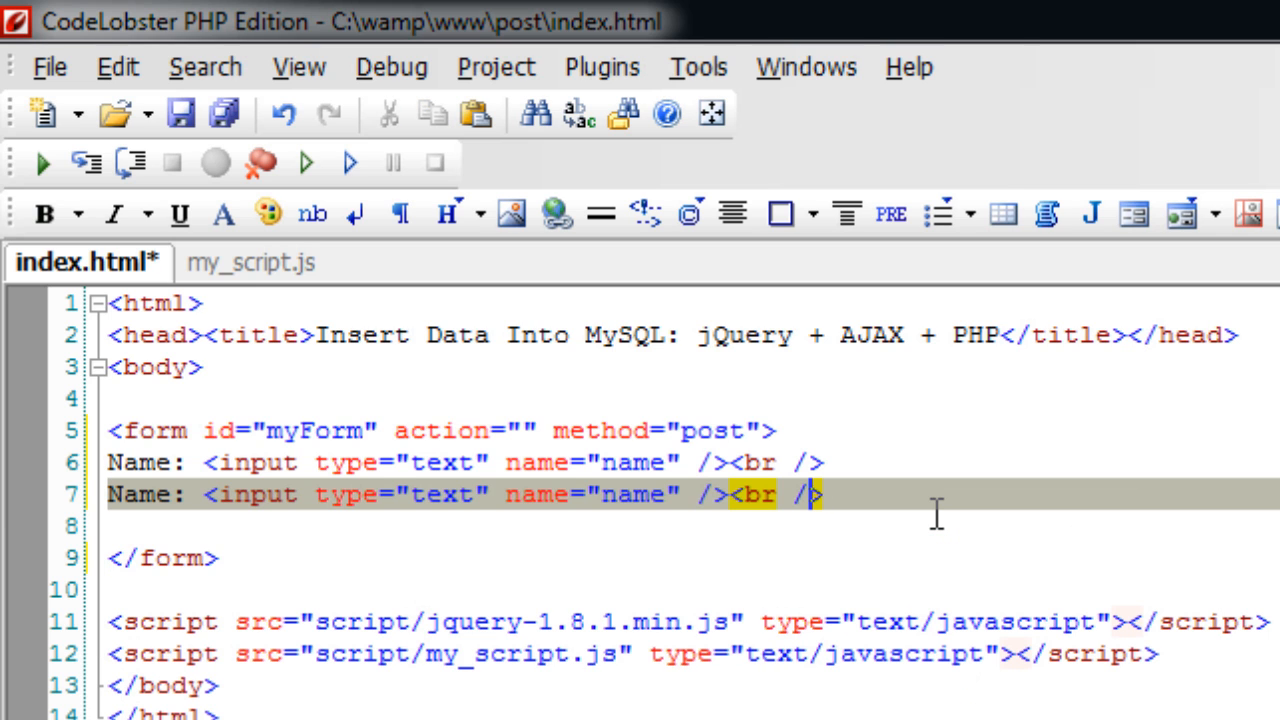
Add the Age input, a Save button with id sub, and an empty result span
{"action": "double_click", "coordinate": [635, 495]}
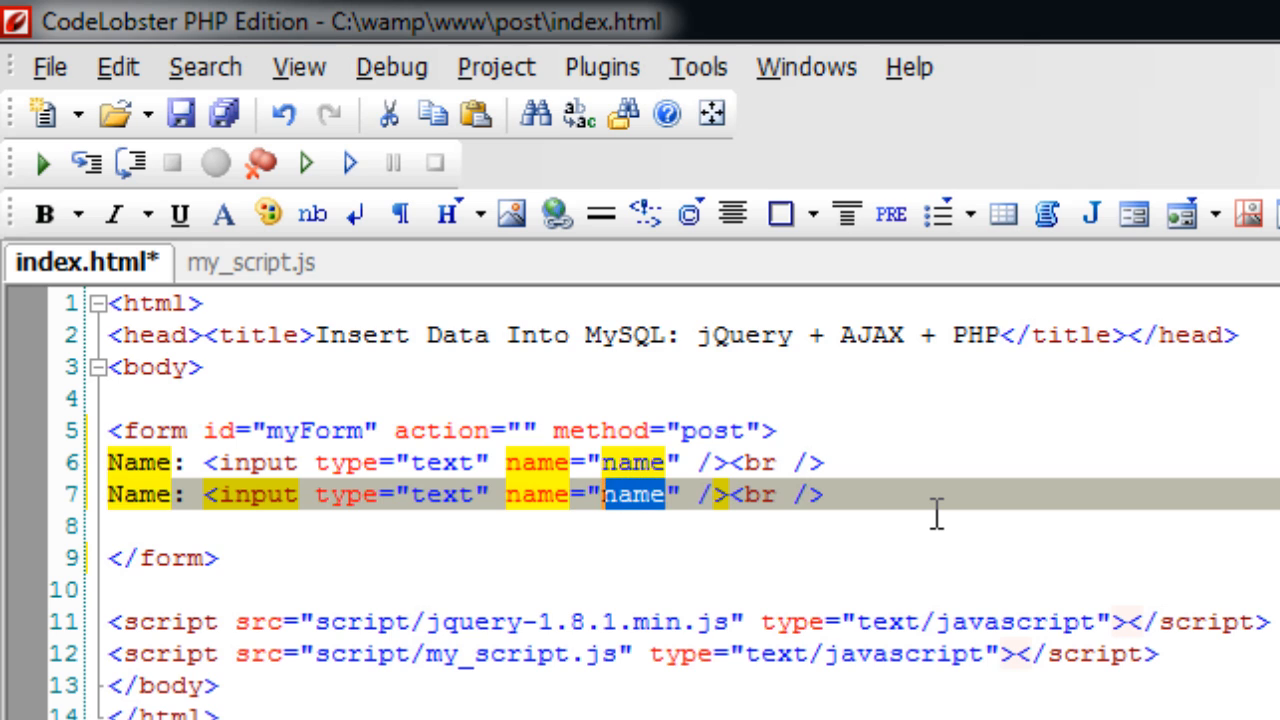
{"action": "type", "text": "age"}
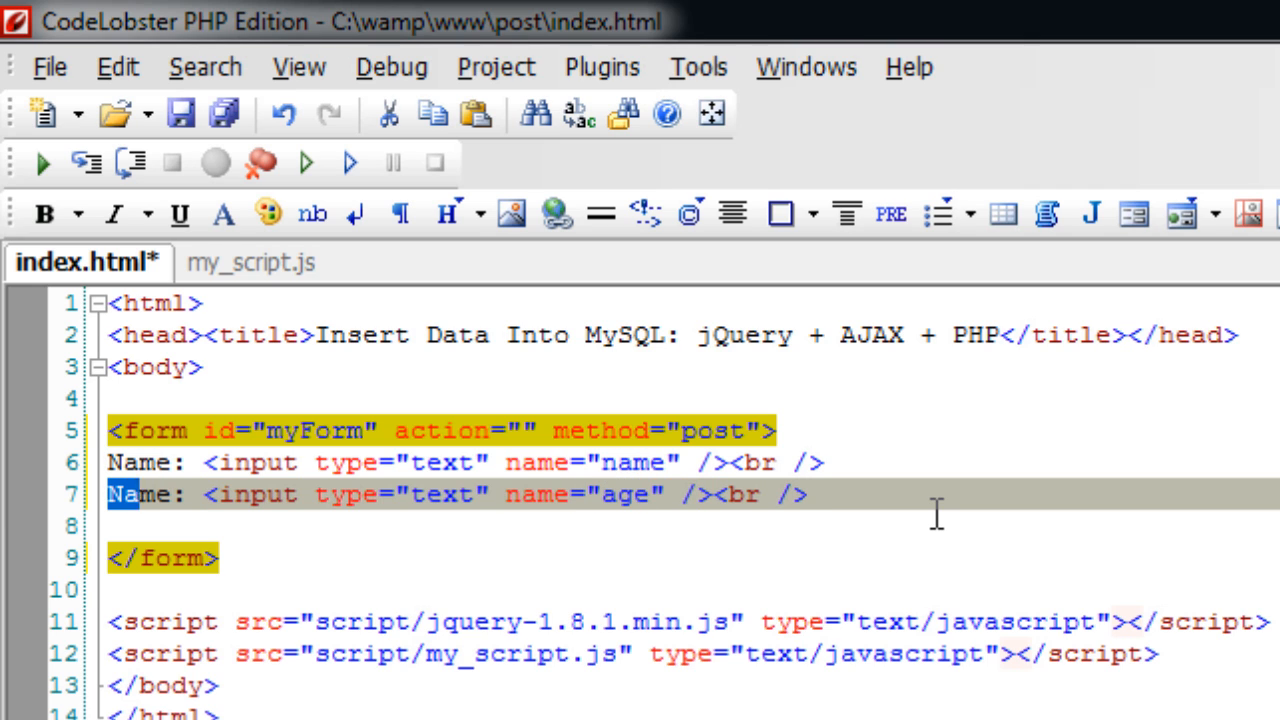
{"action": "type", "text": "Age"}
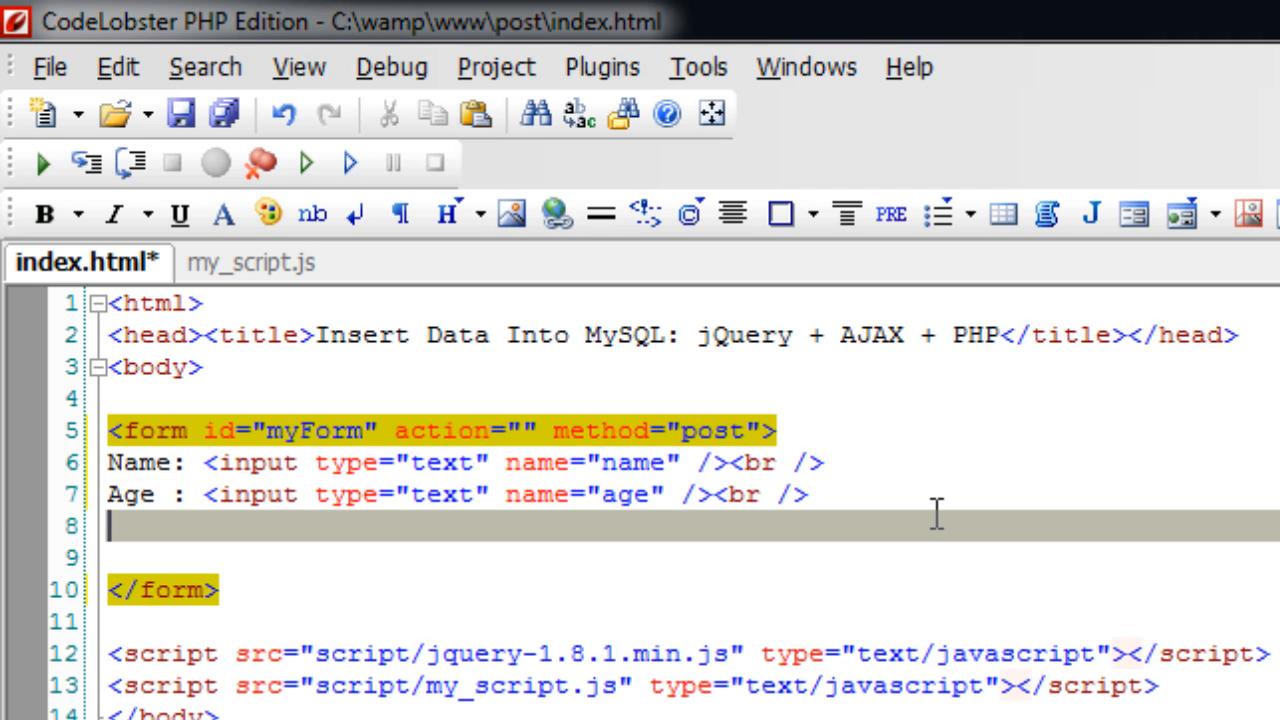
{"action": "type", "text": "<button"}
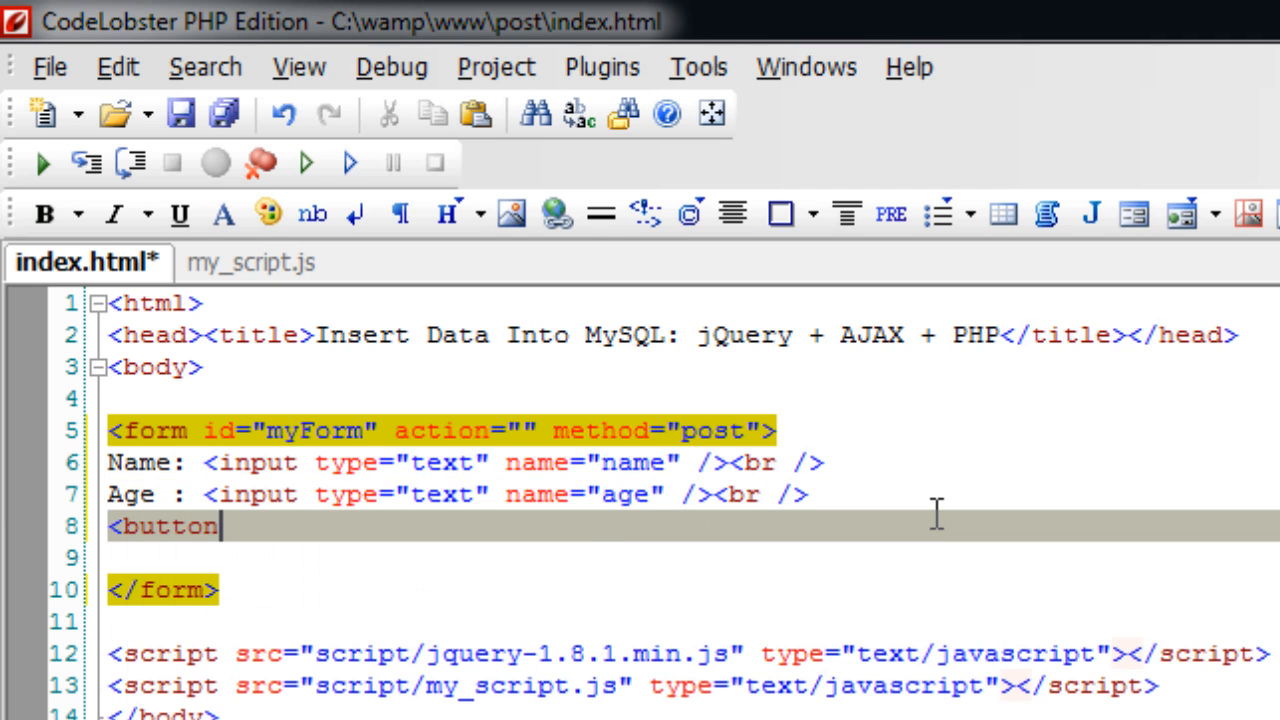
{"action": "type", "text": "id=\""}
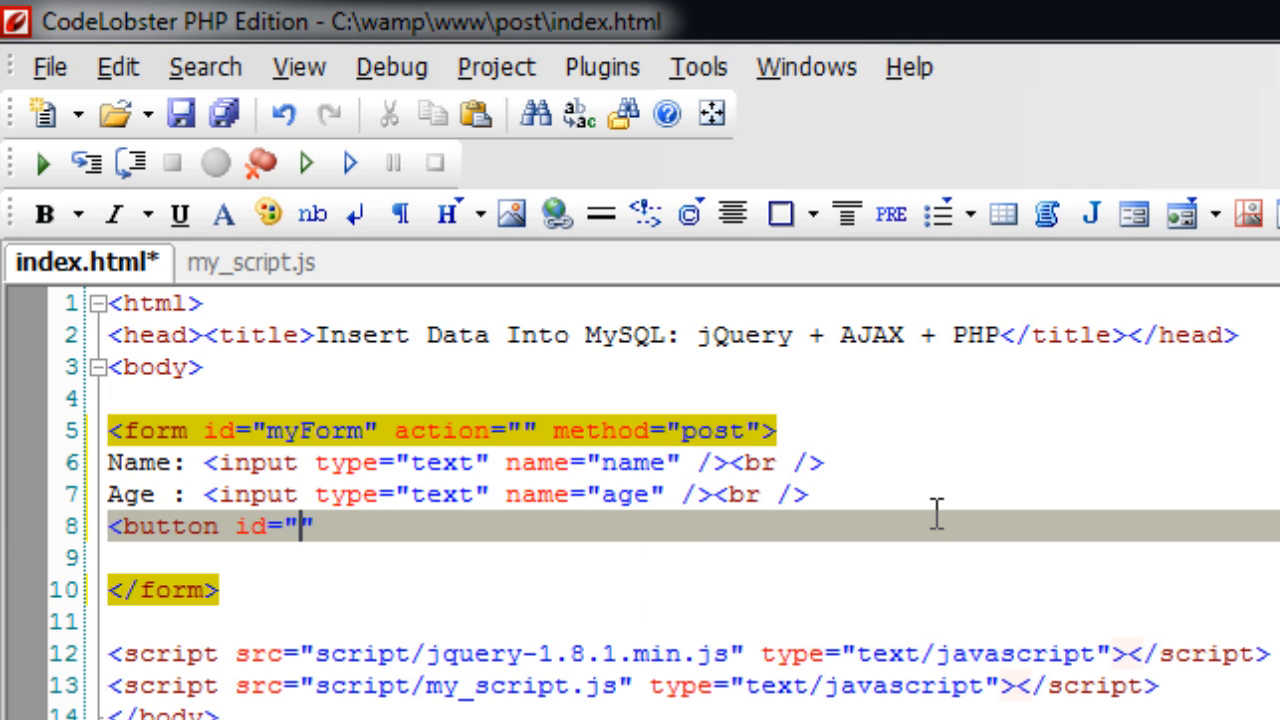
{"action": "type", "text": "sub"}
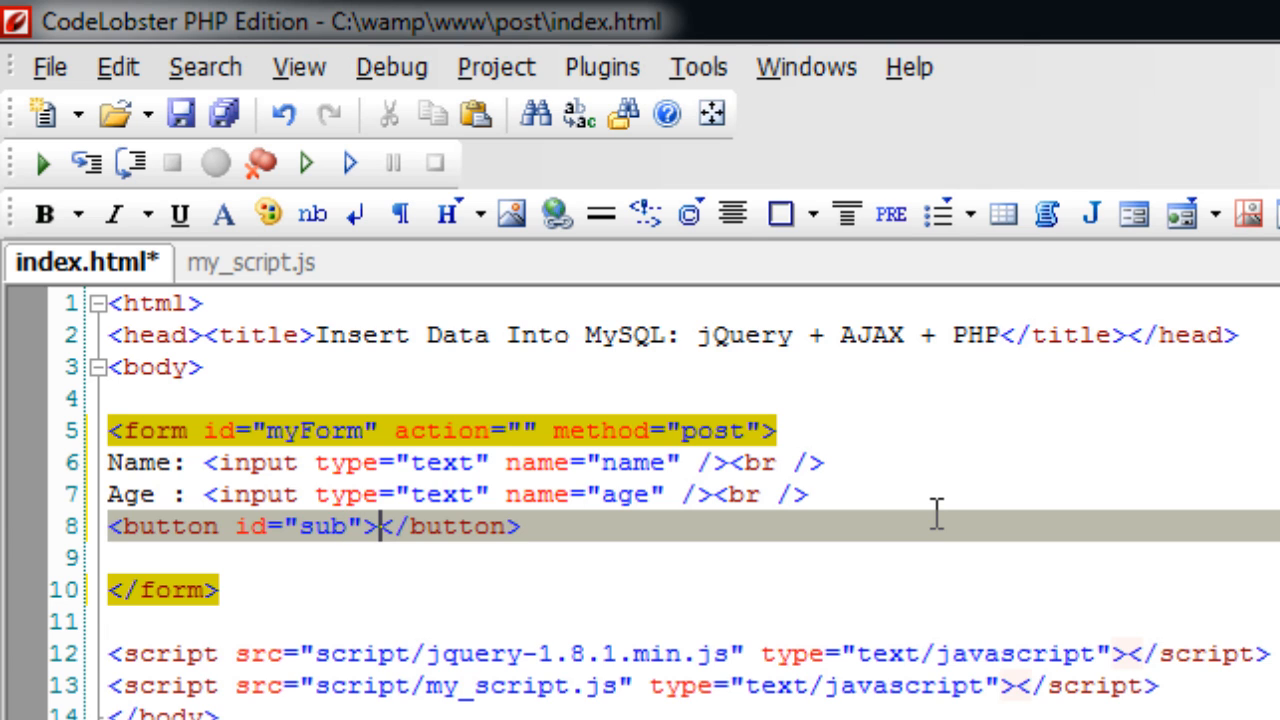
{"action": "type", "text": "Save"}
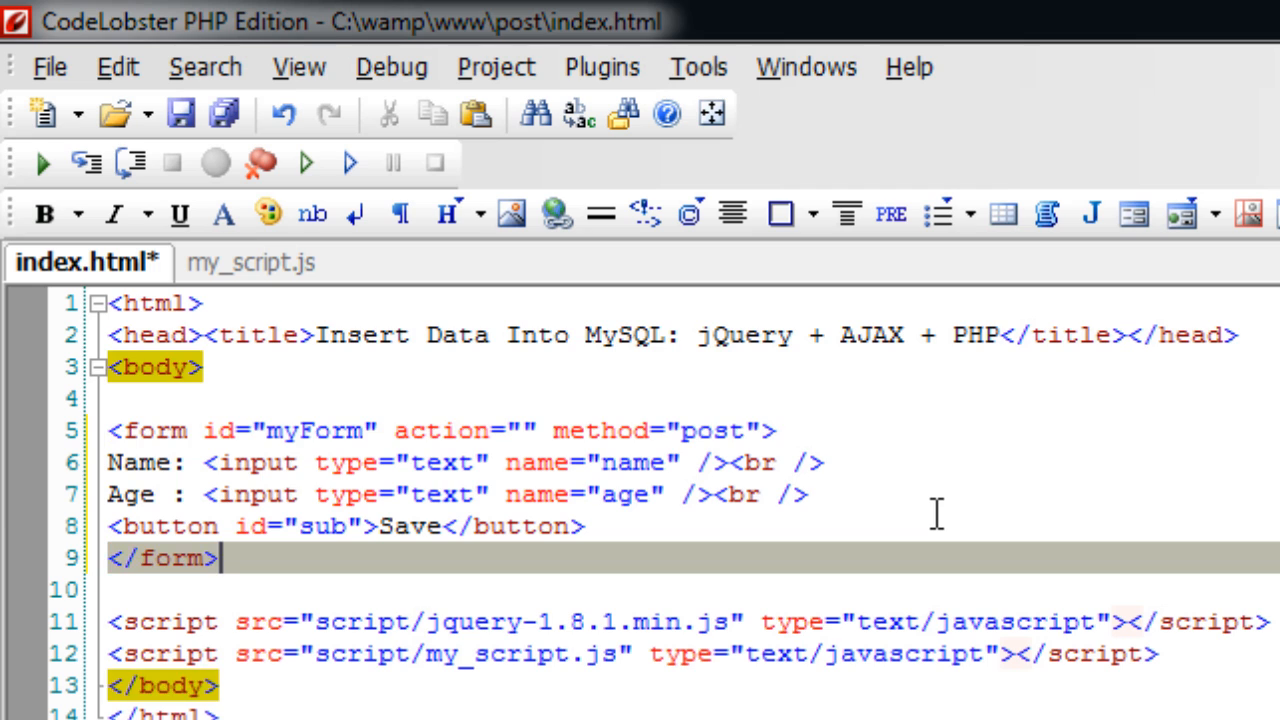
{"action": "type", "text": "<span id=\""}
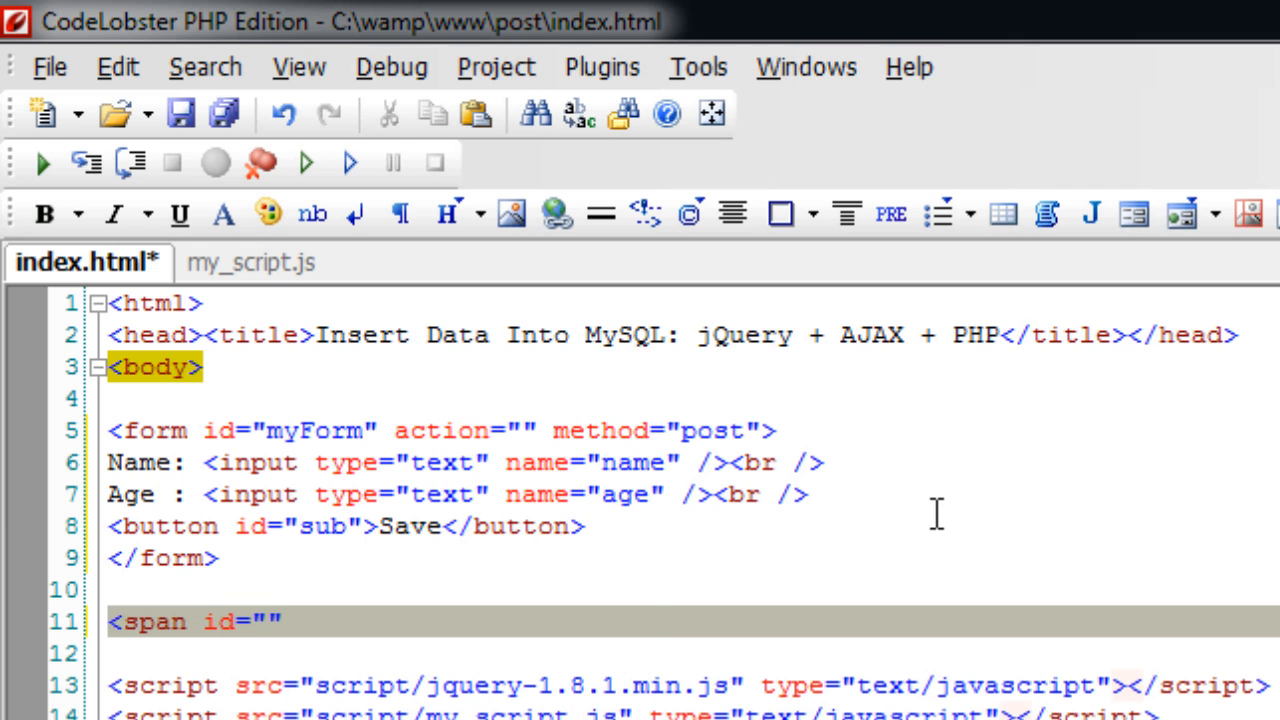
{"action": "type", "text": "result\""}
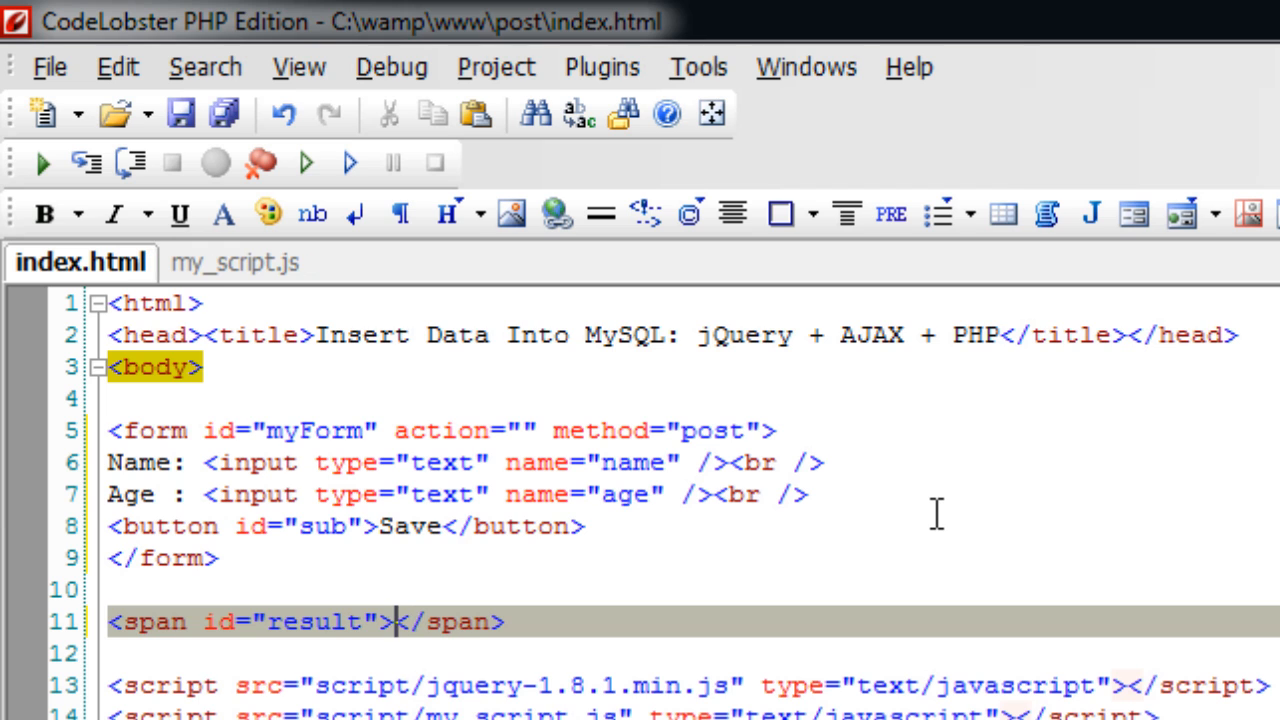
Switch to my_script.js and create a new PHP file from the New file dropdown
{"action": "left_click", "coordinate": [235, 262]}
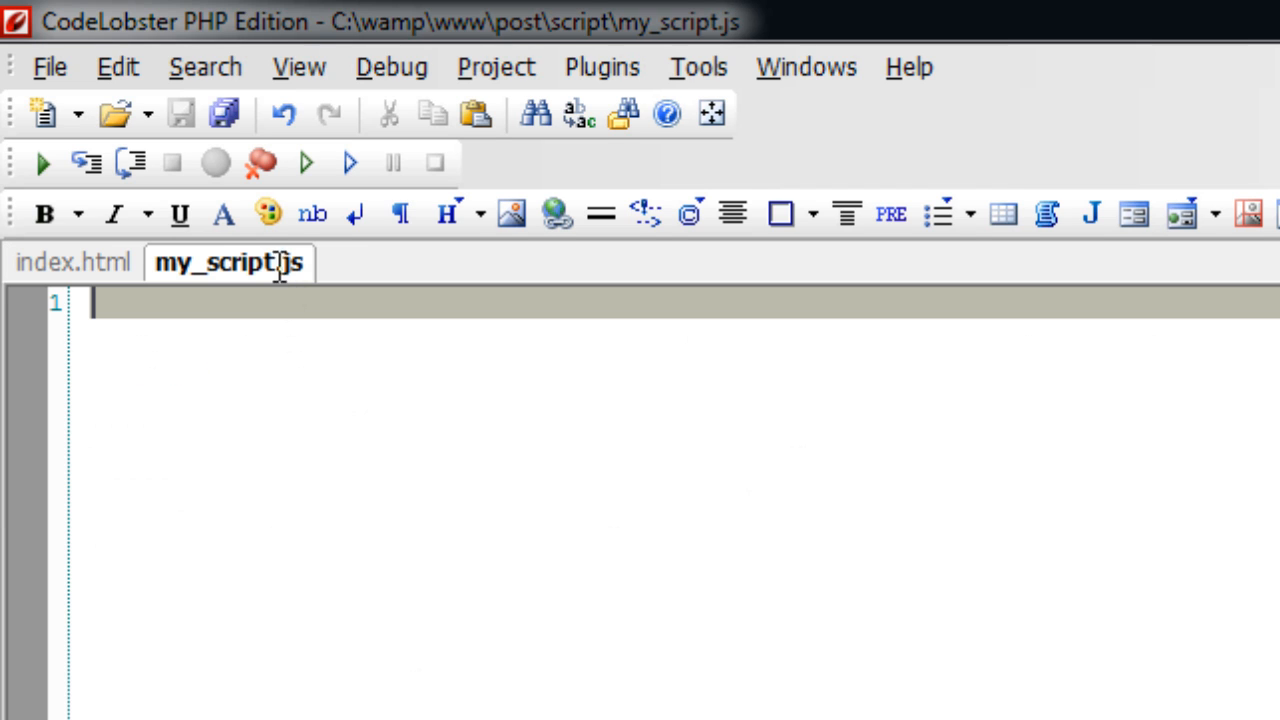
{"action": "left_click", "coordinate": [72, 262]}
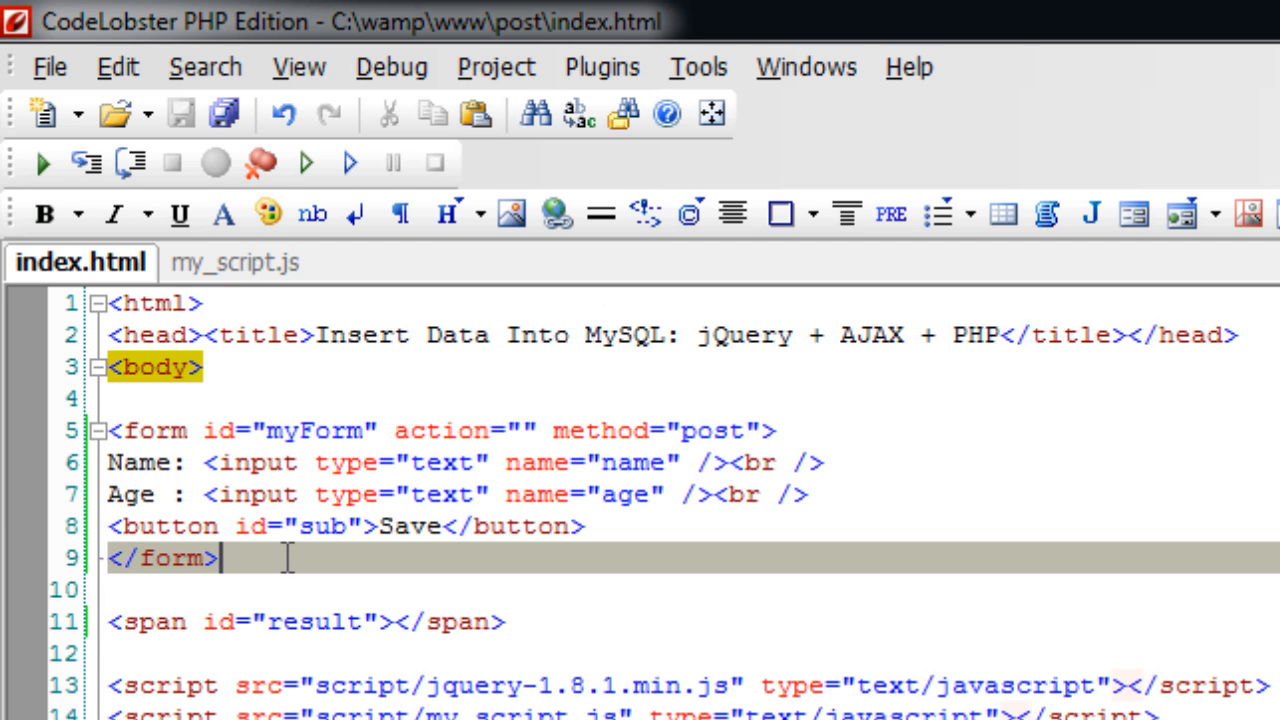
{"action": "left_click", "coordinate": [229, 262]}
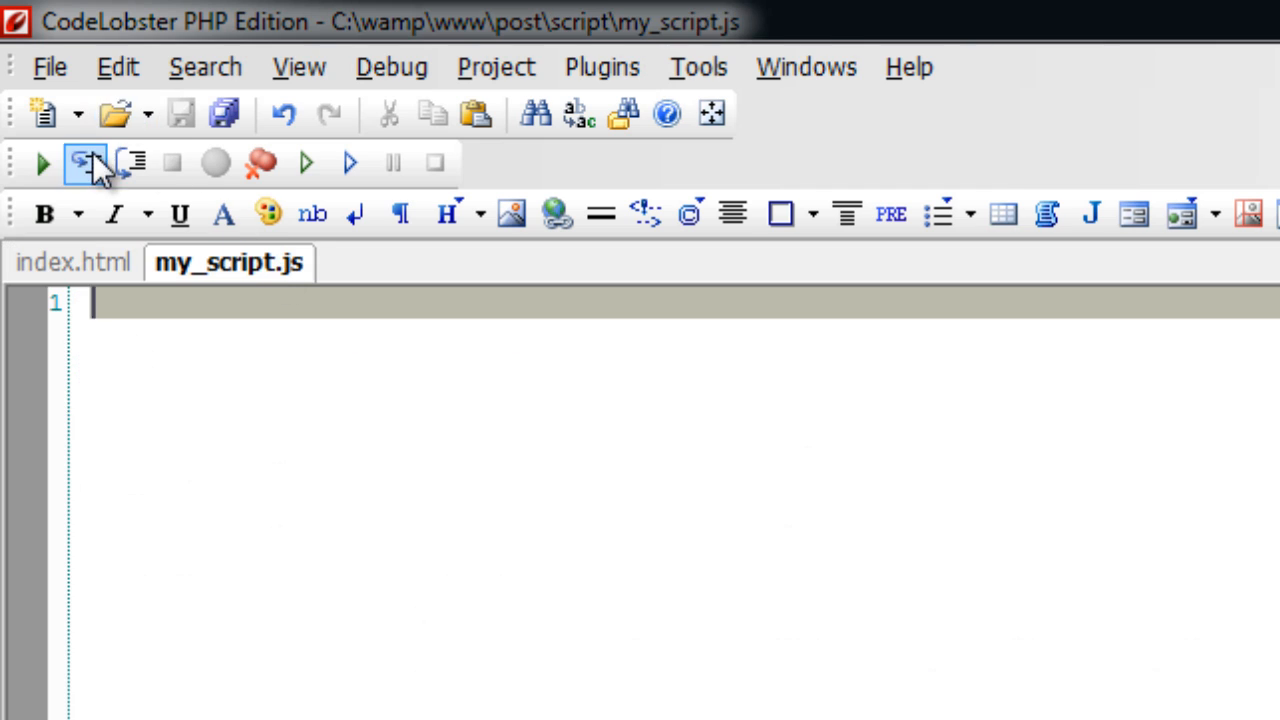
{"action": "left_click", "coordinate": [42, 113]}
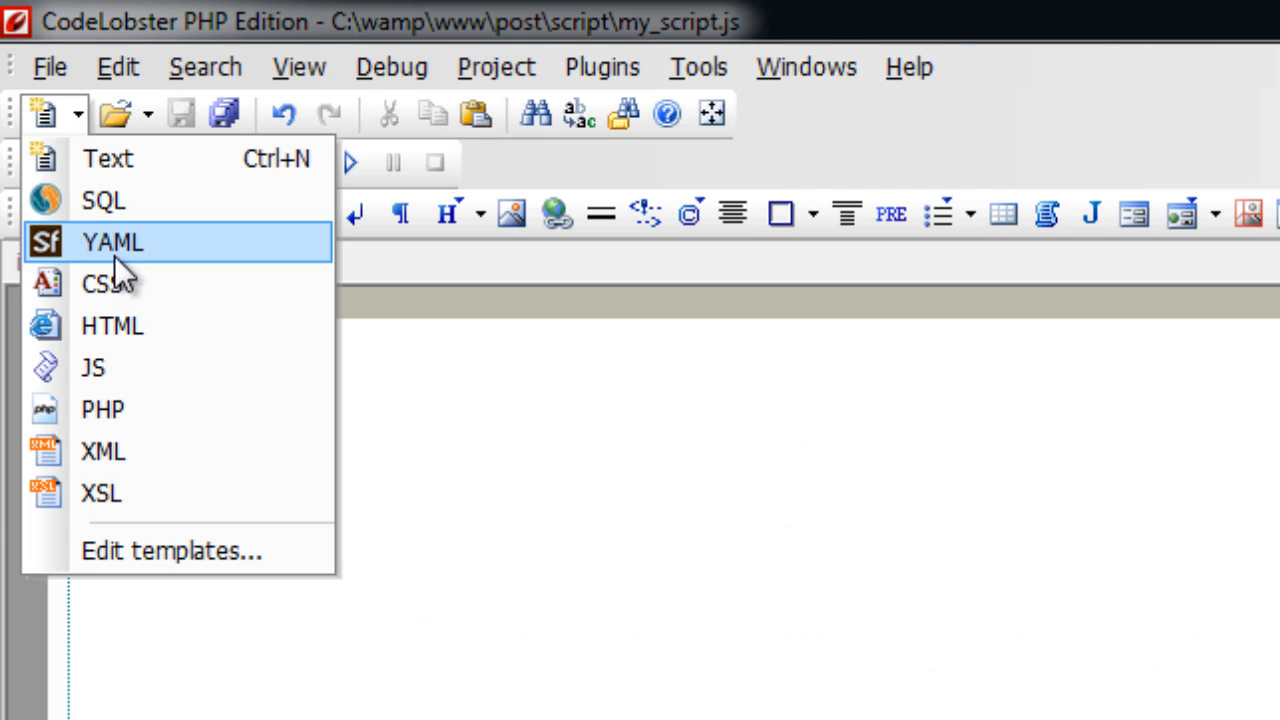
{"action": "left_click", "coordinate": [102, 409]}
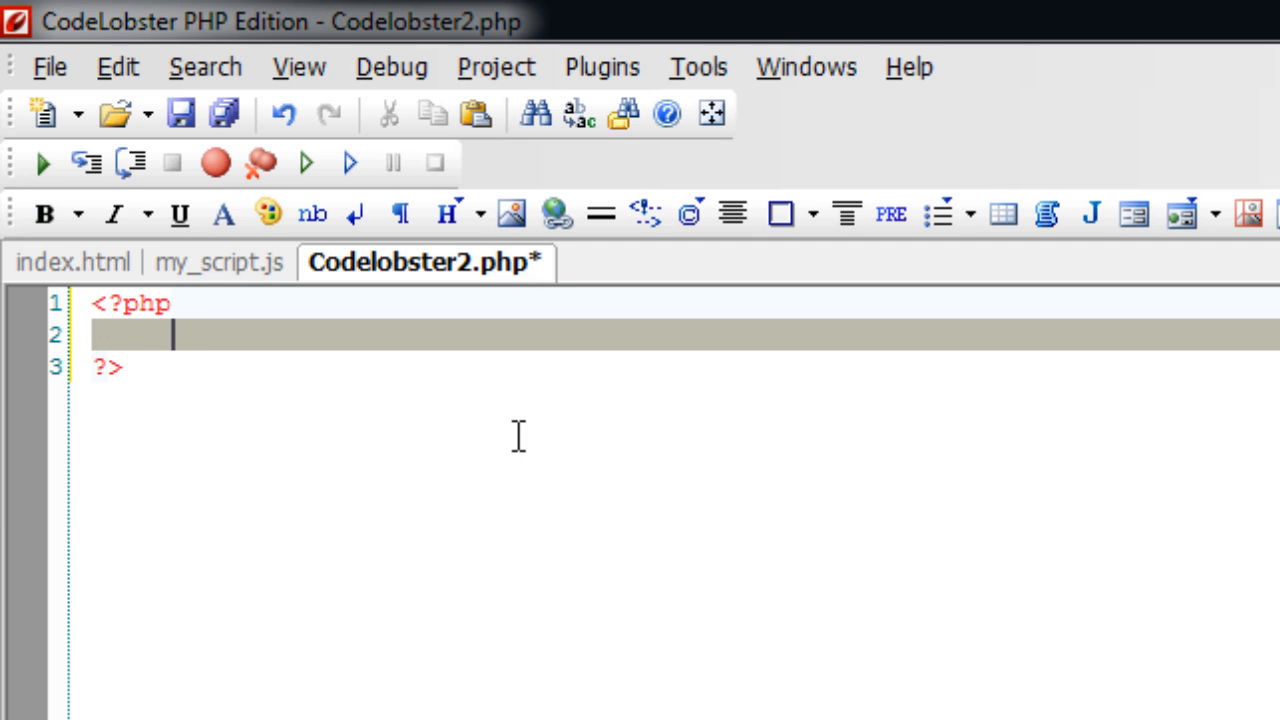
Write $conn = mysql_connect('localhost', 'root', '') and $db = mysql_select_db('')
{"action": "type", "text": "$co"}
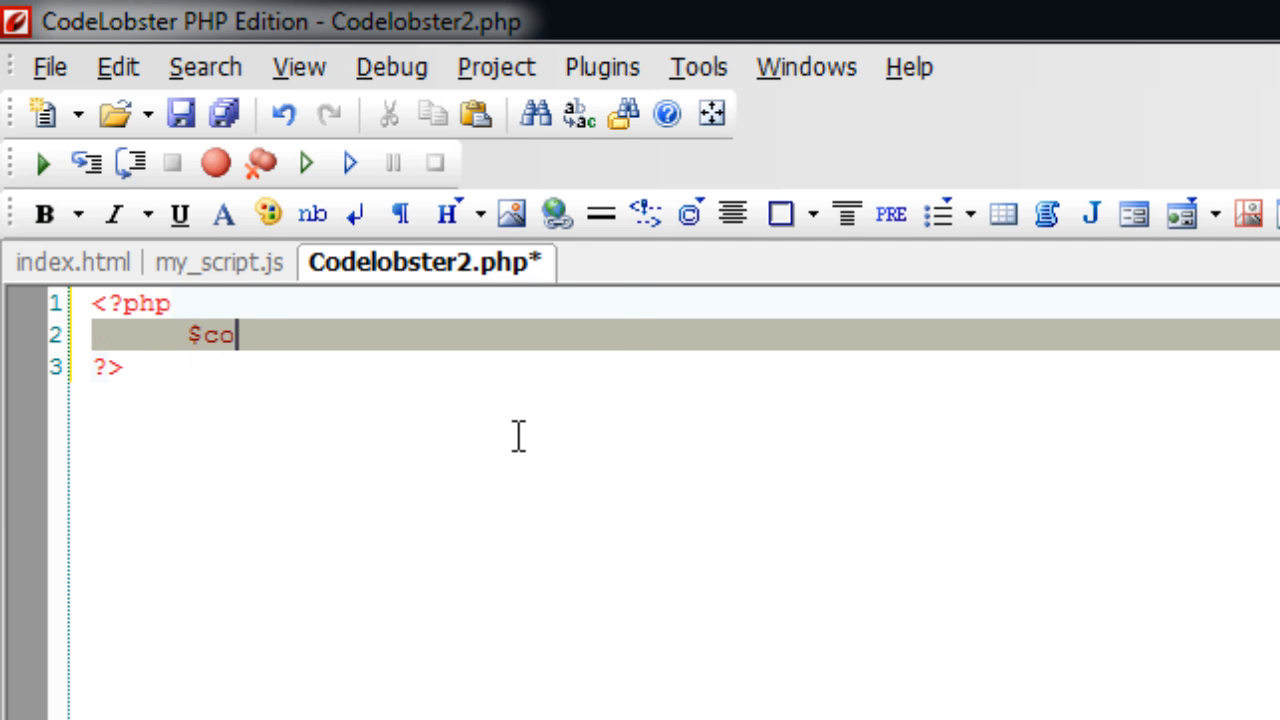
{"action": "type", "text": "nn ="}
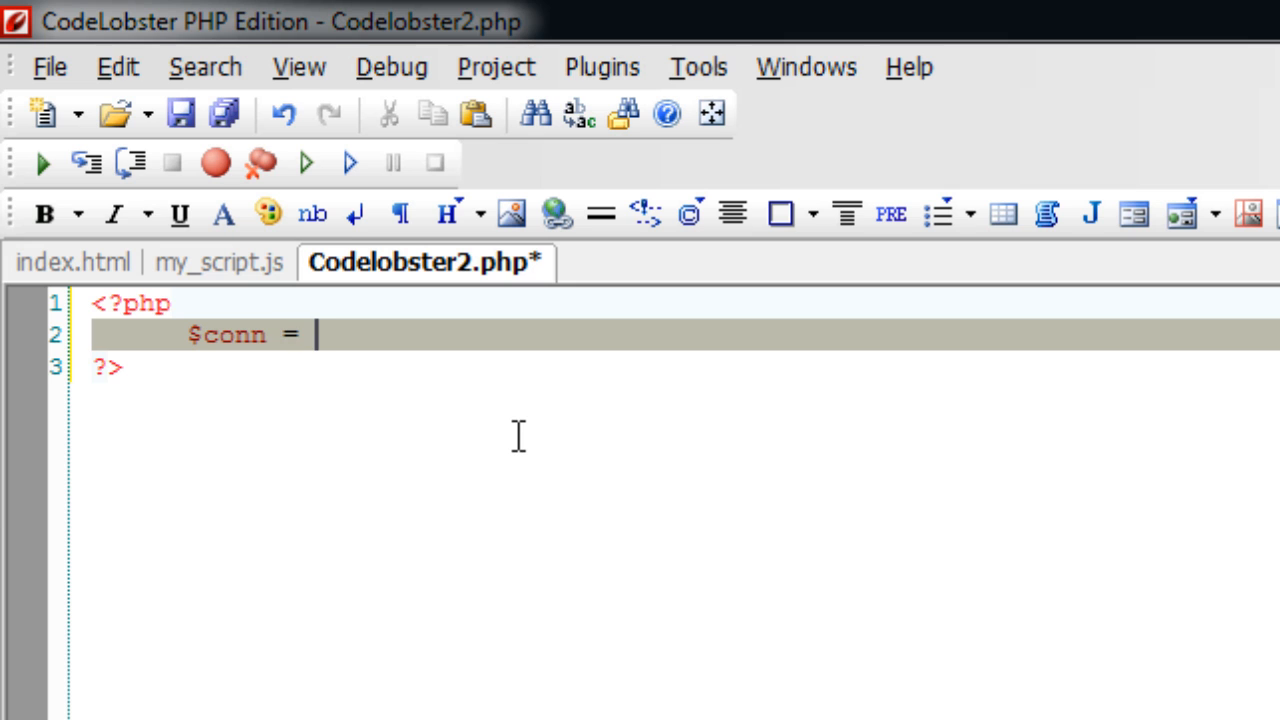
{"action": "type", "text": "mysql_"}
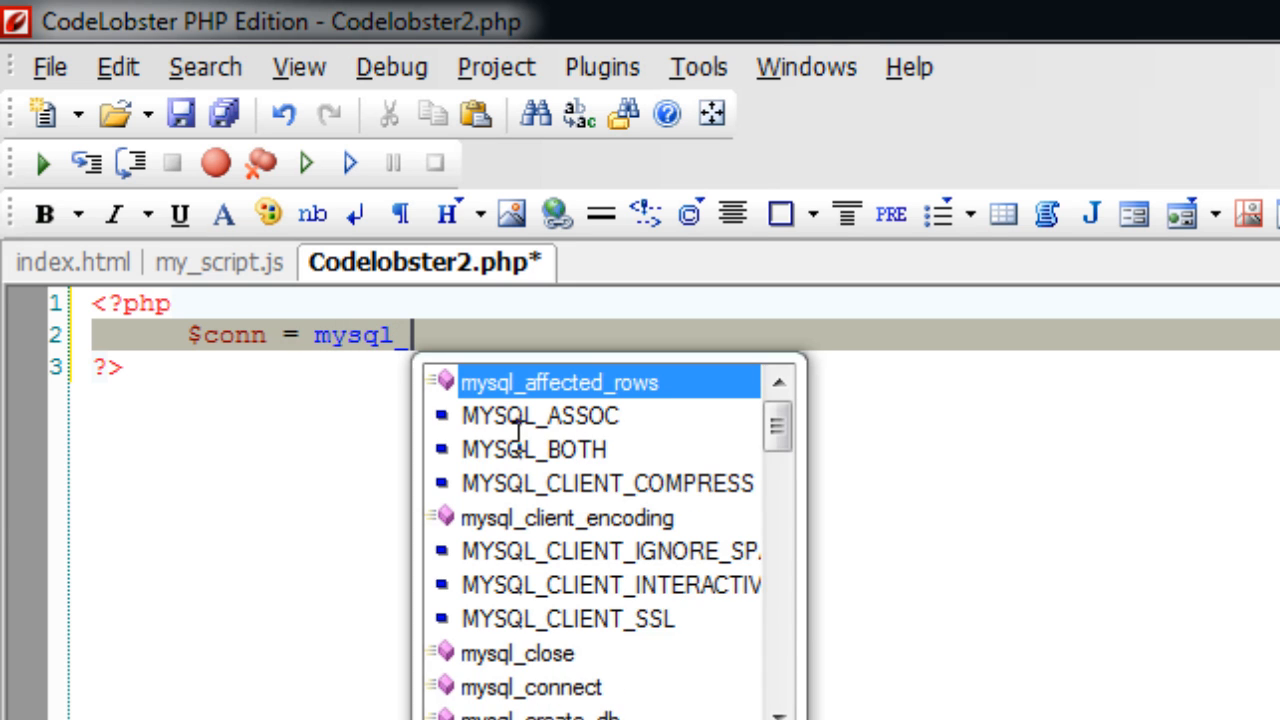
{"action": "type", "text": "connect('l"}
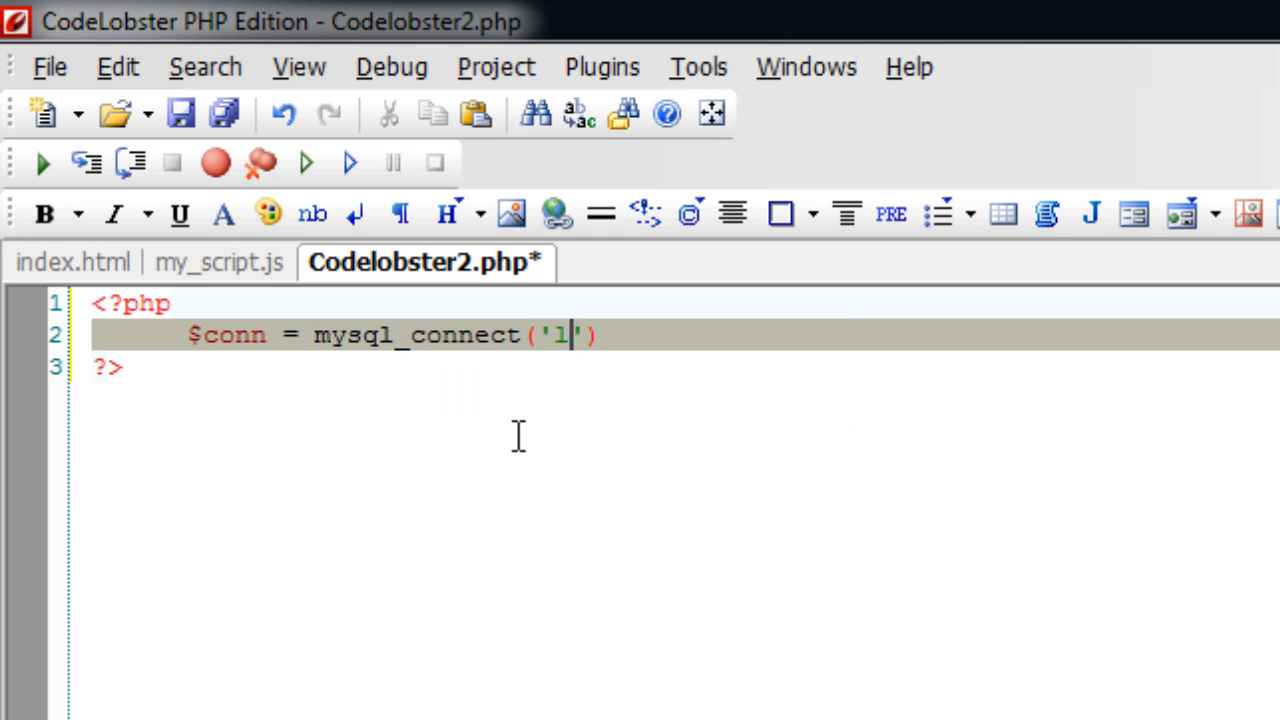
{"action": "type", "text": "ocalho"}
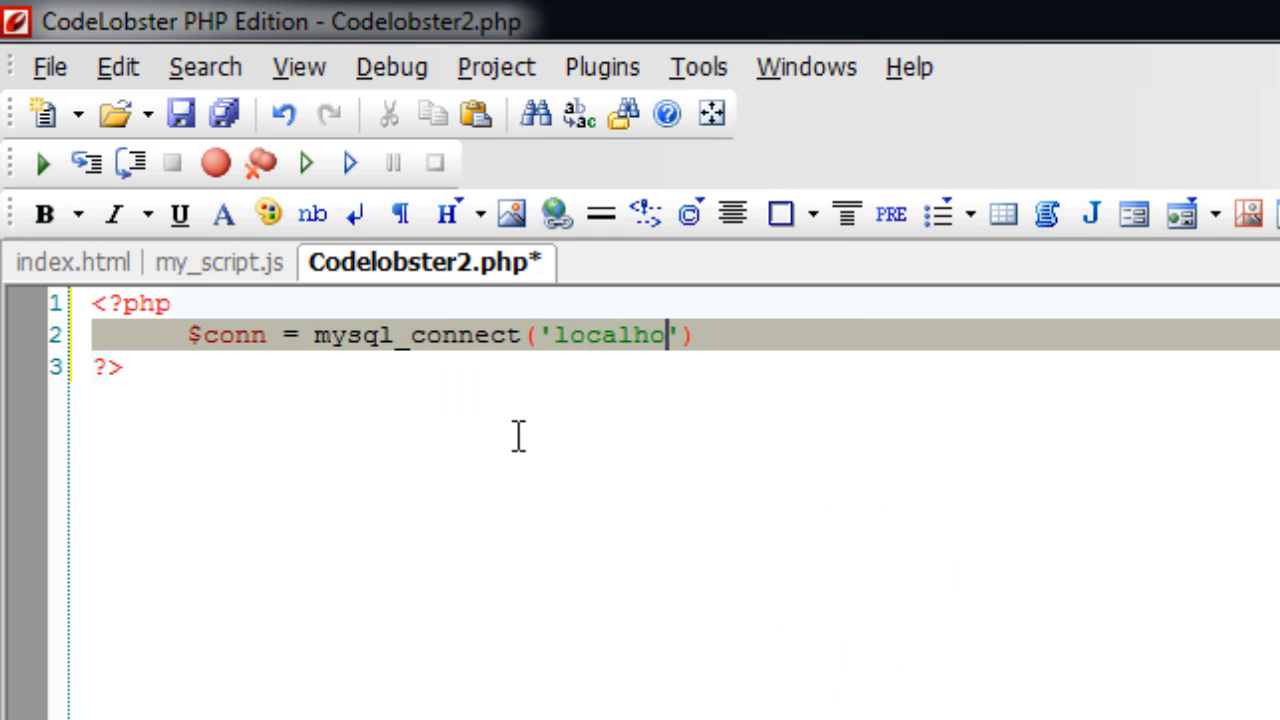
{"action": "type", "text": "st', '"}
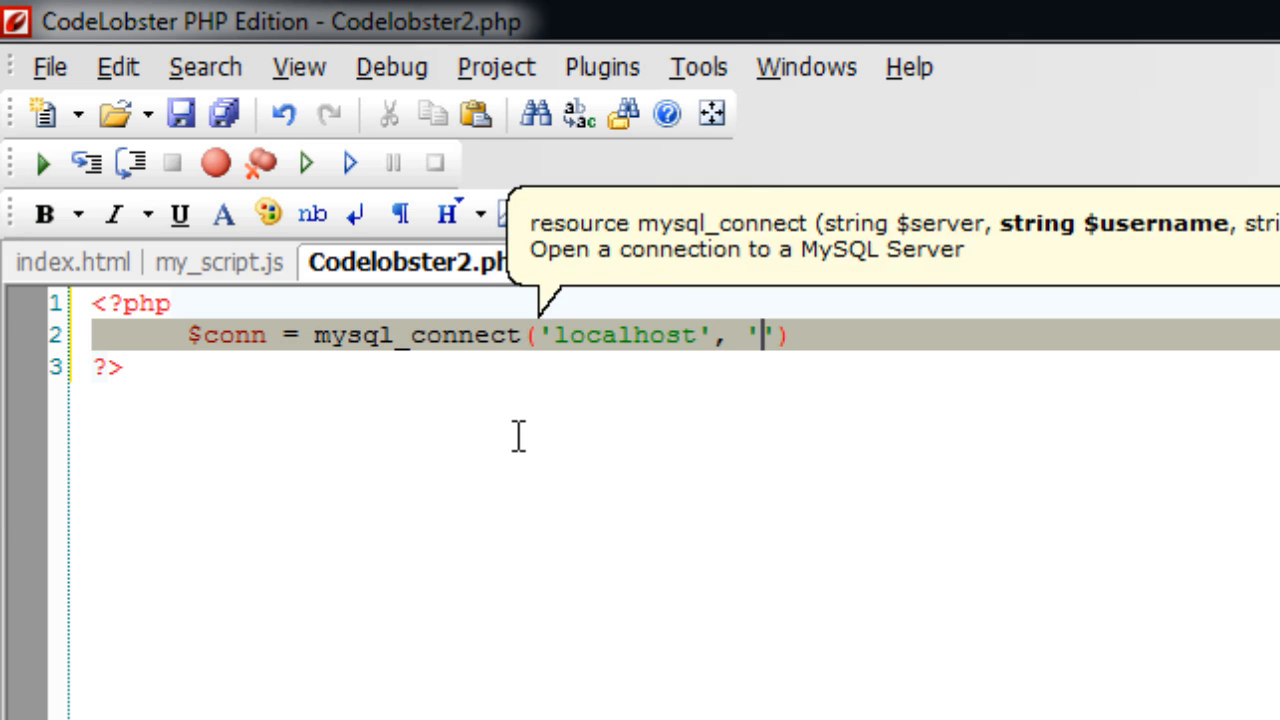
{"action": "type", "text": "root"}
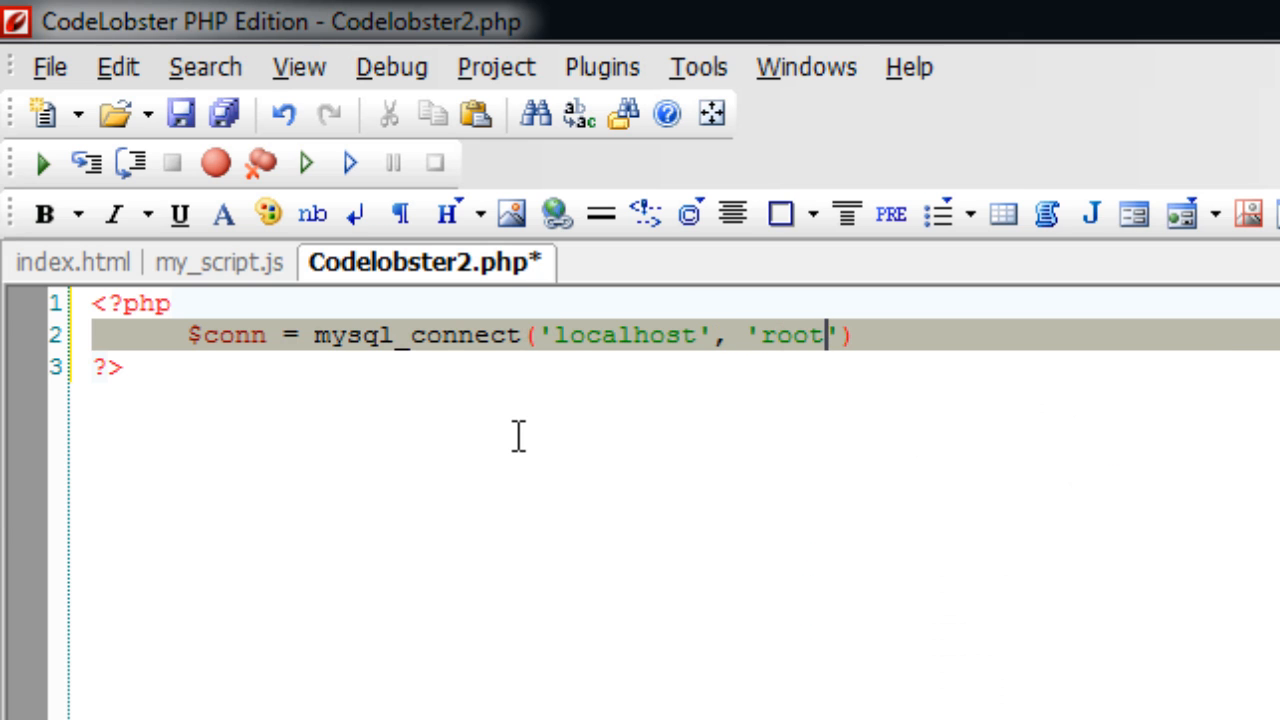
{"action": "type", "text": ", '"}
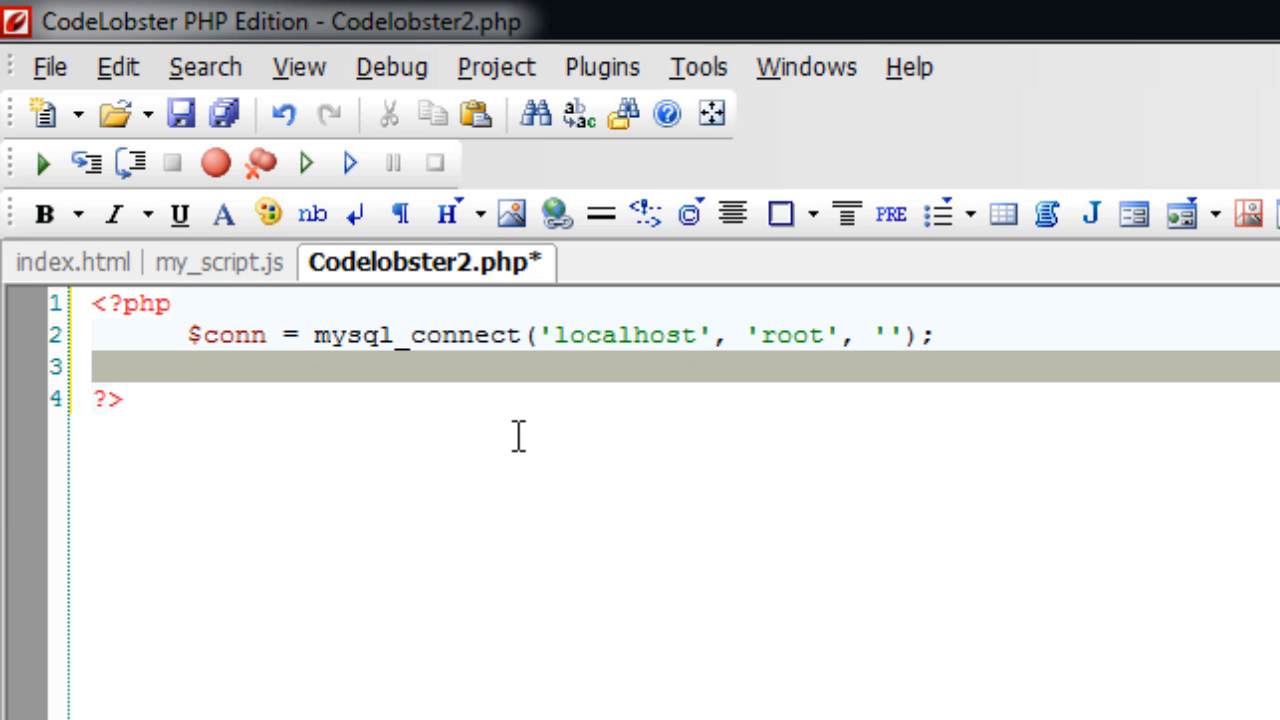
{"action": "type", "text": "$db   = mysql_select_db("}
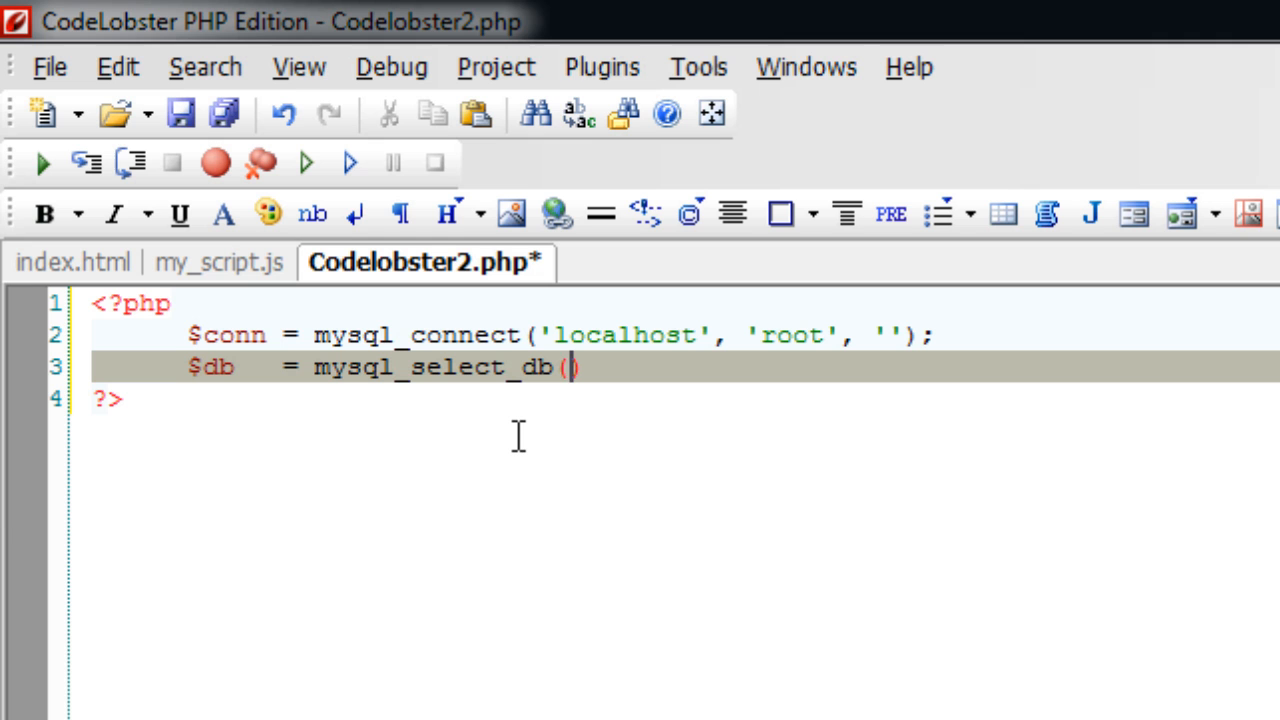
{"action": "type", "text": "''"}
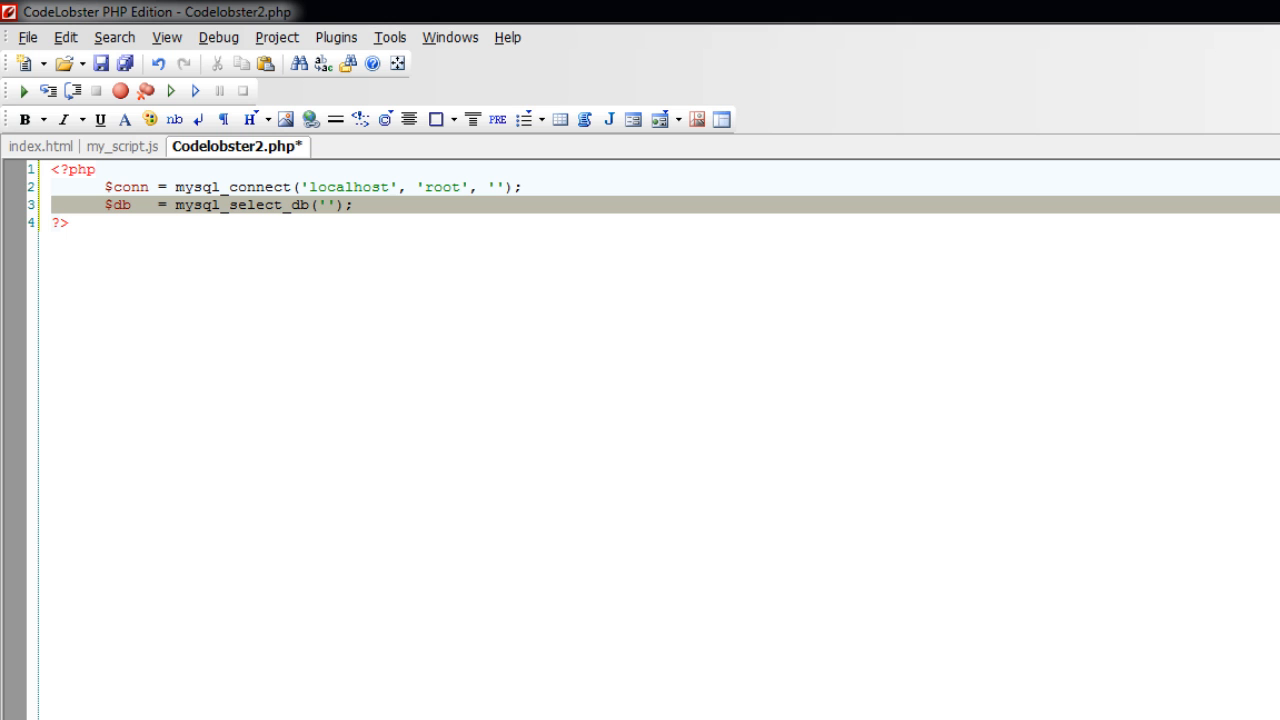
{"action": "mouse_move", "coordinate": [412, 331]}
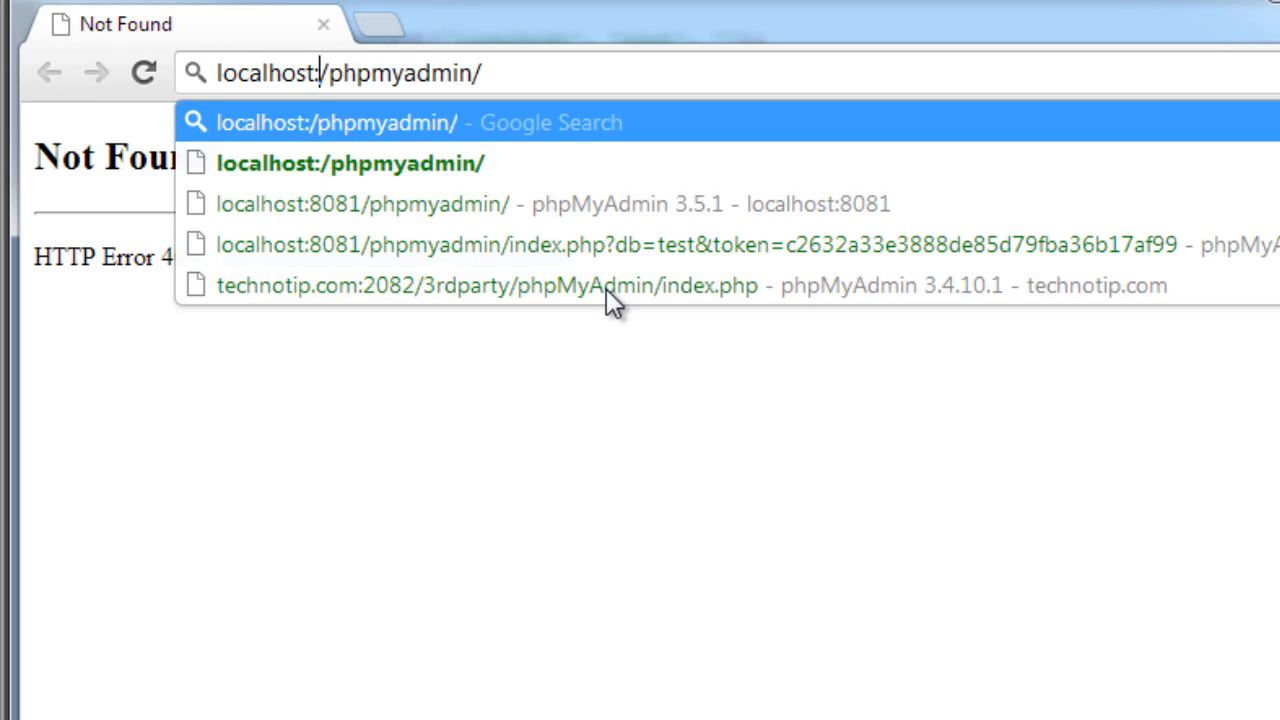
Open the test database in local phpMyAdmin and name a new table 'user'
{"action": "left_click", "coordinate": [360, 204]}
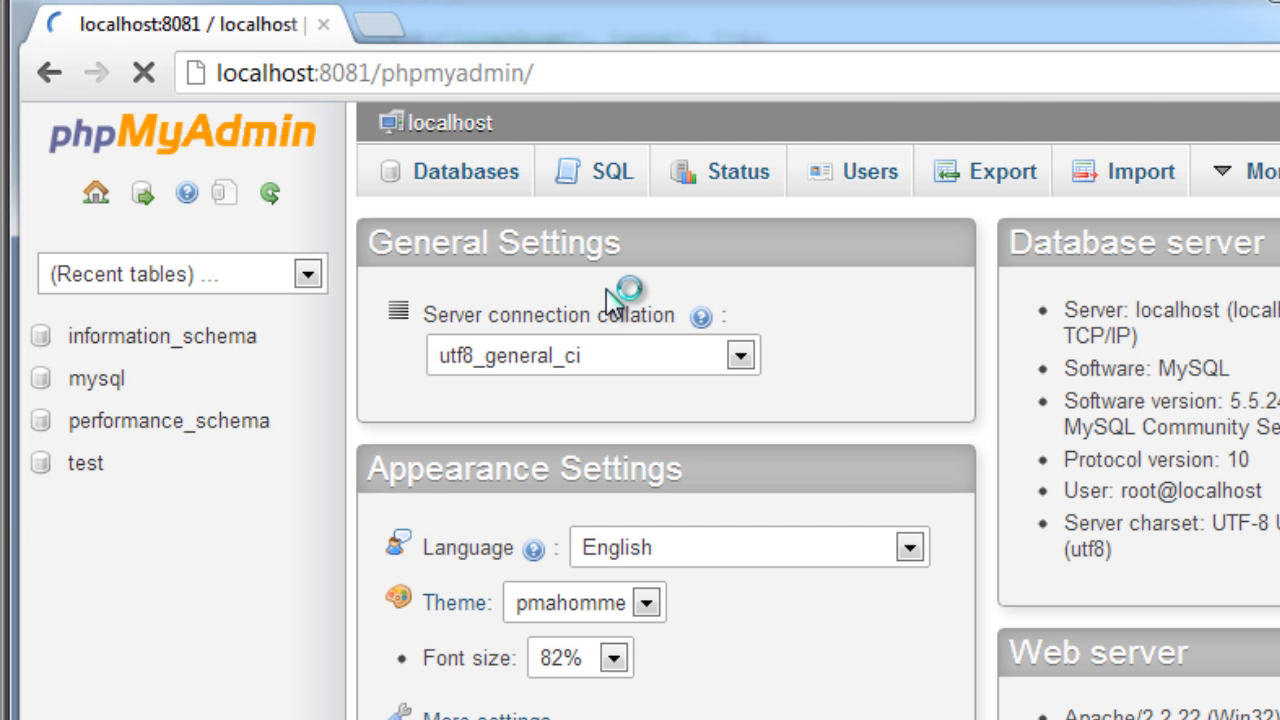
{"action": "left_click", "coordinate": [85, 462]}
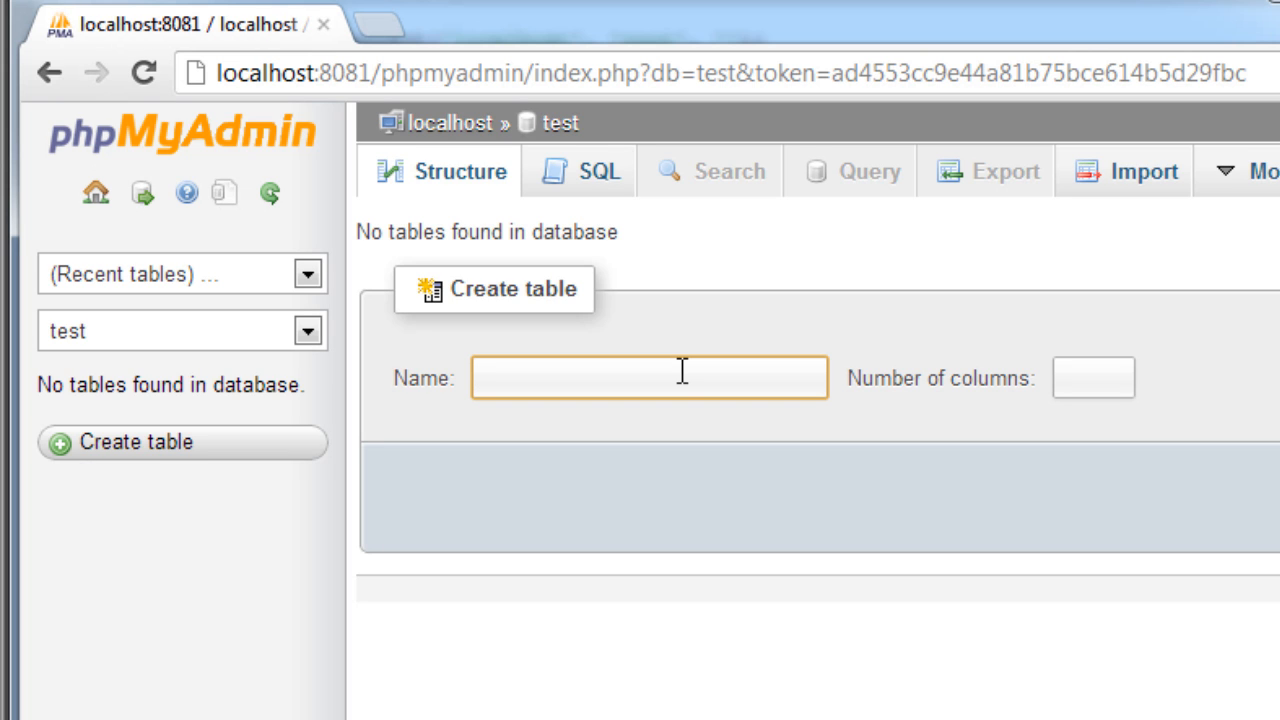
{"action": "type", "text": "user"}
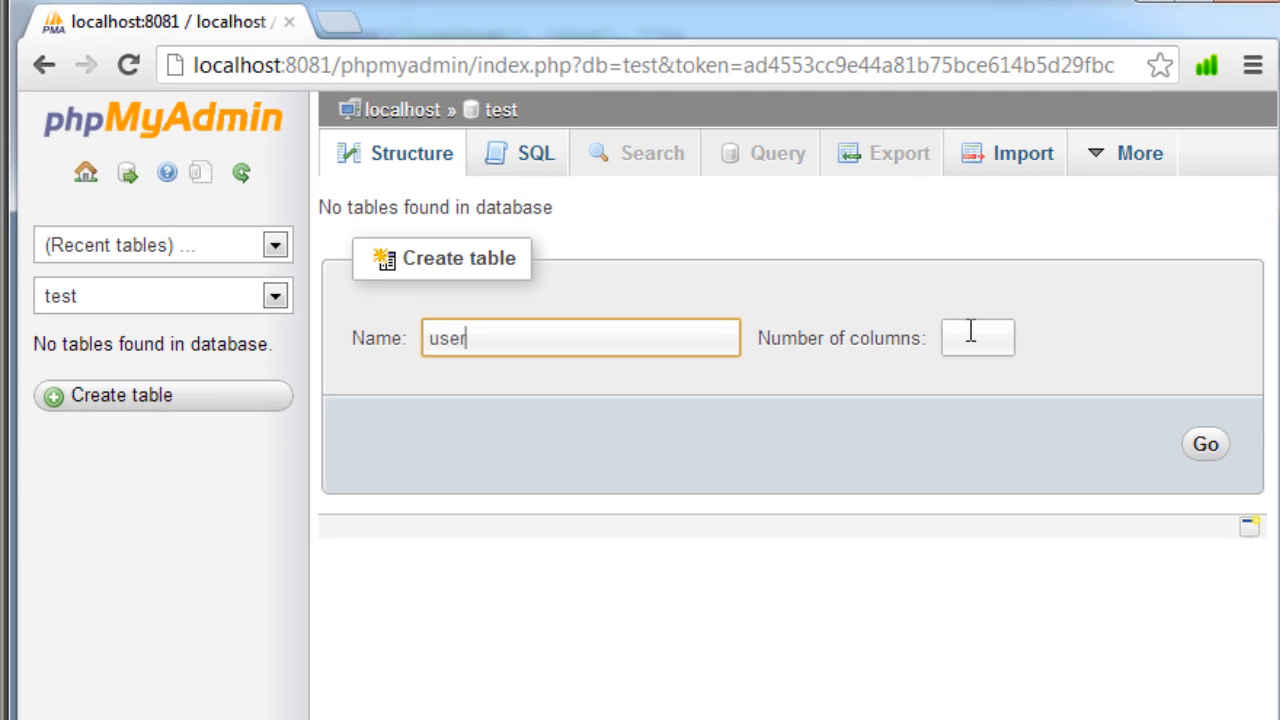
Define a name VARCHAR(15) column and an age INT column, then save the table
{"action": "left_click", "coordinate": [1205, 444]}
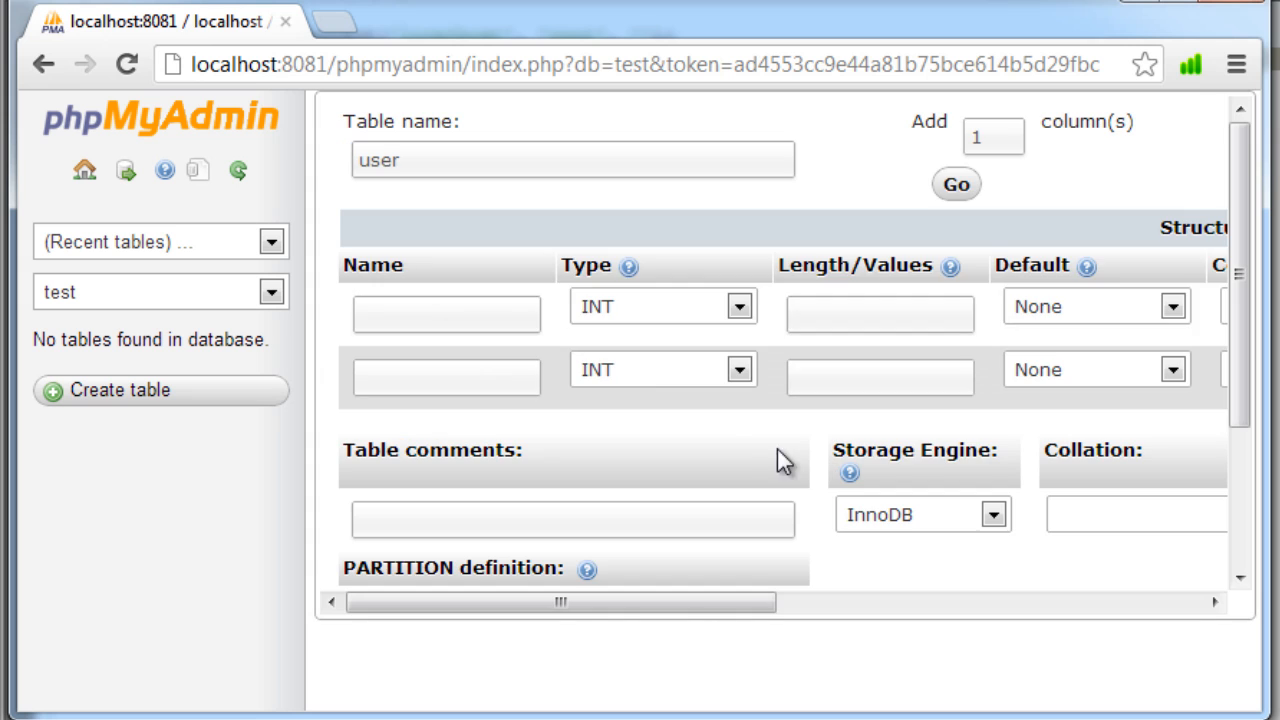
{"action": "type", "text": "name"}
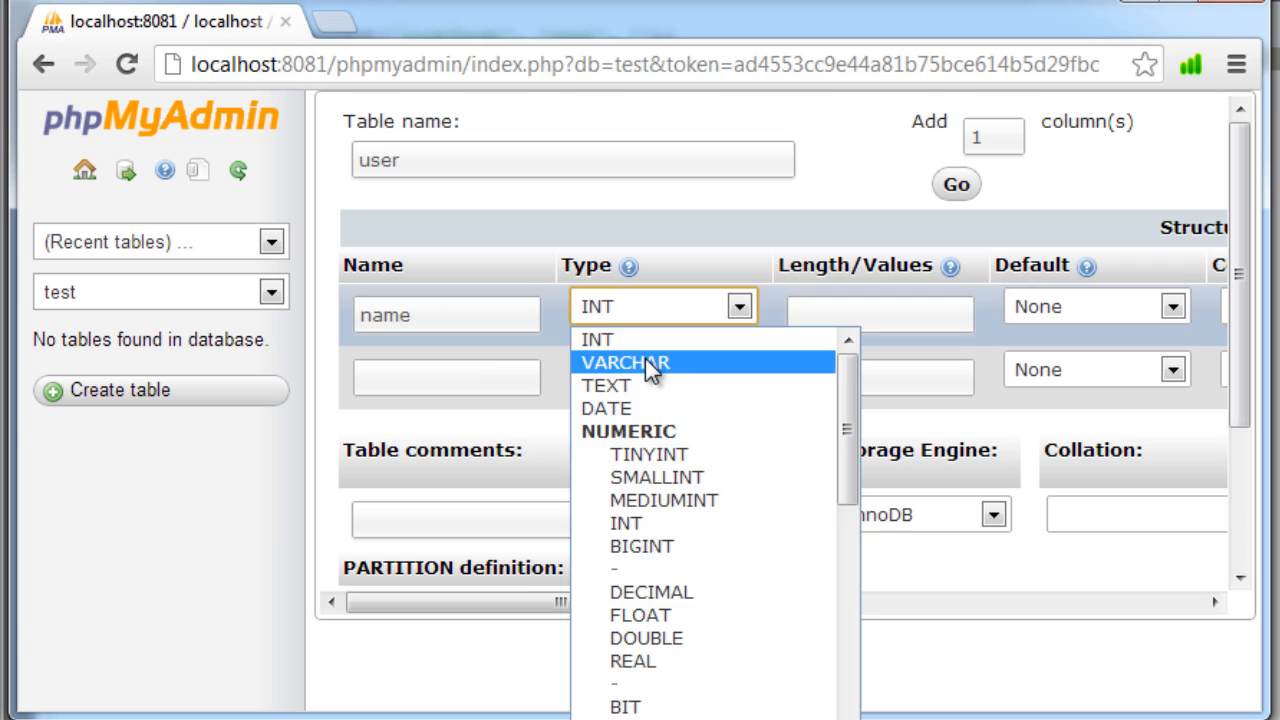
{"action": "left_click", "coordinate": [624, 362]}
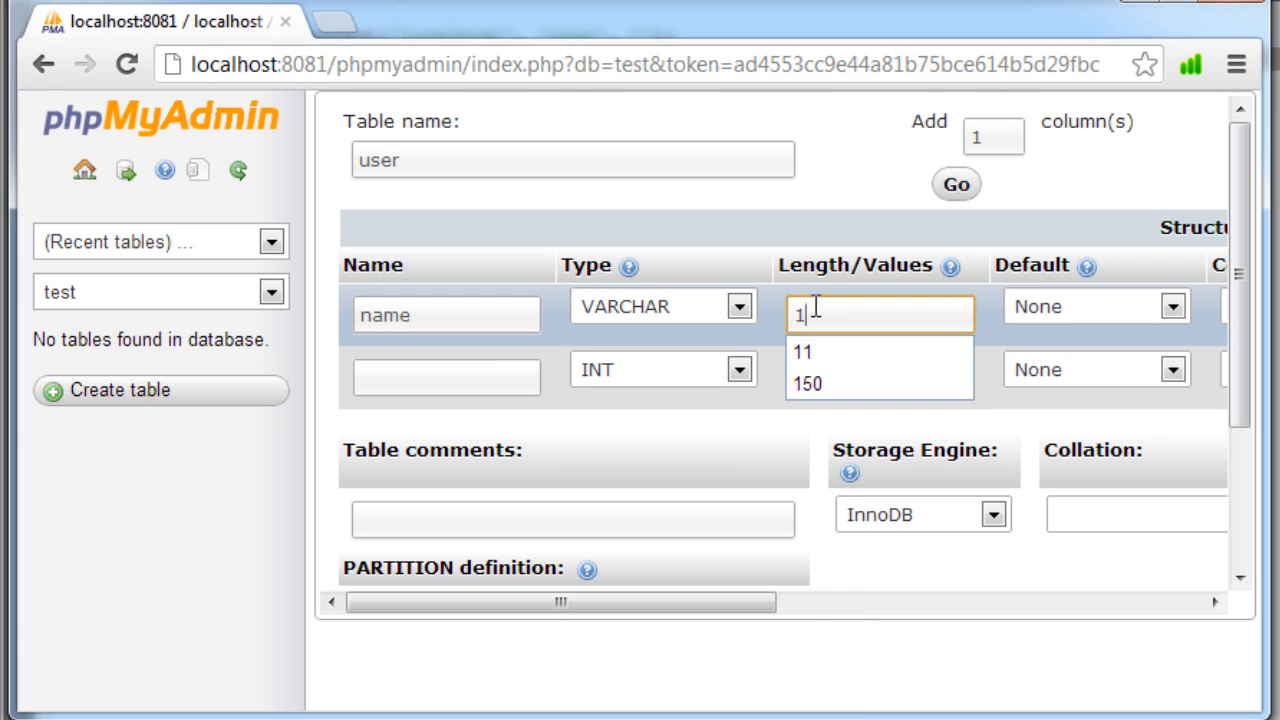
{"action": "type", "text": "age"}
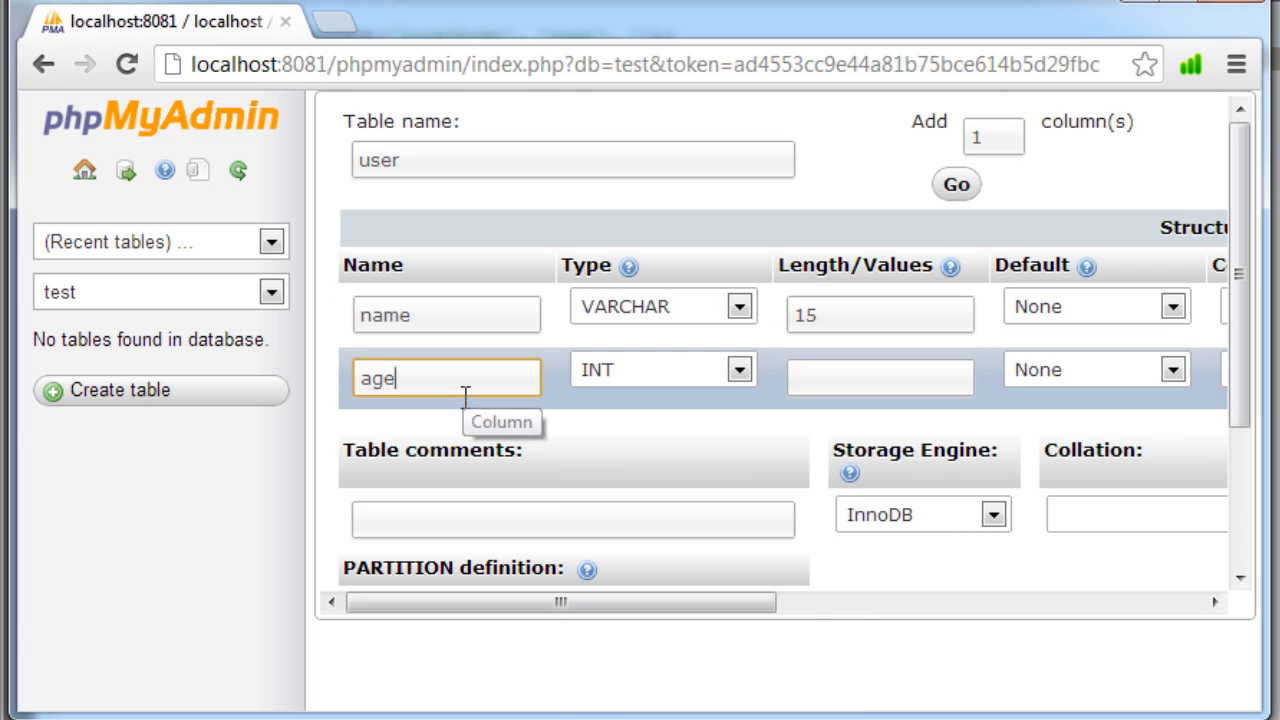
{"action": "left_click", "coordinate": [880, 377]}
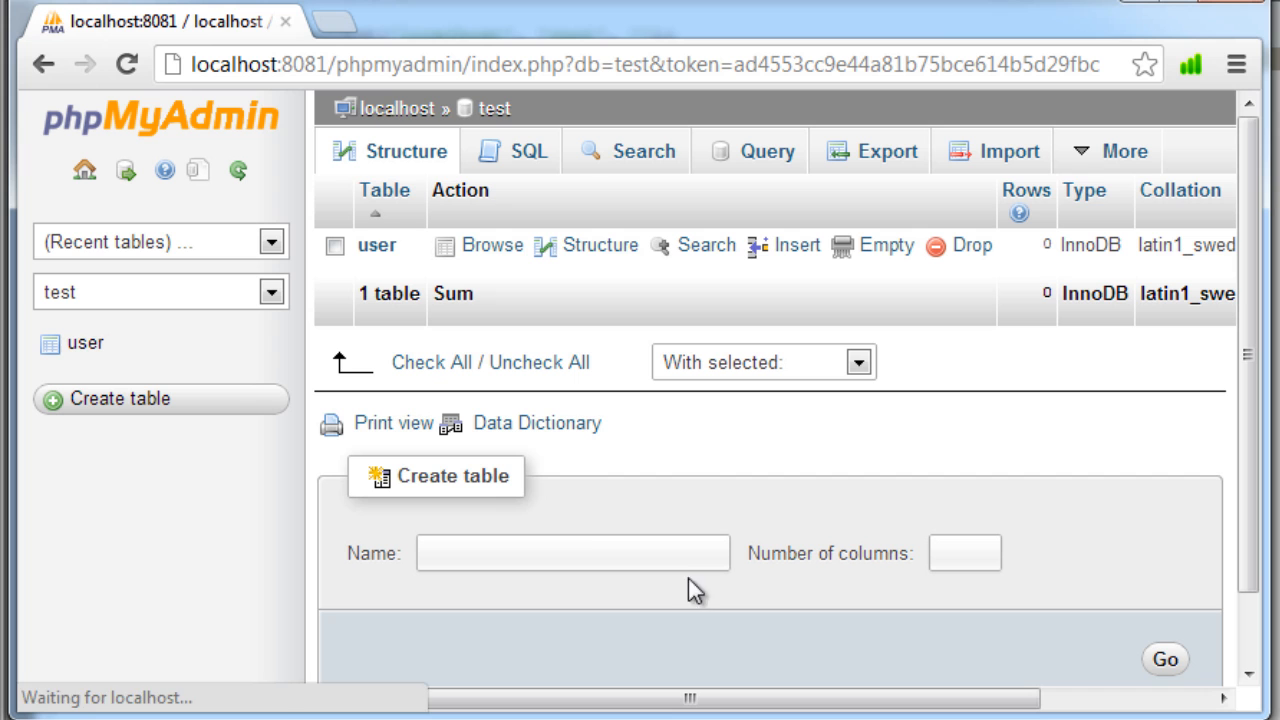
{"action": "mouse_move", "coordinate": [85, 343]}
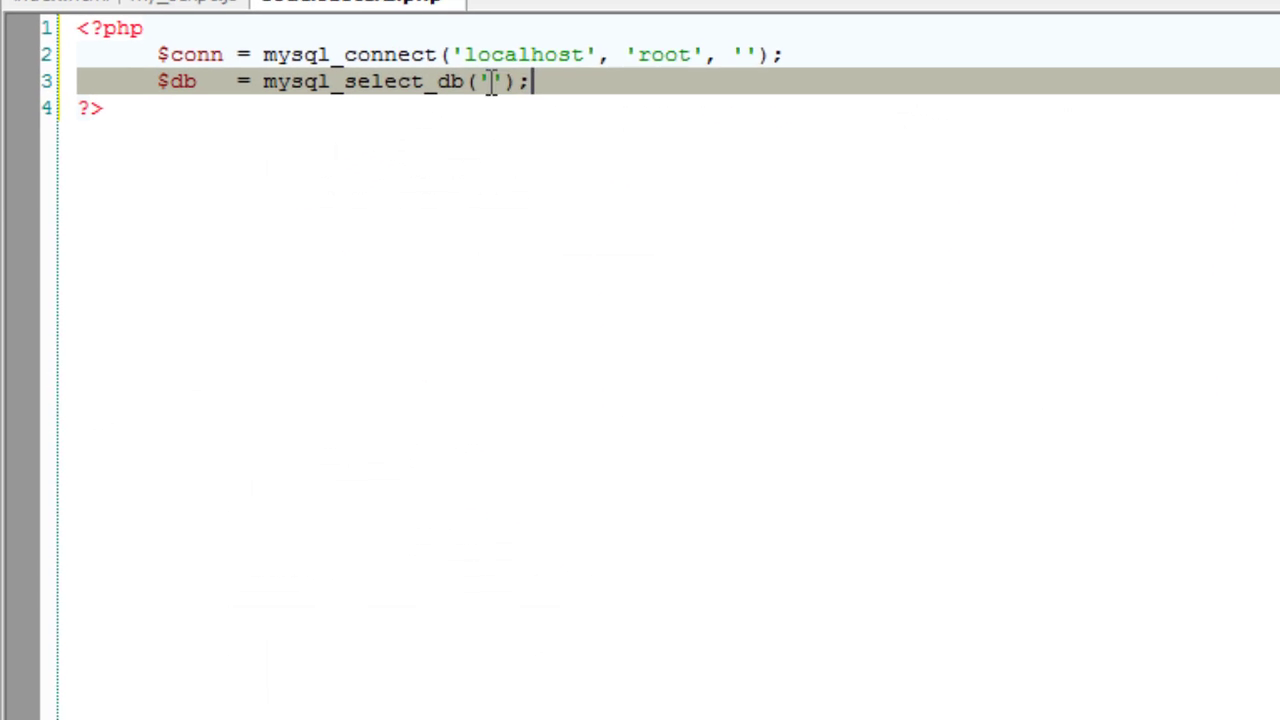
Select the 'test' database in mysql_select_db and save the script as db.php
{"action": "type", "text": "test"}
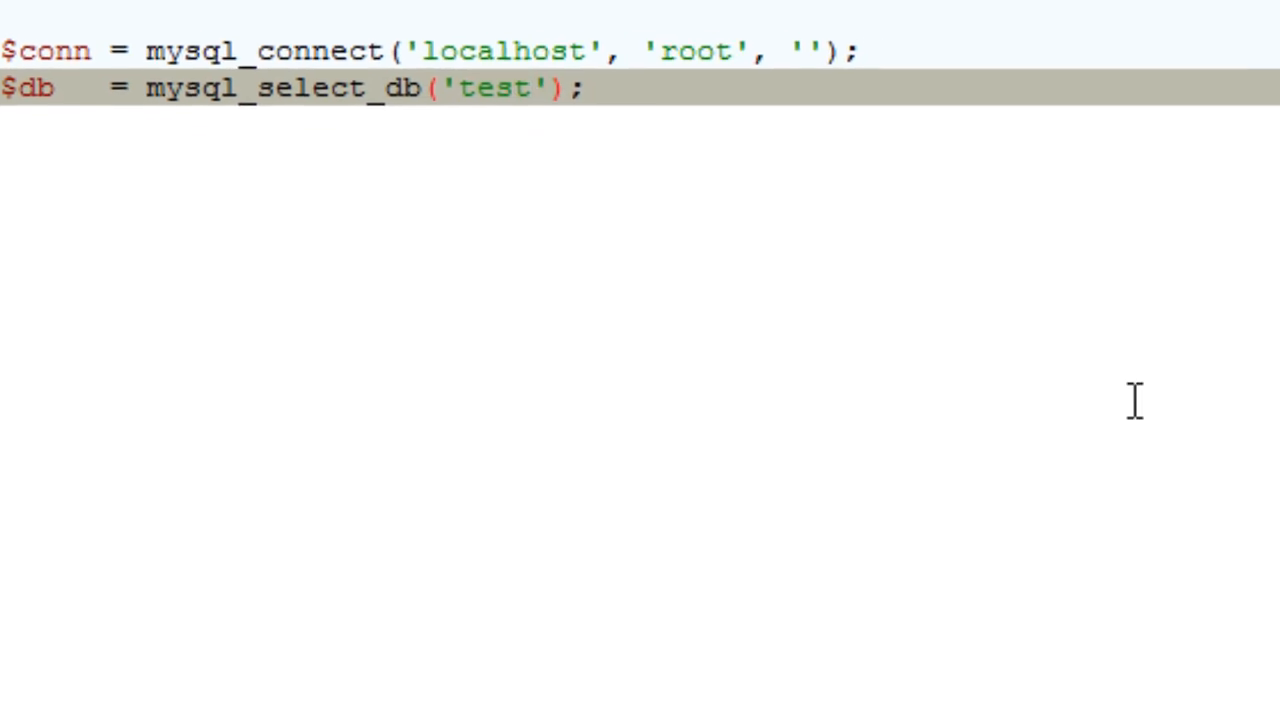
{"action": "key", "text": "ctrl+s"}
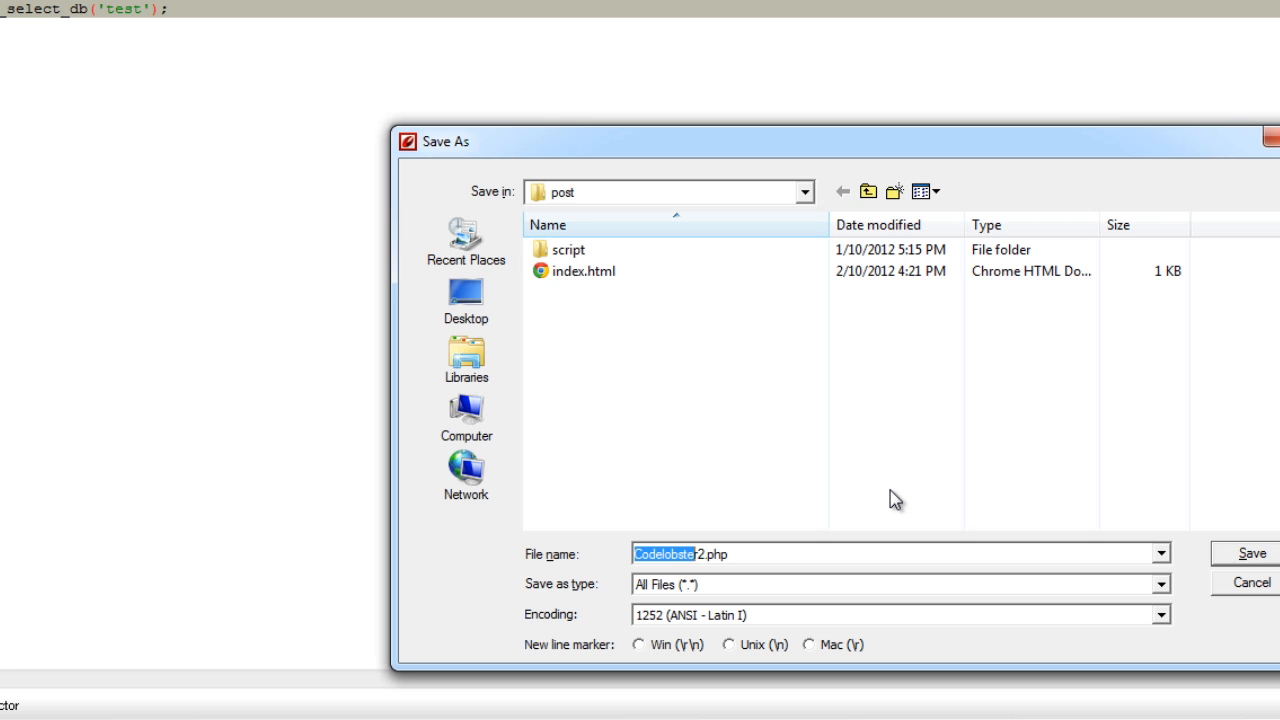
{"action": "type", "text": "db.php"}
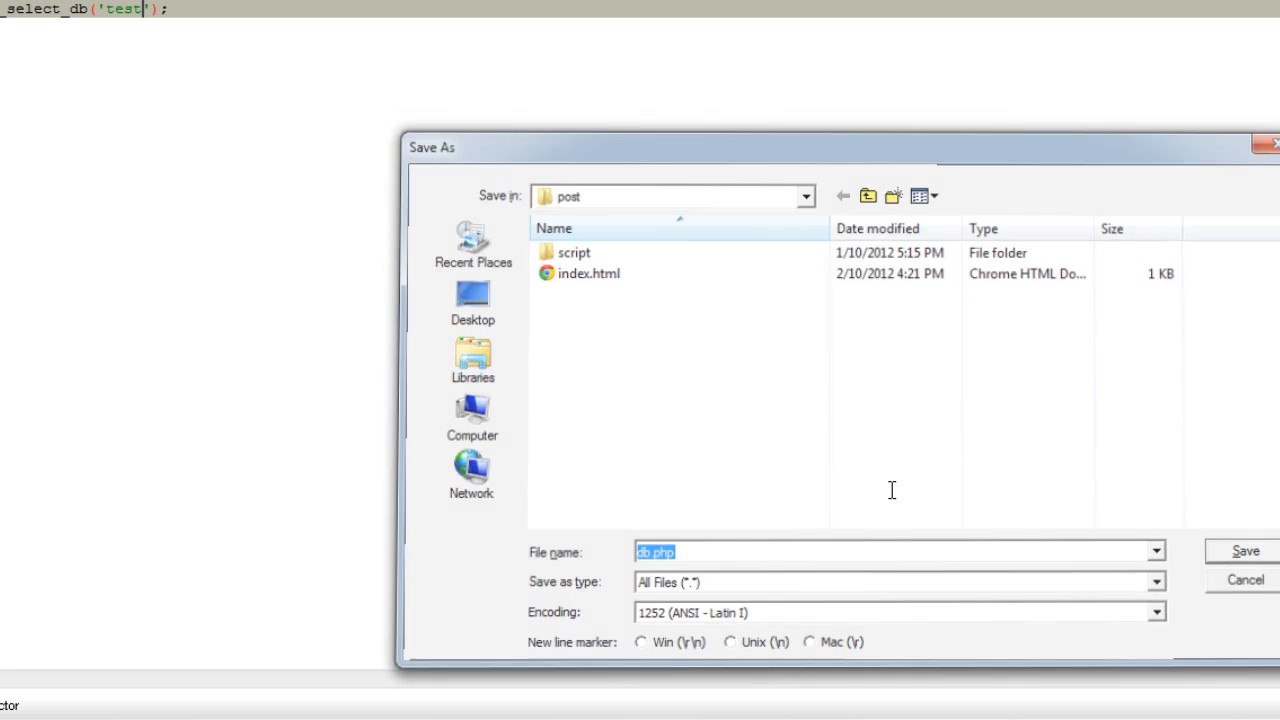
{"action": "left_click", "coordinate": [1245, 551]}
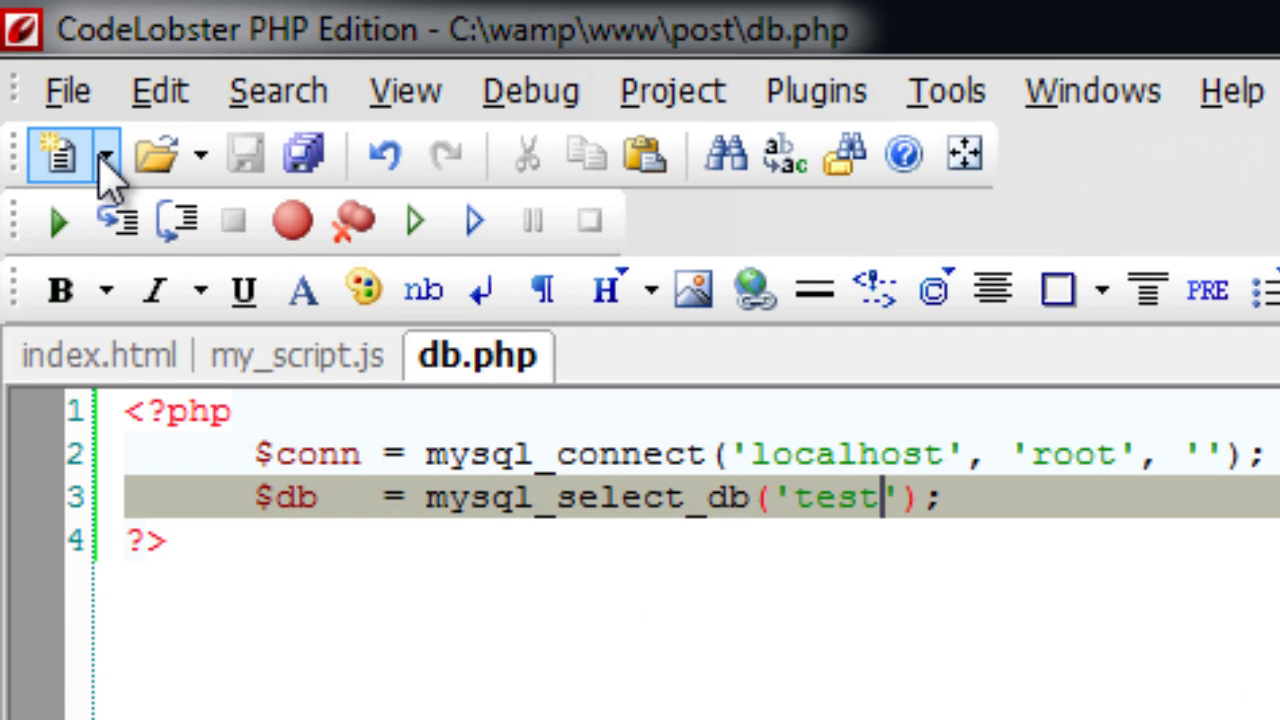
{"action": "left_click", "coordinate": [63, 153]}
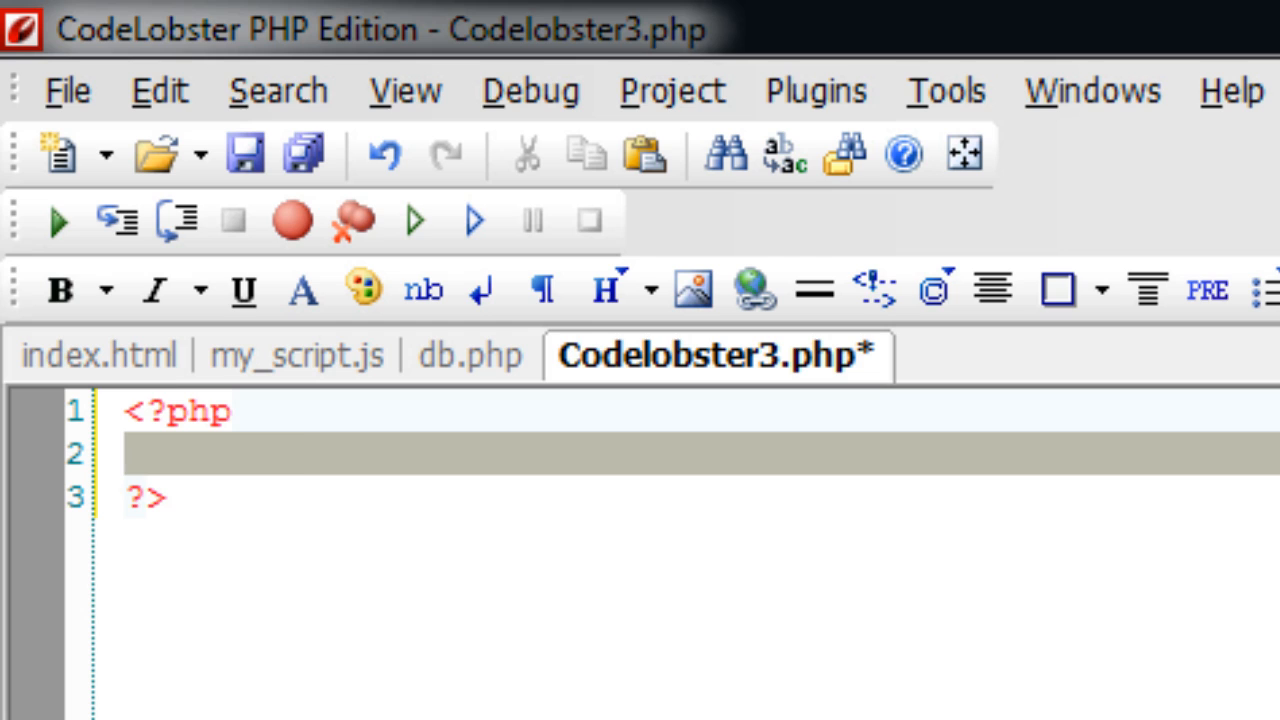
Add include('db.php'); at the top of the new PHP file
{"action": "type", "text": "include_once"}
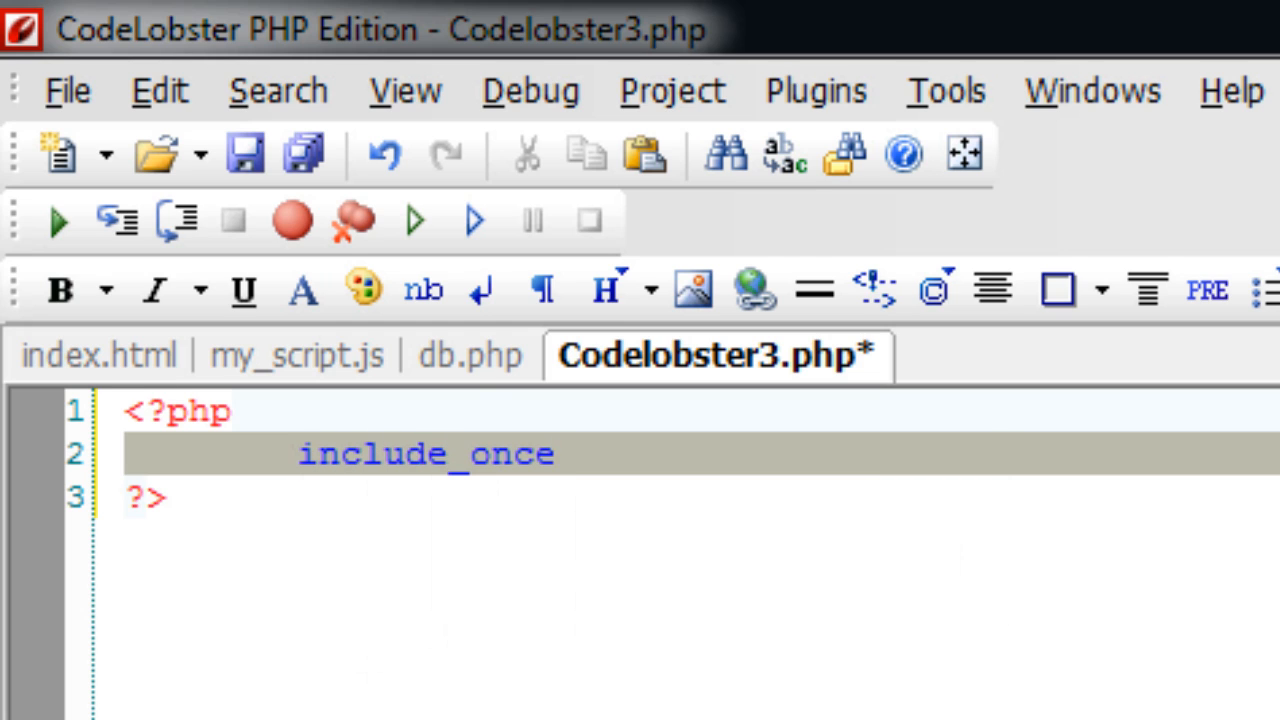
{"action": "type", "text": "();"}
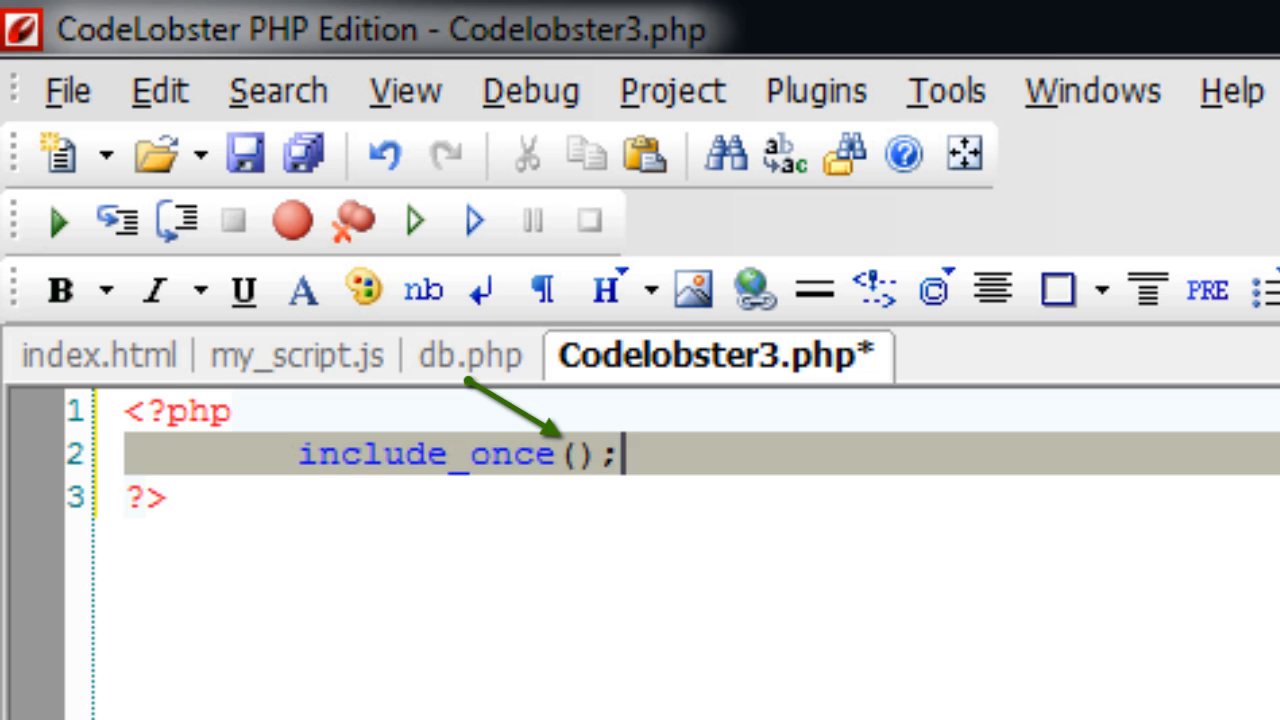
{"action": "type", "text": "''"}
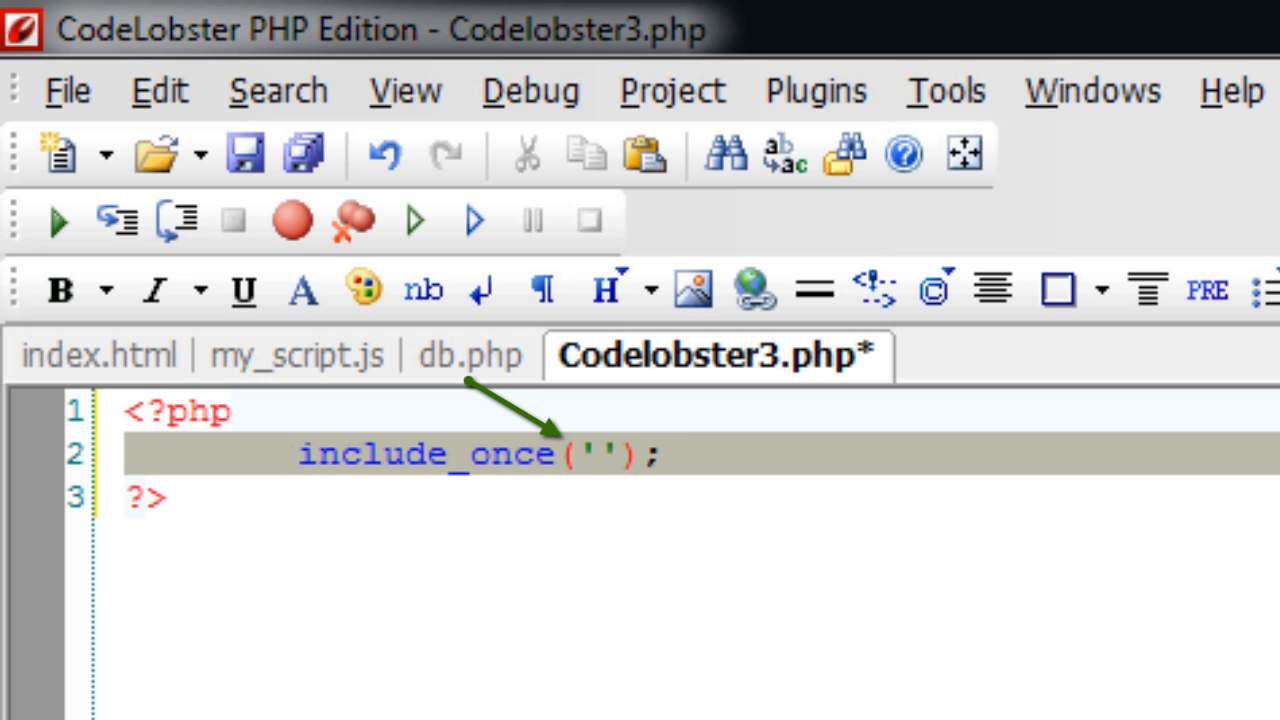
{"action": "type", "text": "db.php"}
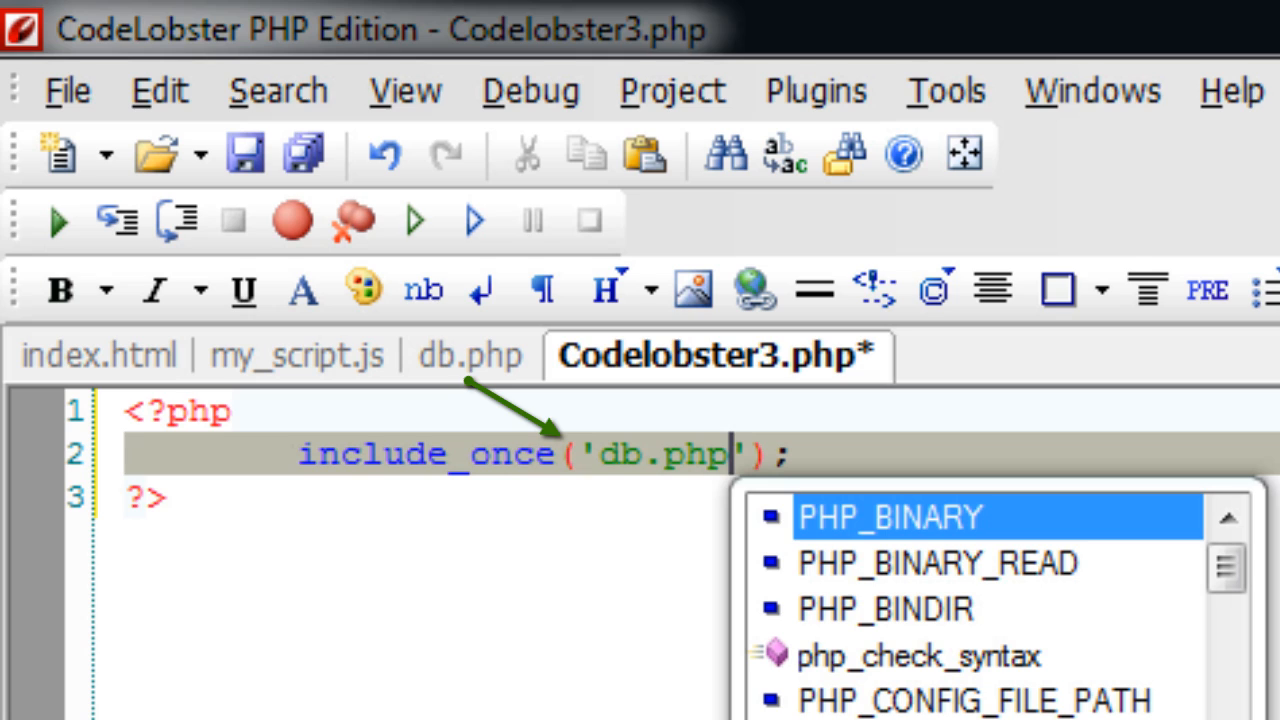
{"action": "key", "text": "Escape"}
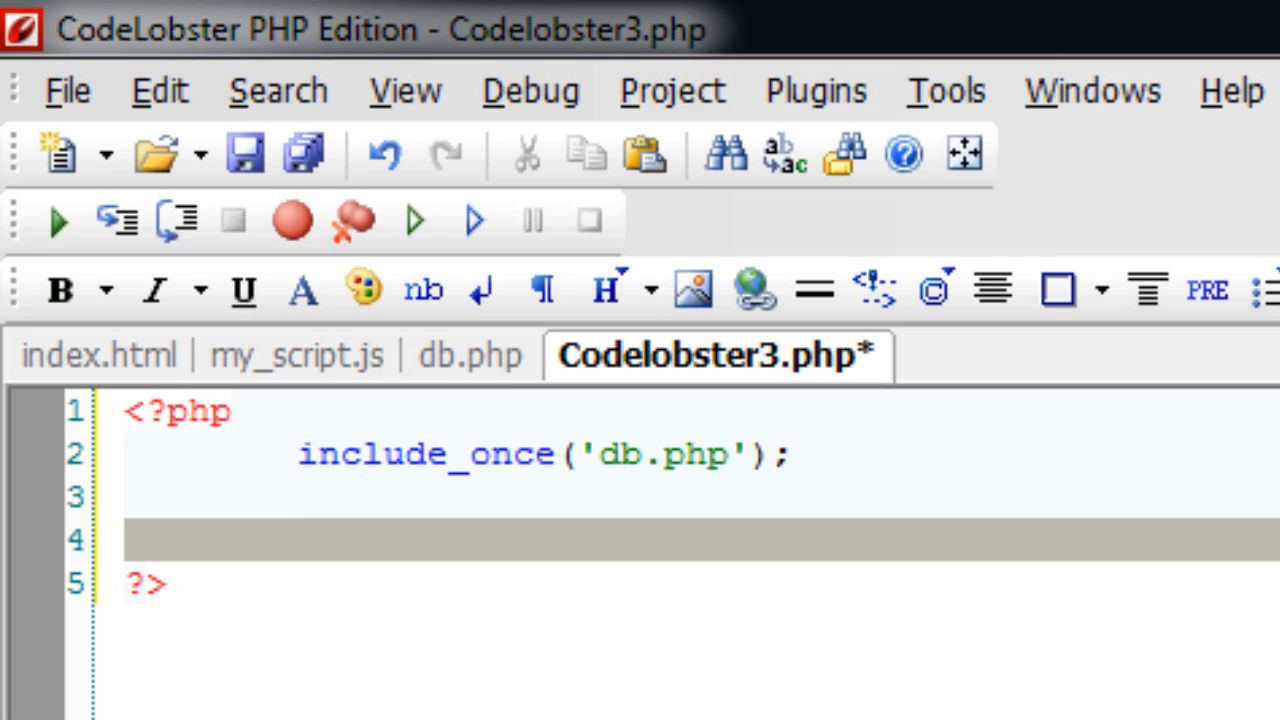
{"action": "mouse_move", "coordinate": [280, 375]}
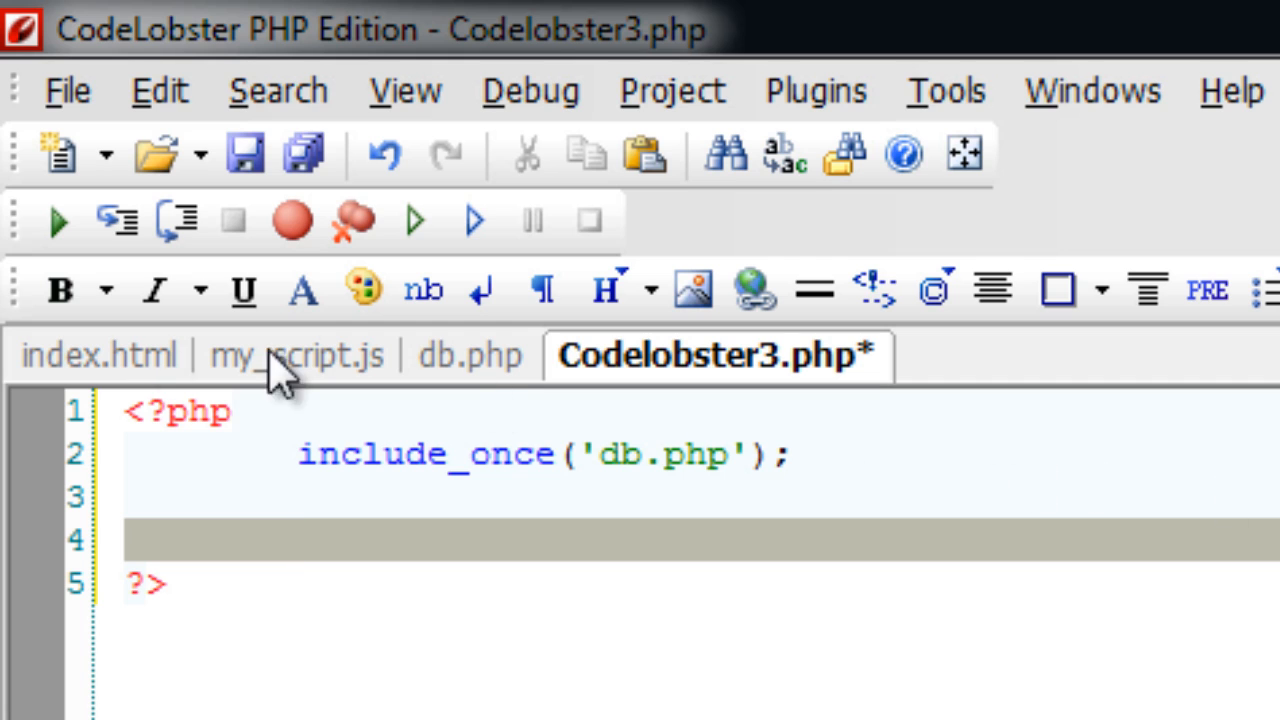
Assign $_POST['name'] and $_POST['age'] to $name and $age
{"action": "left_click", "coordinate": [99, 355]}
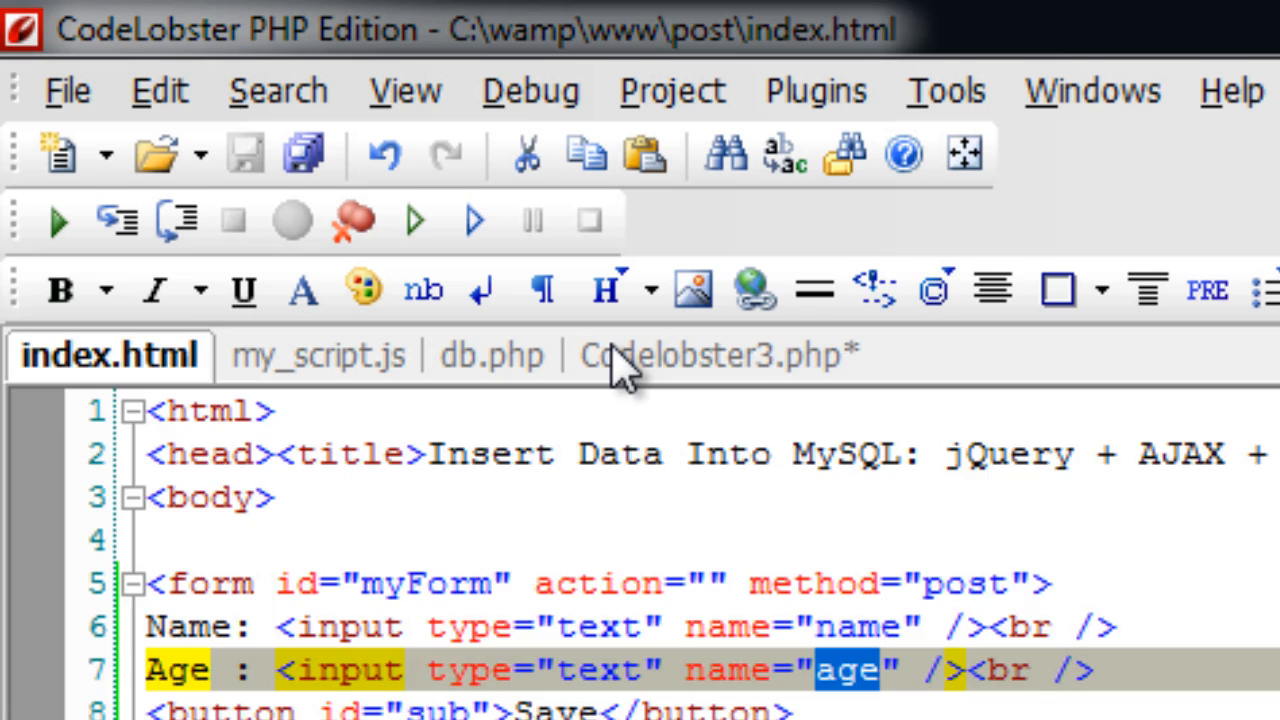
{"action": "left_click", "coordinate": [710, 355]}
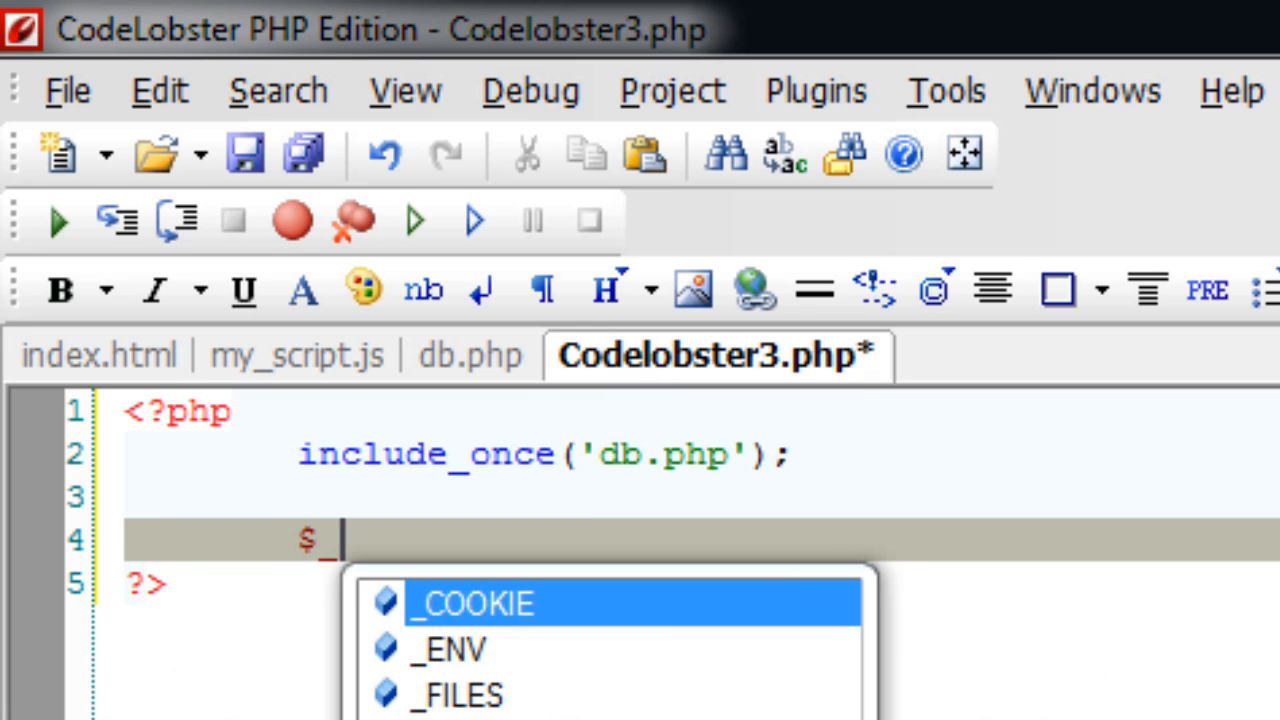
{"action": "type", "text": "POST[];"}
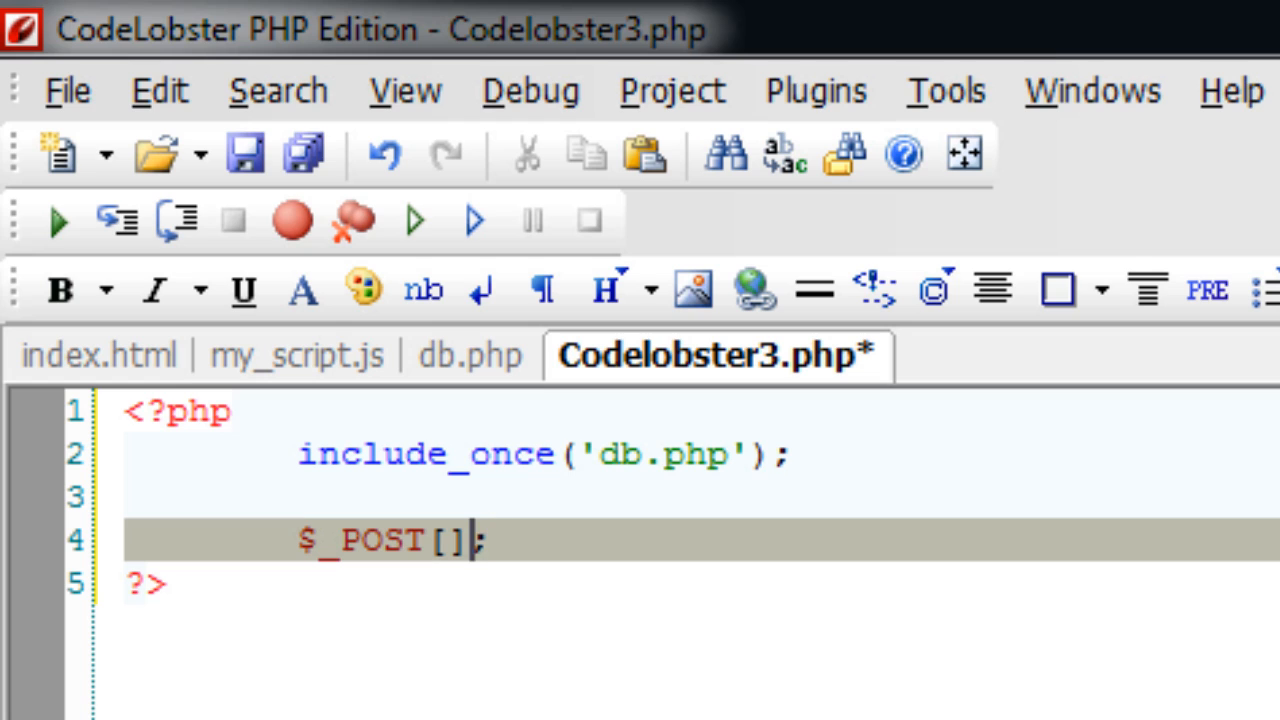
{"action": "type", "text": "''"}
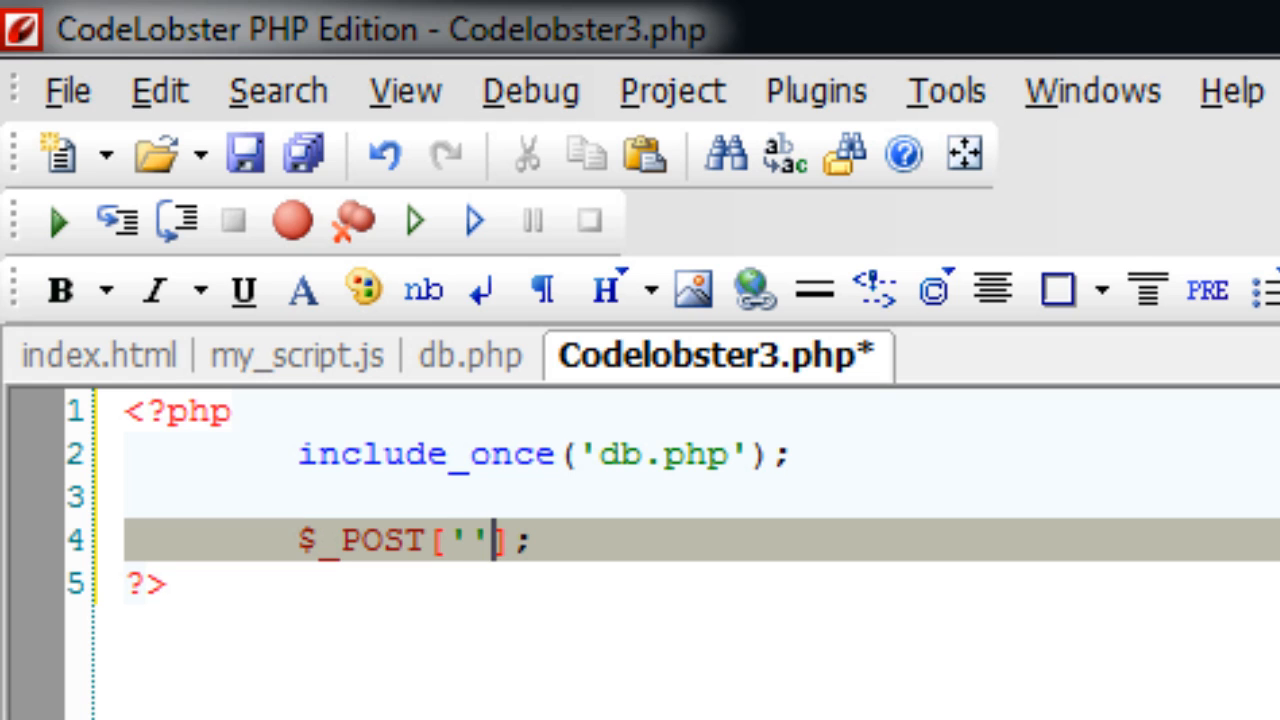
{"action": "type", "text": "name"}
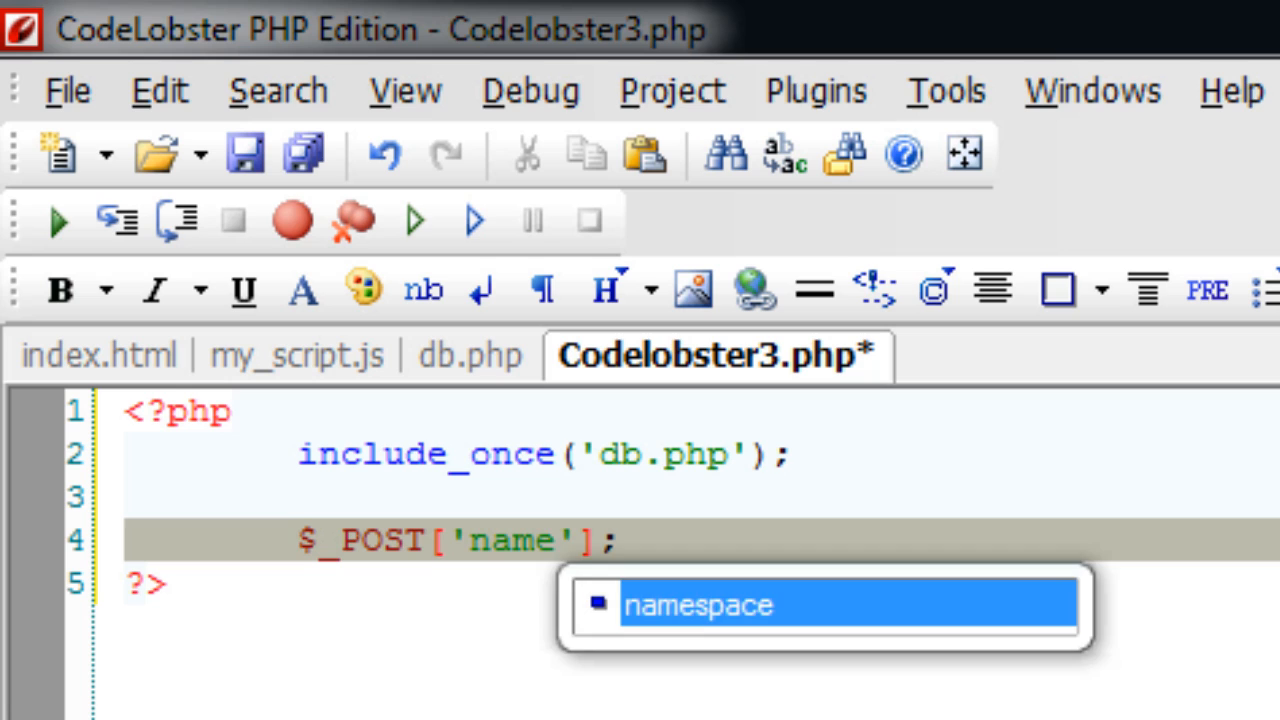
{"action": "type", "text": "name ="}
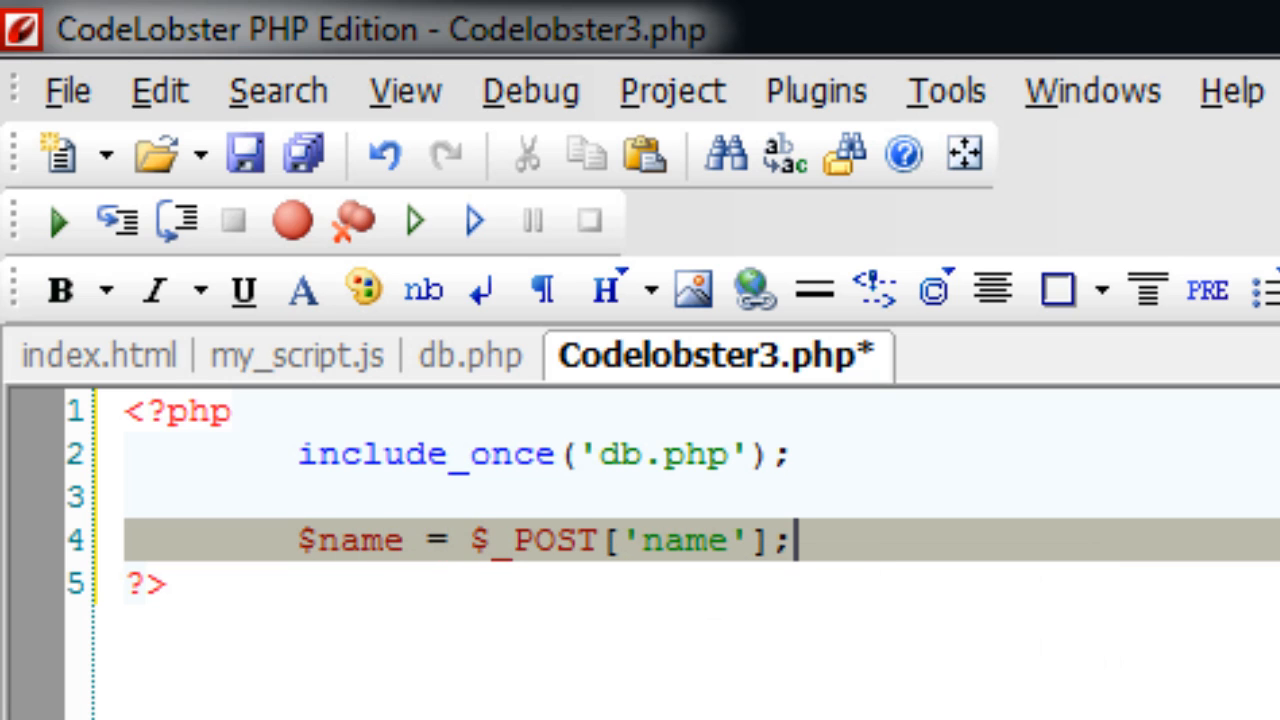
{"action": "key", "text": "Return"}
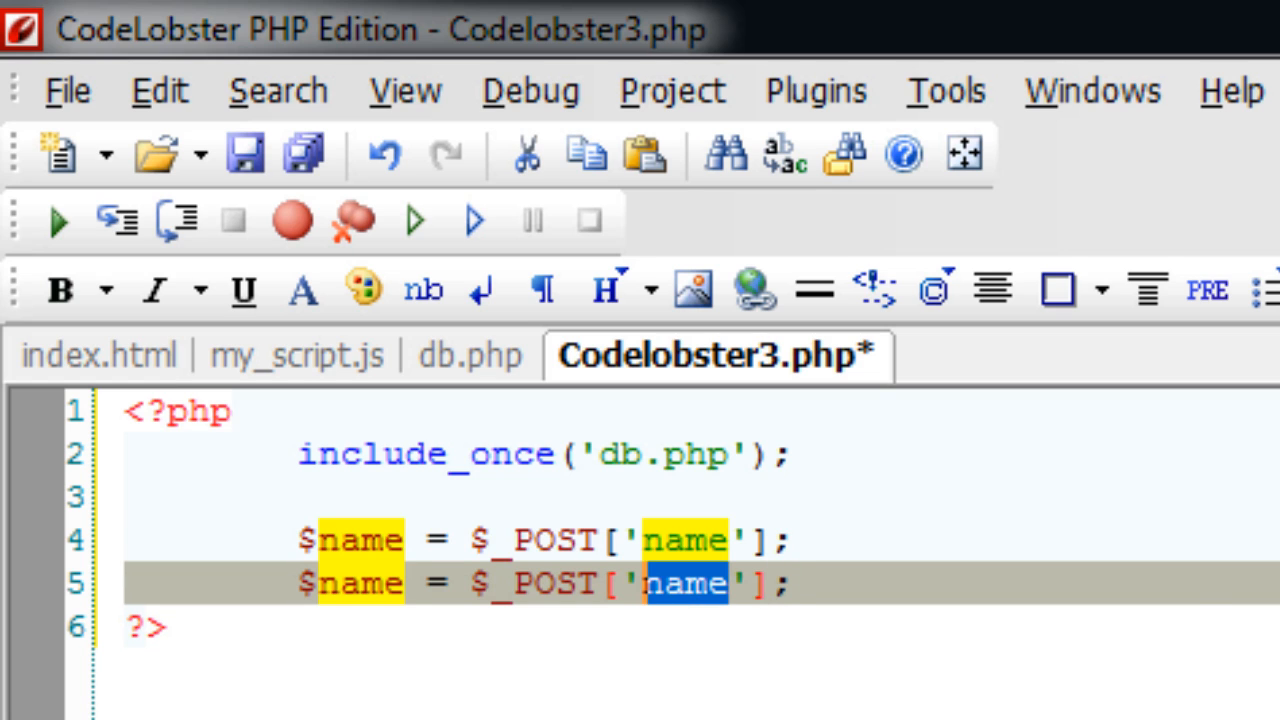
{"action": "type", "text": "age"}
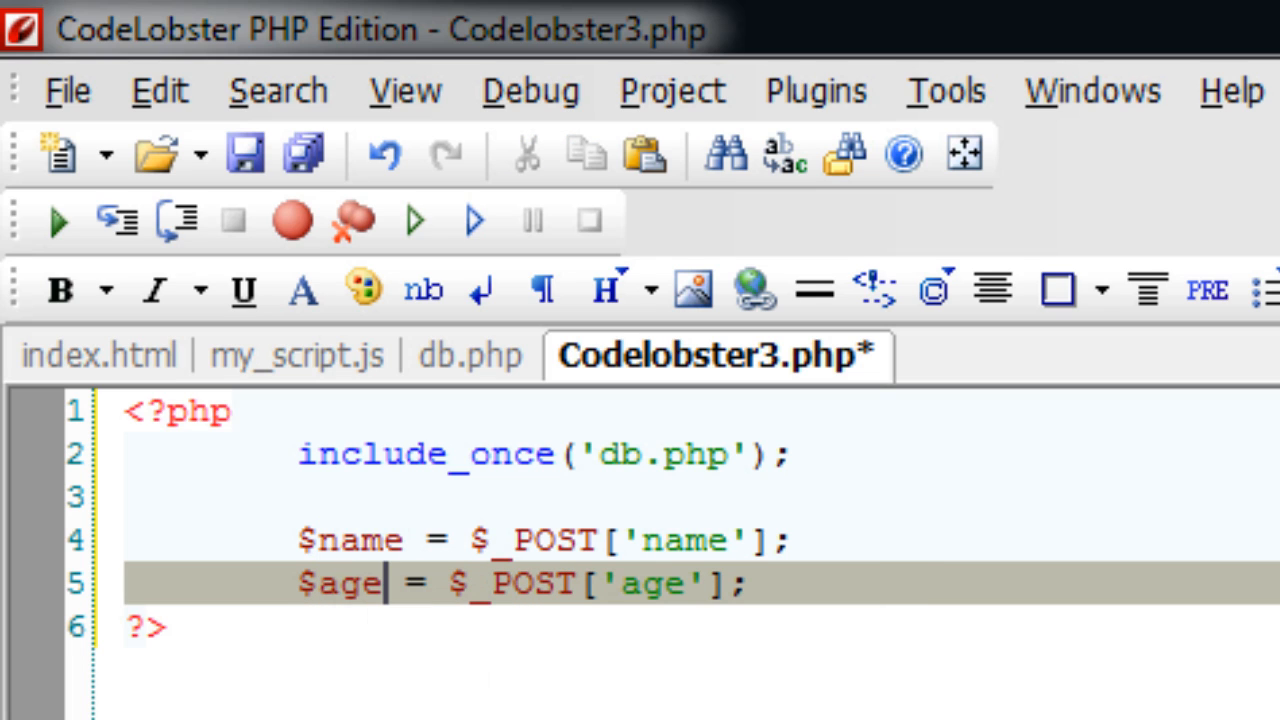
{"action": "type", "text": "INSERT INTO"}
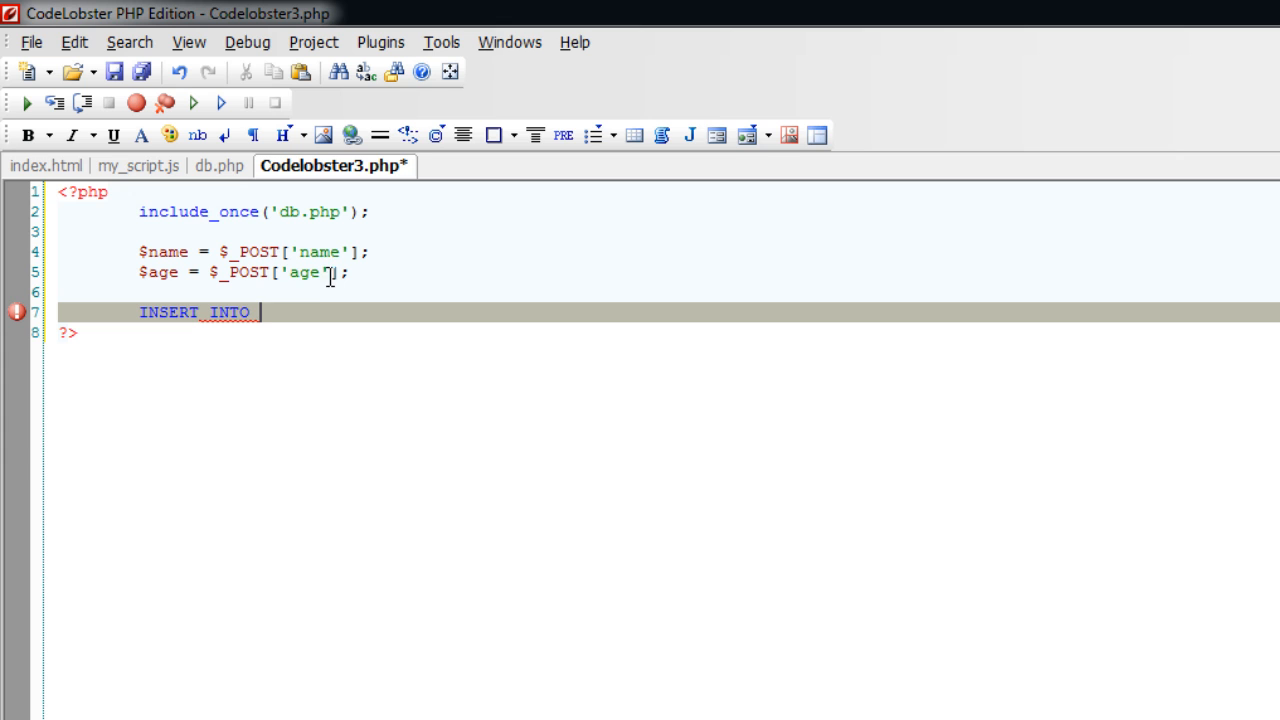
Write INSERT INTO user VALUES('$name', '$age') and begin wrapping it in if(mysql_query())
{"action": "type", "text": "user"}
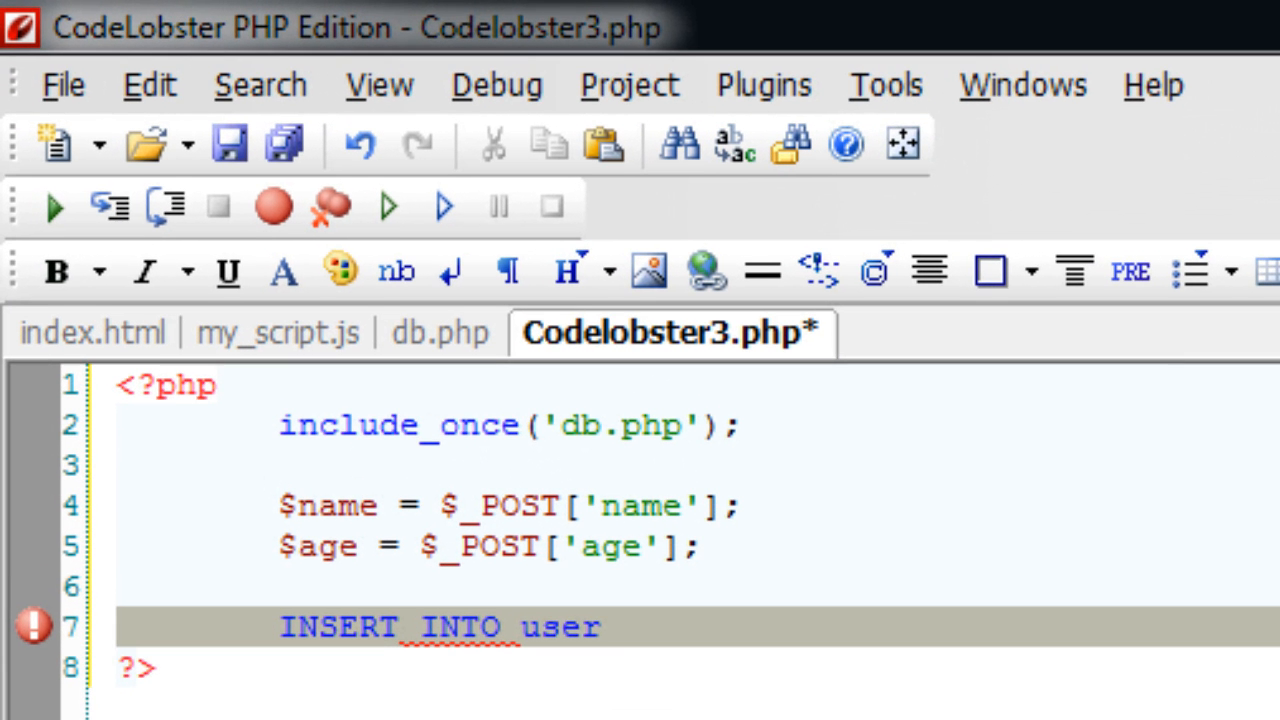
{"action": "type", "text": "VALUES"}
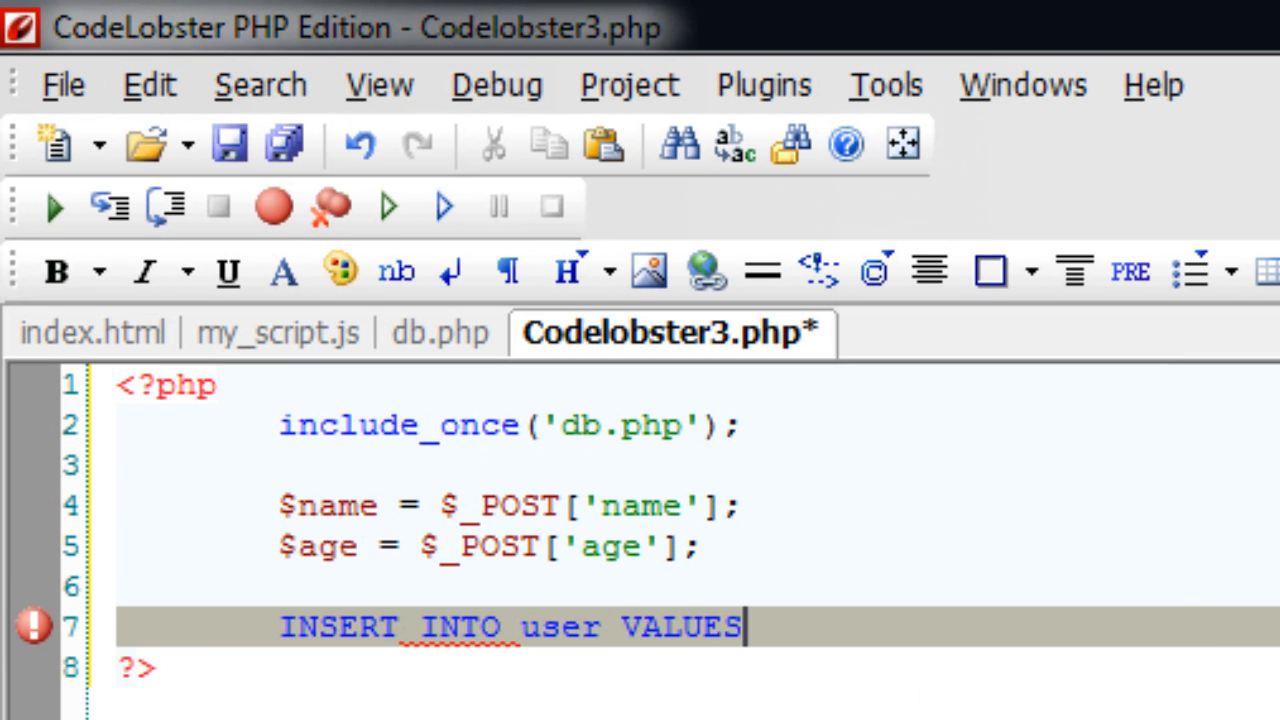
{"action": "type", "text": "();"}
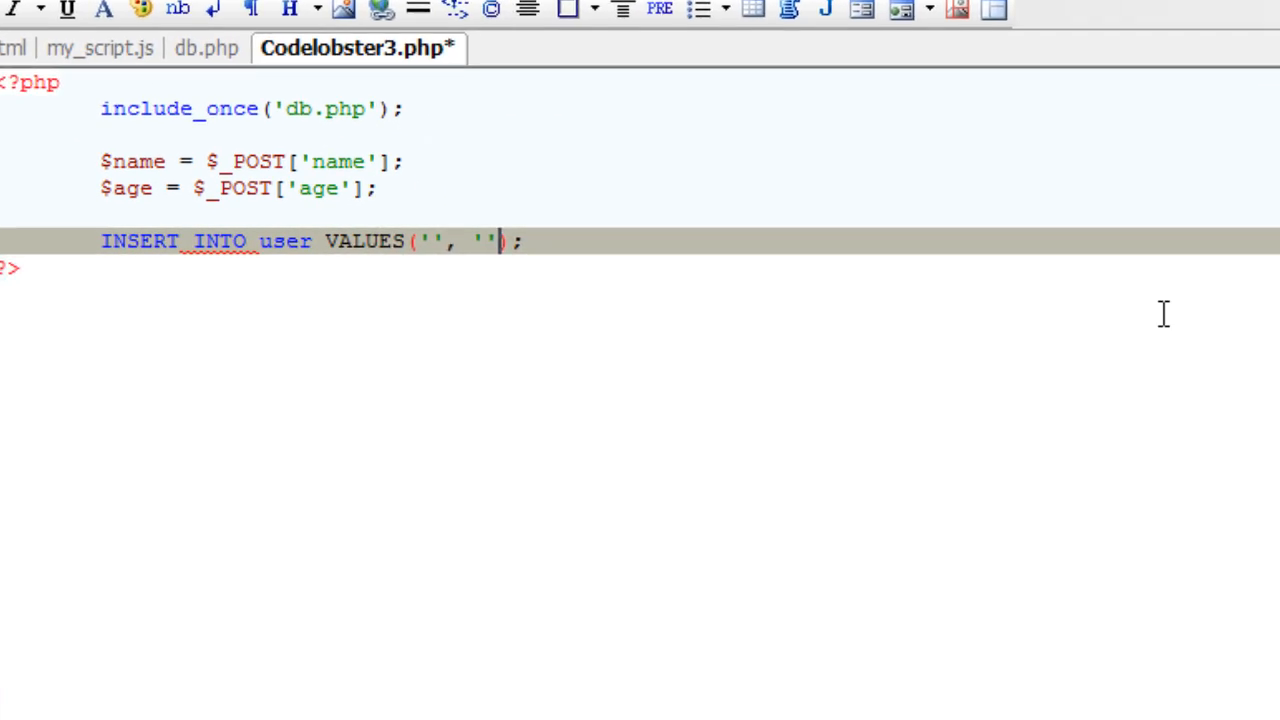
{"action": "scroll", "scroll_direction": "down", "scroll_amount": 3}
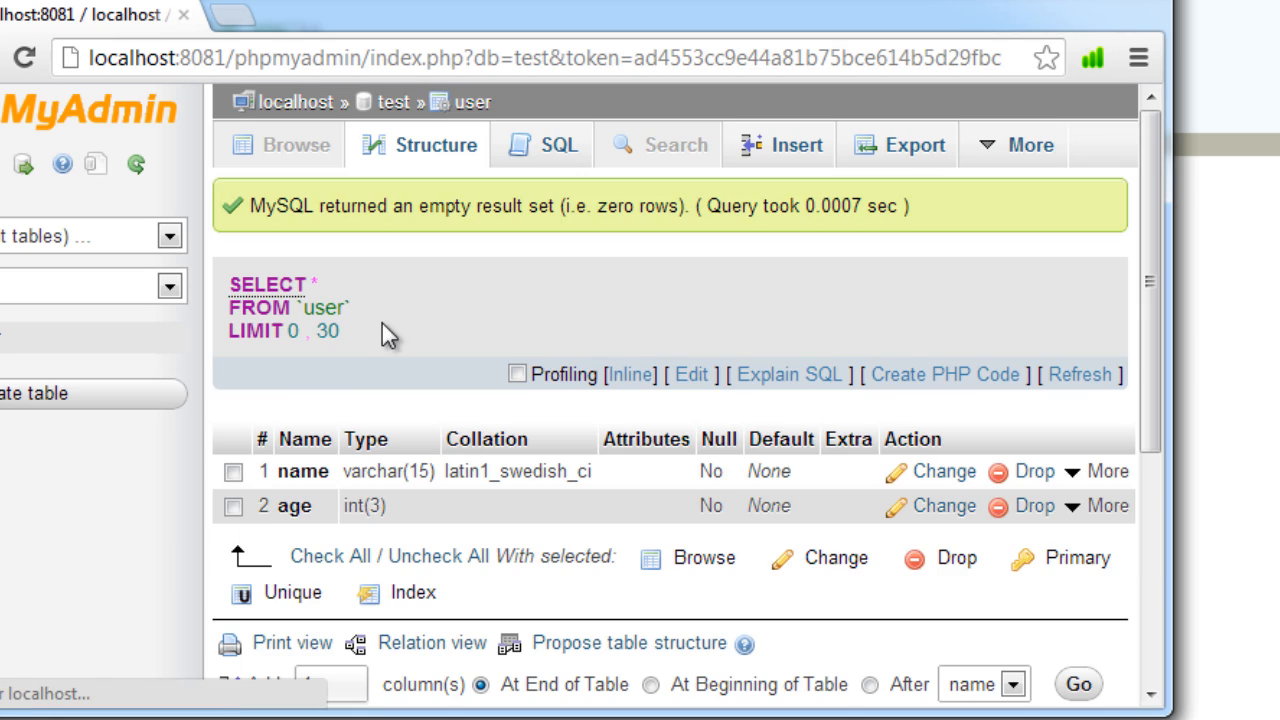
{"action": "scroll", "scroll_direction": "down", "scroll_amount": 3}
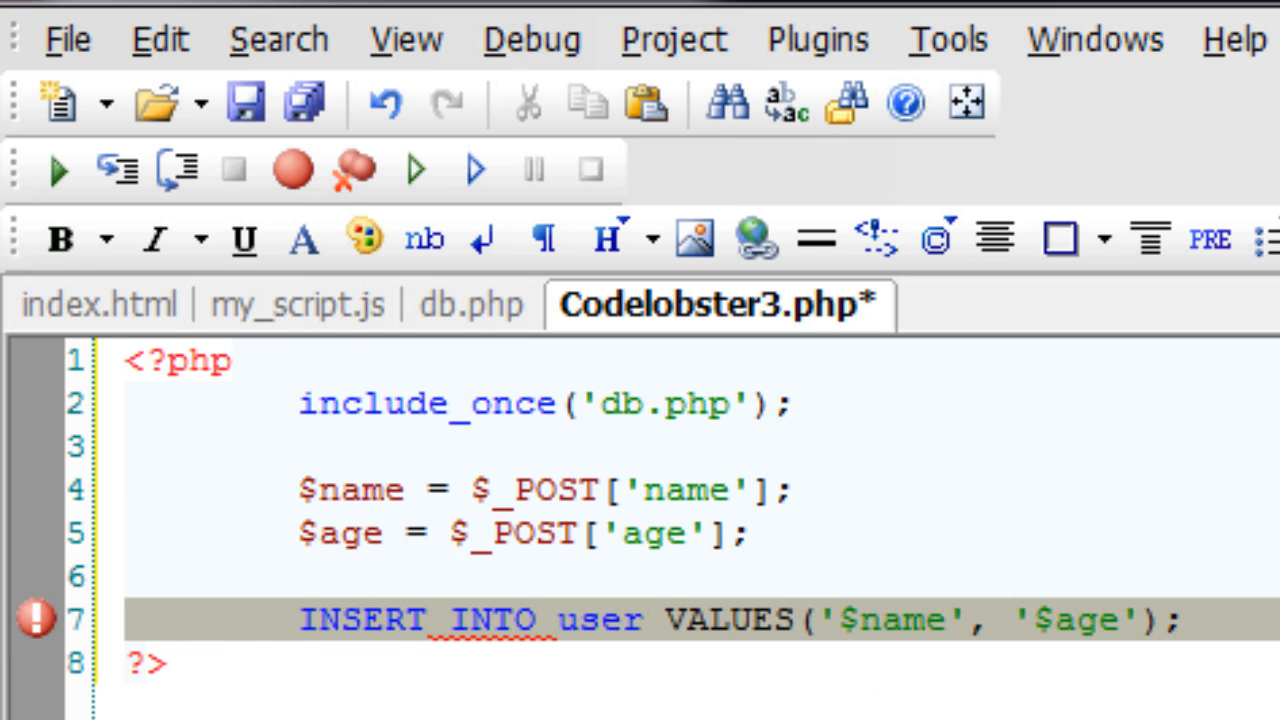
{"action": "type", "text": "mysql_query(\""}
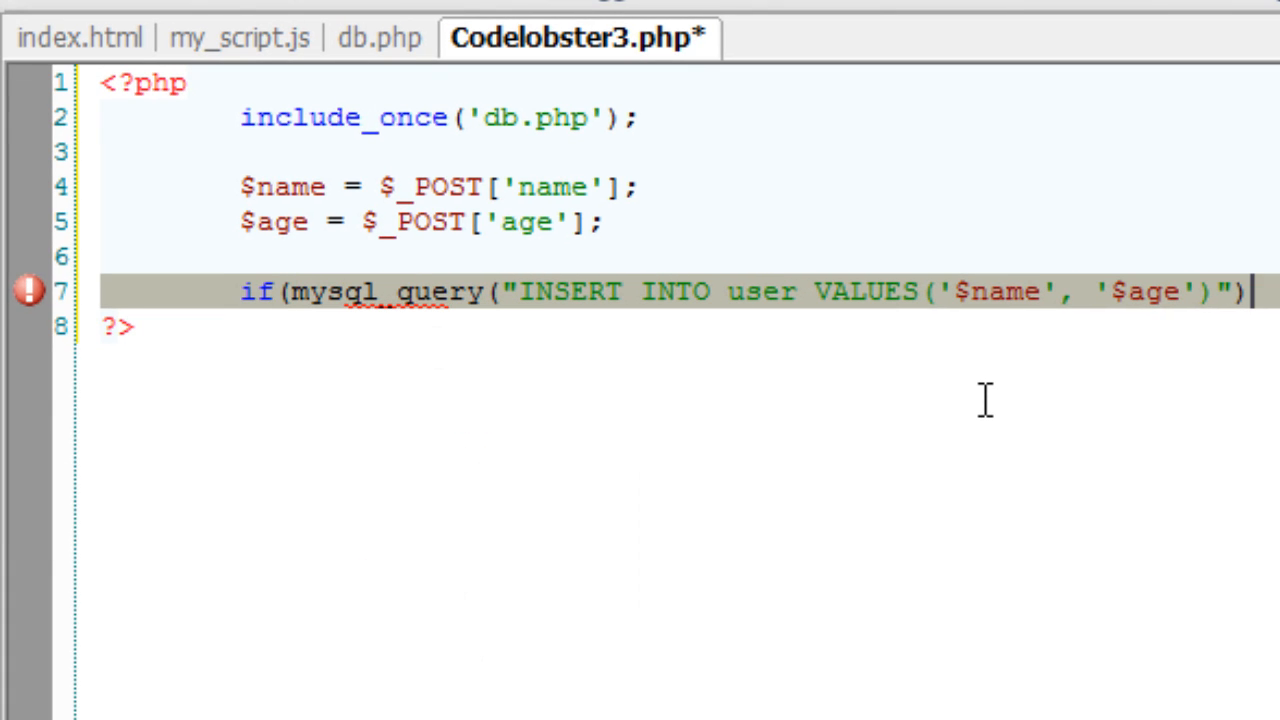
Echo "Successfully Inserted" on success and "Insertion Failed" in the else branch
{"action": "key", "text": "Return"}
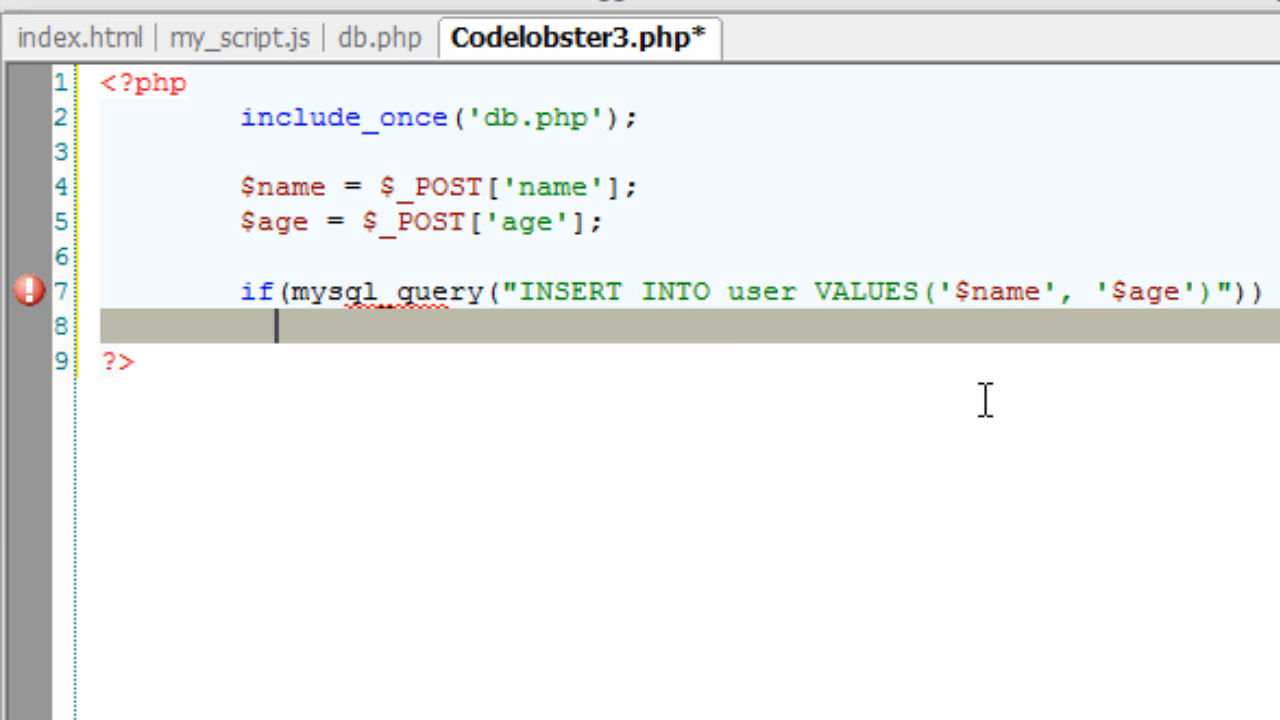
{"action": "type", "text": "echo \"\""}
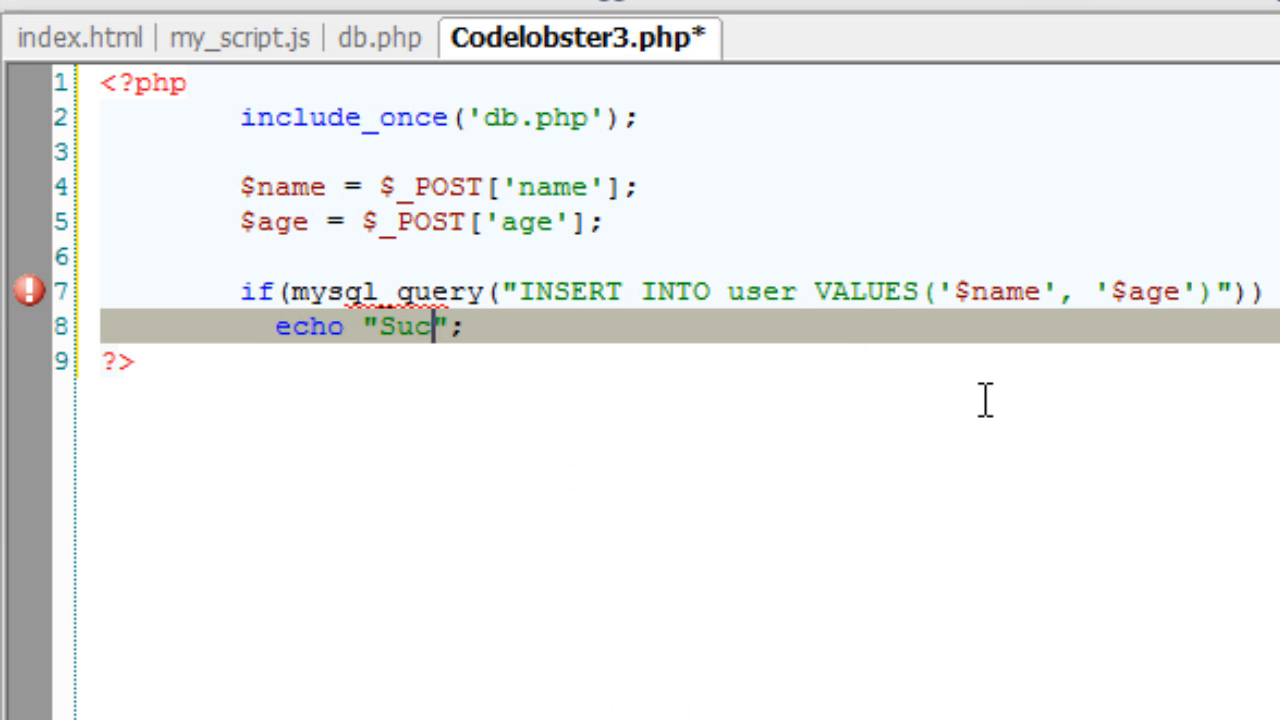
{"action": "type", "text": "cessfully"}
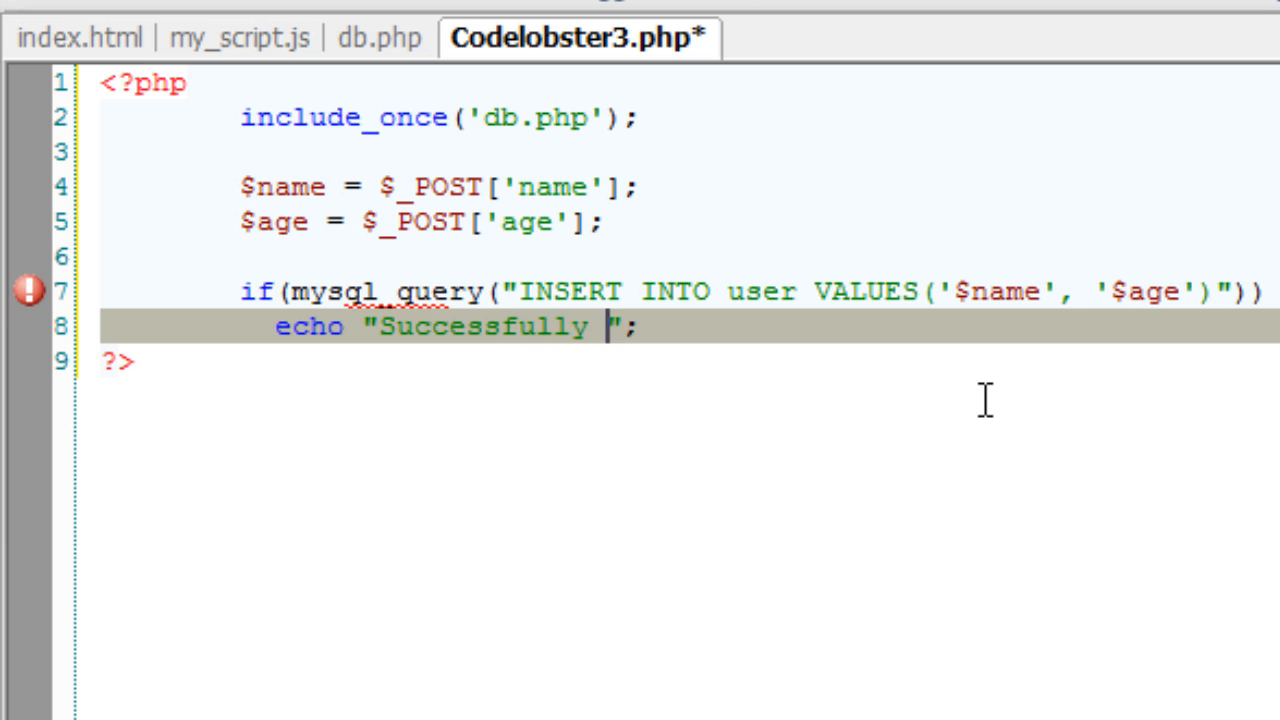
{"action": "type", "text": "Inserted"}
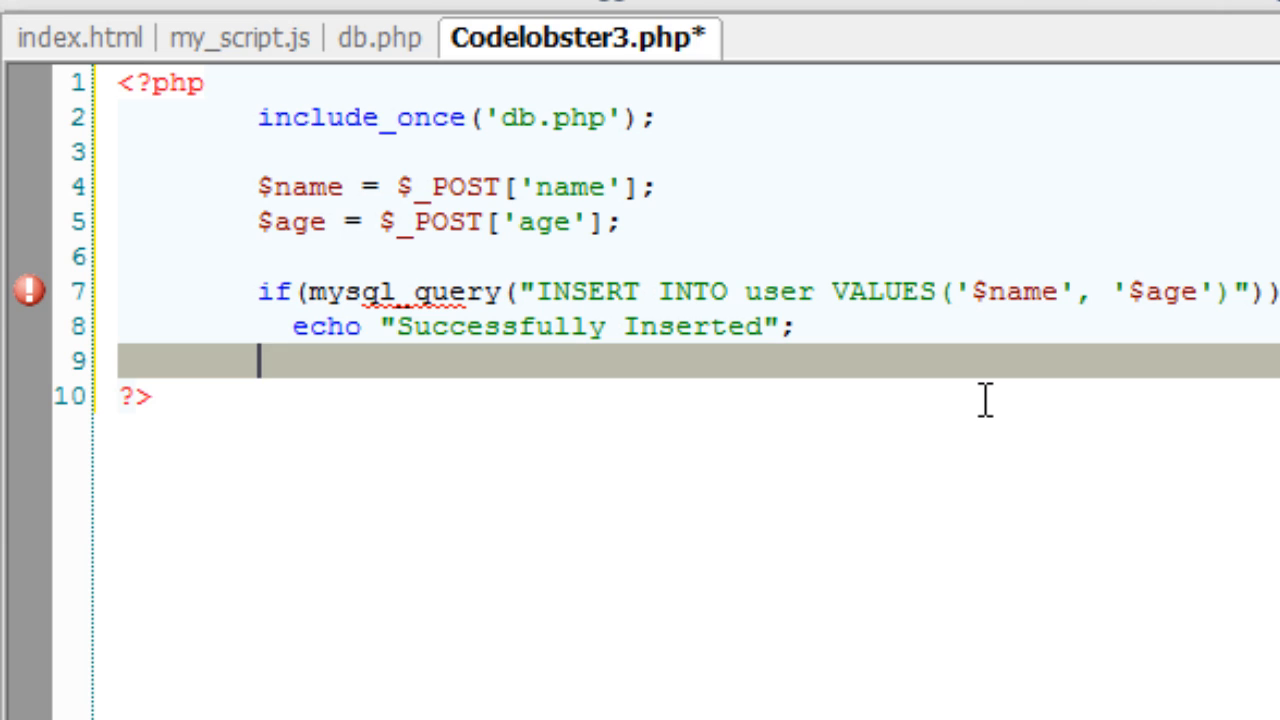
{"action": "type", "text": "else"}
{"action": "type", "text": "echo"}
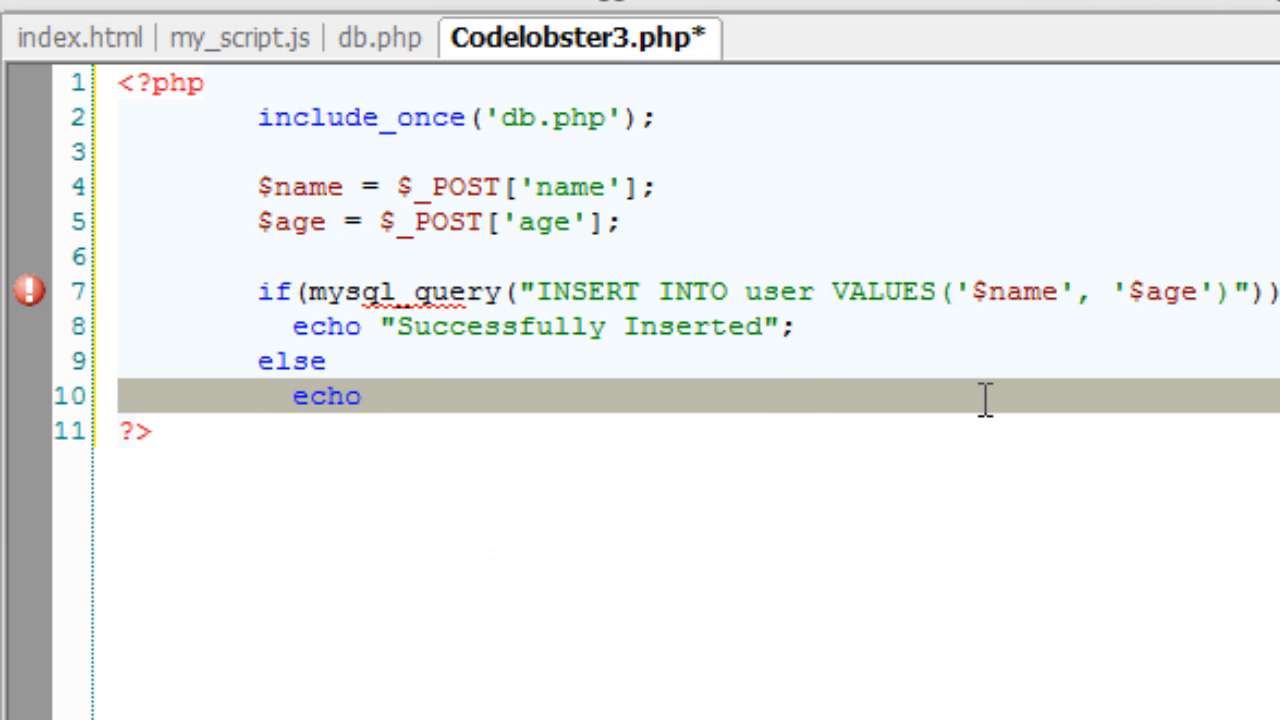
{"action": "type", "text": "Insertion Failed\";"}
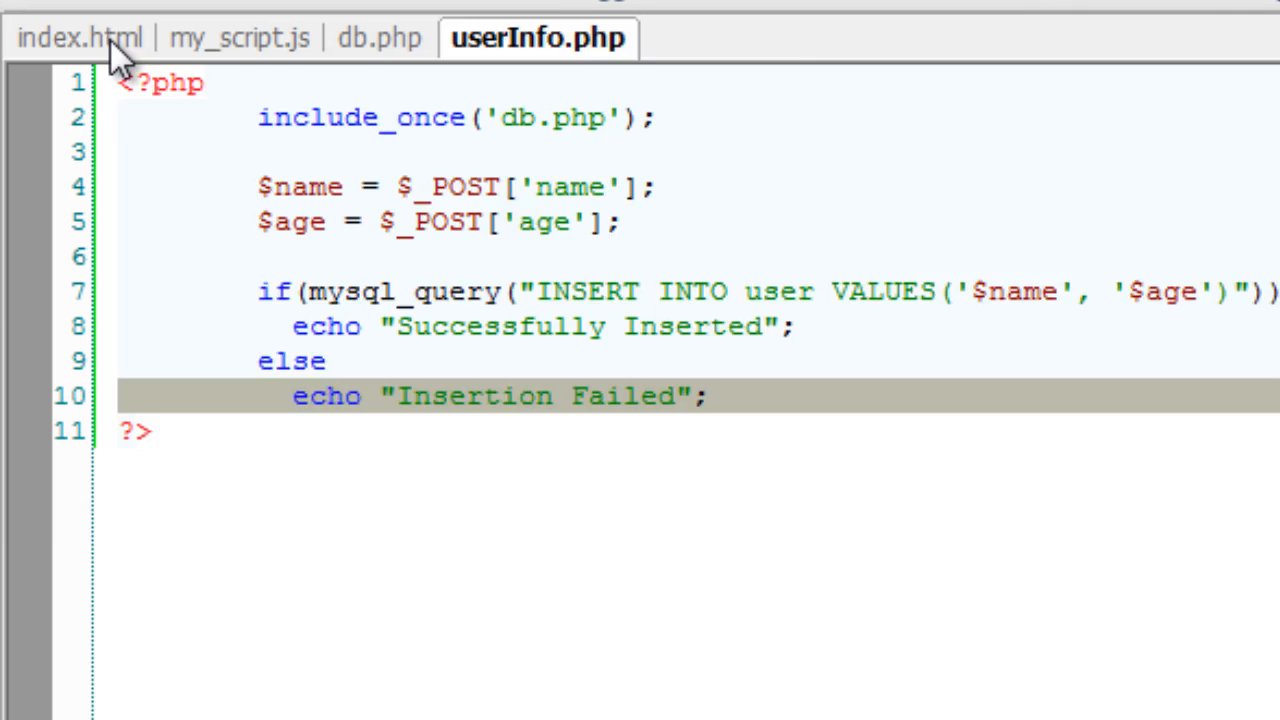
Set the index.html form action to userInfo.php
{"action": "left_click", "coordinate": [80, 38]}
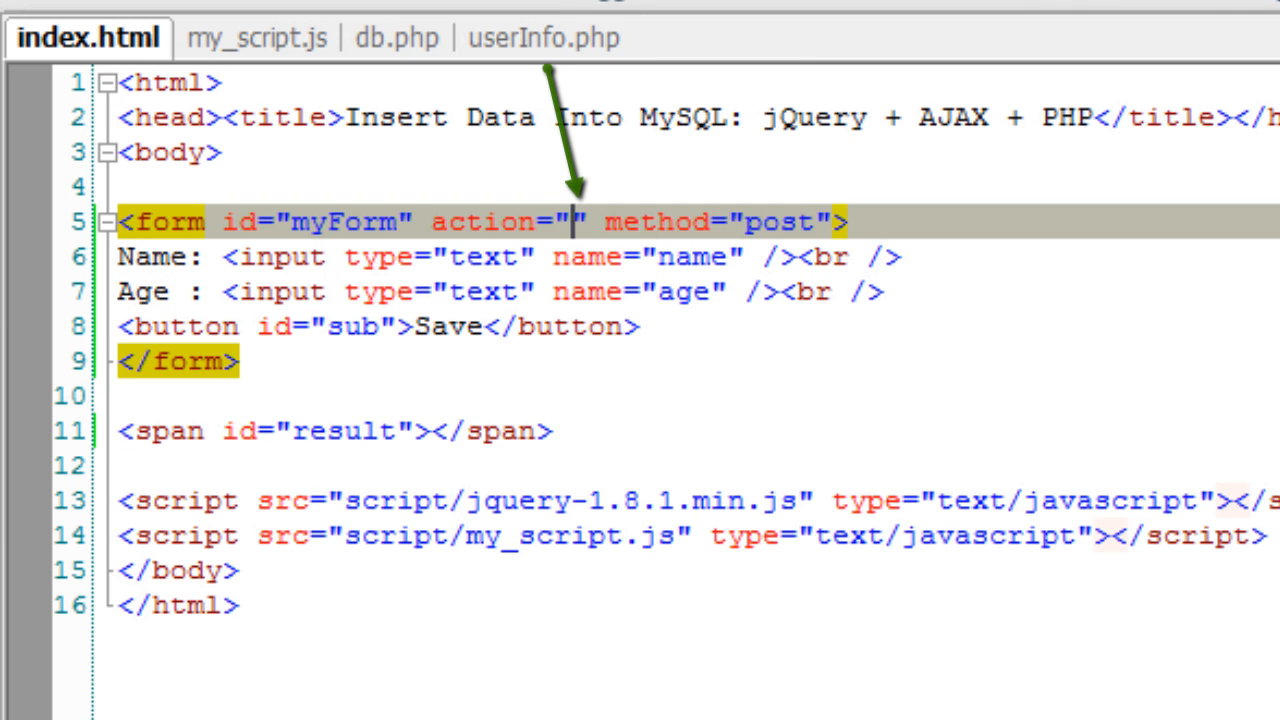
{"action": "type", "text": "userInfo"}
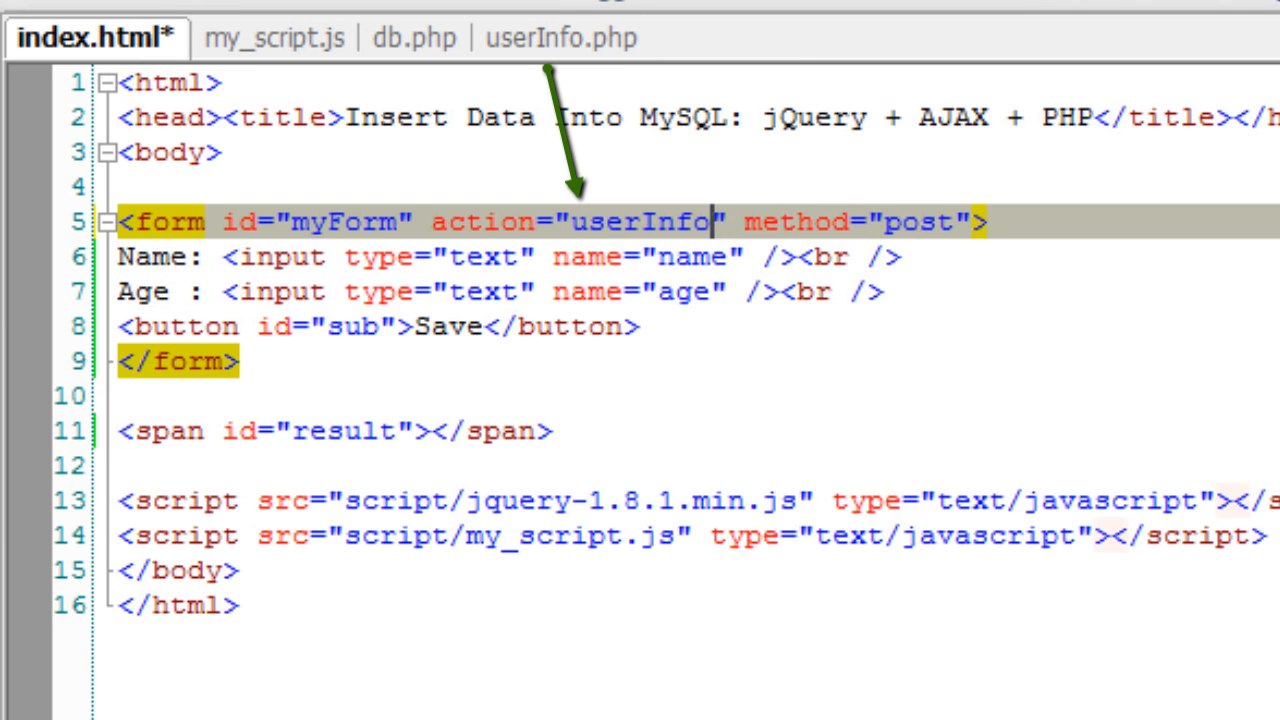
{"action": "type", "text": ".php"}
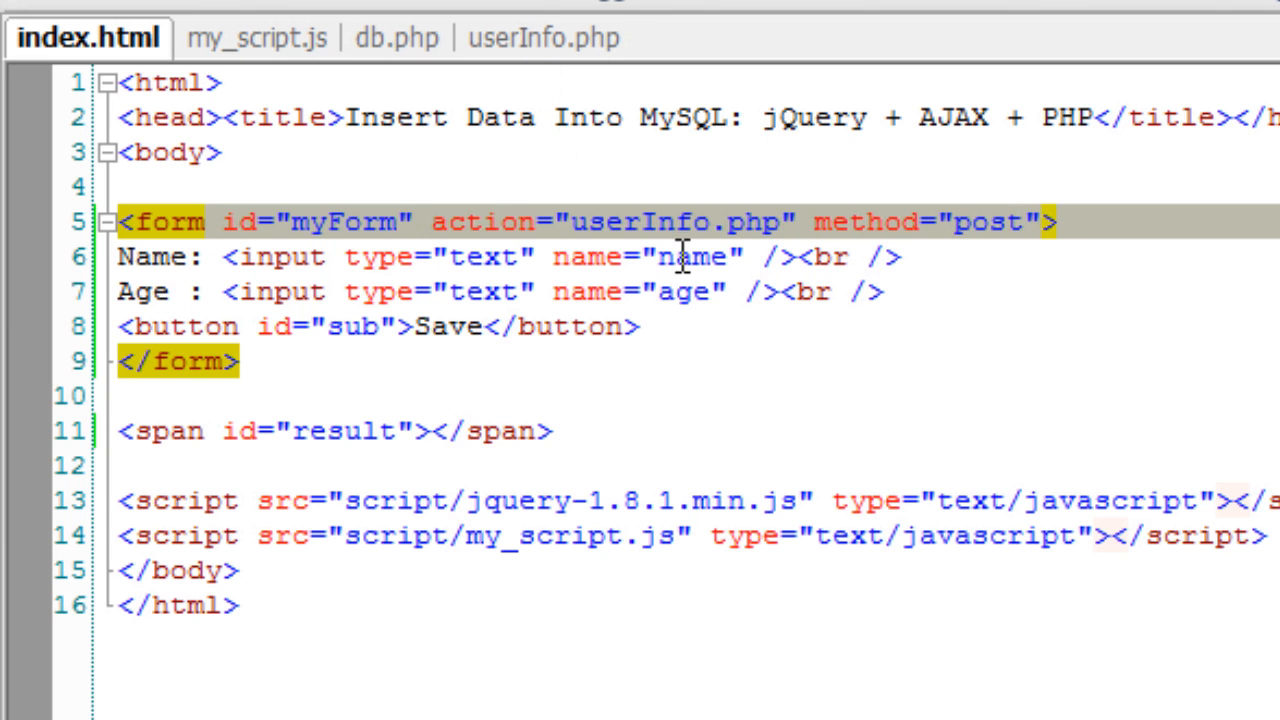
Compare the form's age field name with the age key read in userInfo.php
{"action": "double_click", "coordinate": [685, 291]}
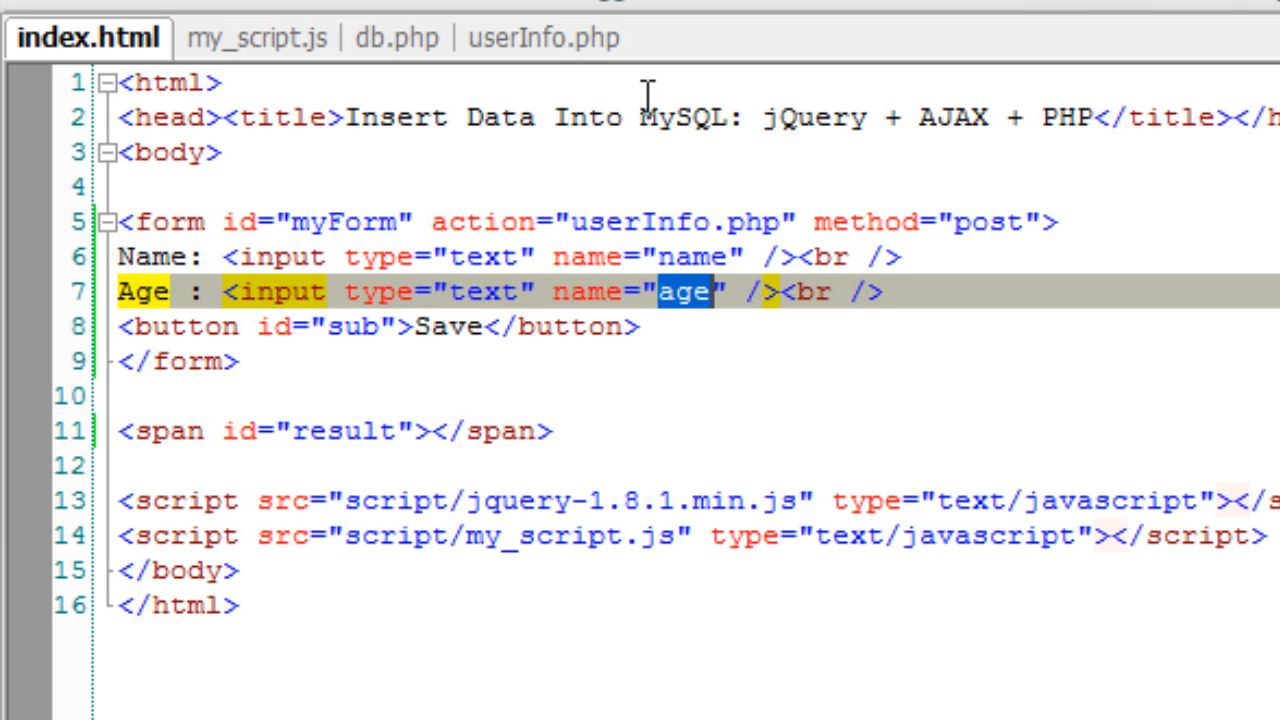
{"action": "mouse_move", "coordinate": [556, 38]}
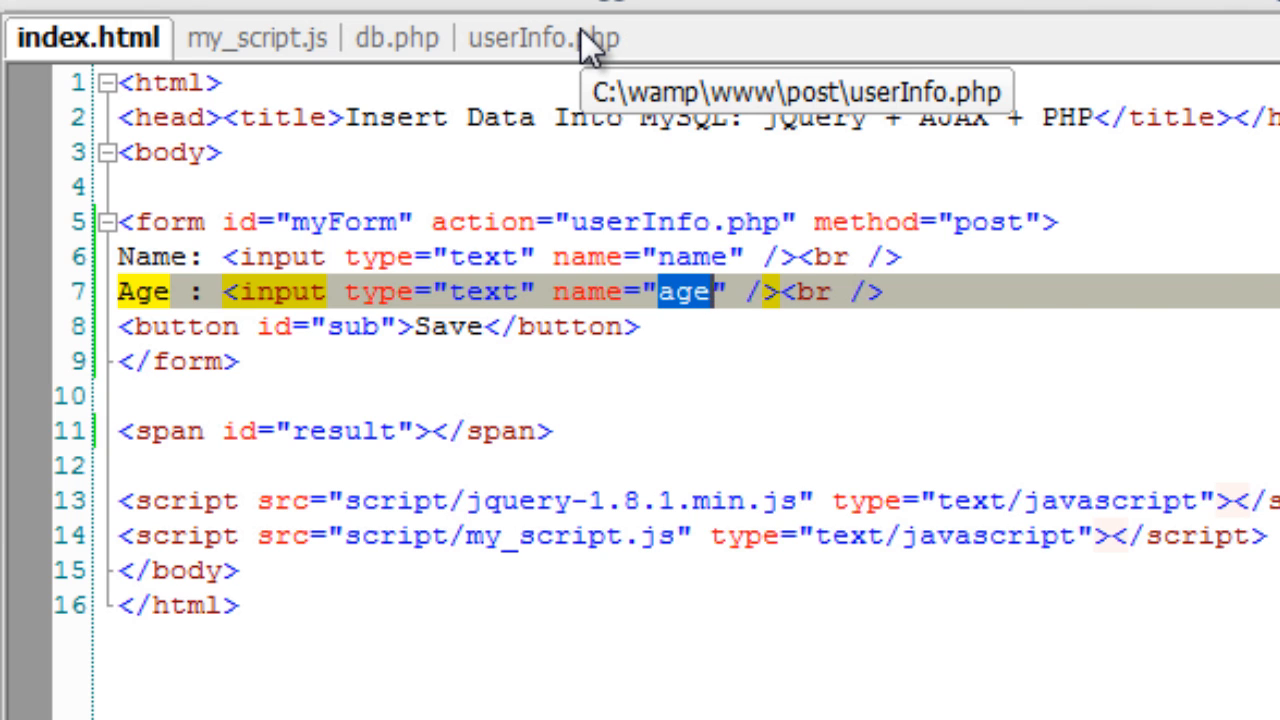
{"action": "left_click", "coordinate": [537, 38]}
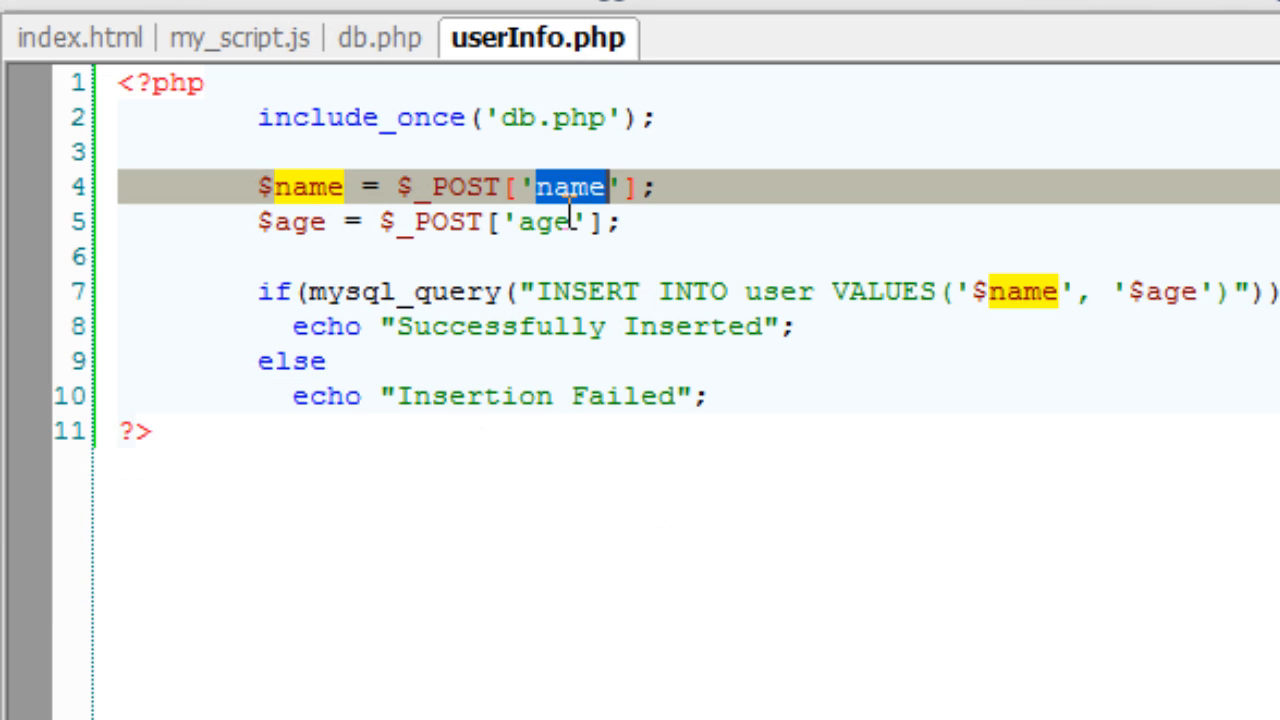
{"action": "left_click", "coordinate": [293, 221]}
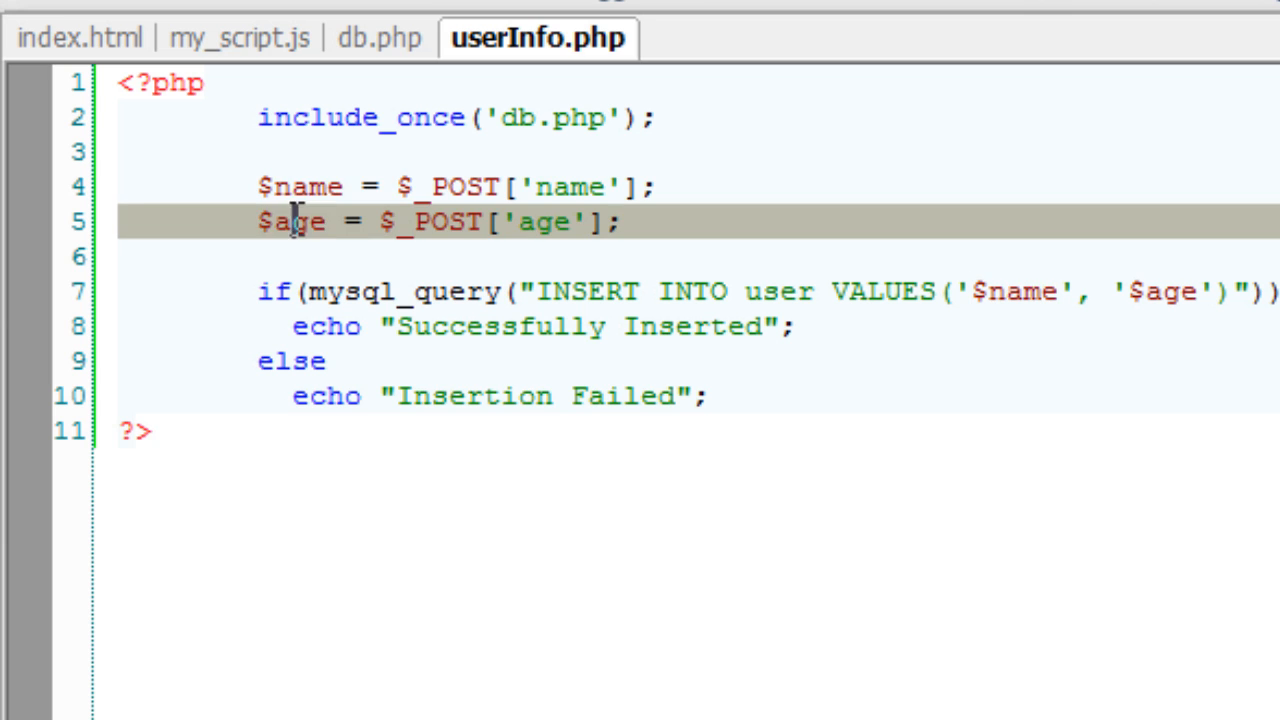
{"action": "double_click", "coordinate": [289, 220]}
{"action": "type", "text": "lo"}
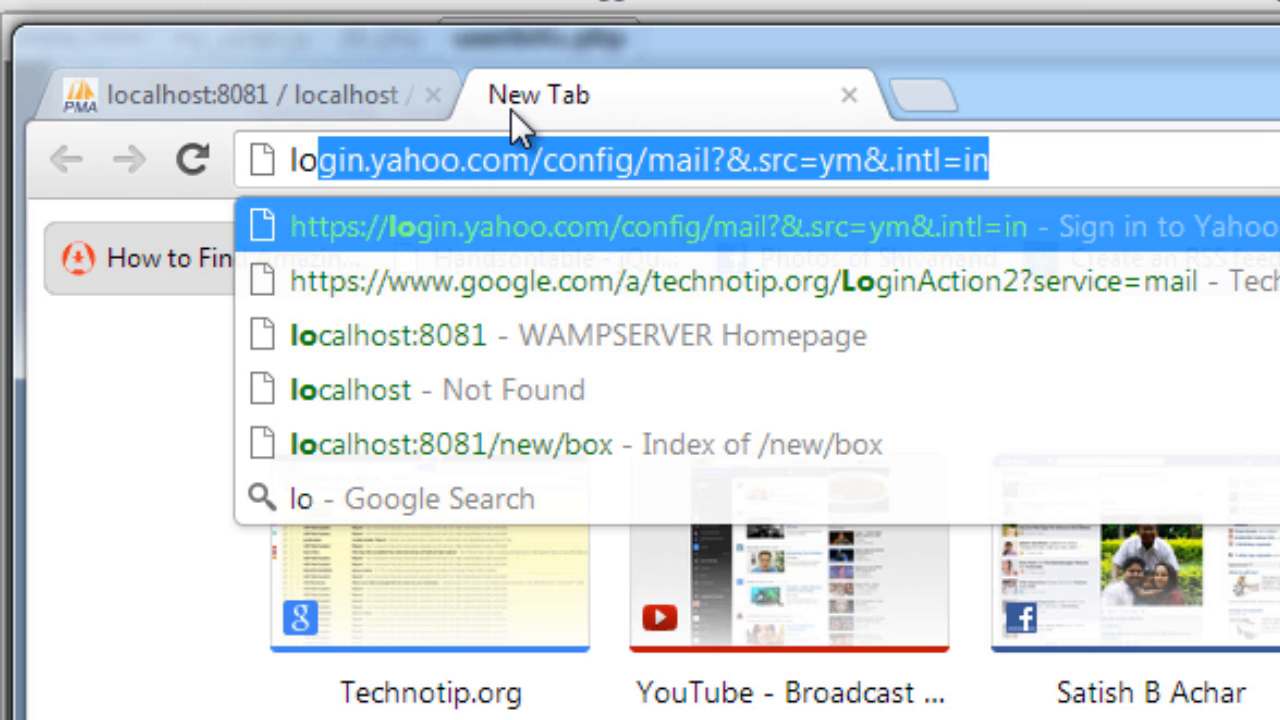
Submit the local post form with name Technotip and age 2, then browse phpMyAdmin's user table
{"action": "left_click", "coordinate": [583, 335]}
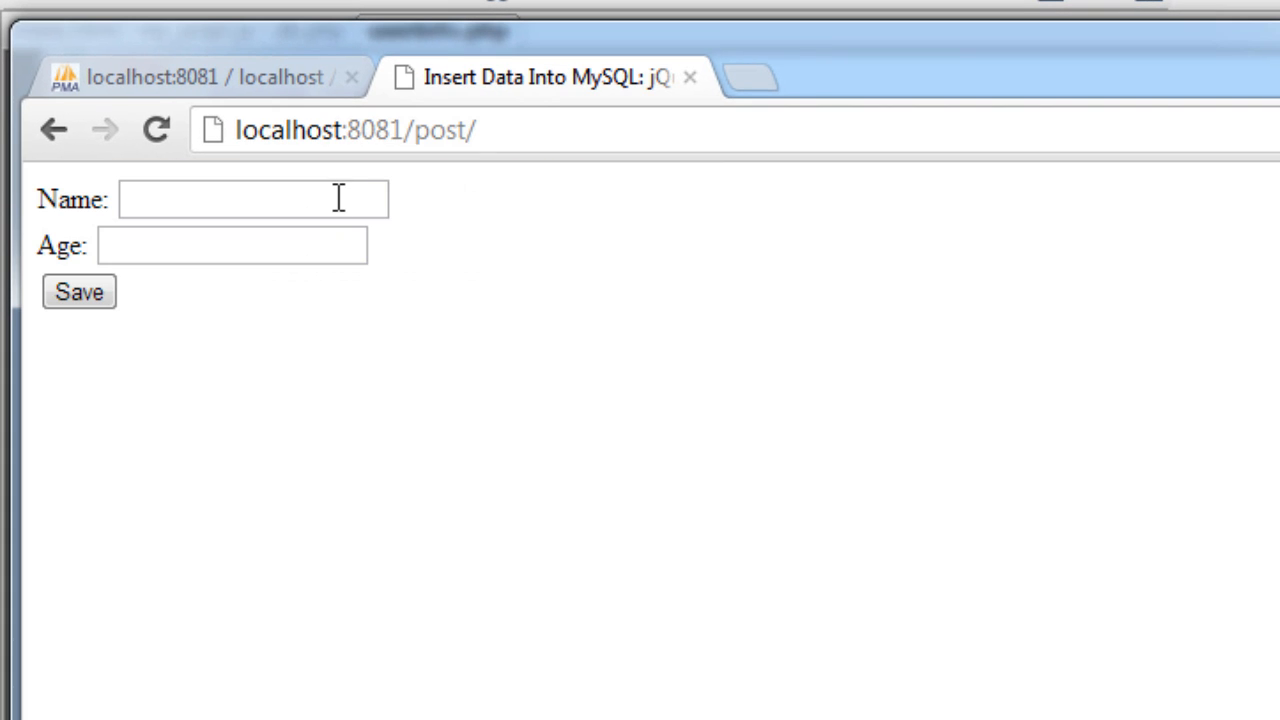
{"action": "left_click", "coordinate": [232, 245]}
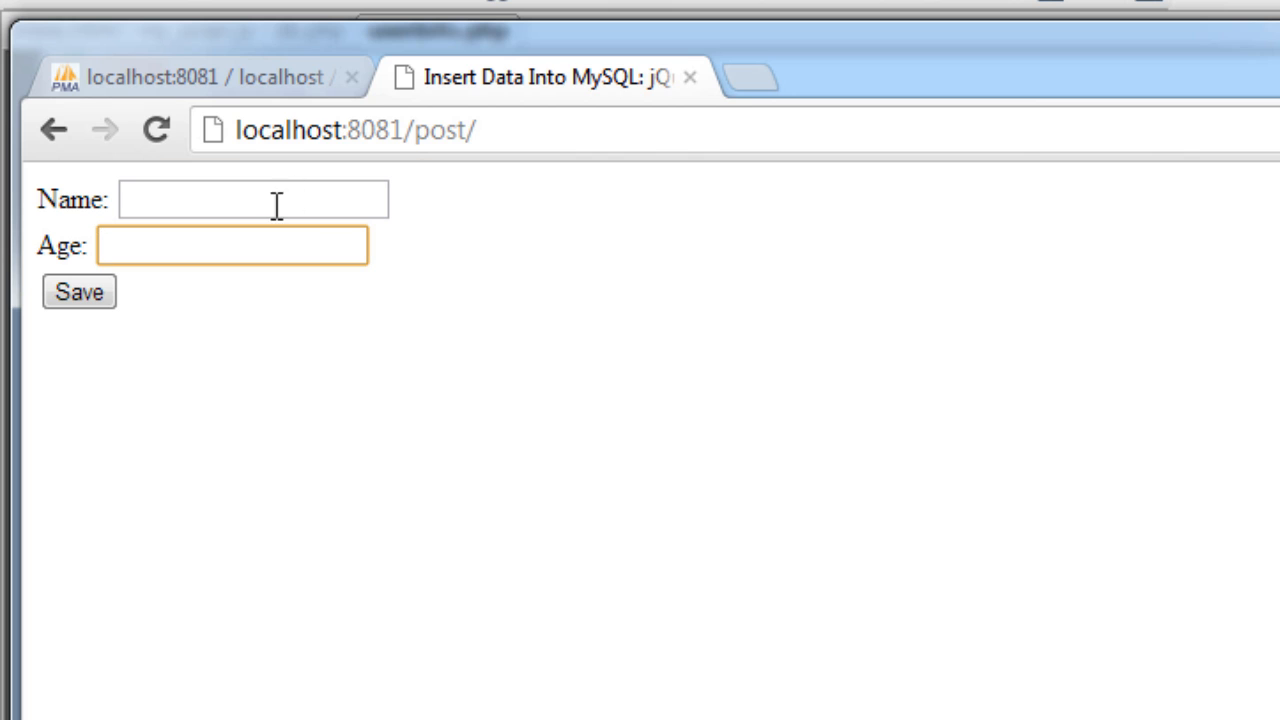
{"action": "type", "text": "Technotip"}
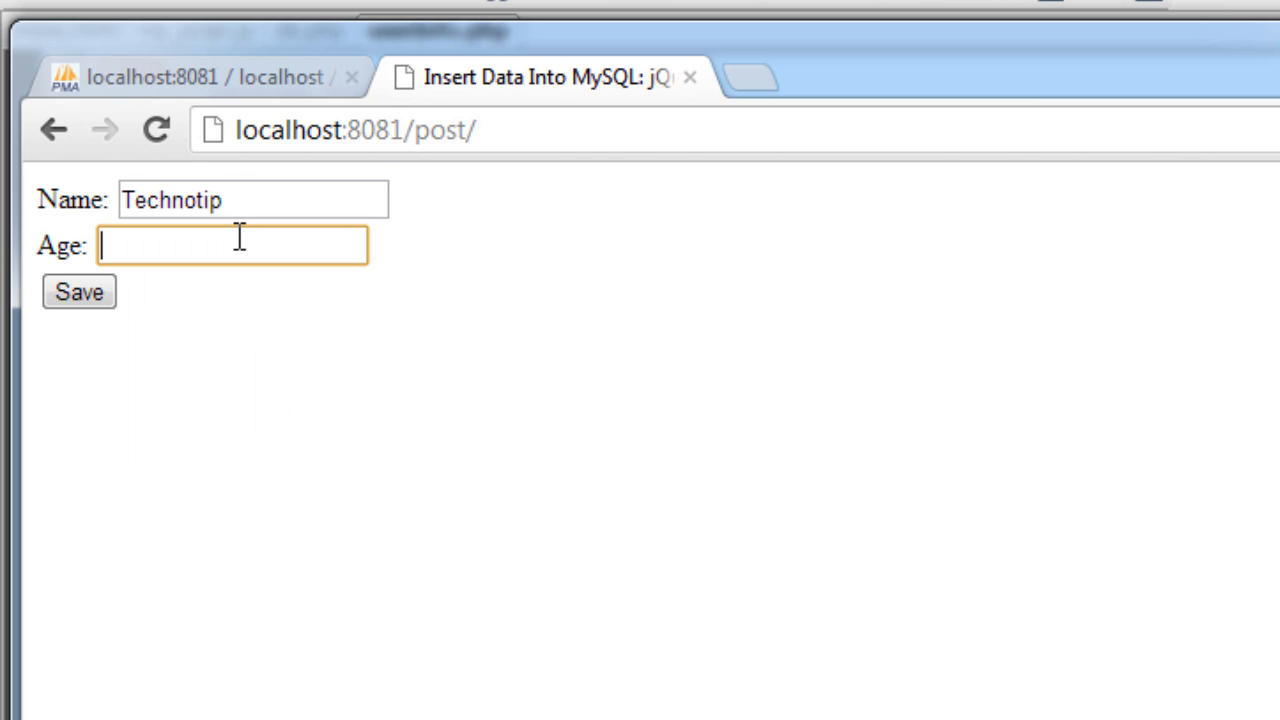
{"action": "type", "text": "2"}
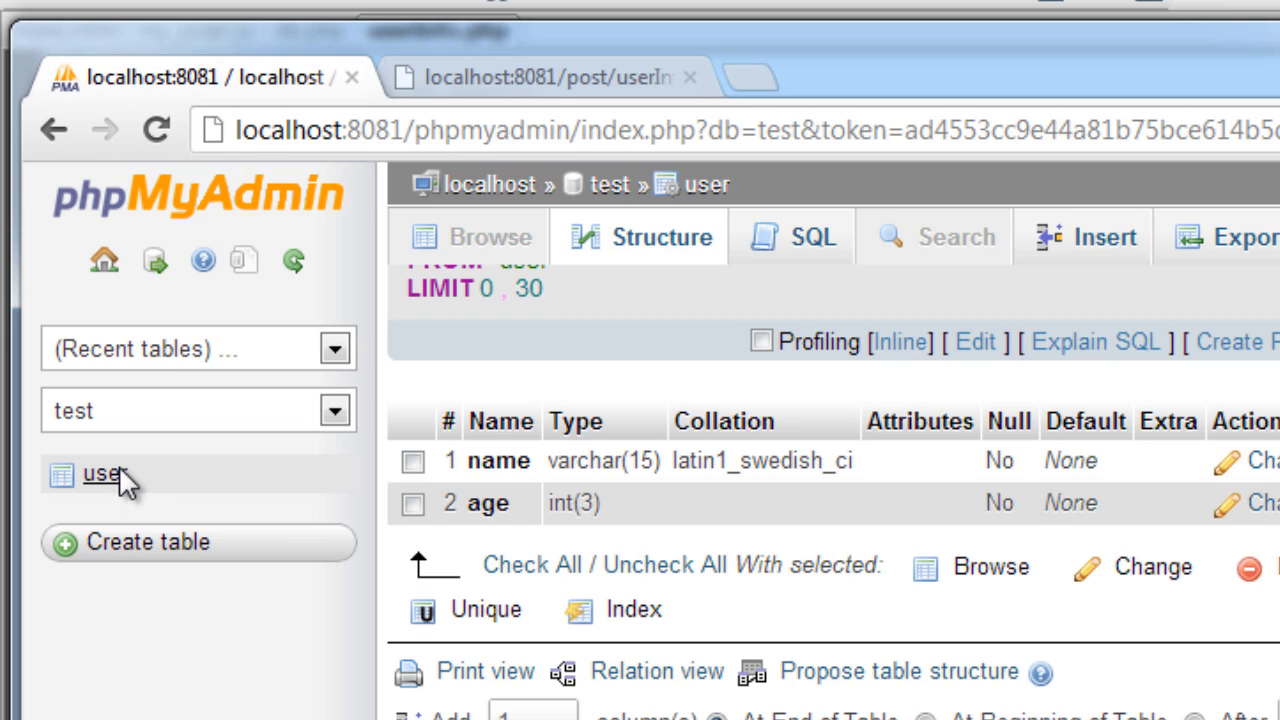
{"action": "left_click", "coordinate": [470, 237]}
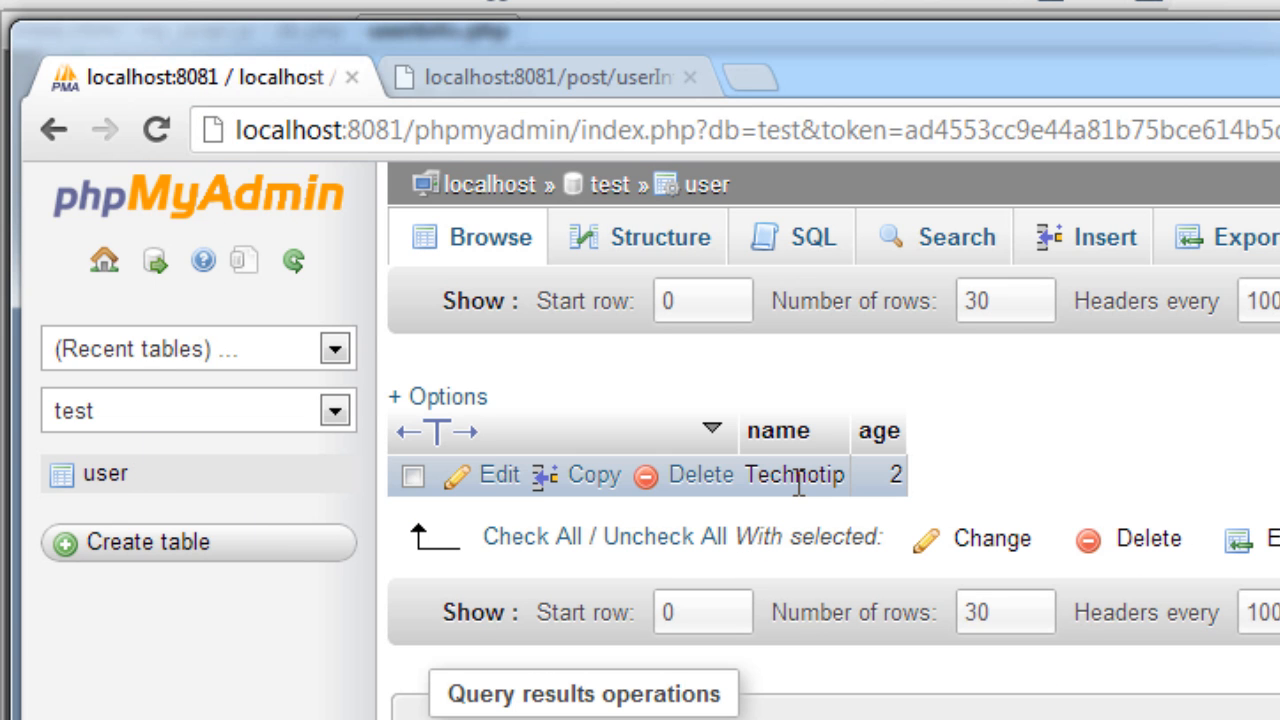
{"action": "mouse_move", "coordinate": [585, 78]}
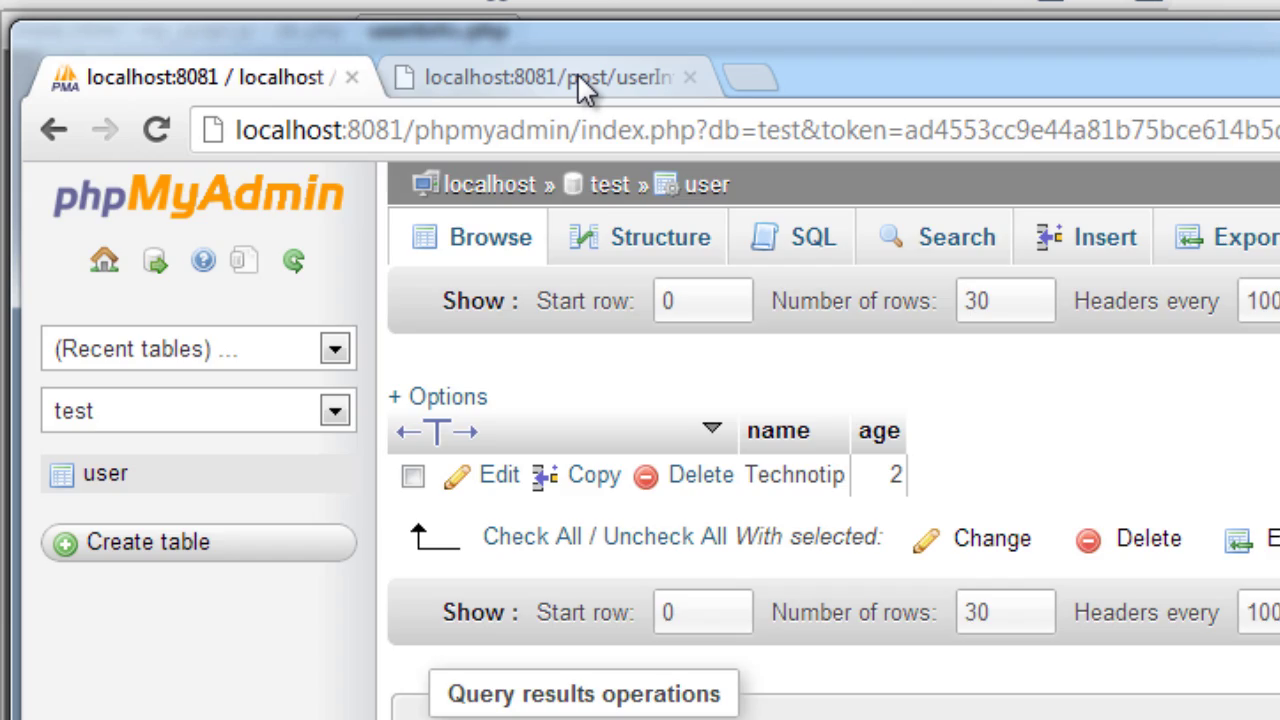
Back in CodeLobster, confirm the button id 'sub' in index.html and return to empty my_script.js
{"action": "left_click", "coordinate": [545, 77]}
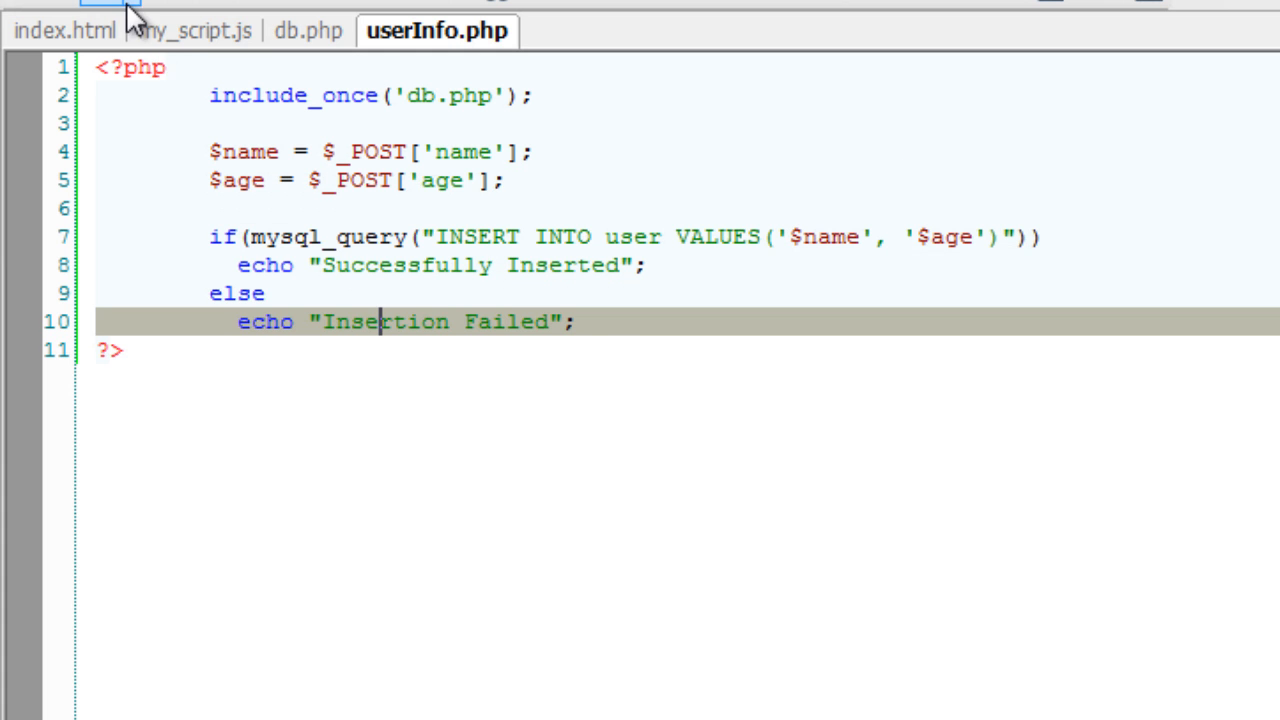
{"action": "left_click", "coordinate": [200, 30]}
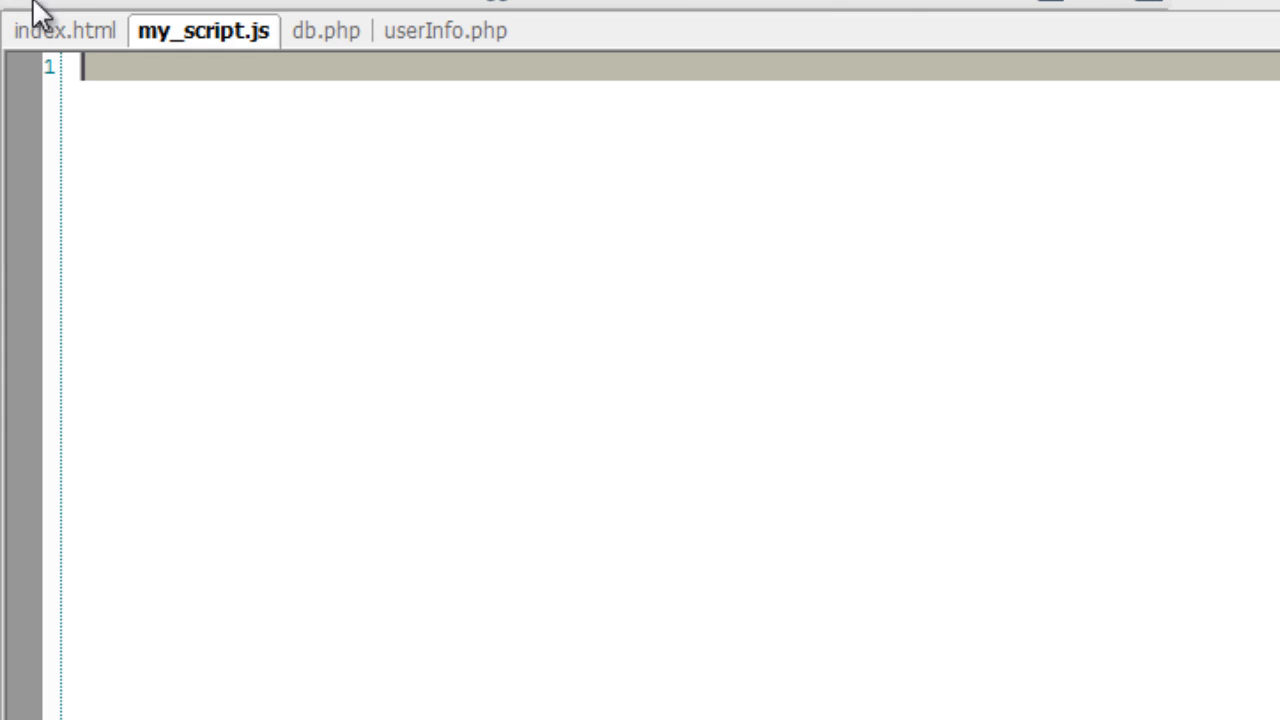
{"action": "left_click", "coordinate": [65, 30]}
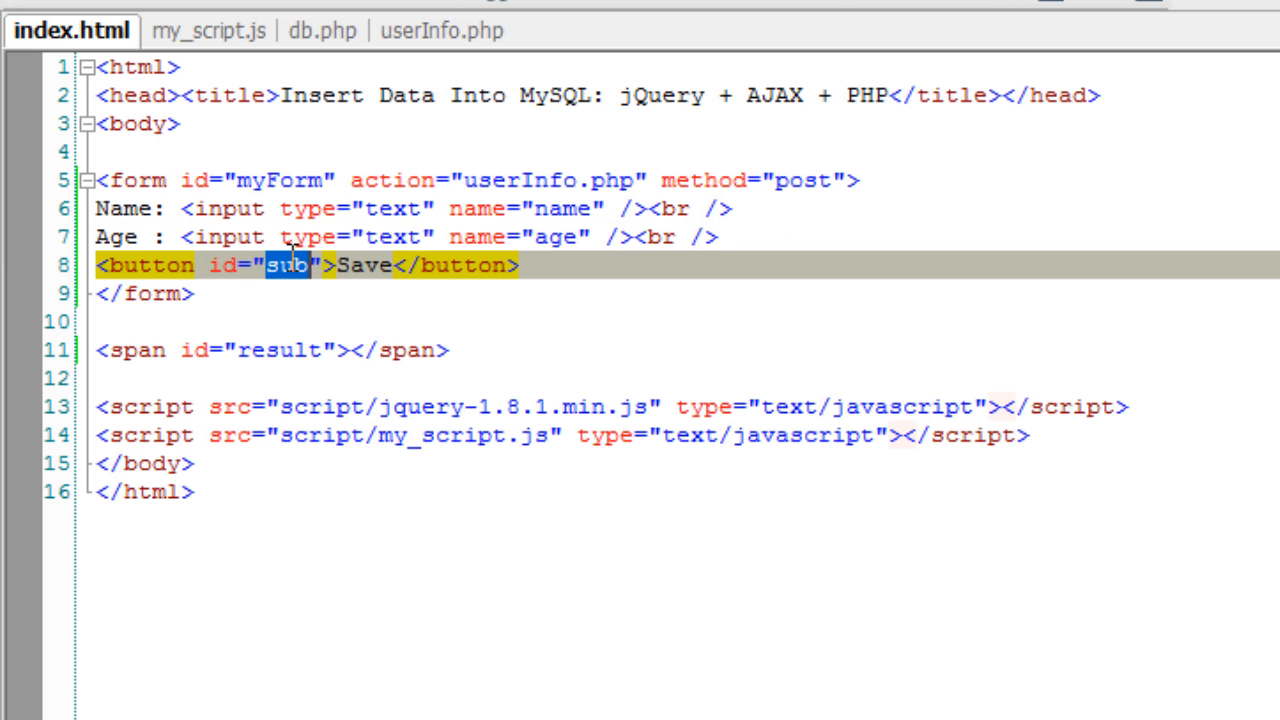
{"action": "left_click", "coordinate": [203, 30]}
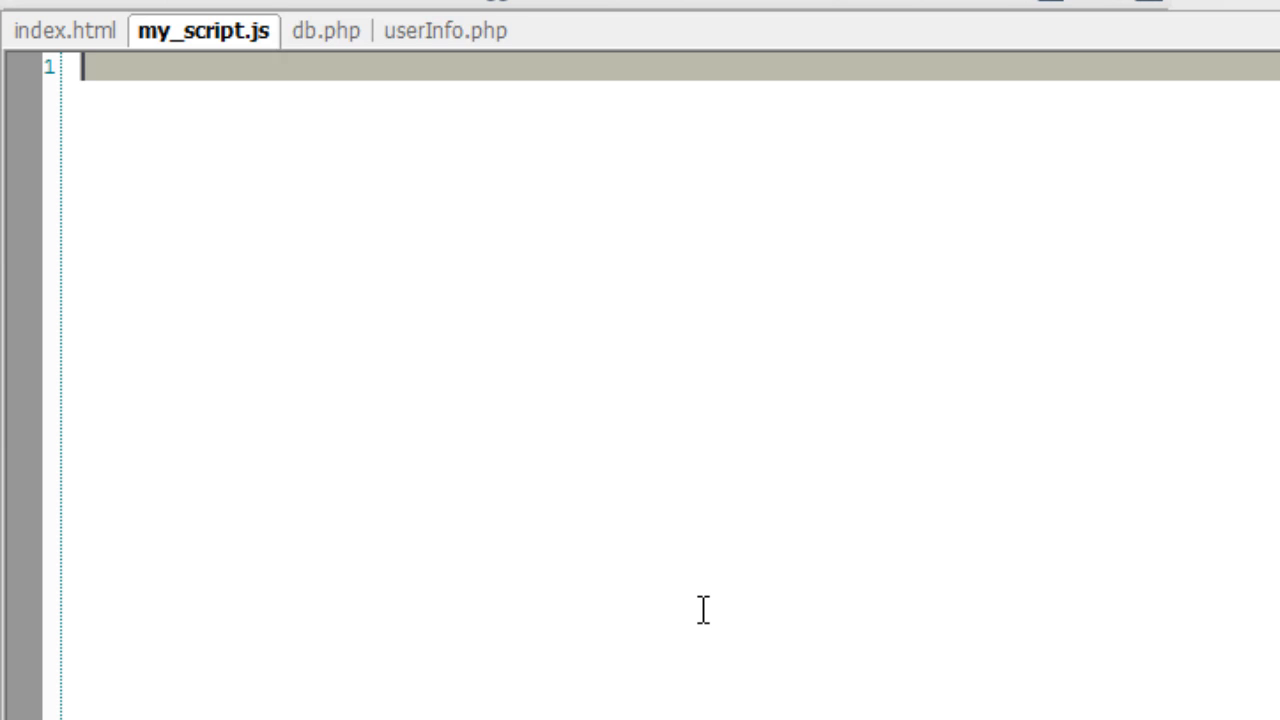
Type the $("#sub").click(function() { }) skeleton with blank lines inside its body
{"action": "type", "text": "$()"}
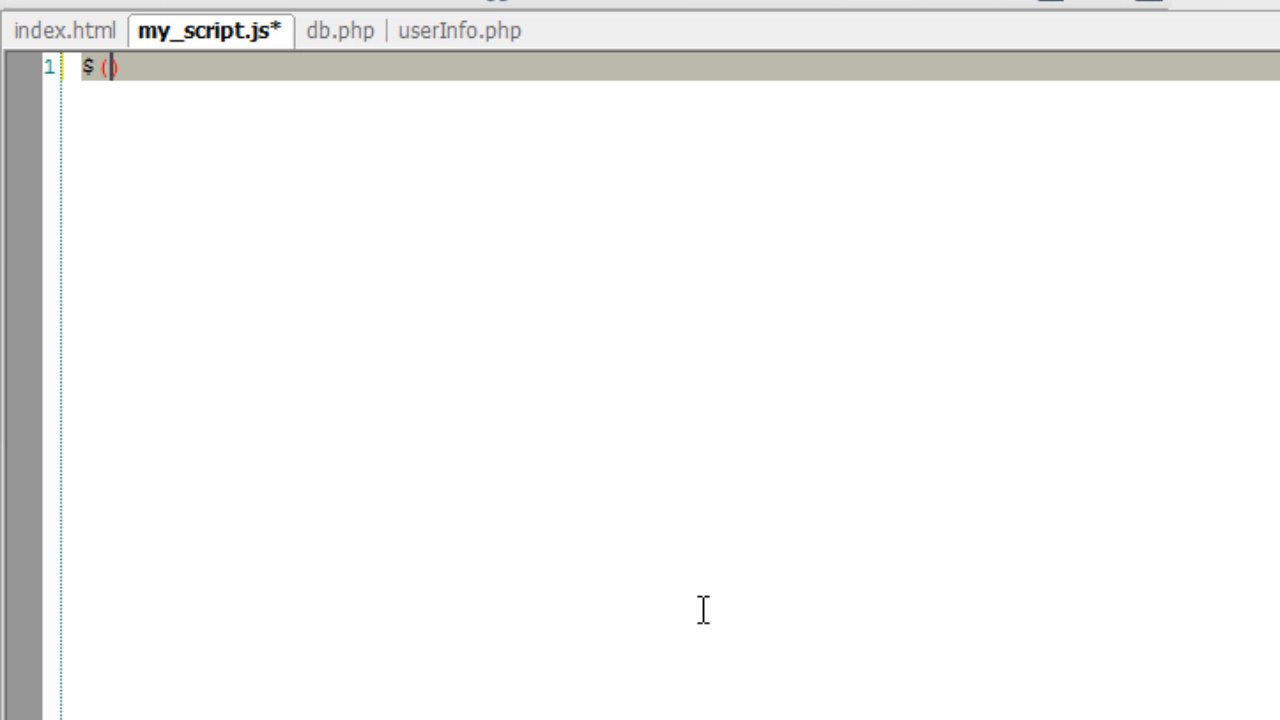
{"action": "type", "text": "\"#s"}
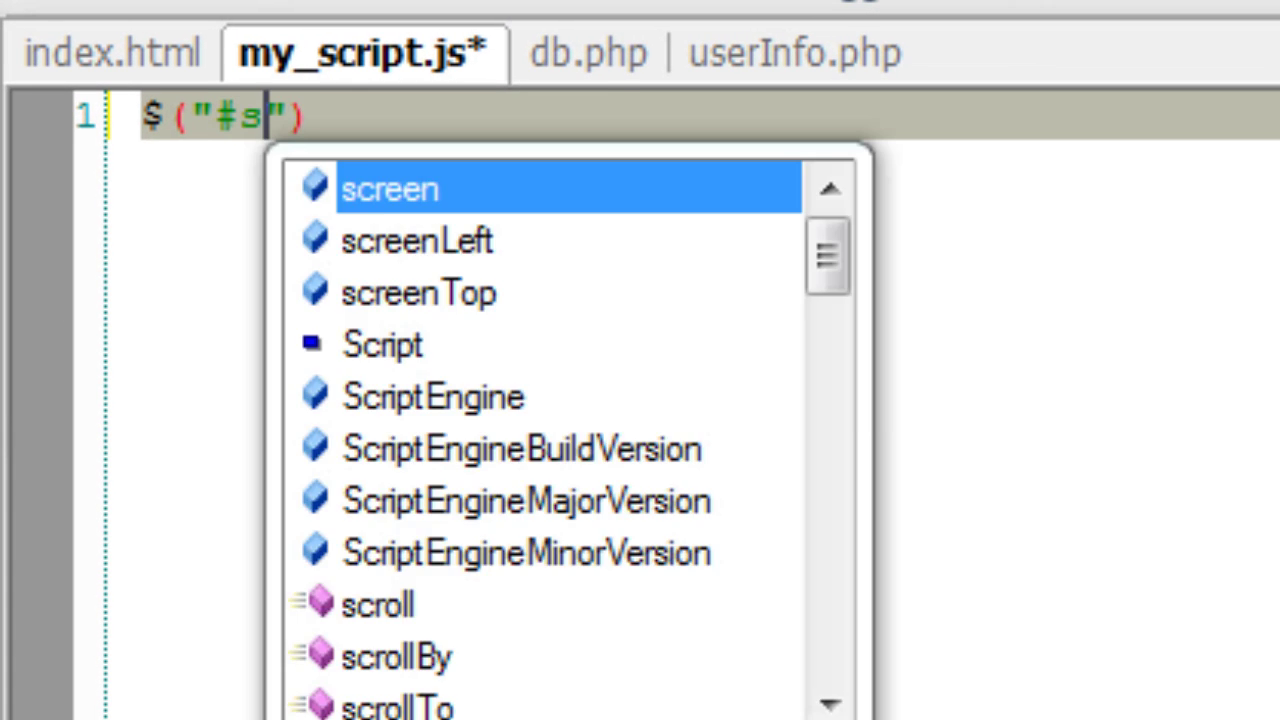
{"action": "type", "text": "ub"}
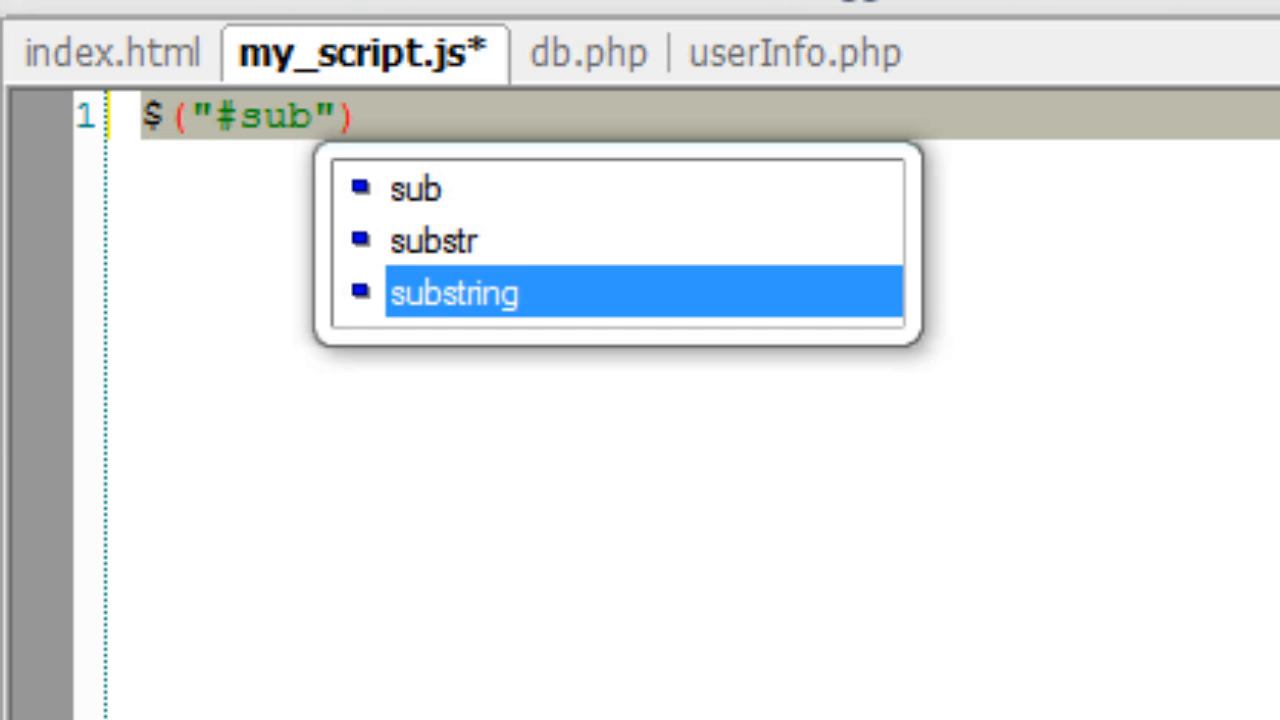
{"action": "key", "text": "Escape"}
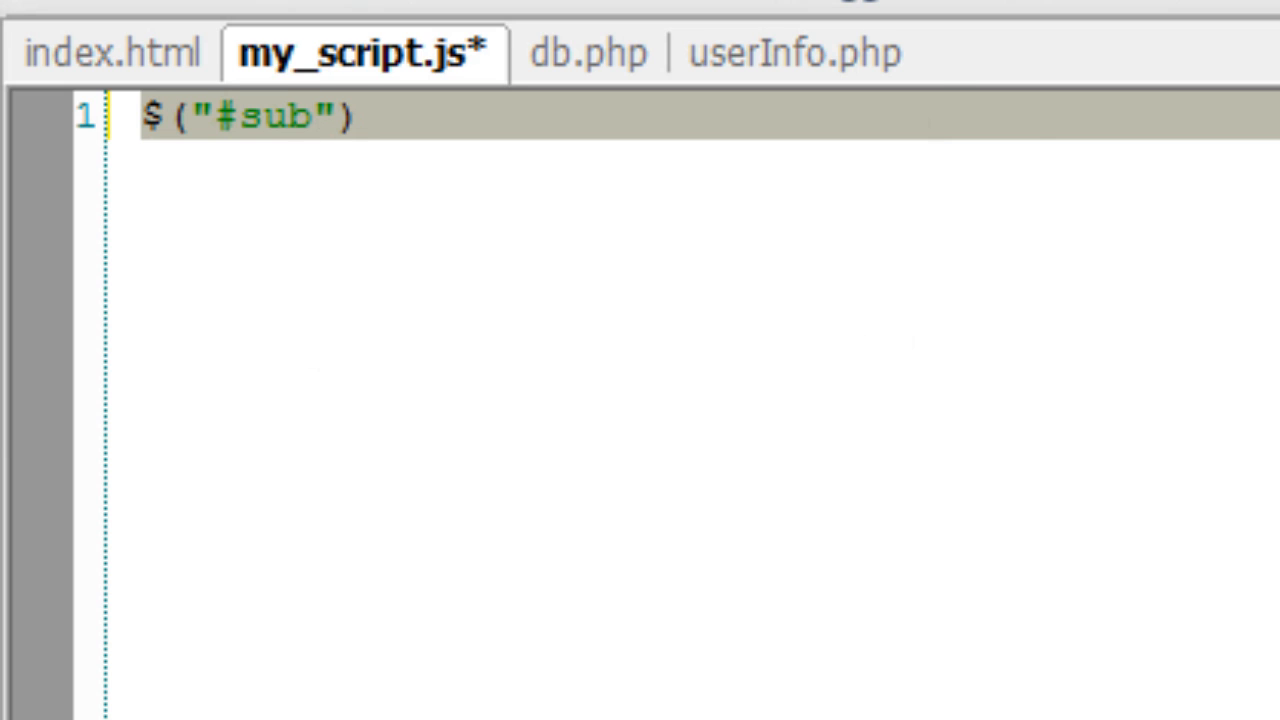
{"action": "type", "text": ".click()"}
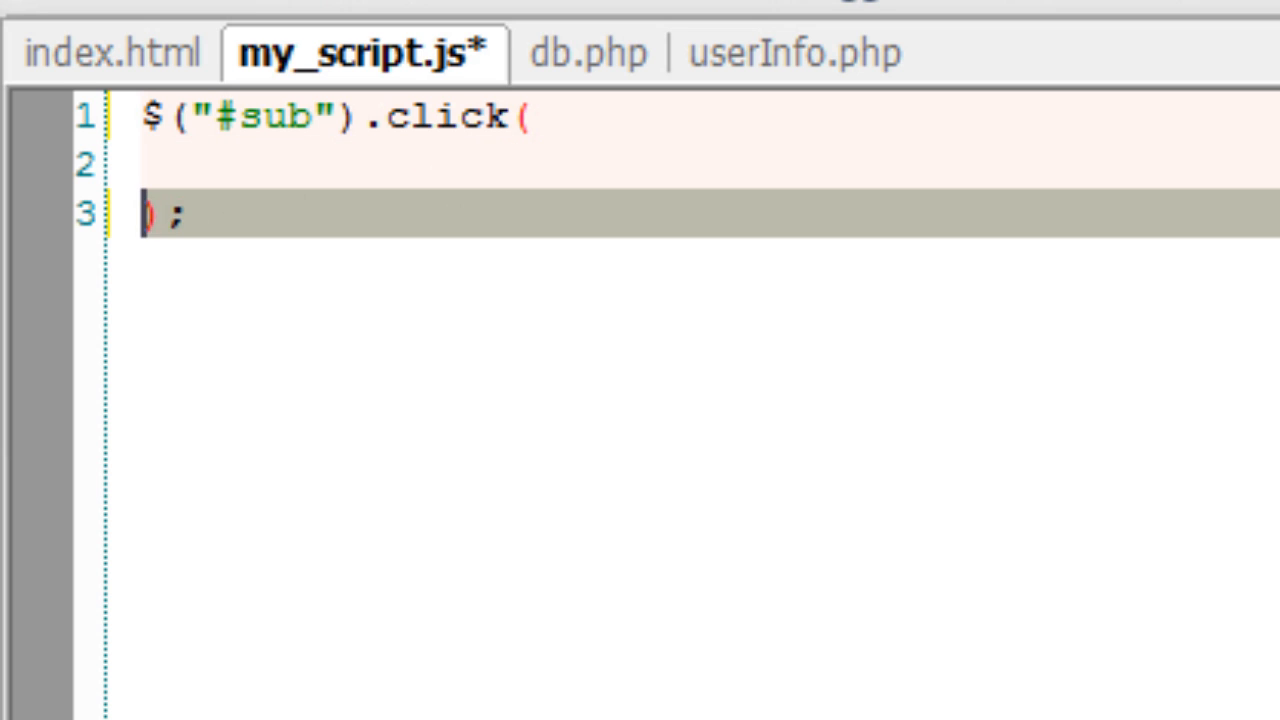
{"action": "type", "text": "function("}
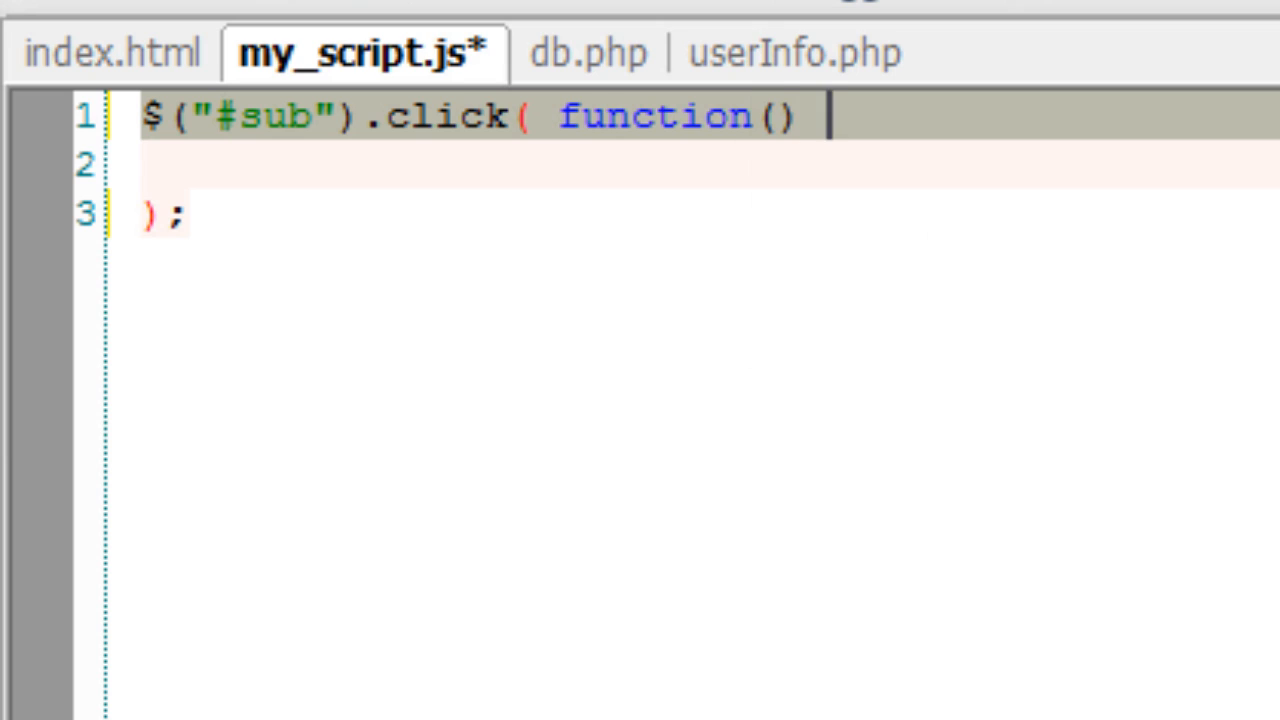
{"action": "type", "text": "{"}
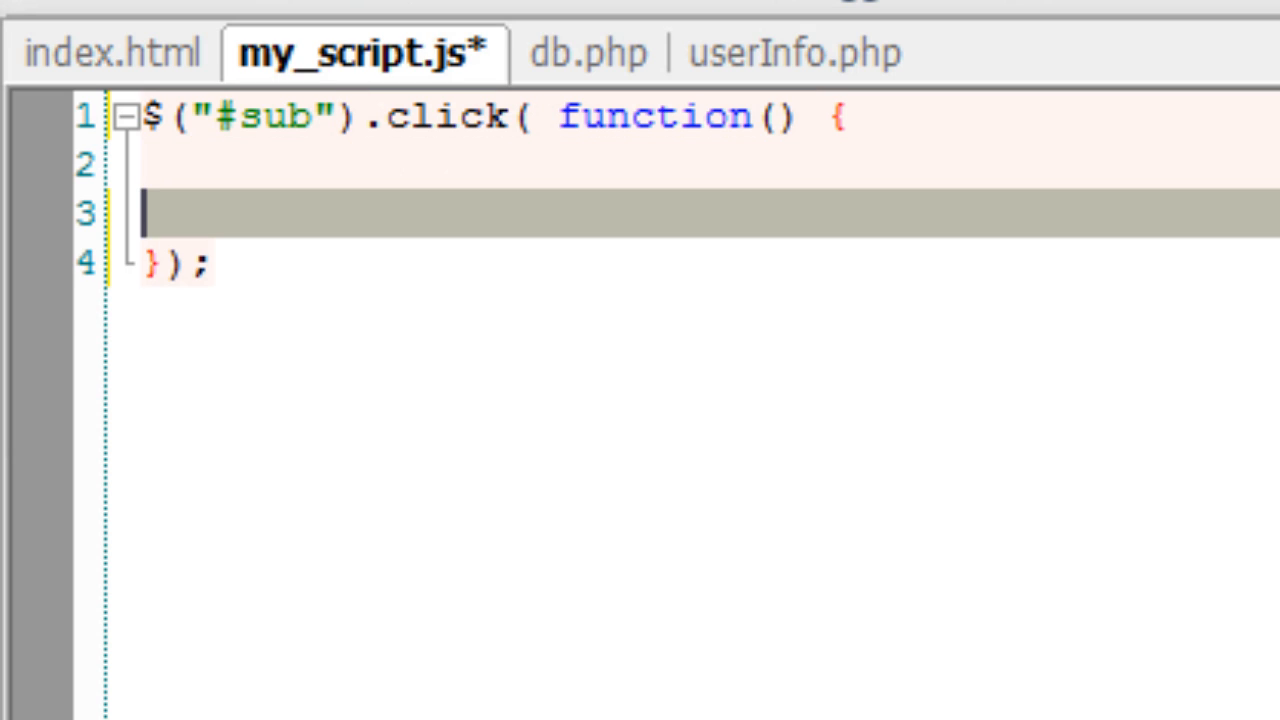
{"action": "key", "text": "Enter"}
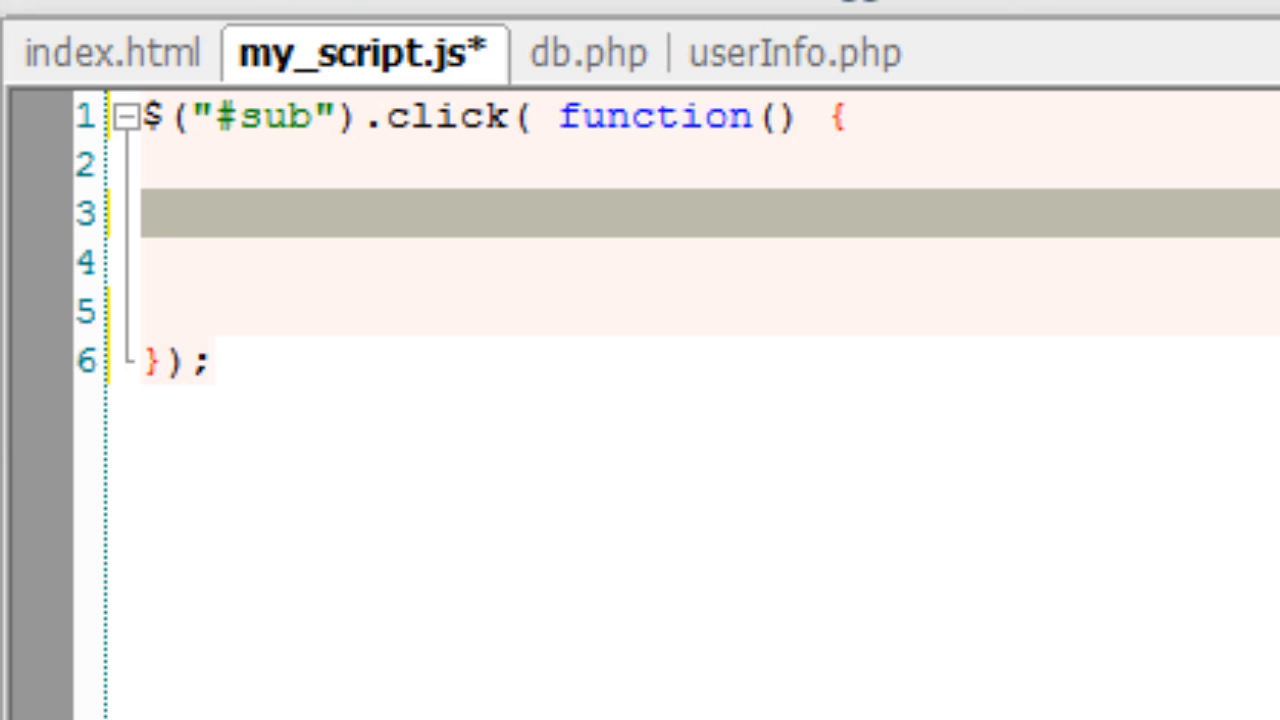
Add var data = $("#myForm :input").serializeArray(); as the handler's first line
{"action": "type", "text": "var"}
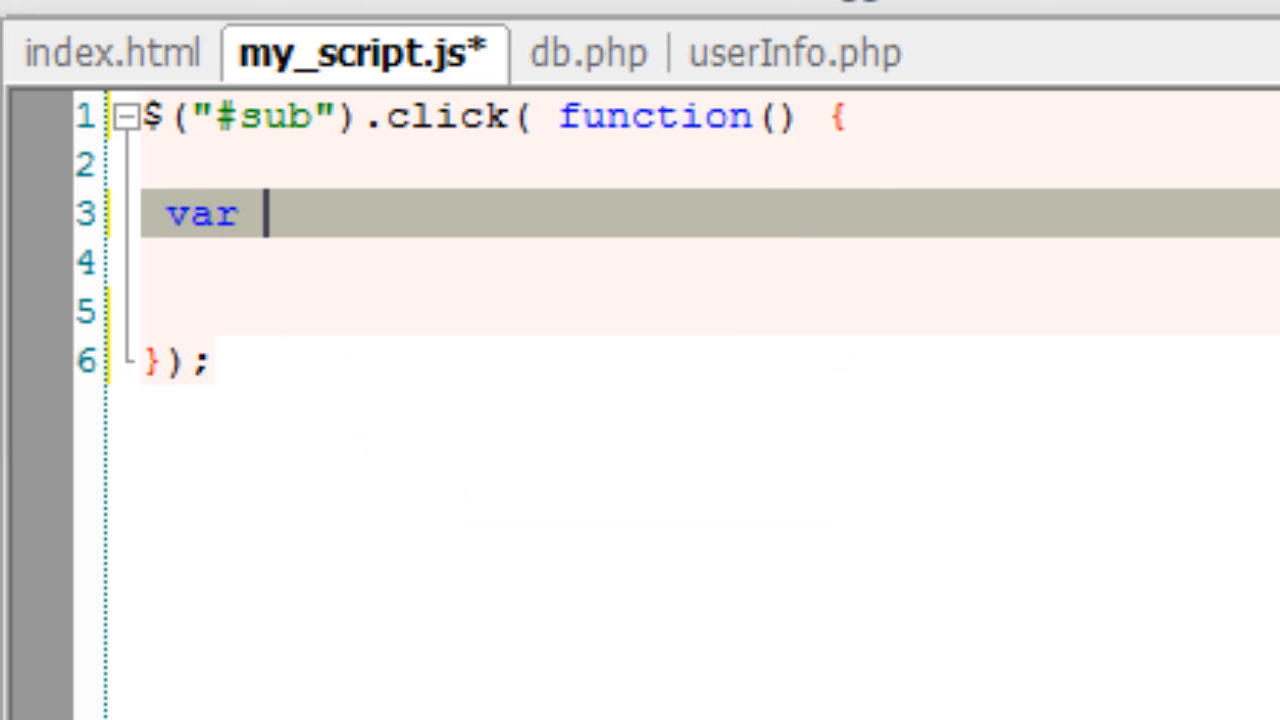
{"action": "type", "text": "da"}
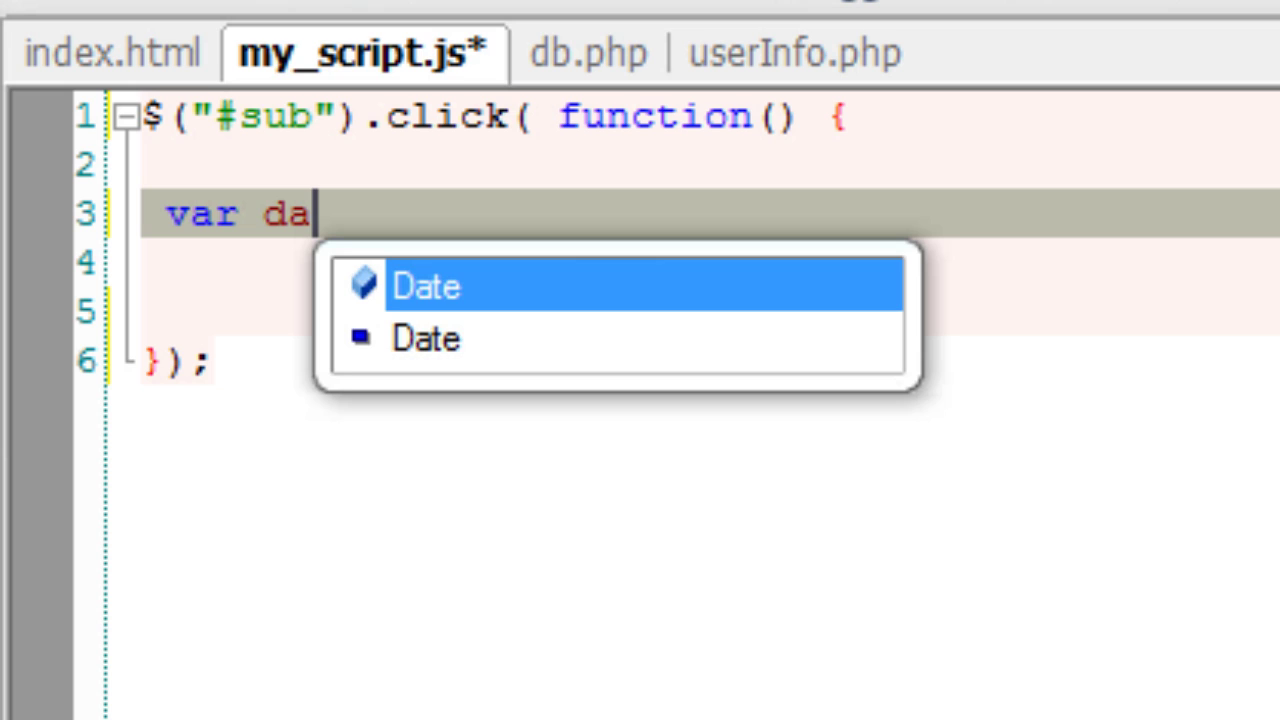
{"action": "type", "text": "ta ="}
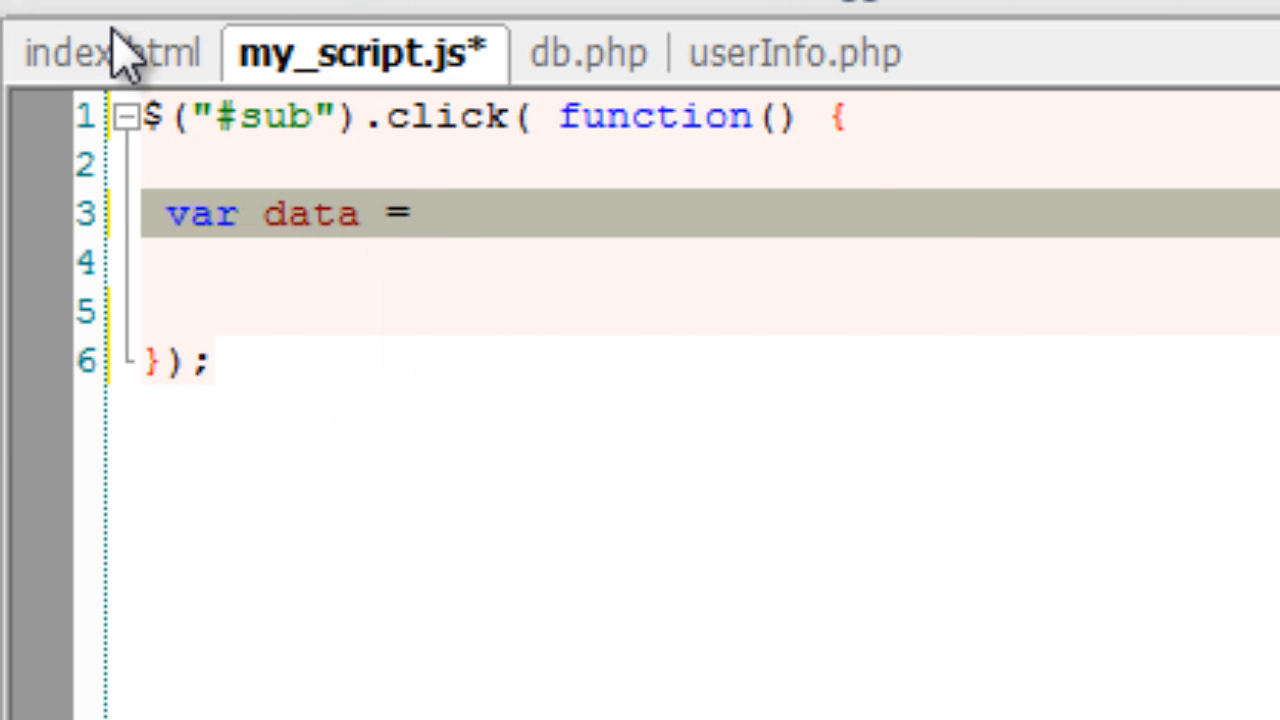
{"action": "left_click", "coordinate": [110, 52]}
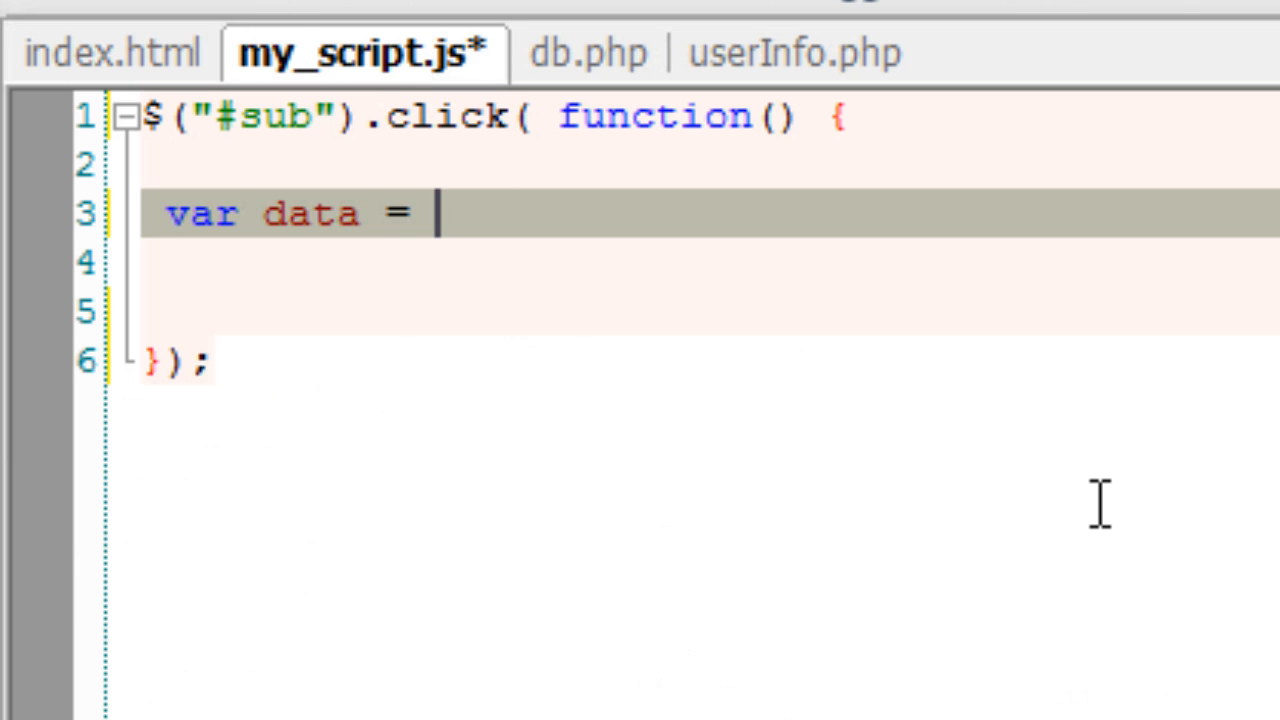
{"action": "type", "text": "$()"}
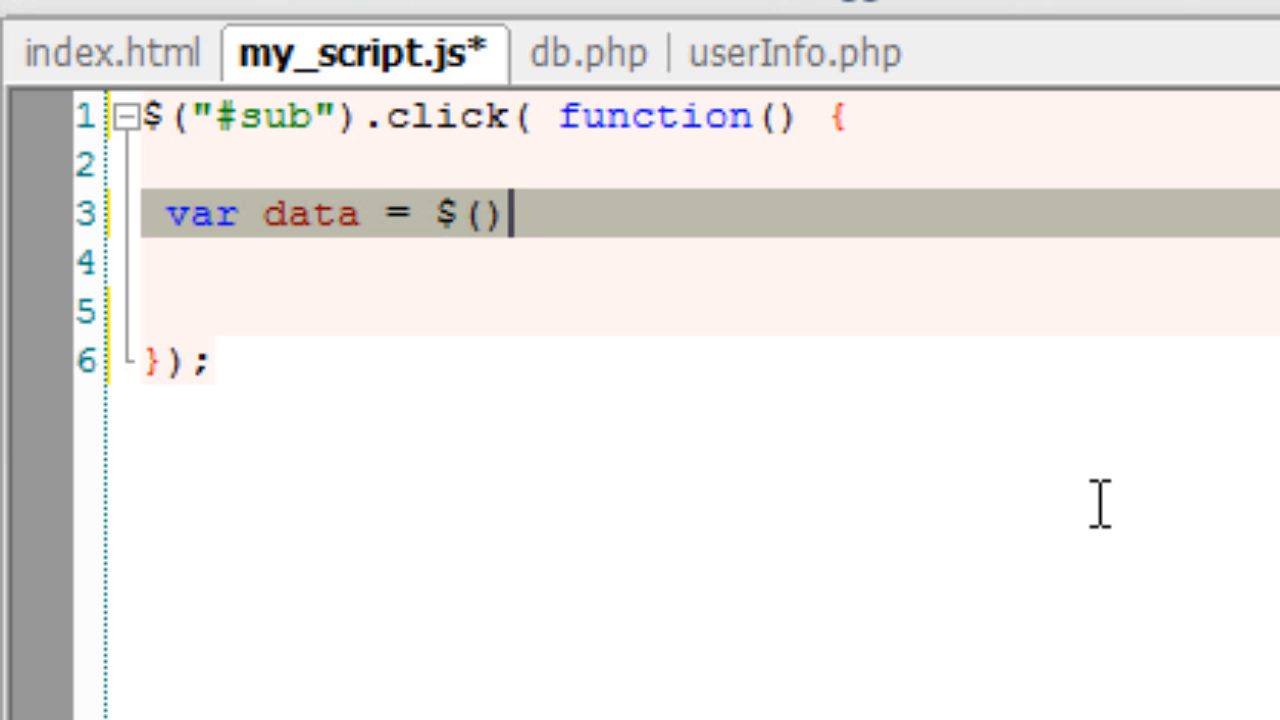
{"action": "type", "text": "\"\""}
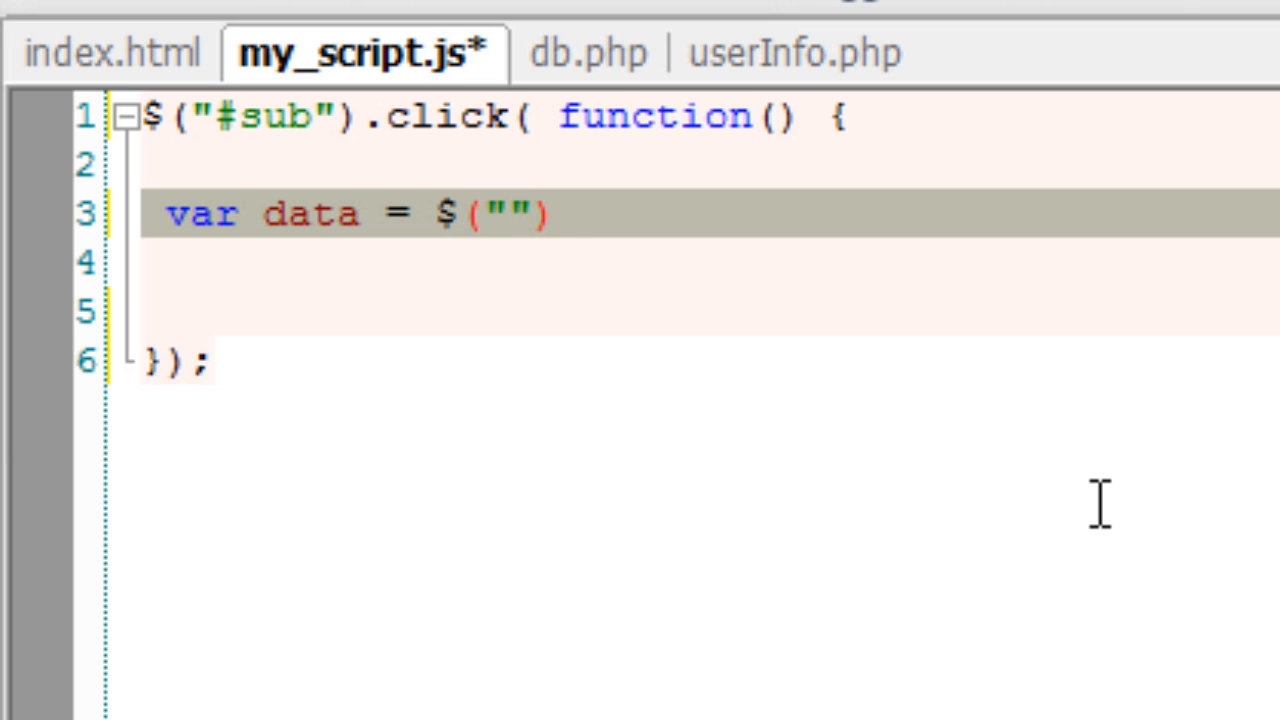
{"action": "type", "text": "#myForm"}
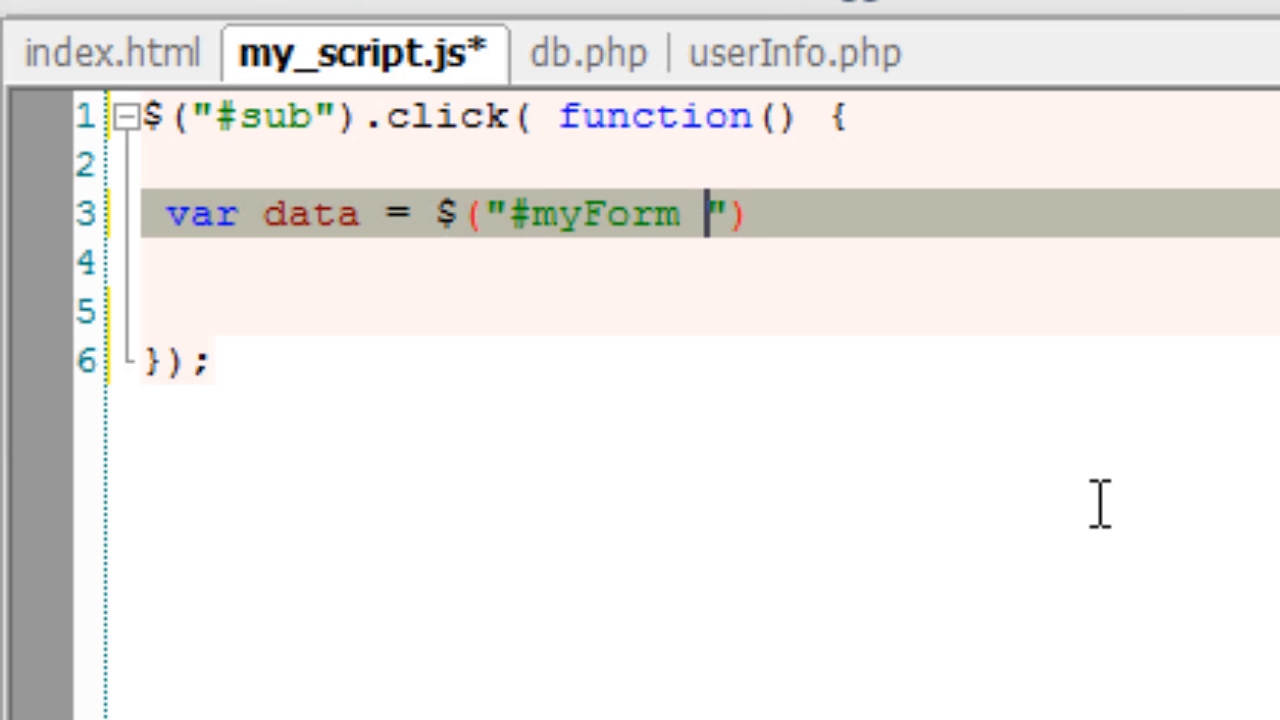
{"action": "type", "text": ":input"}
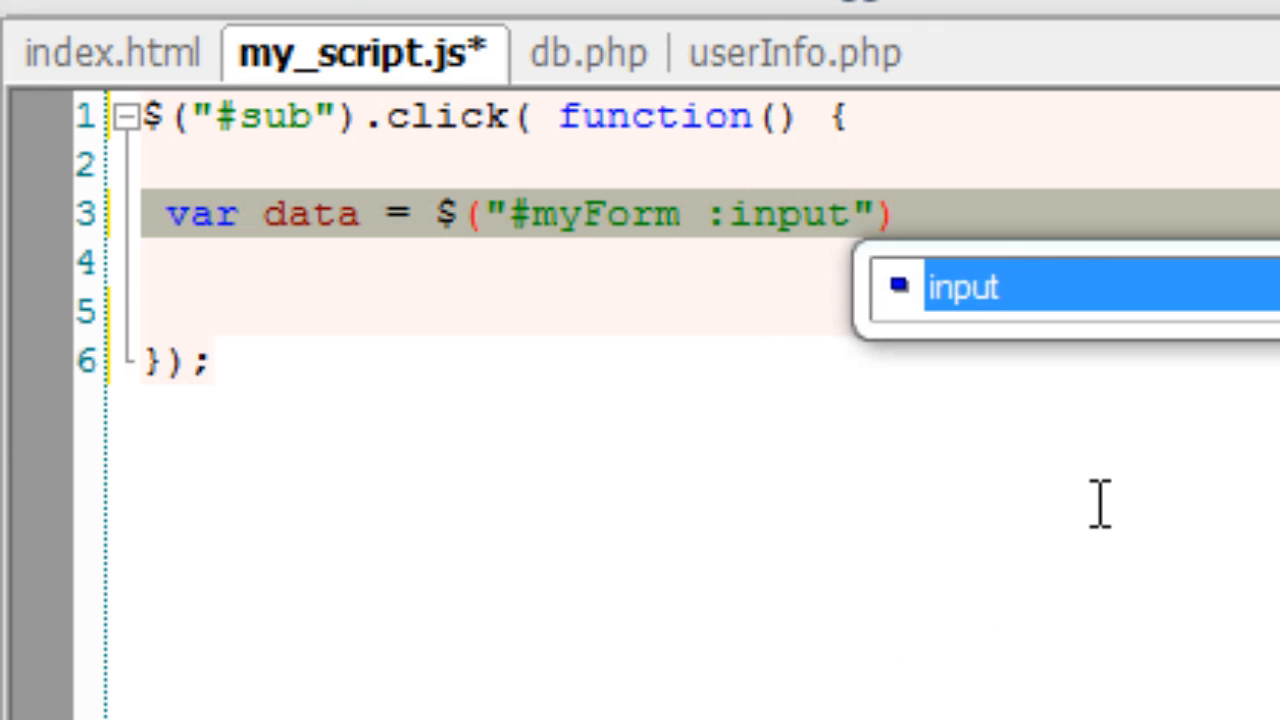
{"action": "type", "text": ".serializeArray();"}
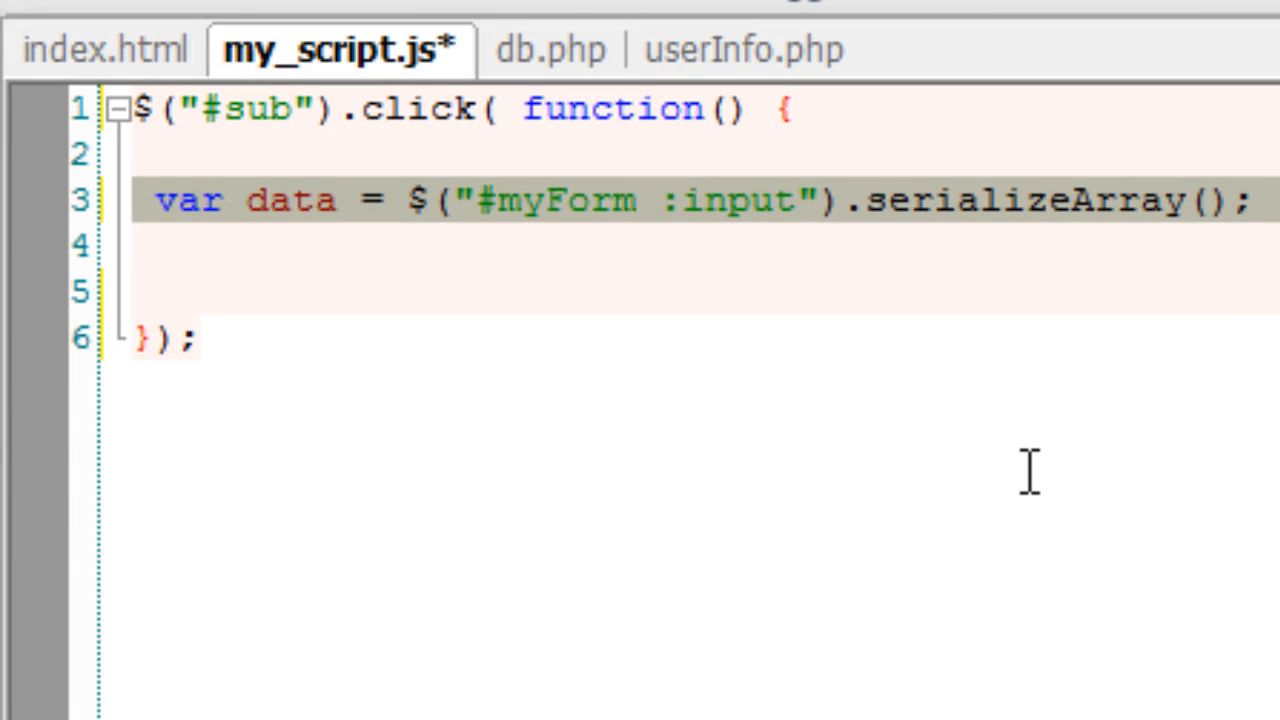
Start a $.post call targeting $("#myForm").attr("action")
{"action": "type", "text": "$."}
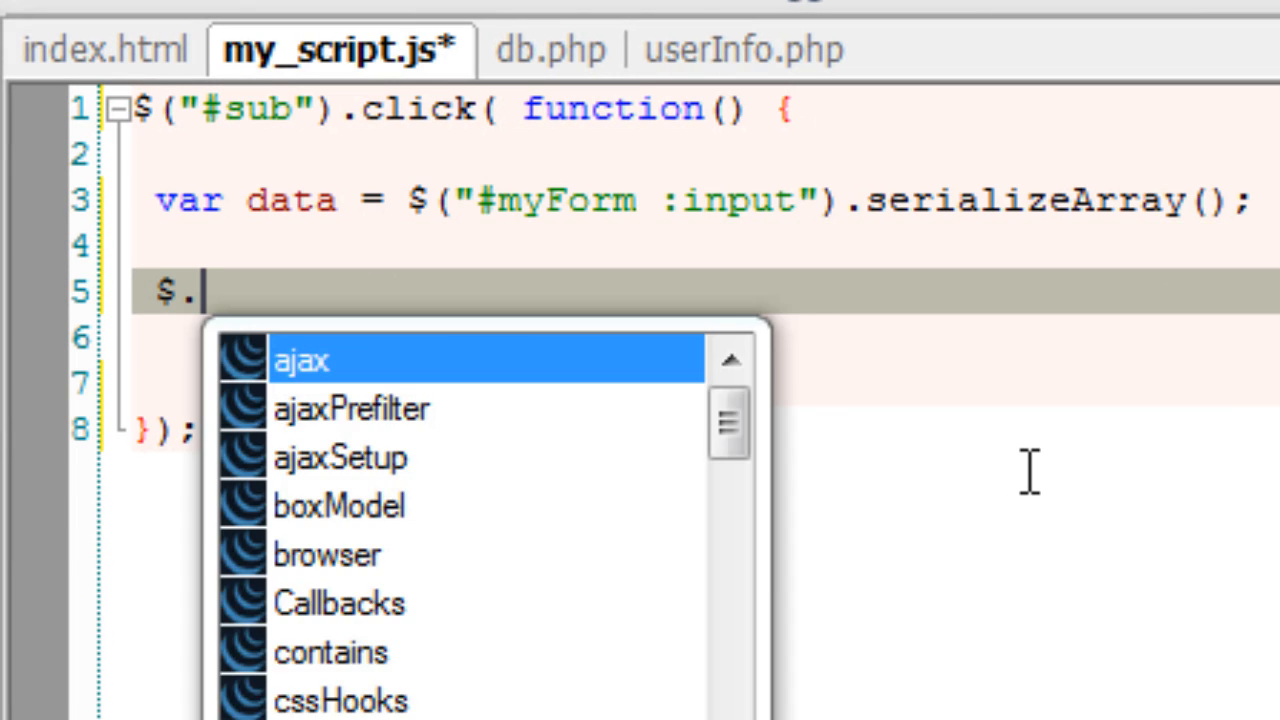
{"action": "type", "text": "post()"}
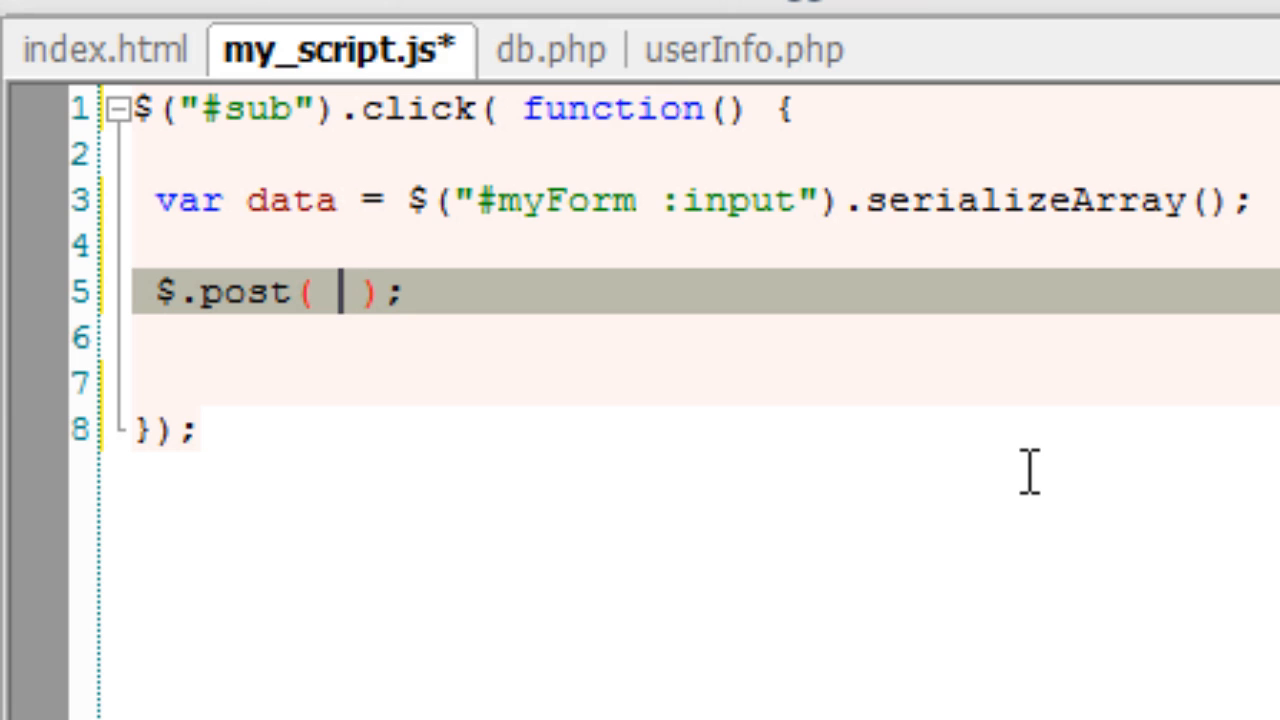
{"action": "type", "text": "$()"}
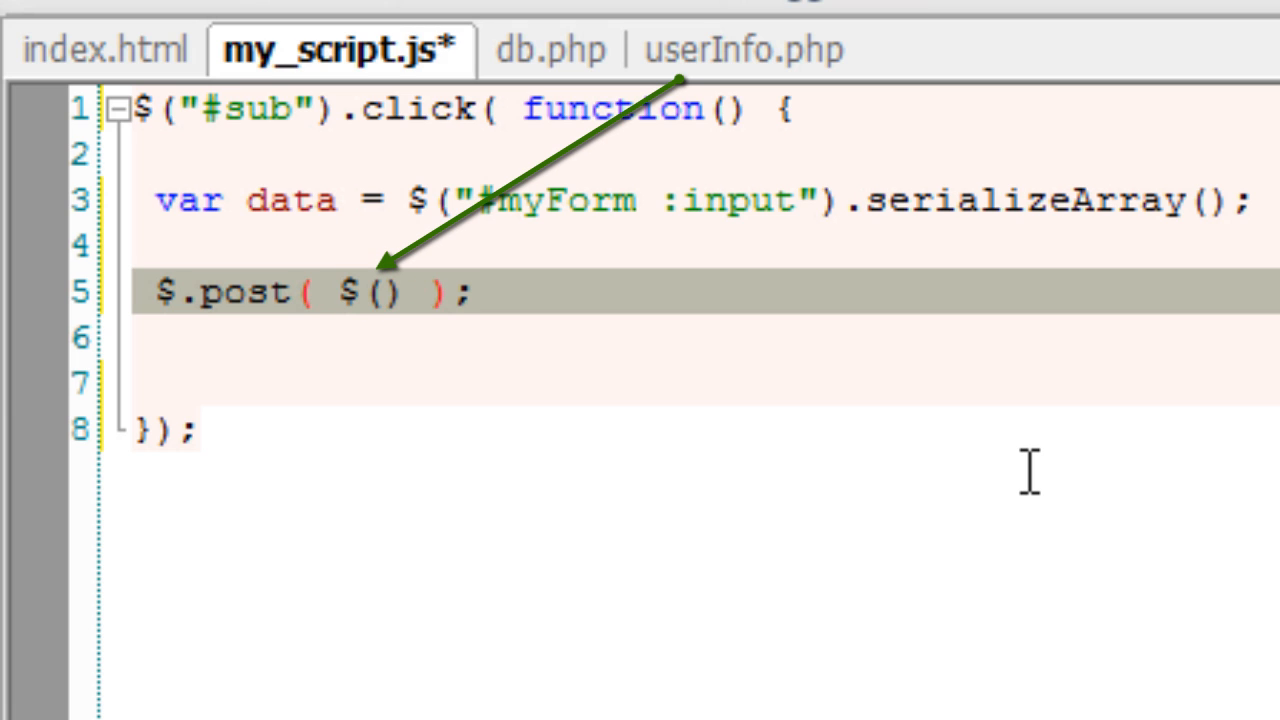
{"action": "type", "text": "\"\""}
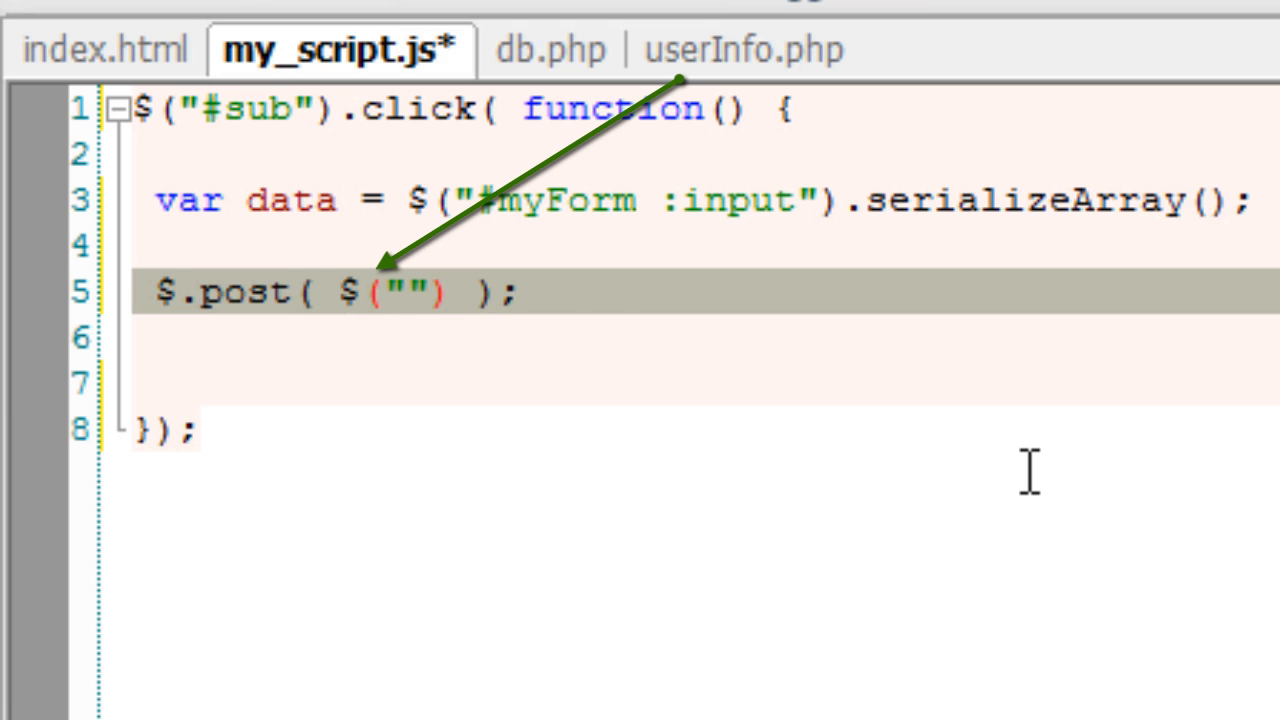
{"action": "type", "text": "myForm"}
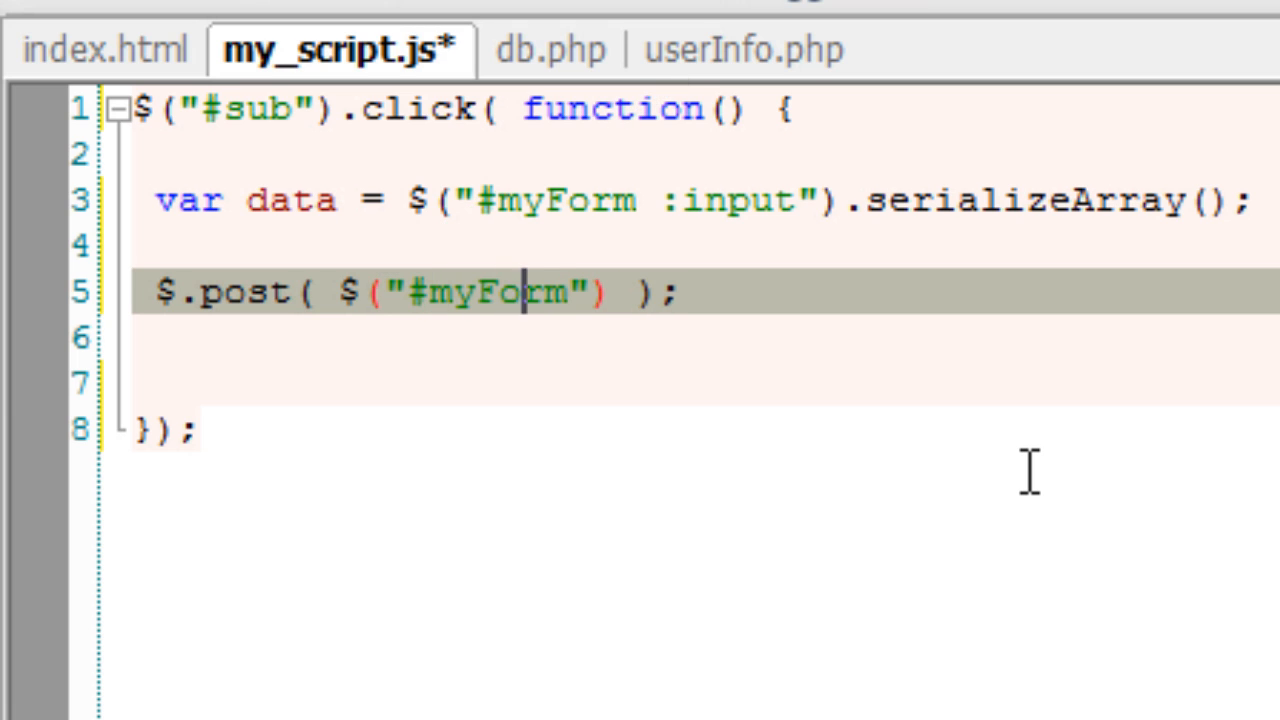
{"action": "type", "text": ".attr()"}
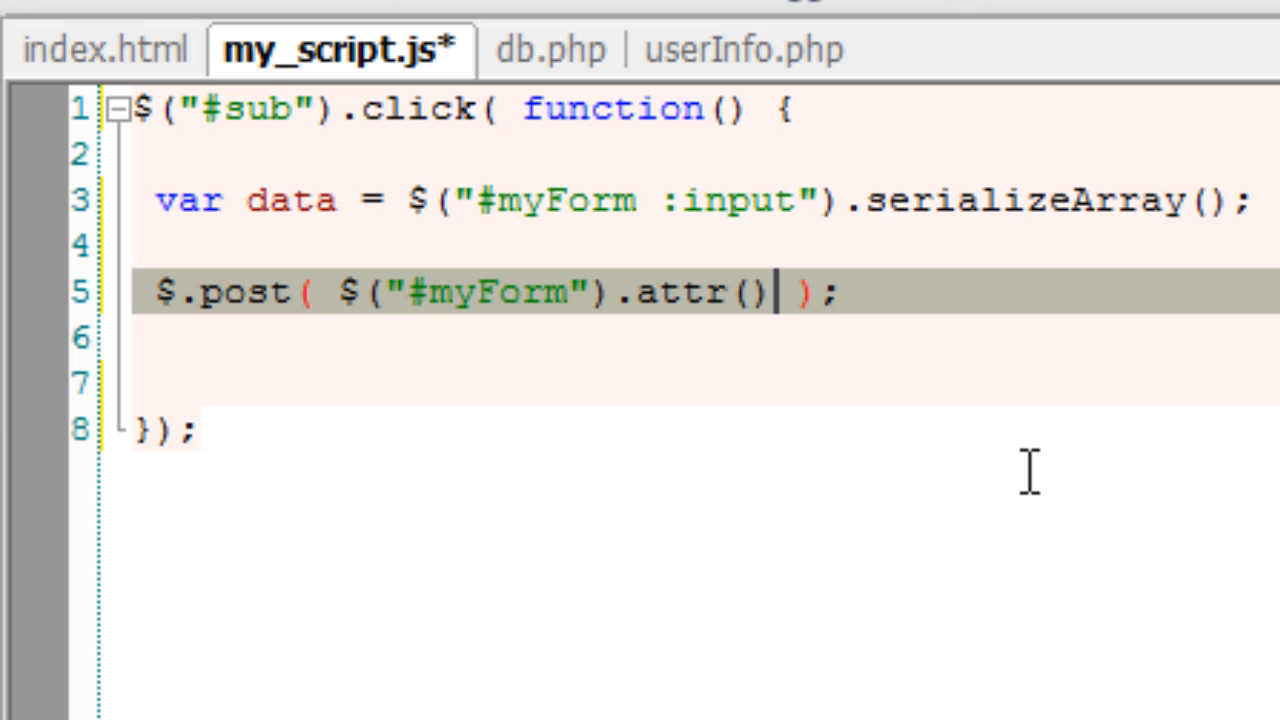
{"action": "type", "text": "\"\""}
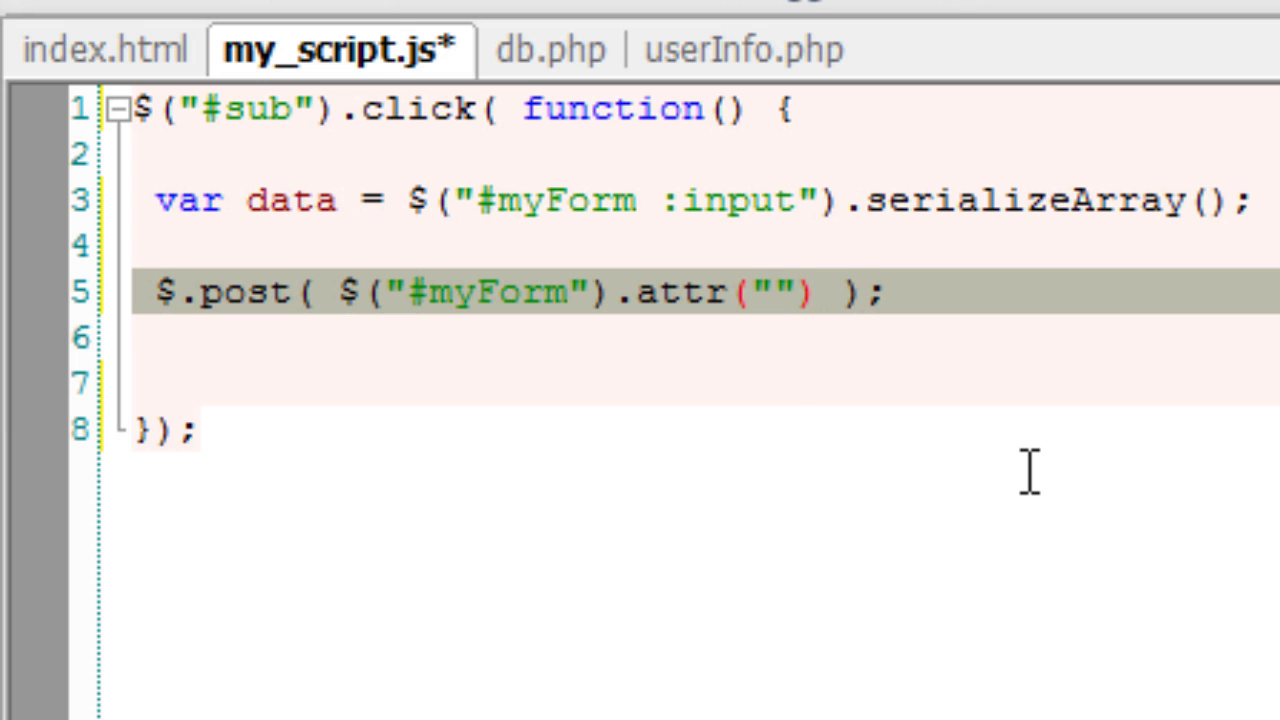
{"action": "type", "text": "action"}
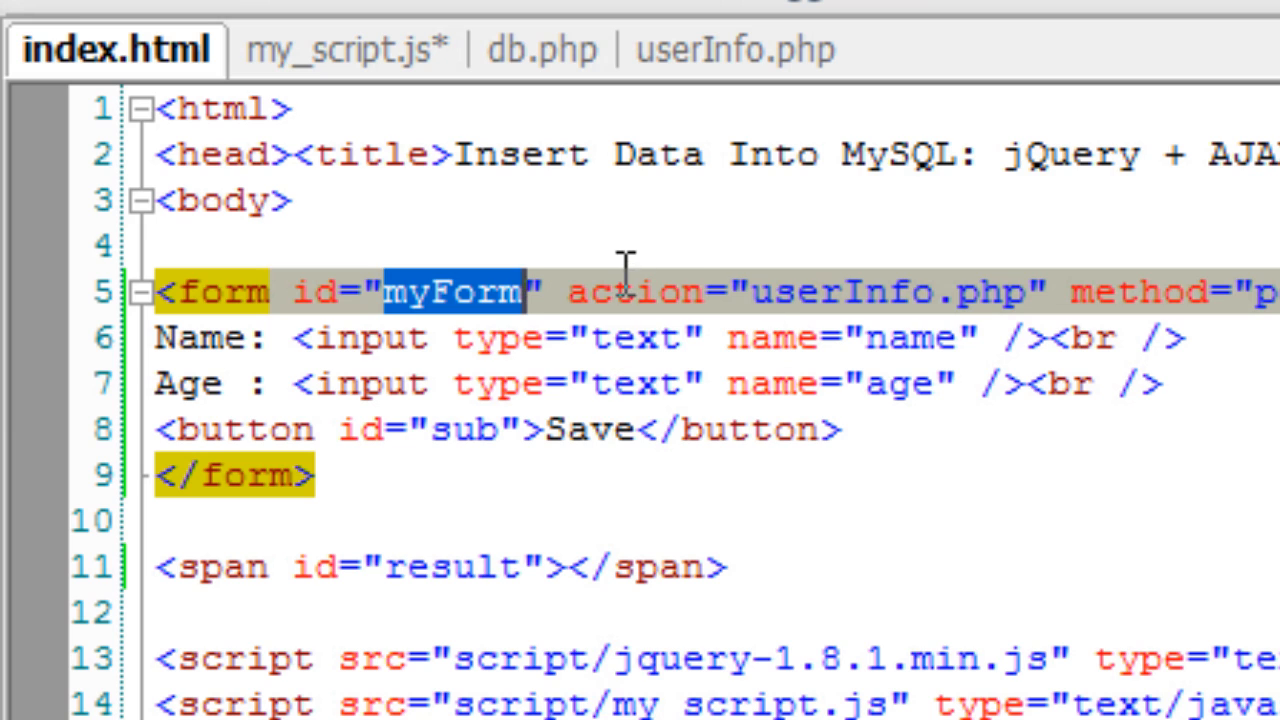
Pass data and an empty function(info){ } callback to $.post
{"action": "left_click", "coordinate": [340, 49]}
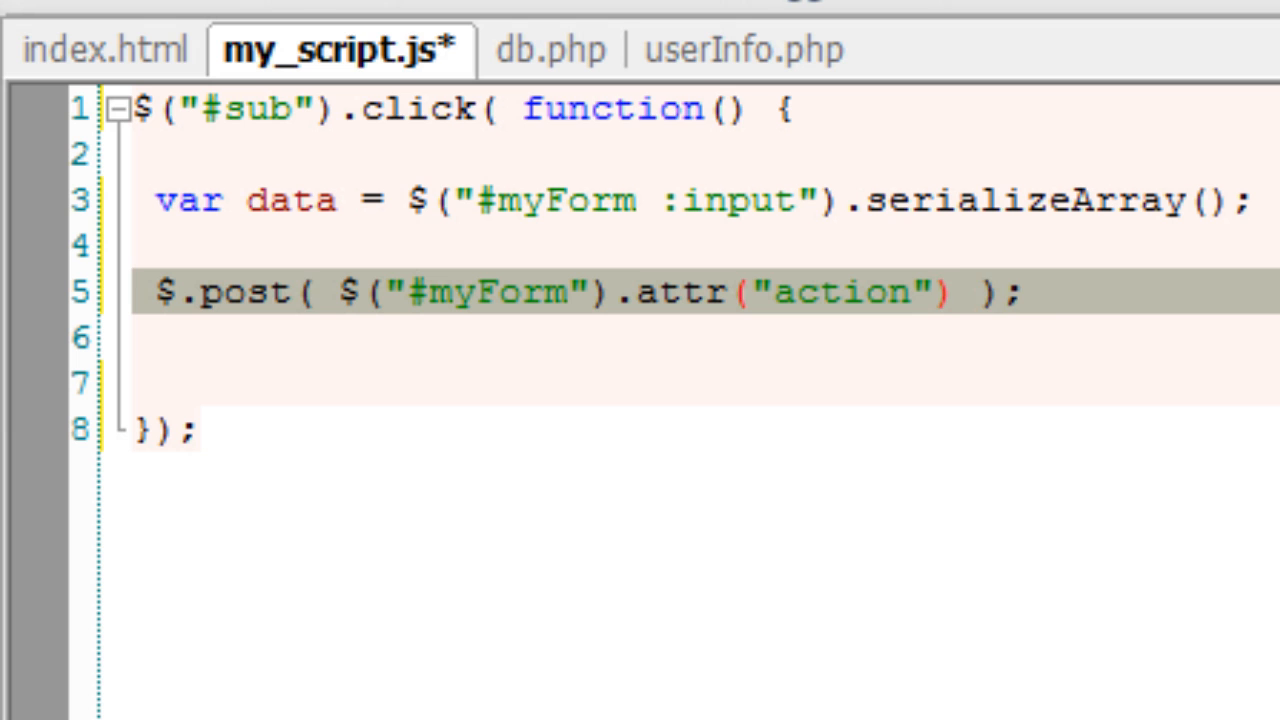
{"action": "type", "text": ", data,"}
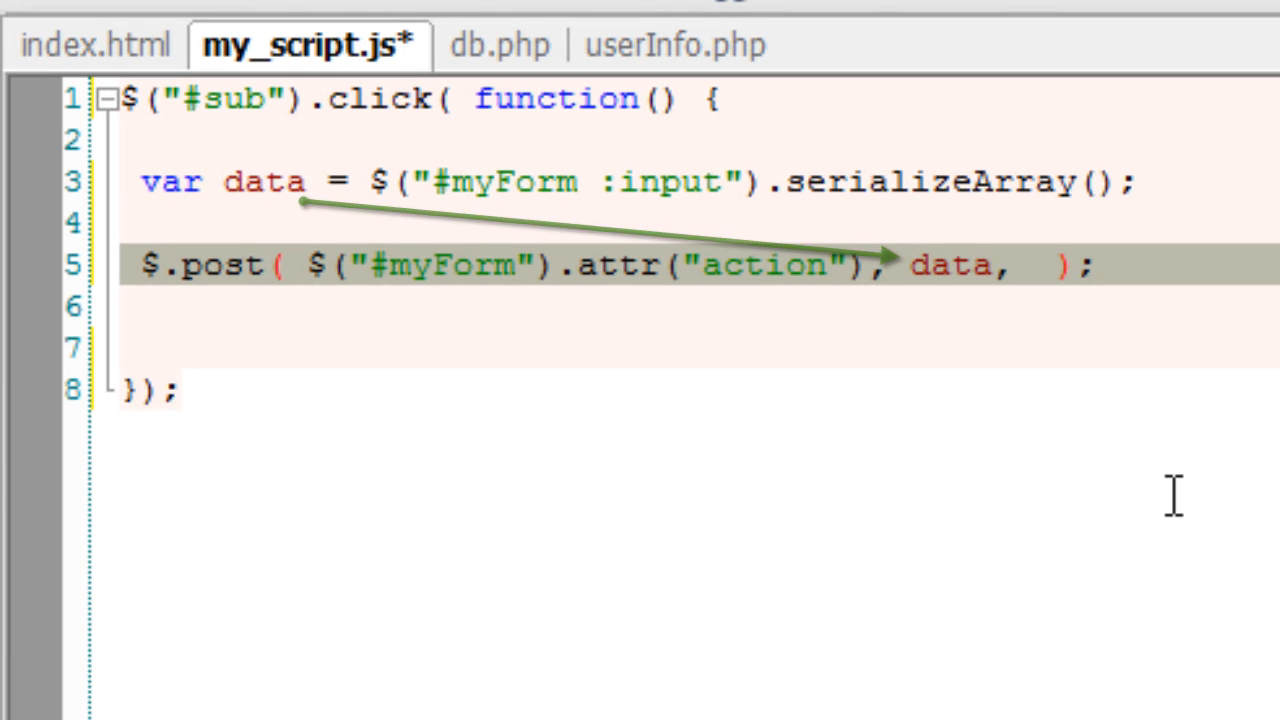
{"action": "type", "text": "functiu"}
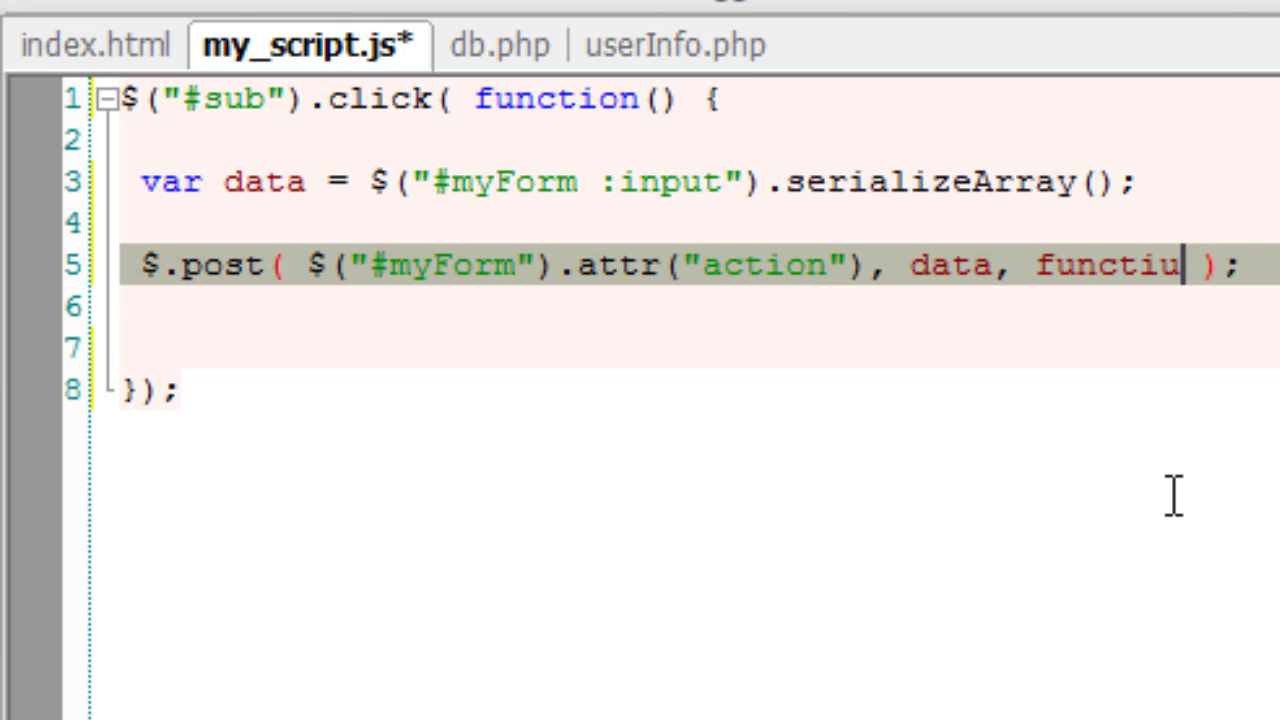
{"action": "type", "text": "on()"}
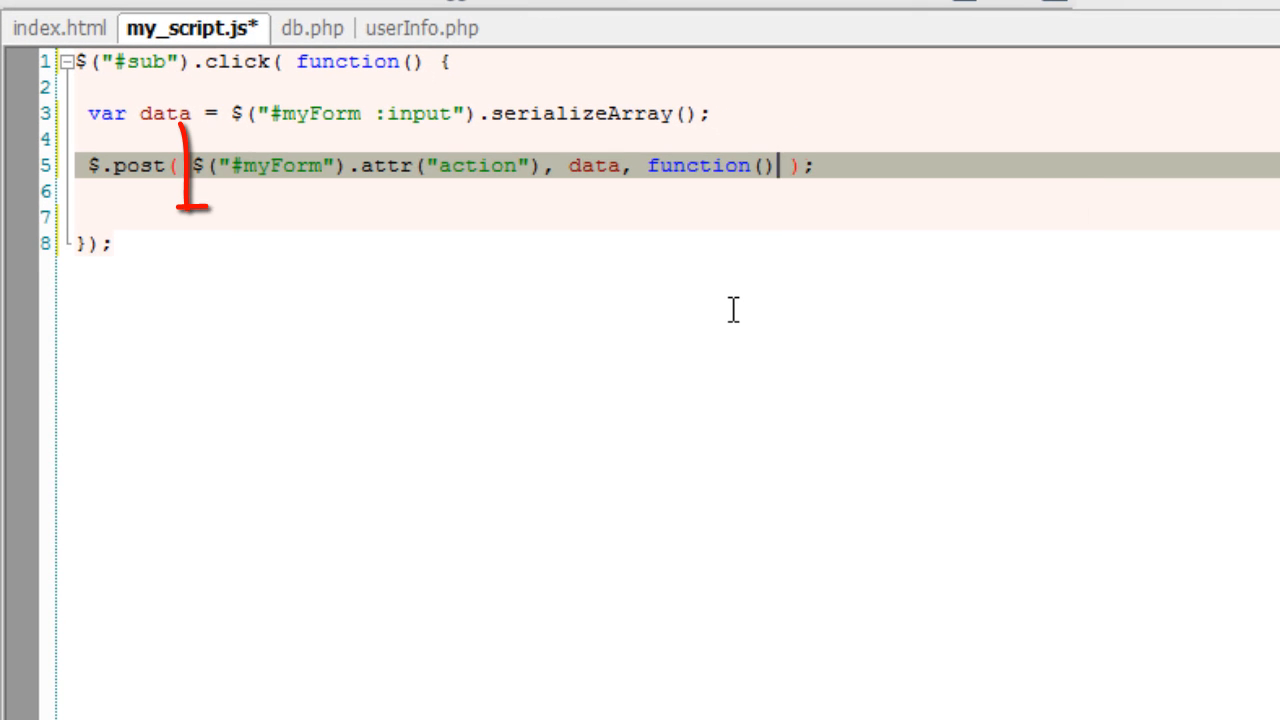
{"action": "type", "text": "{ }"}
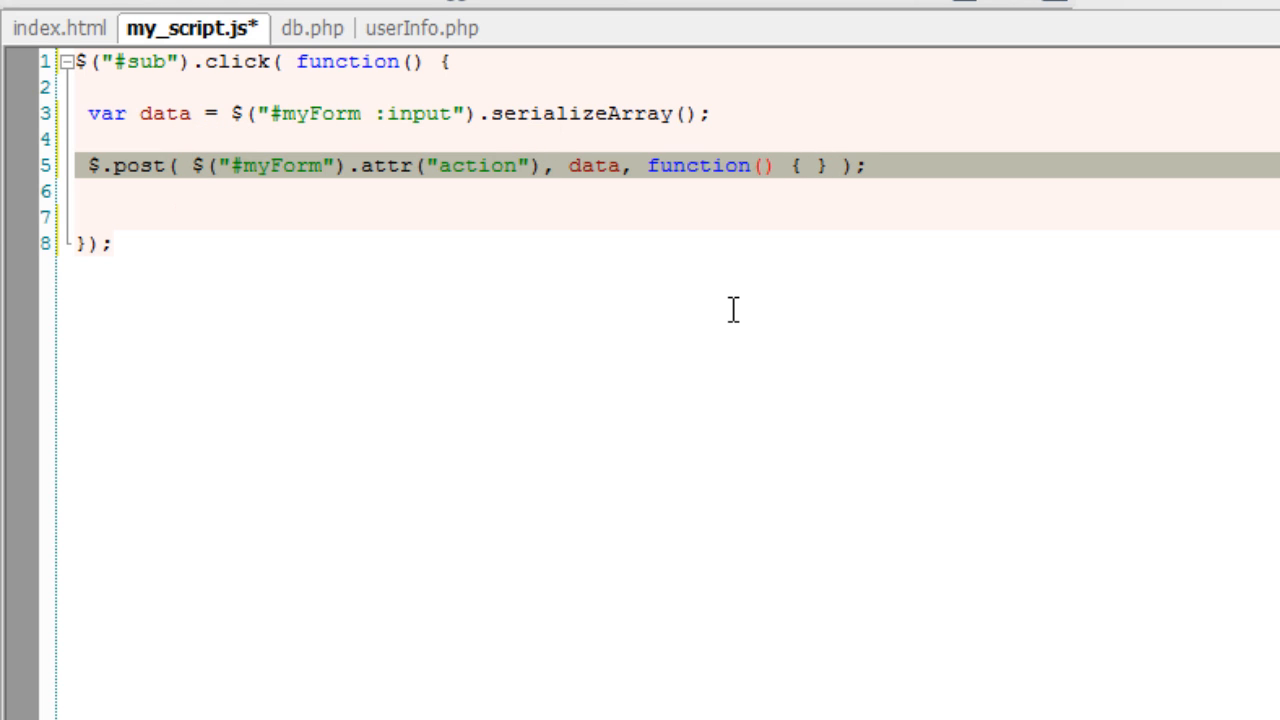
{"action": "type", "text": "info"}
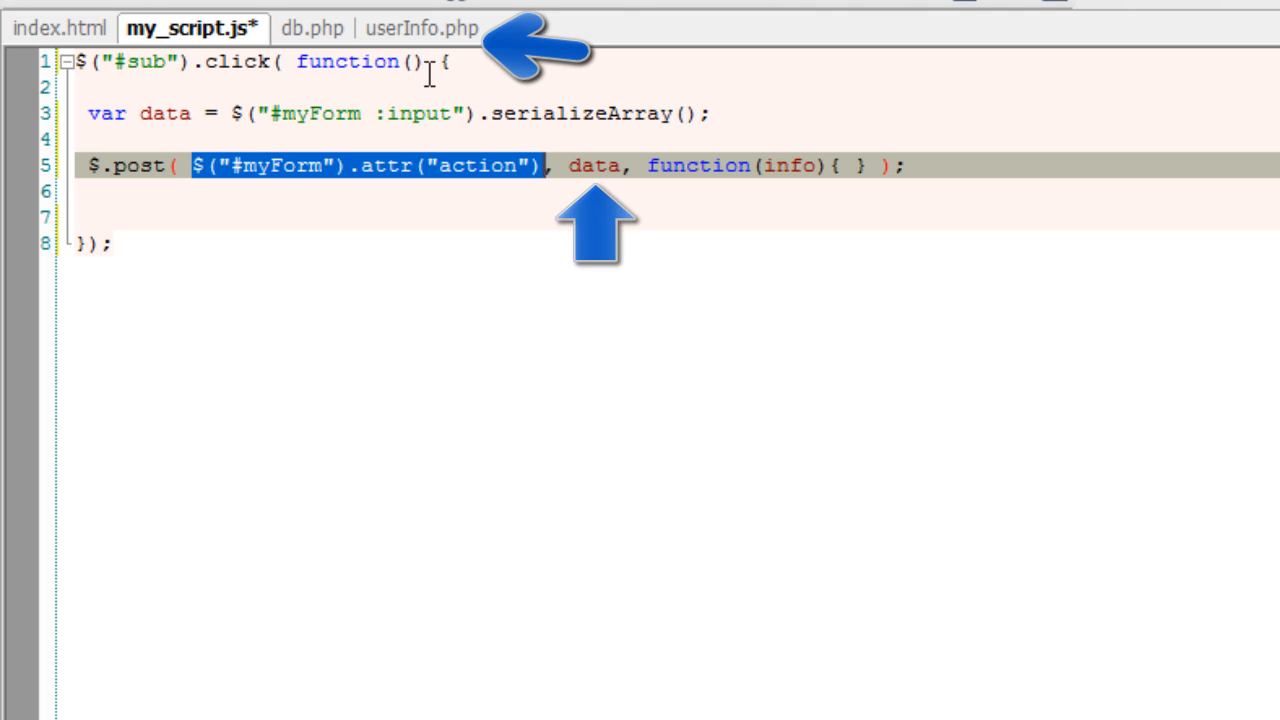
Fill the callback with $("#result").html(info);, checking userInfo.php's echo and the span id
{"action": "left_click", "coordinate": [421, 28]}
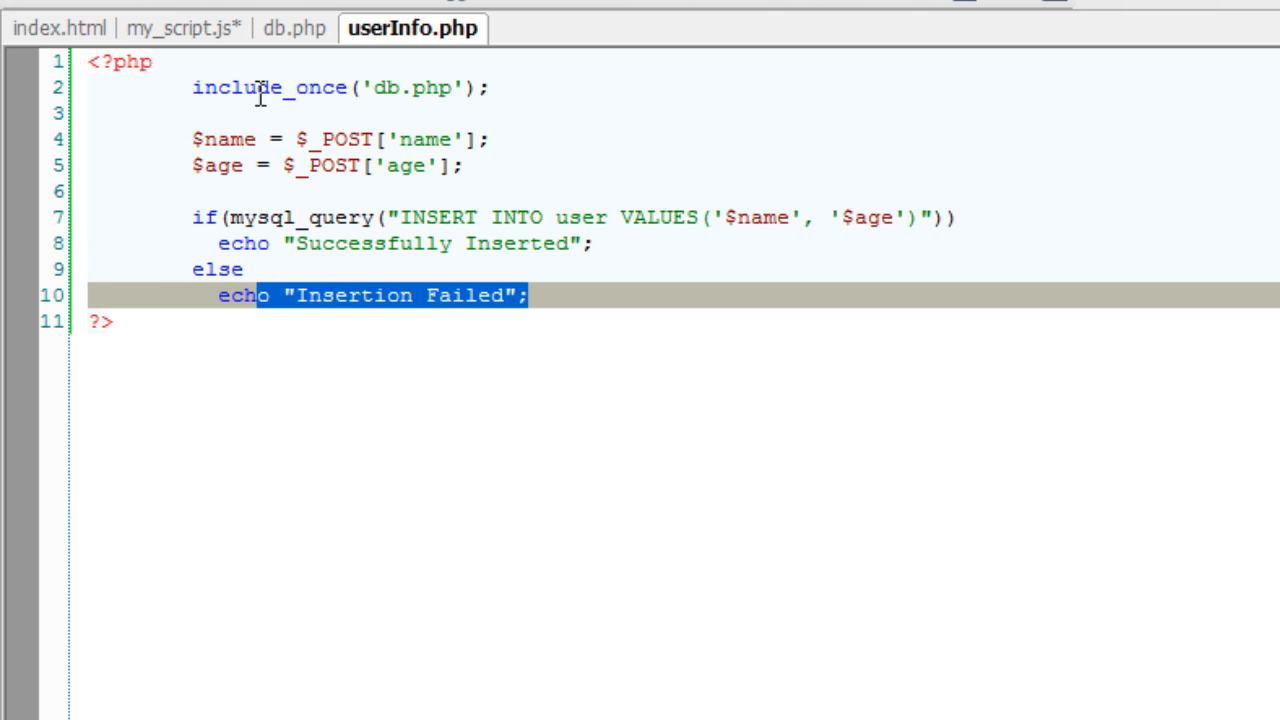
{"action": "left_click", "coordinate": [190, 28]}
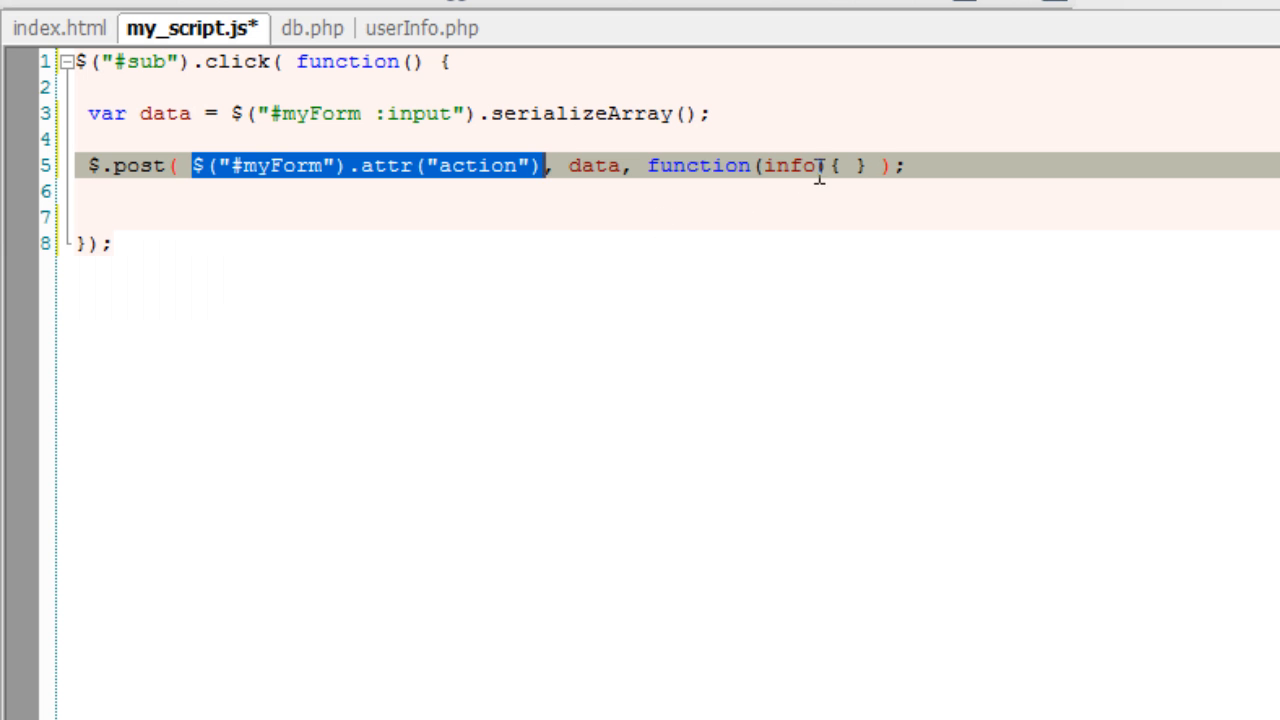
{"action": "double_click", "coordinate": [789, 165]}
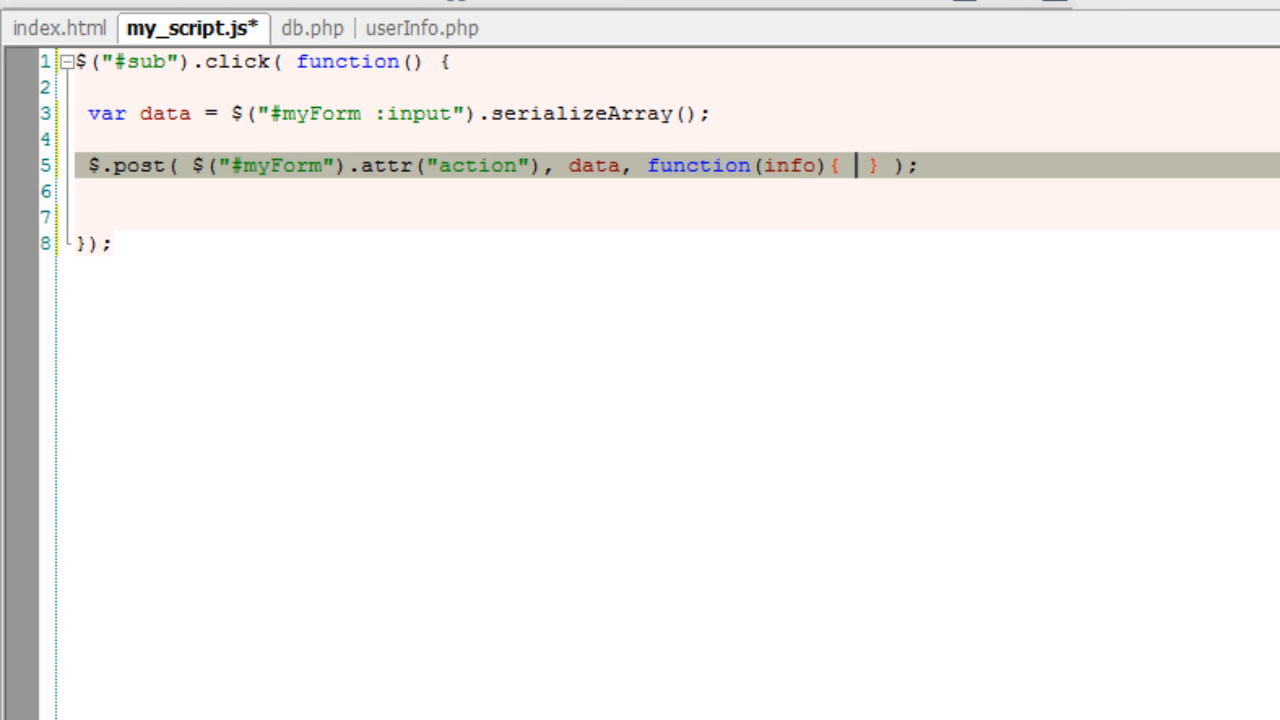
{"action": "type", "text": "ec"}
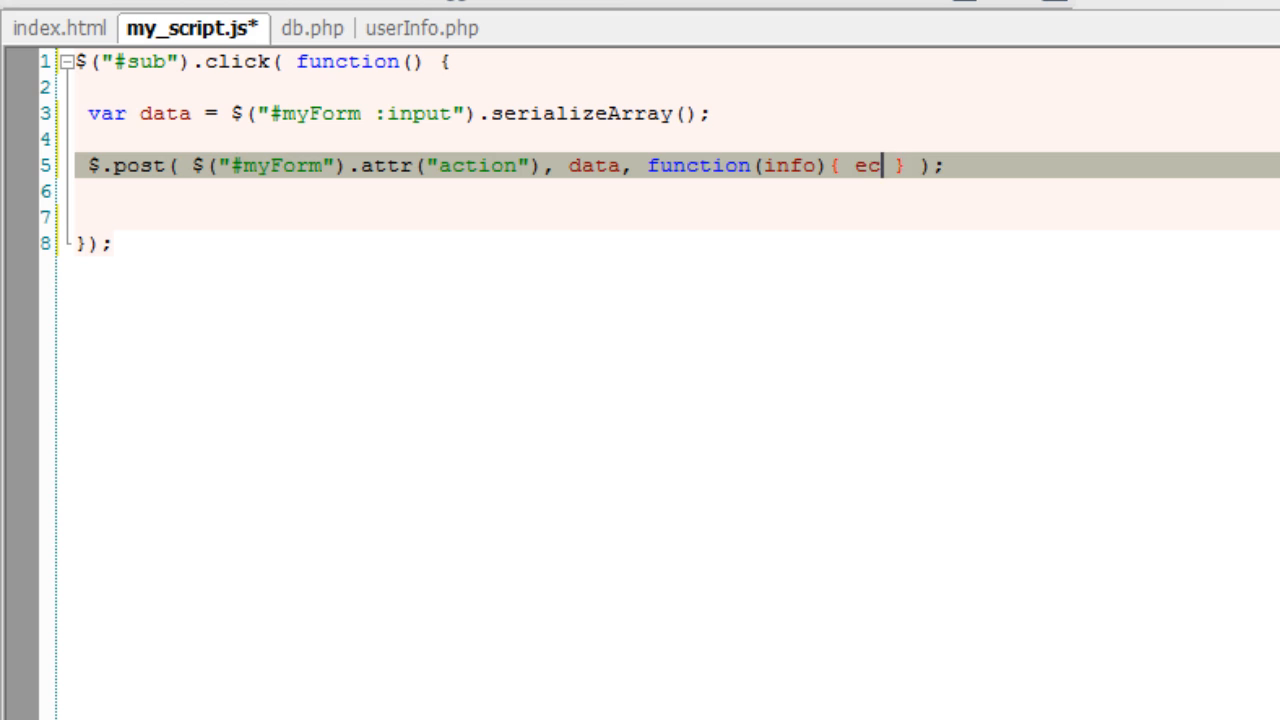
{"action": "type", "text": "$()"}
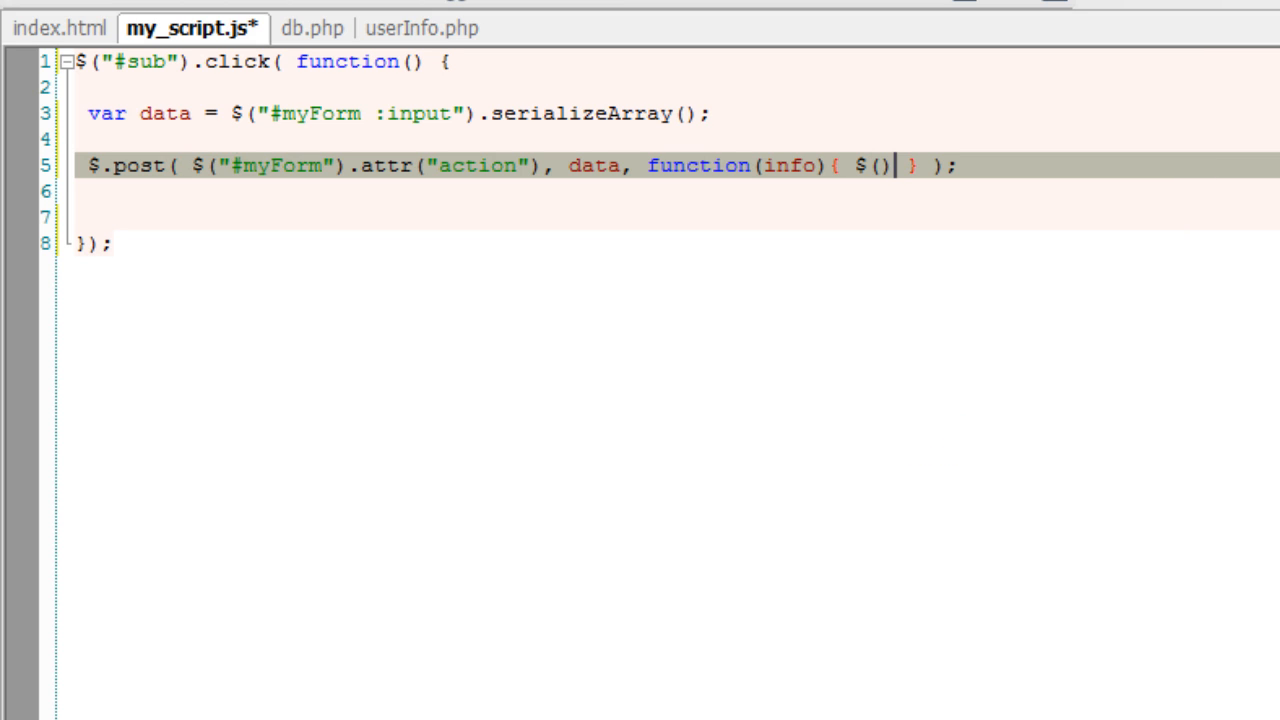
{"action": "type", "text": "\"\""}
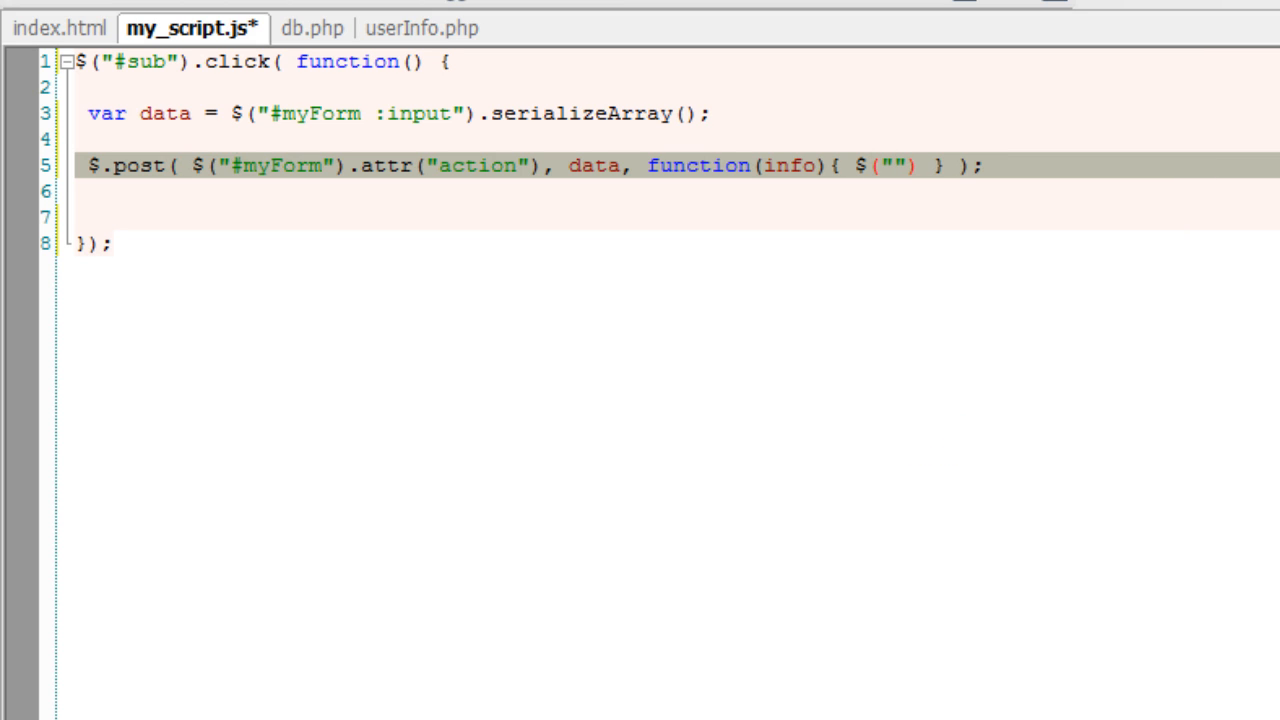
{"action": "left_click", "coordinate": [63, 28]}
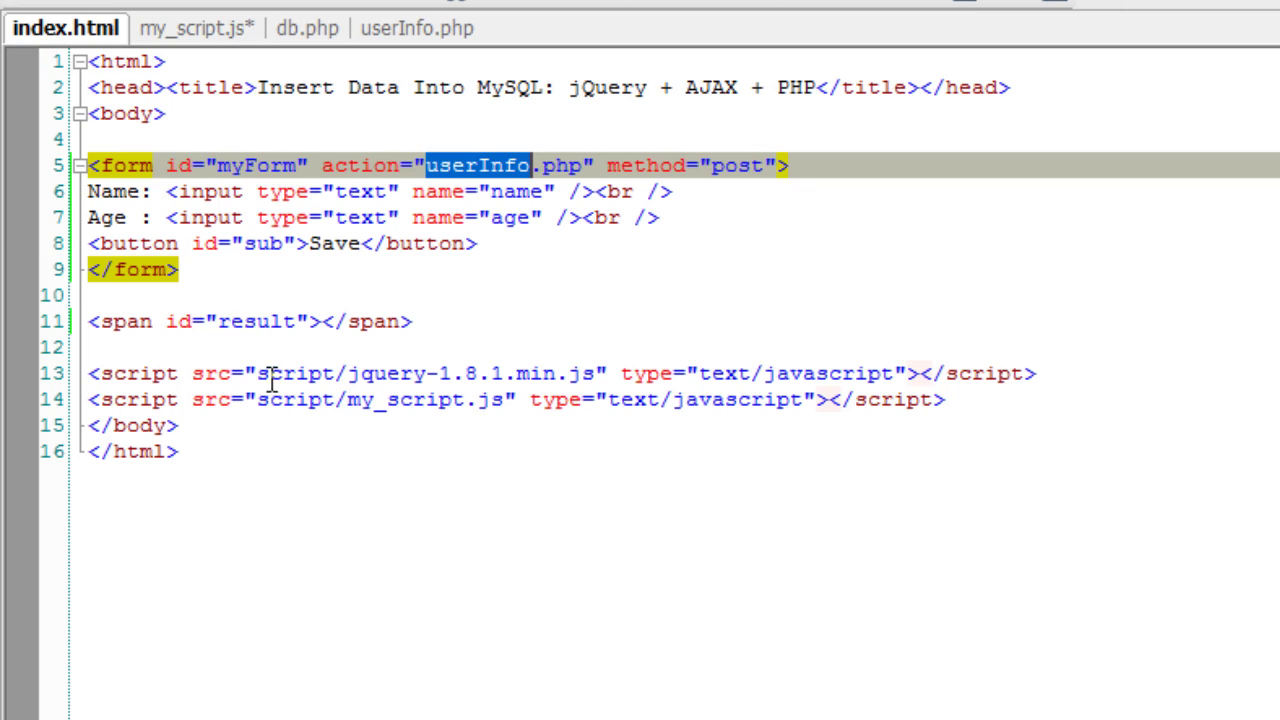
{"action": "left_click", "coordinate": [192, 28]}
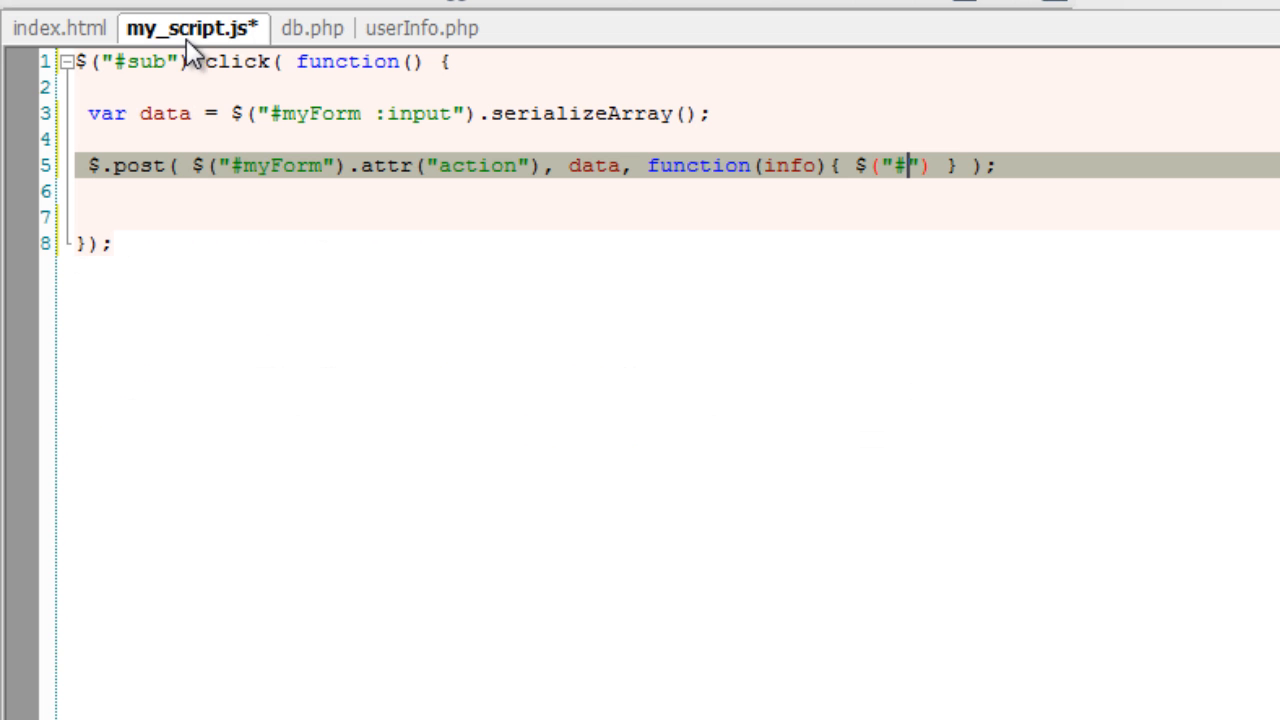
{"action": "type", "text": "result"}
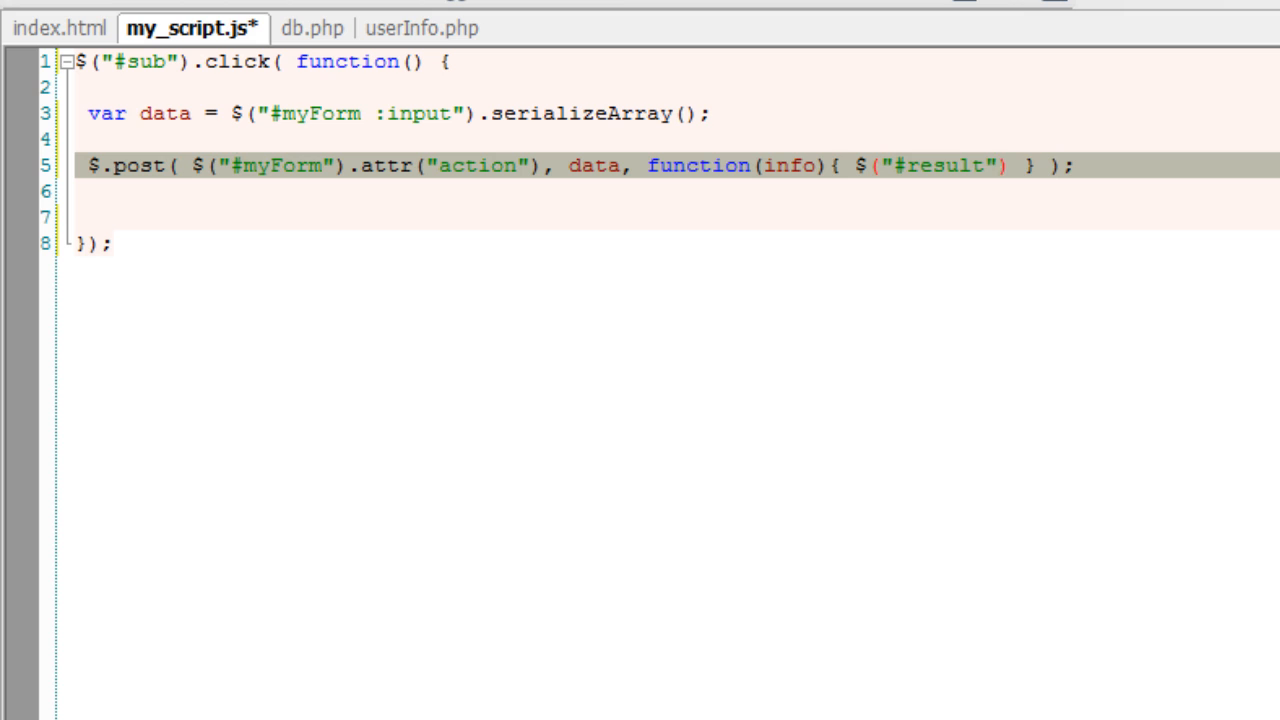
{"action": "type", "text": ".html();"}
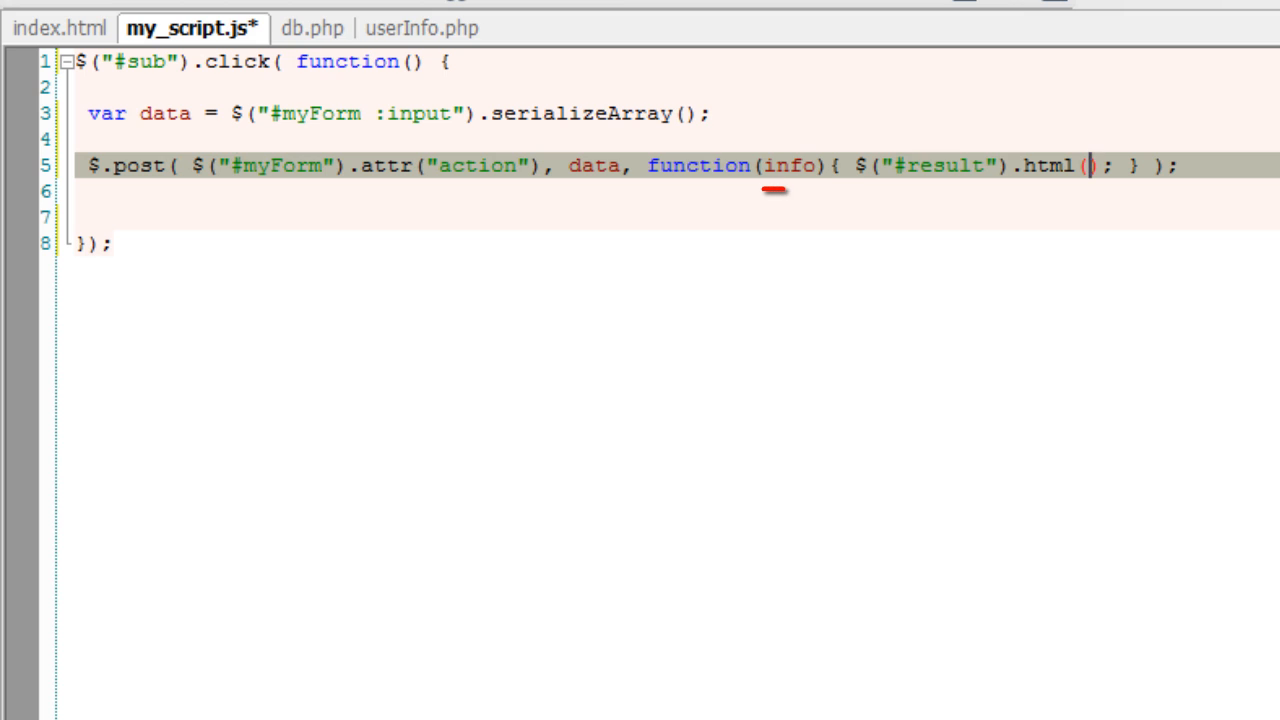
{"action": "type", "text": "info"}
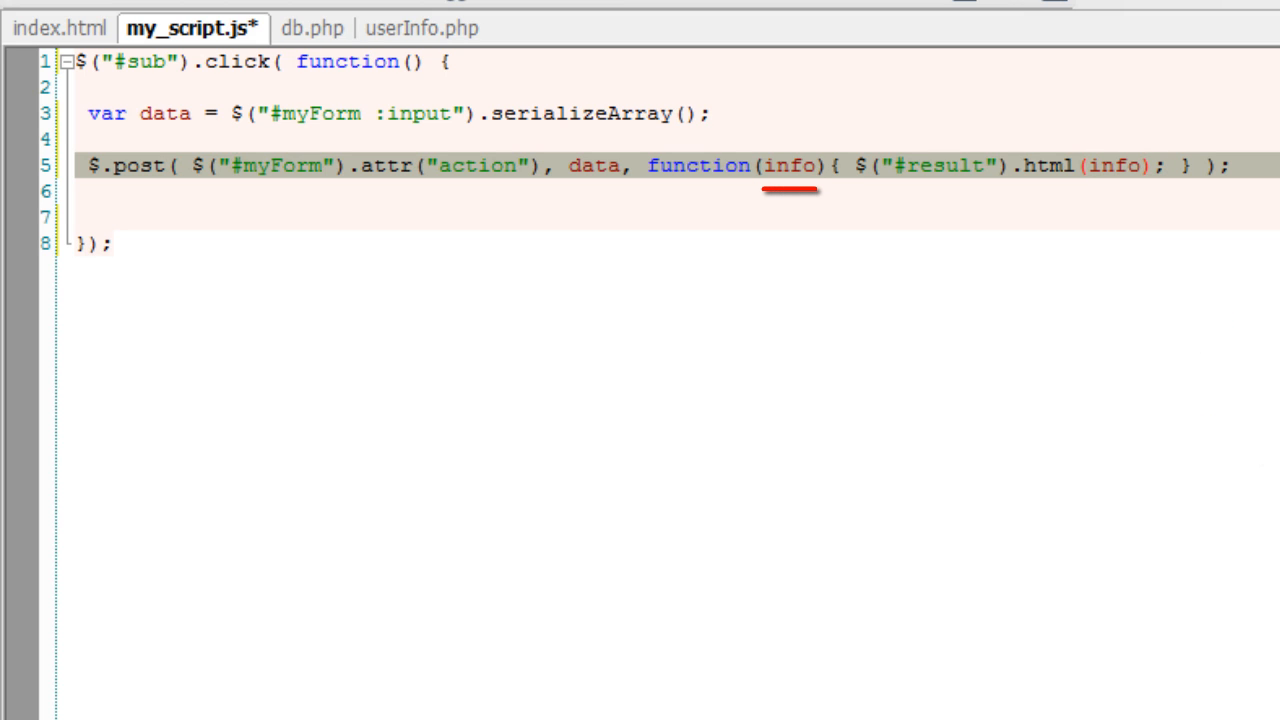
{"action": "mouse_move", "coordinate": [1113, 253]}
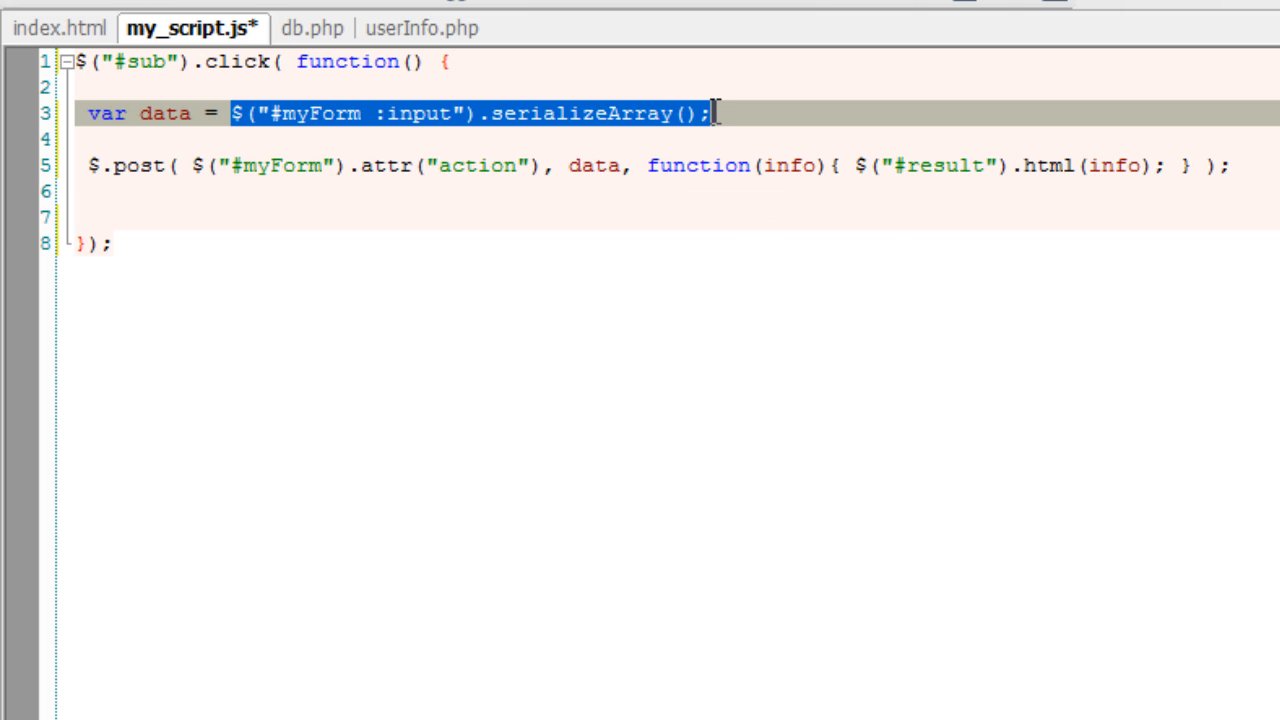
Replace data in $.post with the serializeArray expression, drop the var line, and save
{"action": "key", "text": "Delete"}
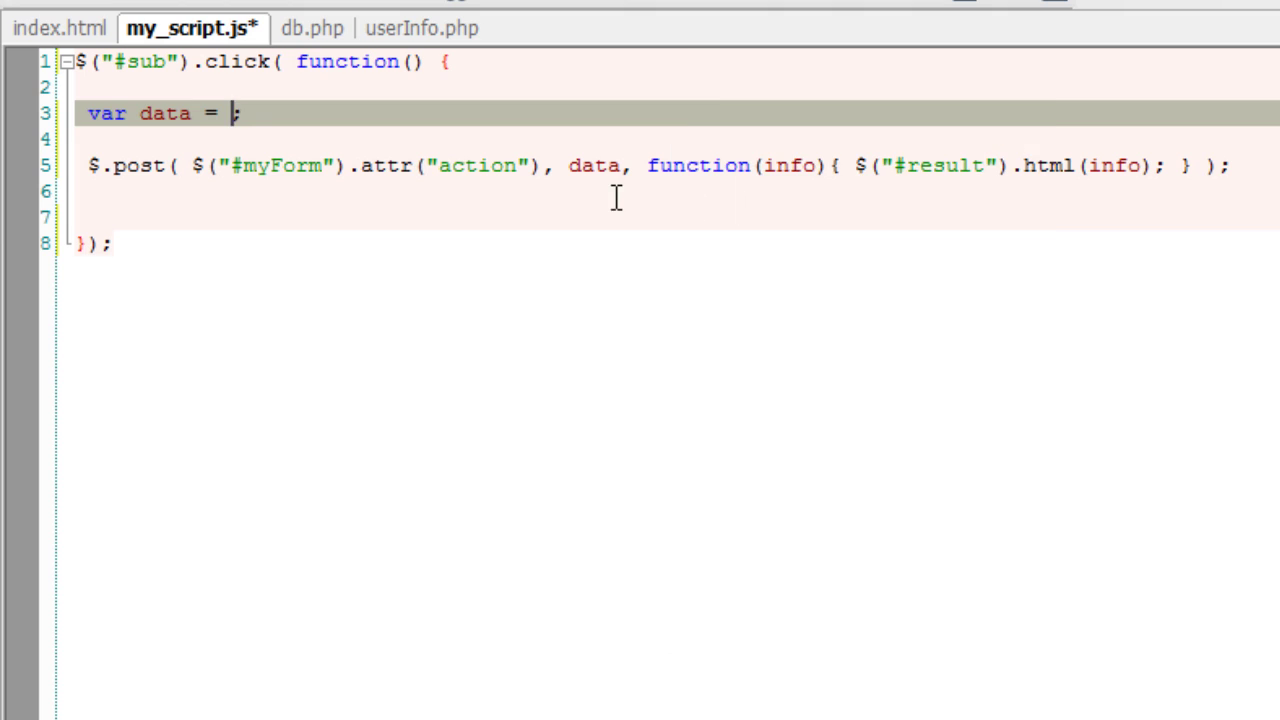
{"action": "double_click", "coordinate": [595, 165]}
{"action": "type", "text": "$(\"#myForm :input\").serializeArray()"}
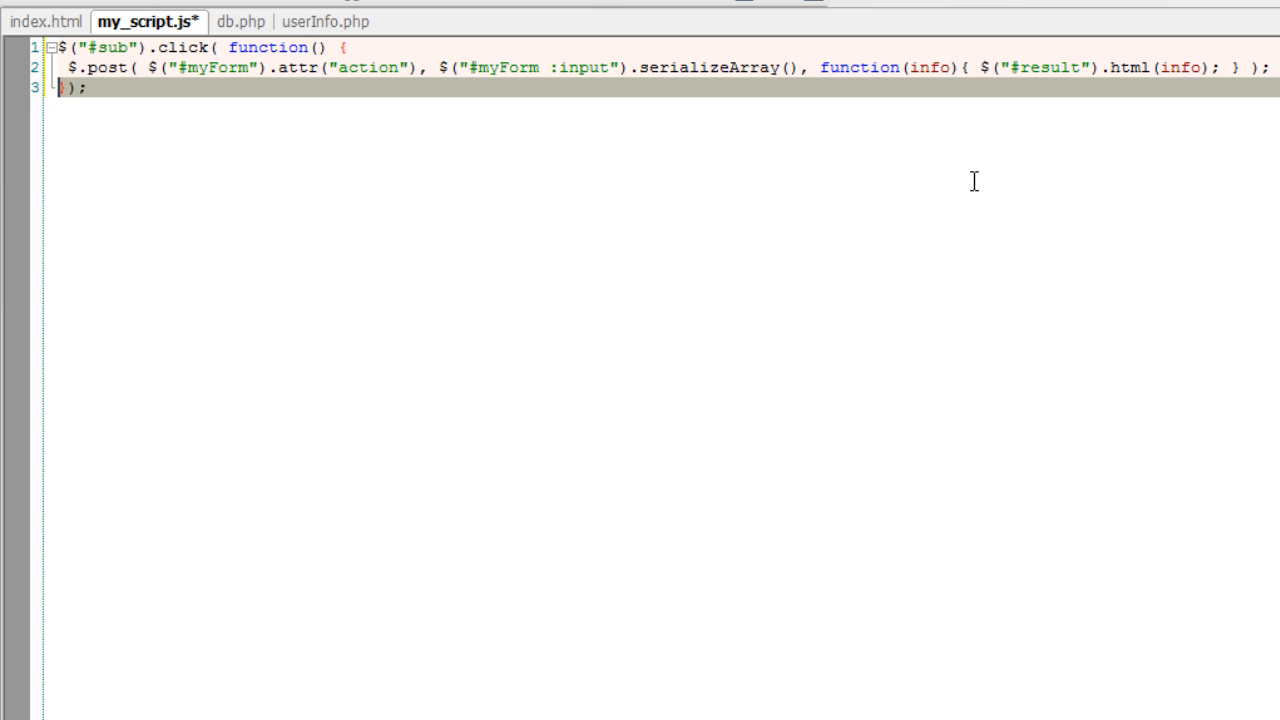
{"action": "key", "text": "Enter"}
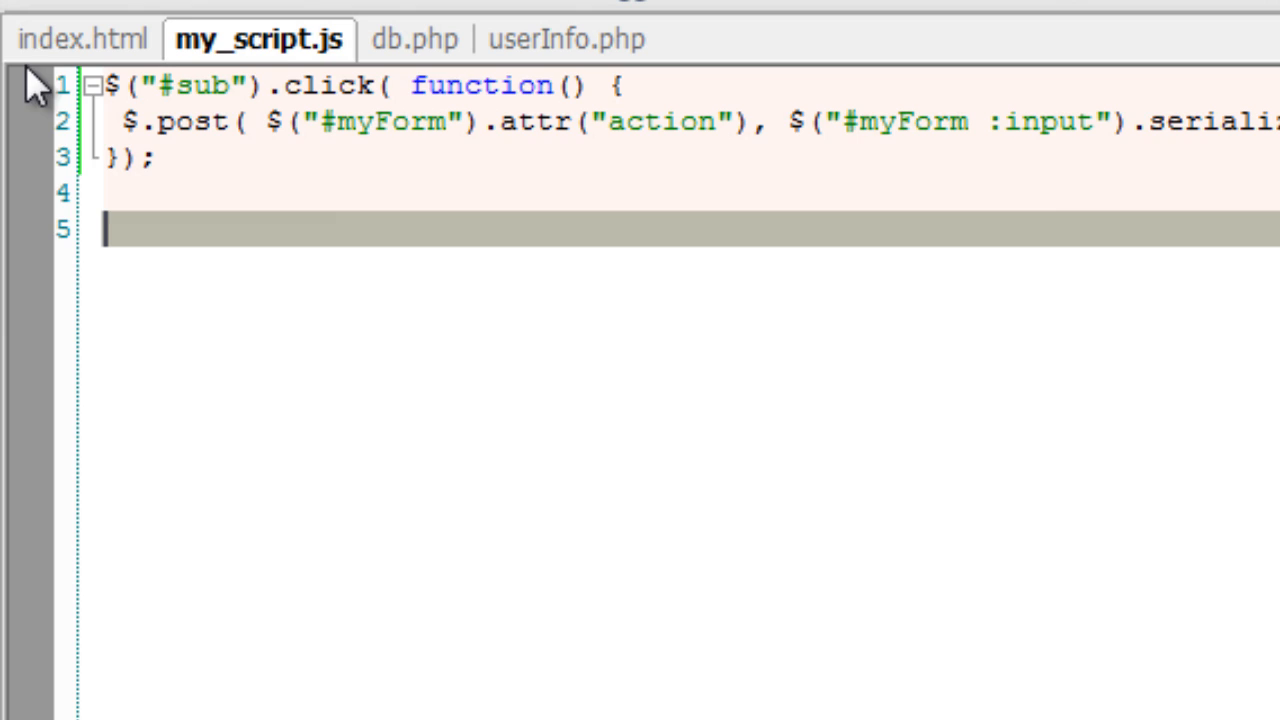
Add a $("#myForm").submit(function() { return false; }); handler after verifying the form id
{"action": "left_click", "coordinate": [83, 39]}
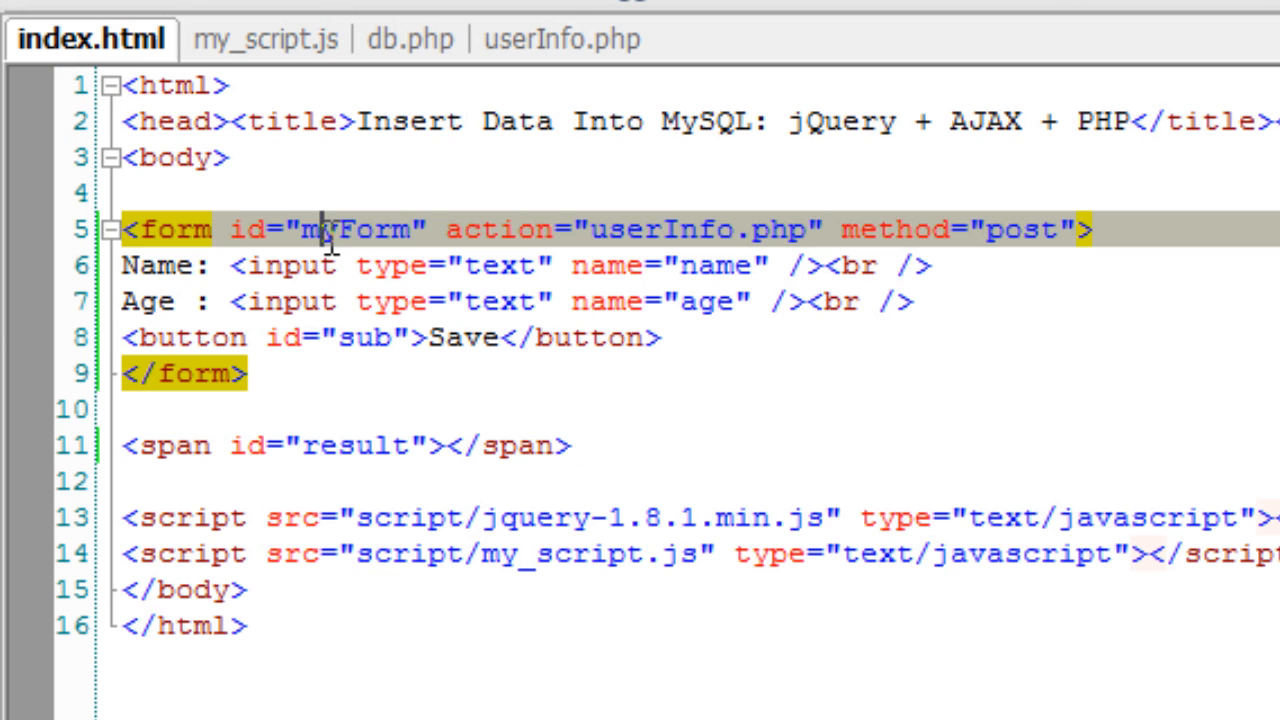
{"action": "left_click", "coordinate": [257, 39]}
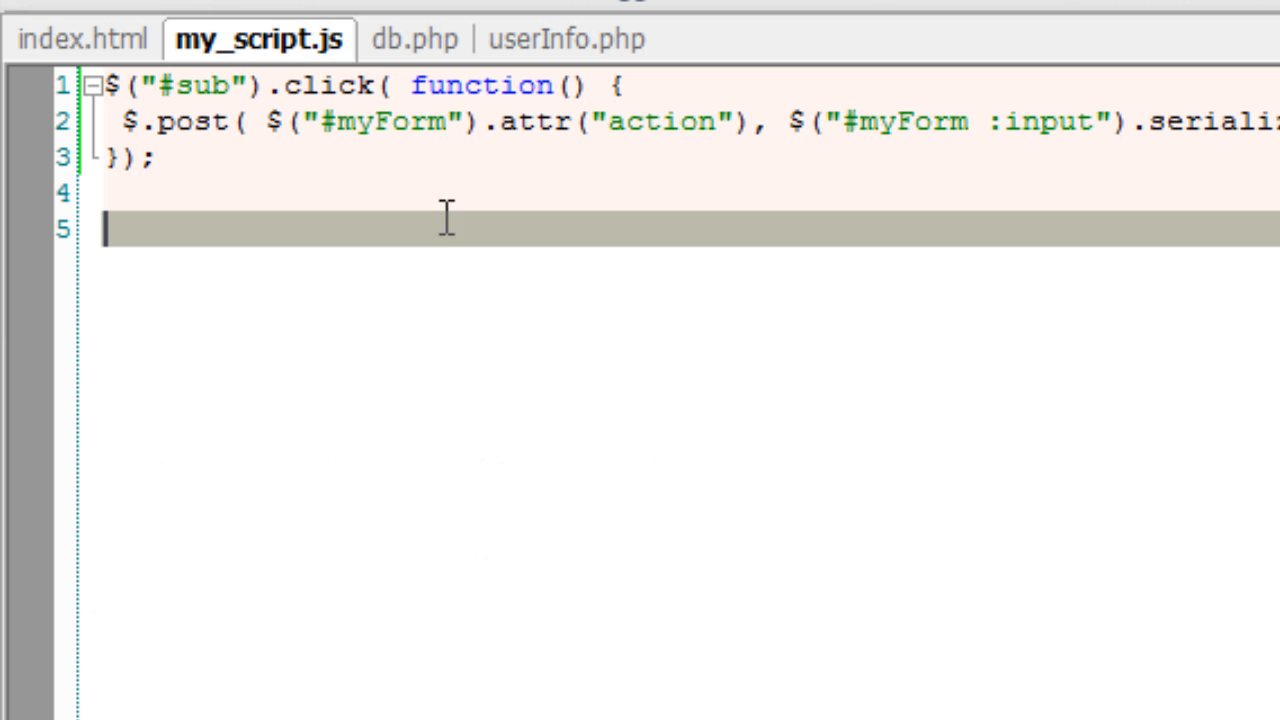
{"action": "type", "text": "$()"}
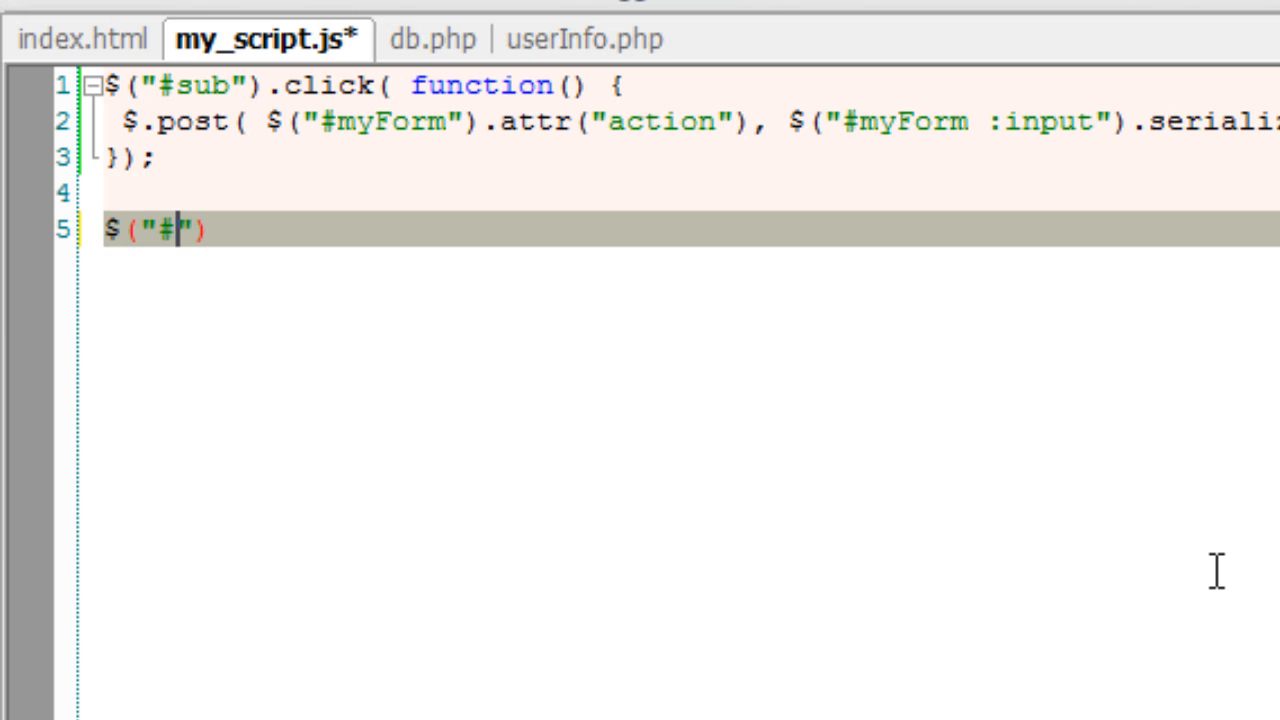
{"action": "type", "text": "myForm"}
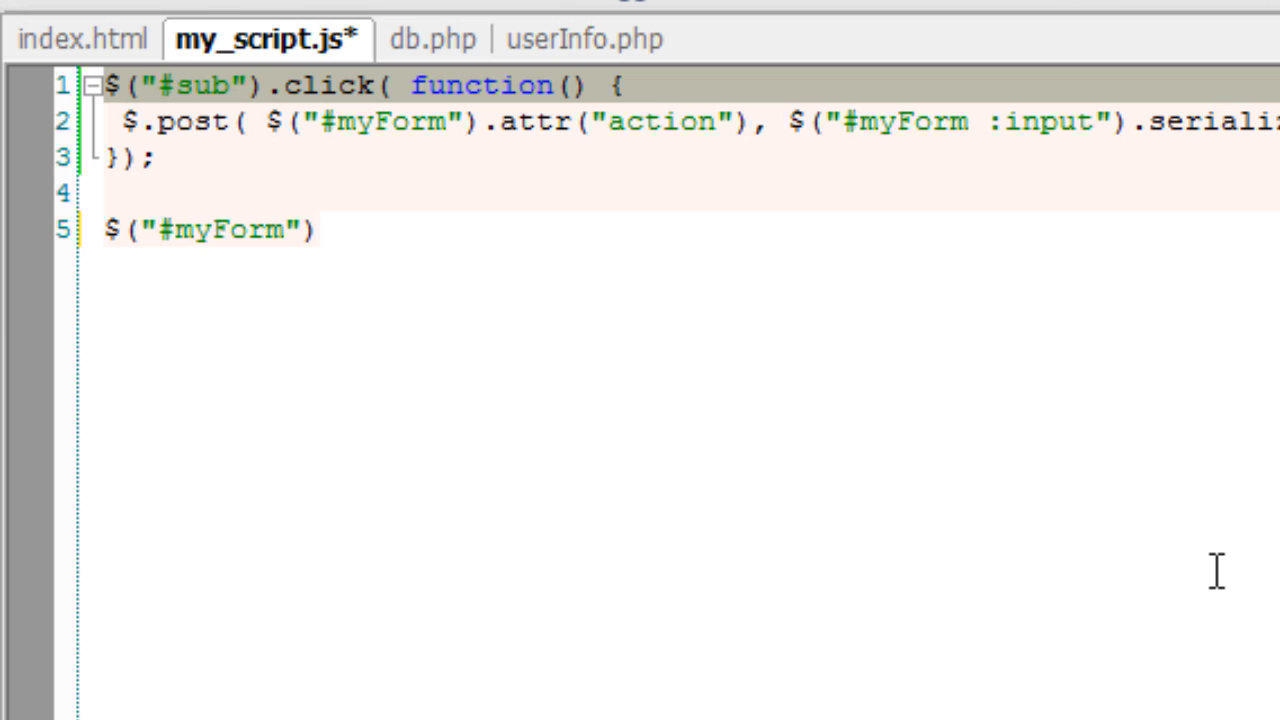
{"action": "left_click", "coordinate": [285, 85]}
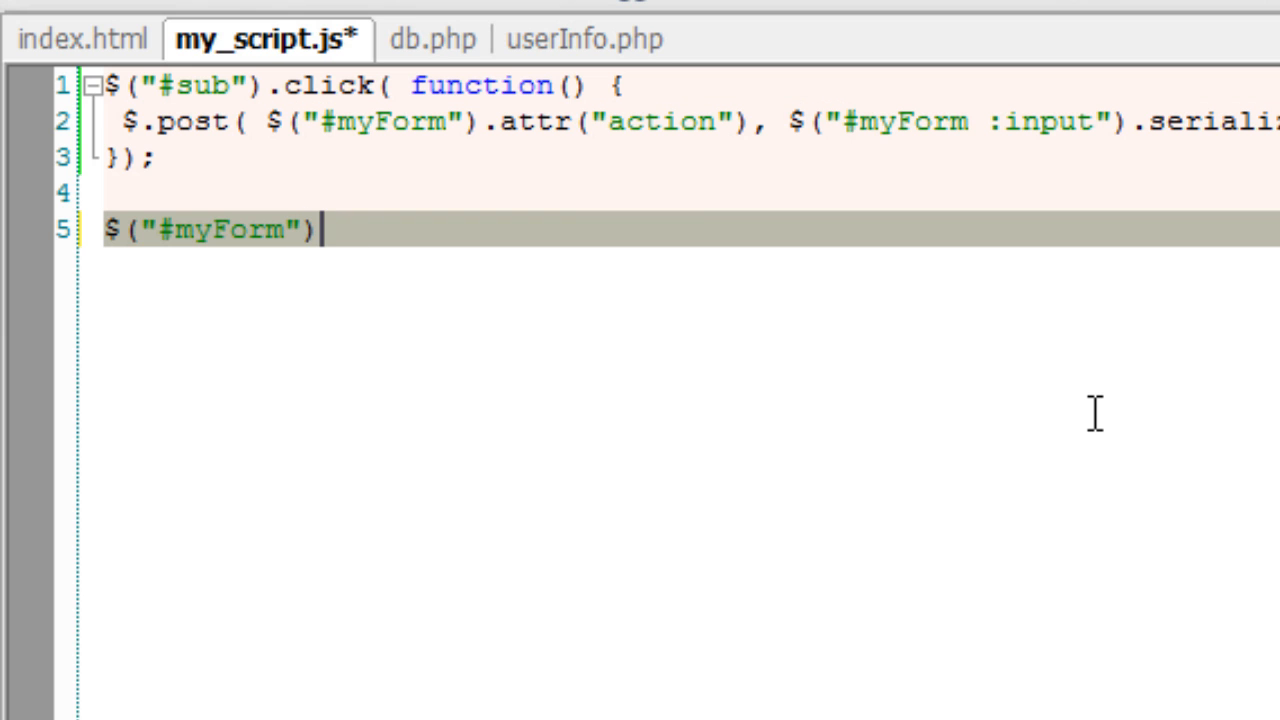
{"action": "type", "text": ".submit()"}
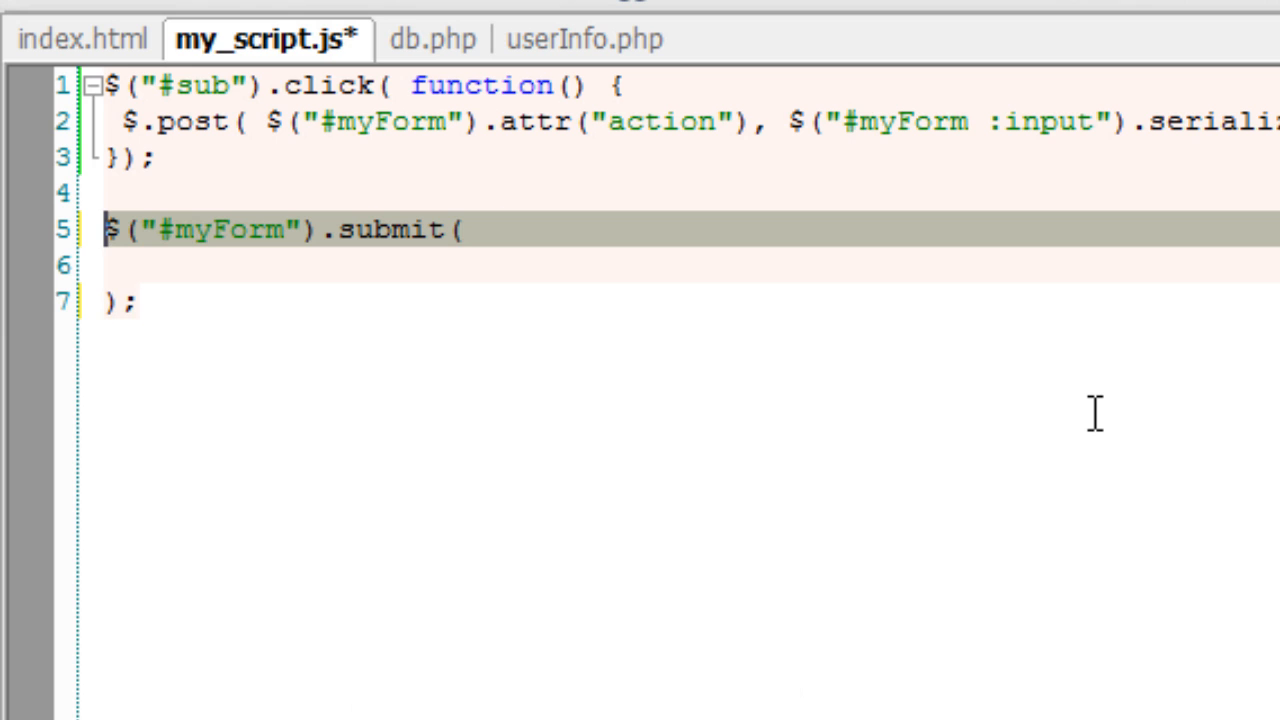
{"action": "type", "text": "function() {"}
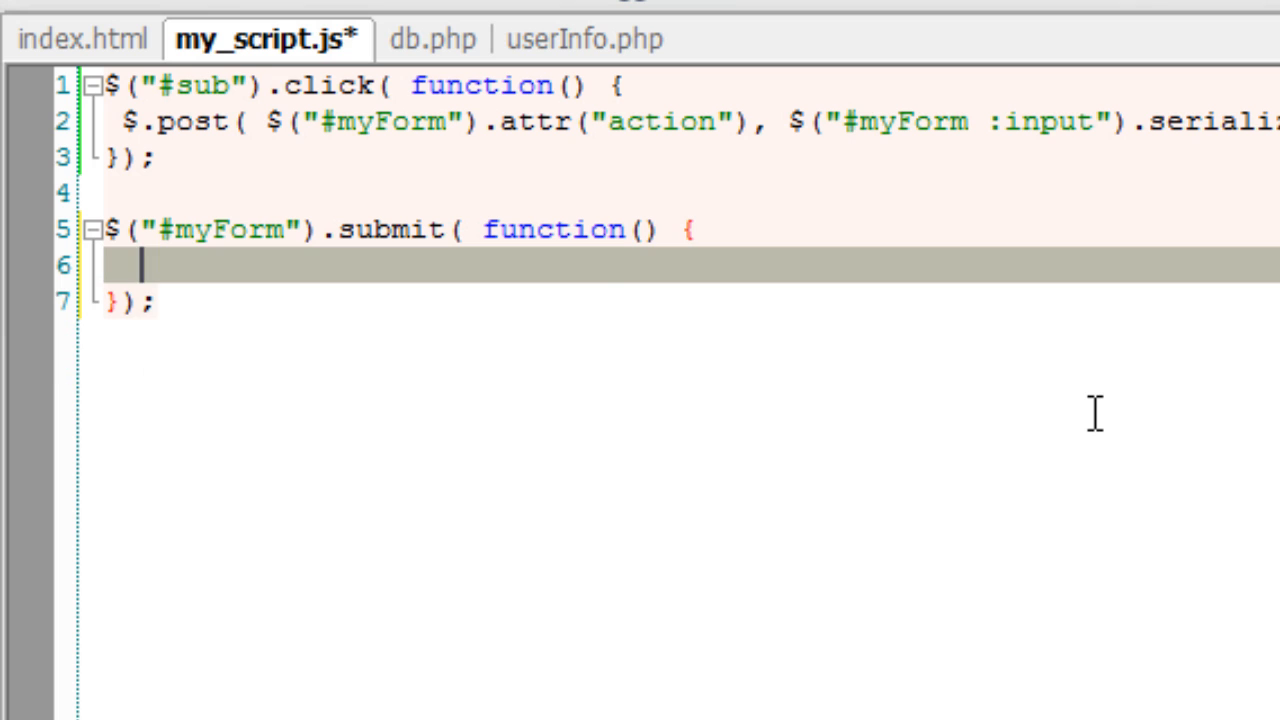
{"action": "type", "text": "return false"}
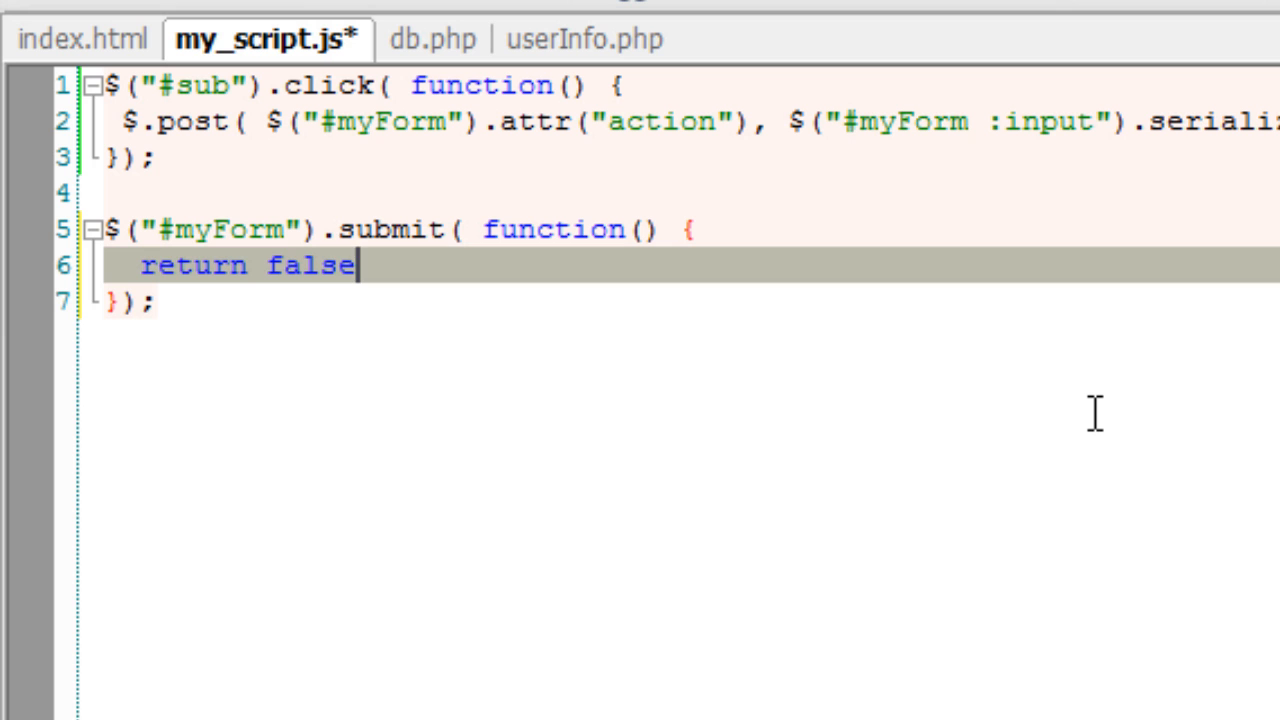
{"action": "type", "text": ";"}
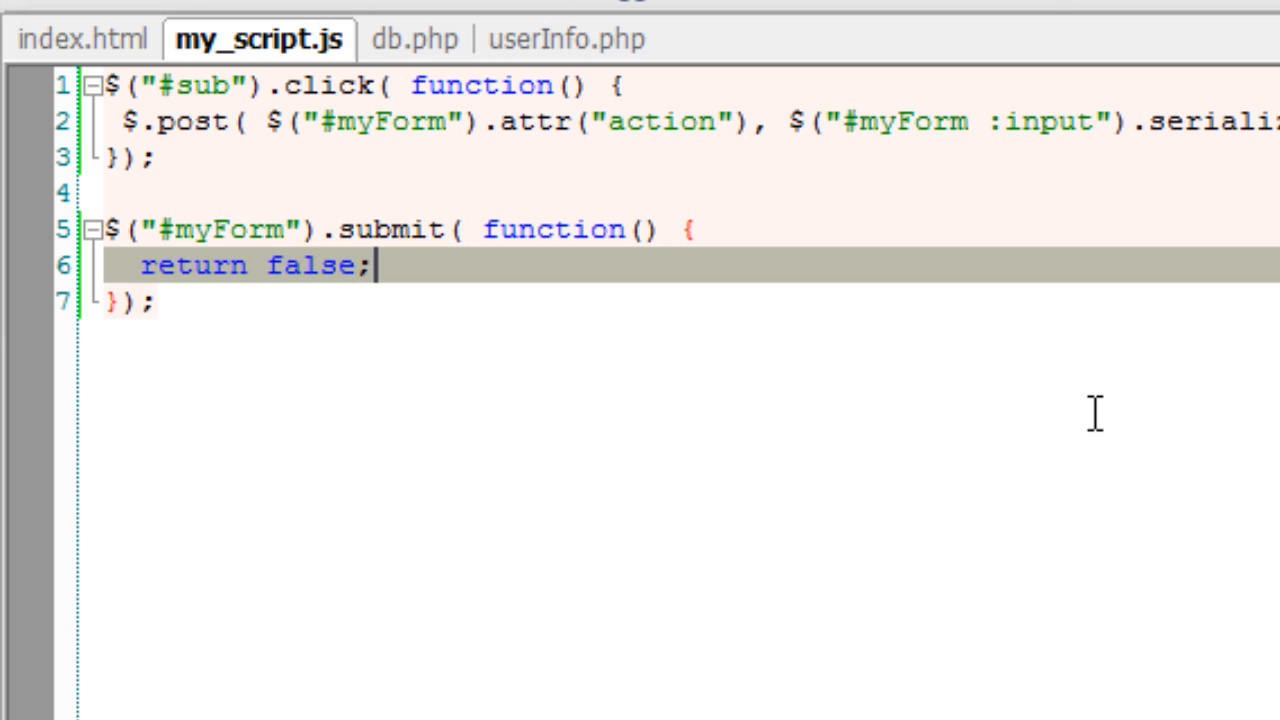
{"action": "left_click", "coordinate": [82, 39]}
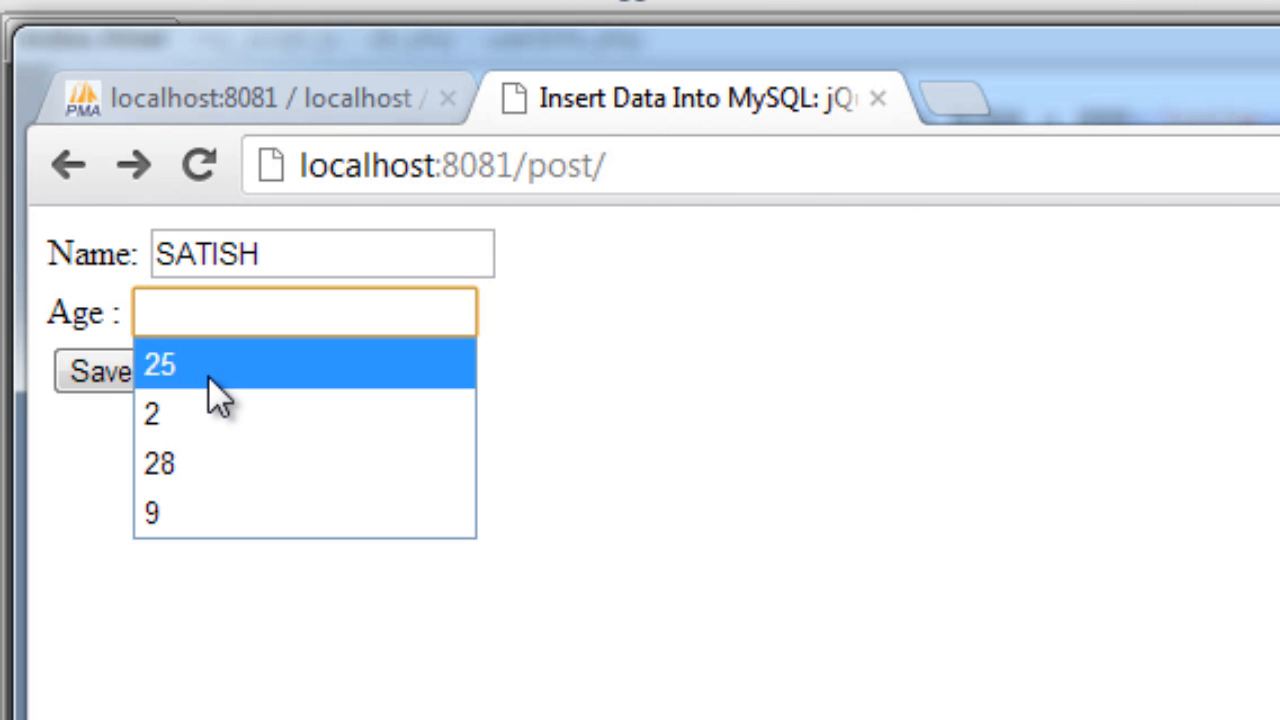
Save SATISH, age 25 in Chrome and confirm the new row in phpMyAdmin
{"action": "left_click", "coordinate": [160, 365]}
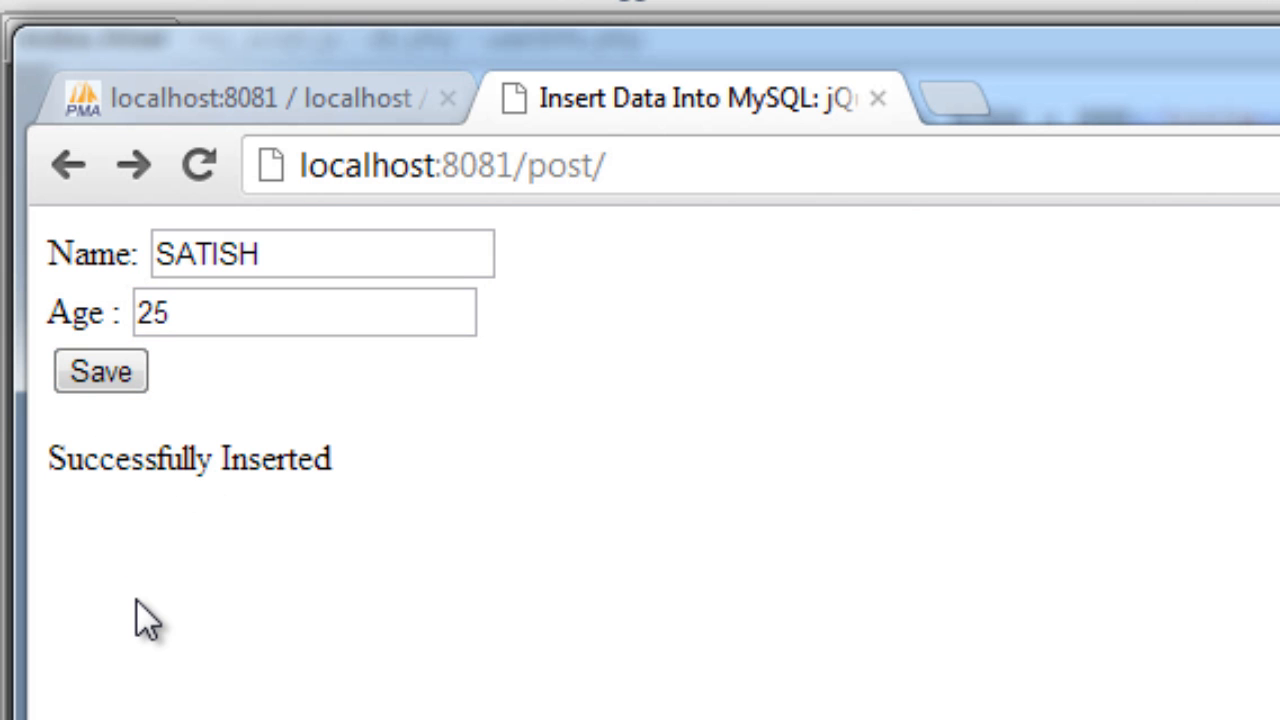
{"action": "double_click", "coordinate": [189, 458]}
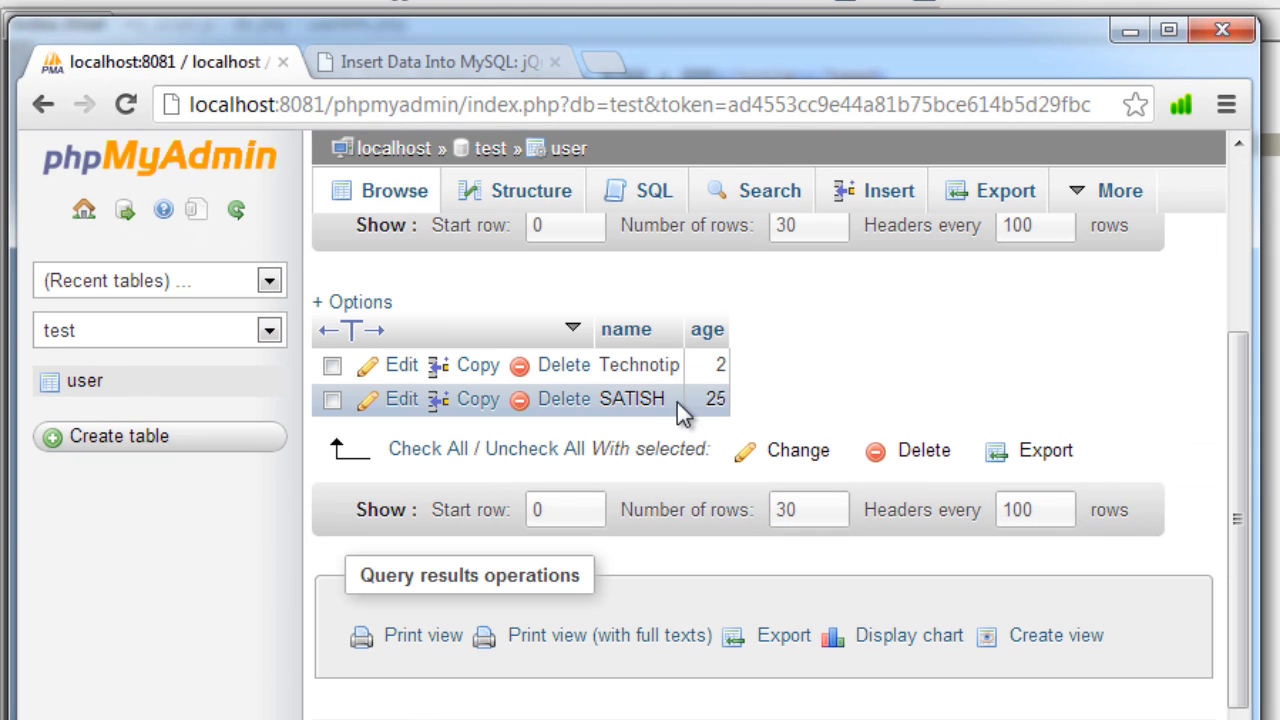
{"action": "left_click", "coordinate": [435, 61]}
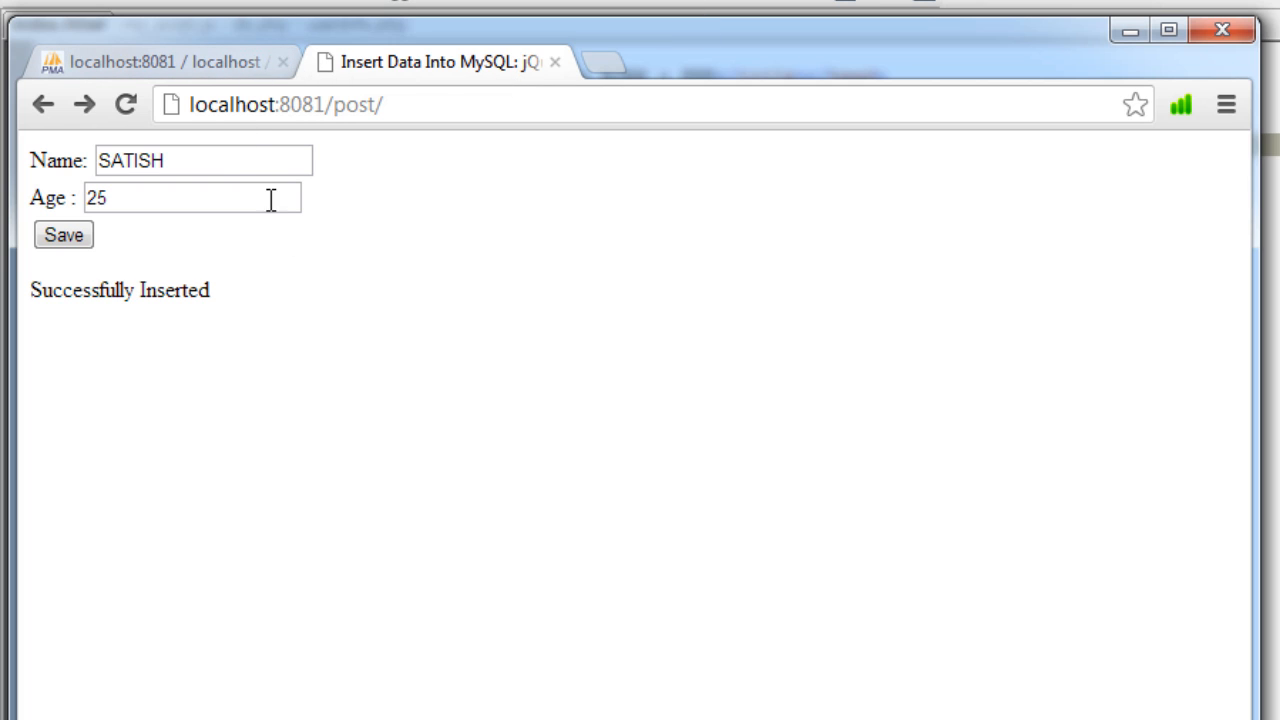
{"action": "mouse_move", "coordinate": [285, 240]}
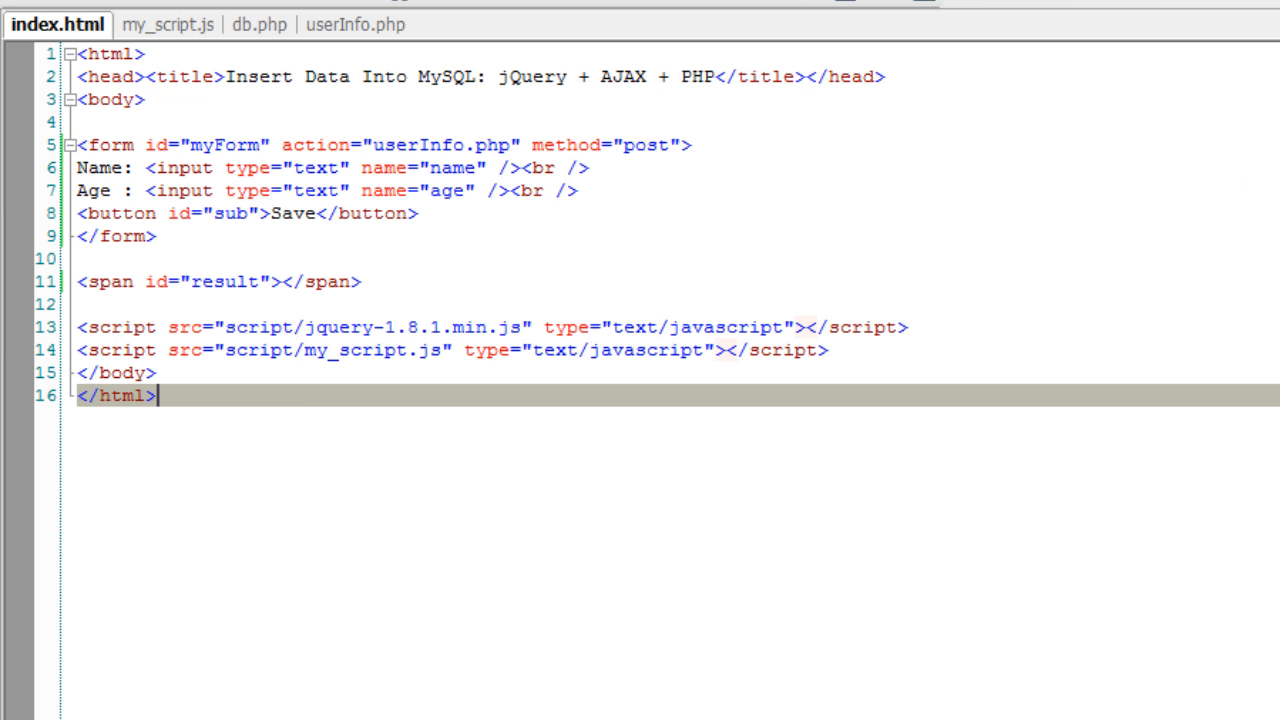
Start a clearInput() function that iterates over every #myForm :input with .each()
{"action": "left_click", "coordinate": [164, 24]}
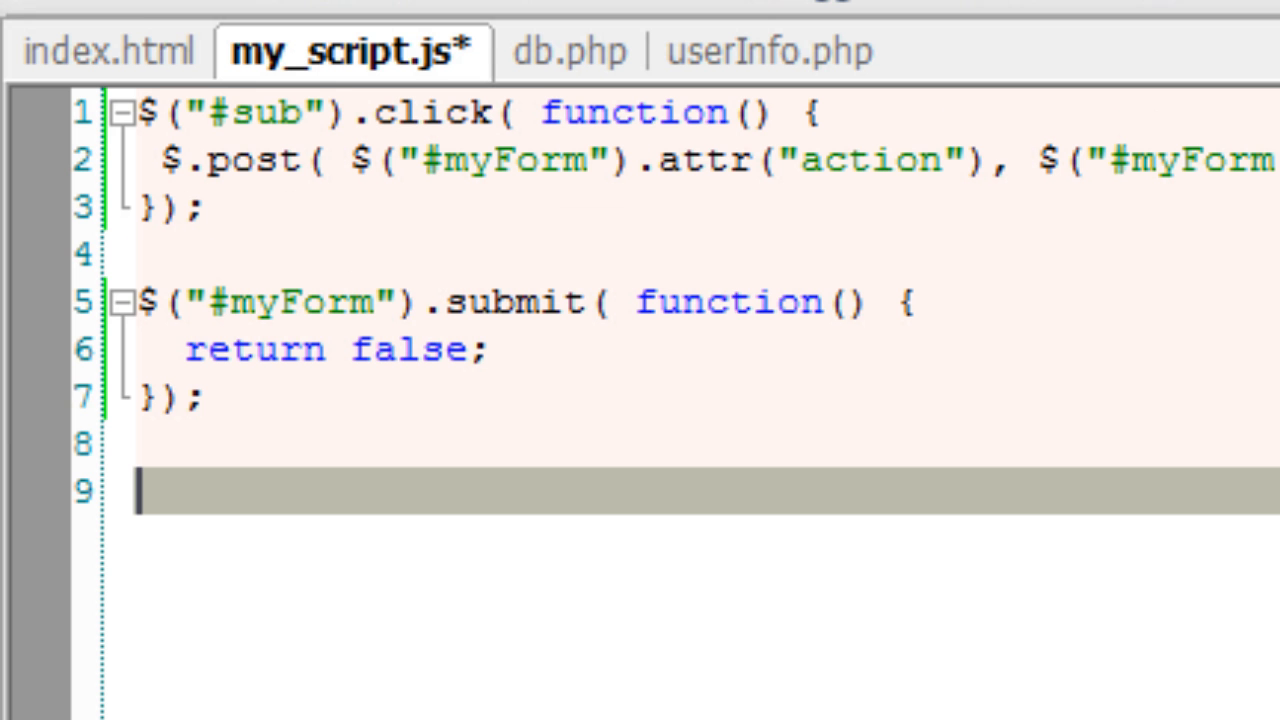
{"action": "type", "text": "function"}
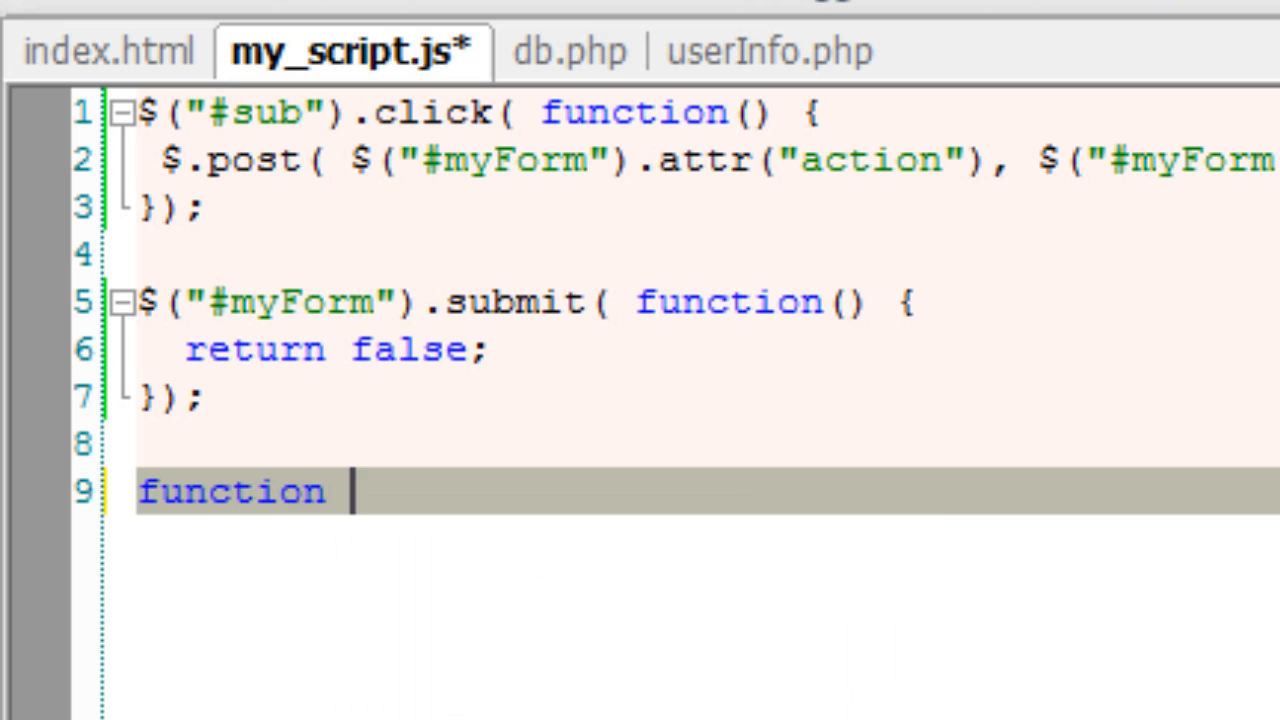
{"action": "type", "text": "clearInp"}
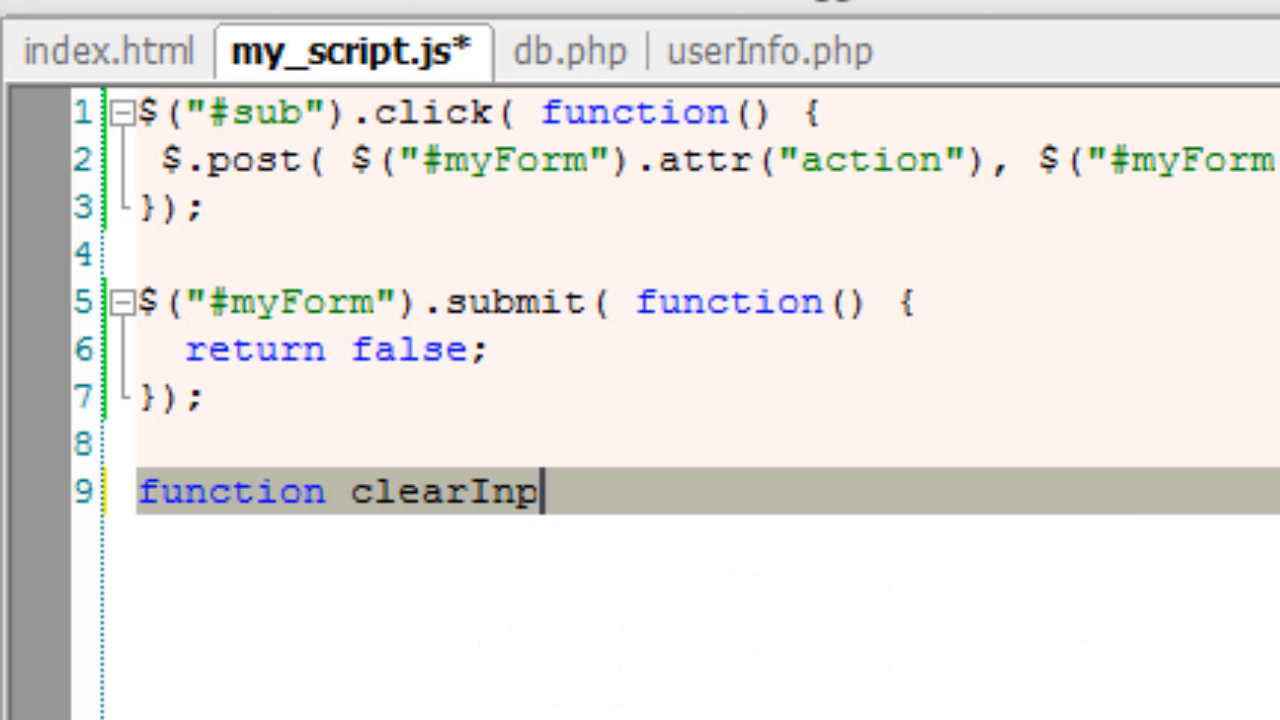
{"action": "type", "text": "ut() {"}
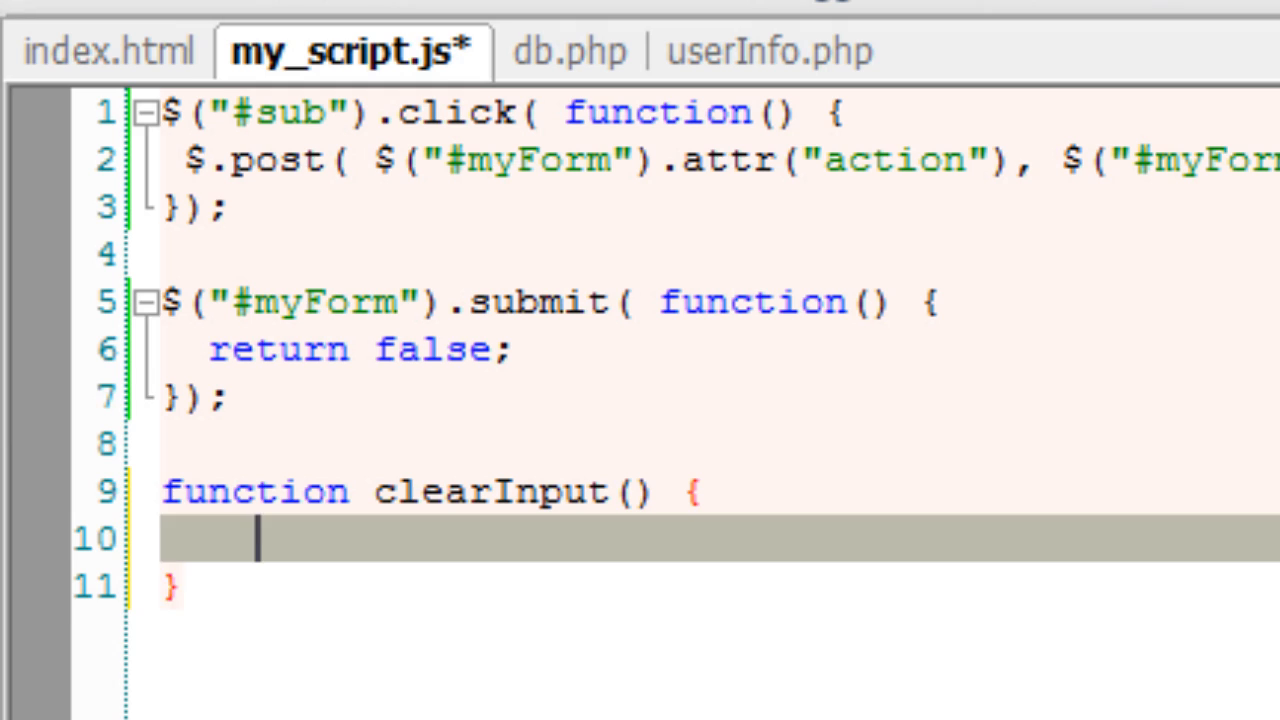
{"action": "key", "text": "Return"}
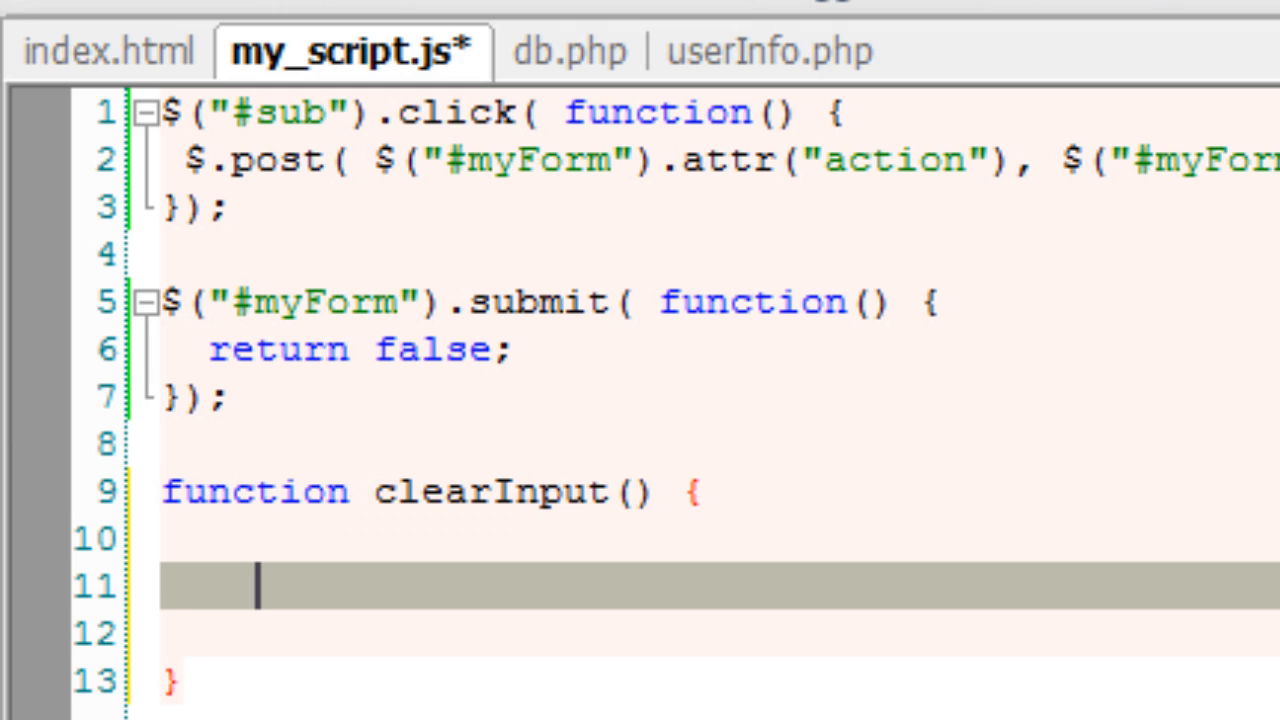
{"action": "type", "text": "$()"}
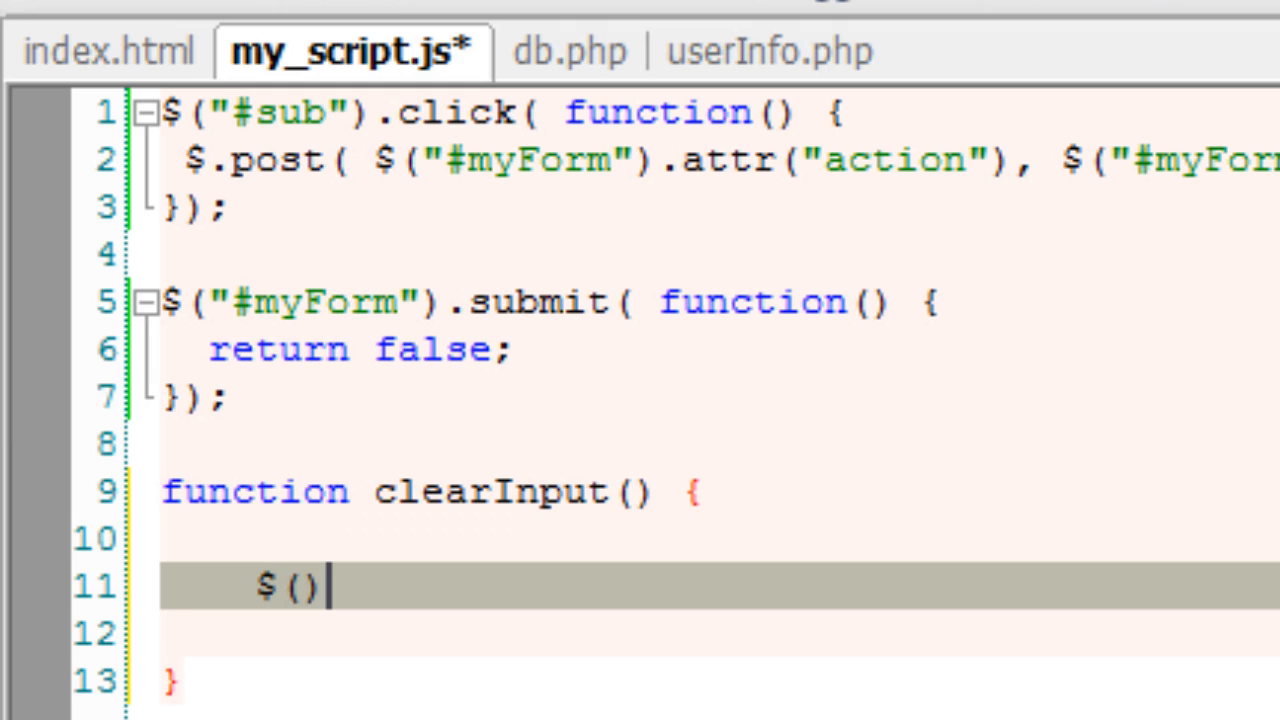
{"action": "type", "text": "\"\""}
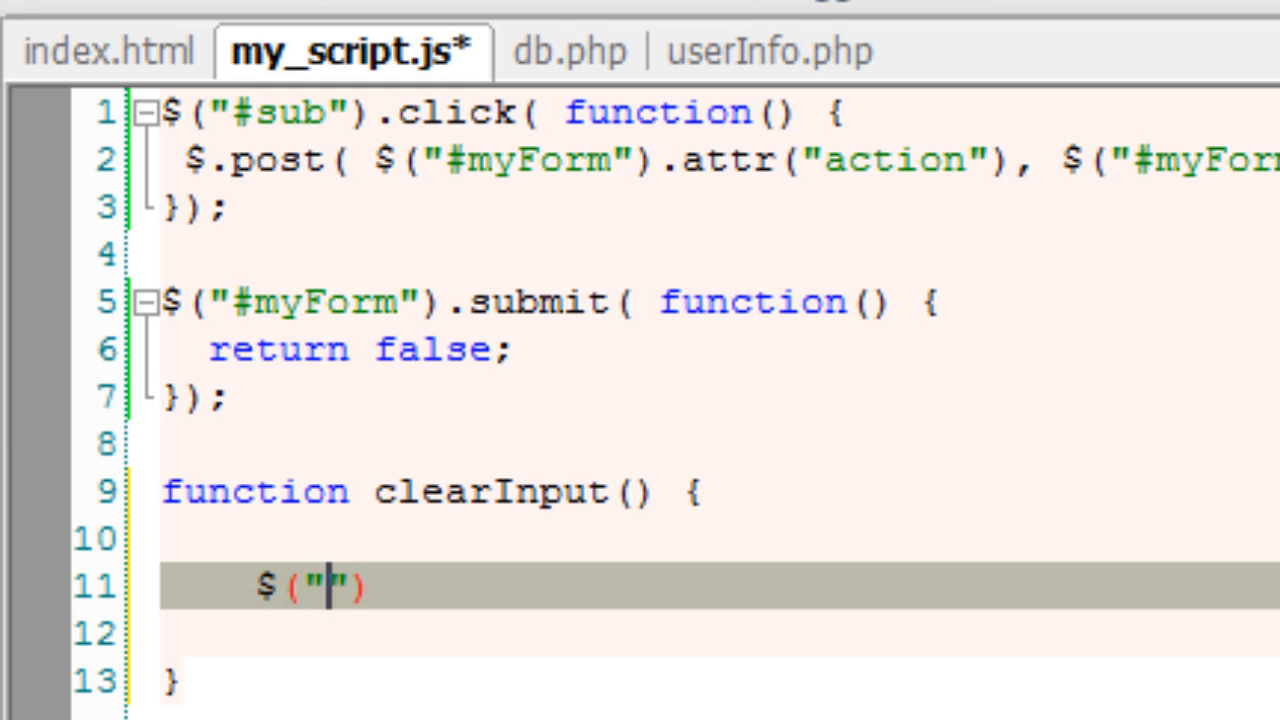
{"action": "type", "text": "#"}
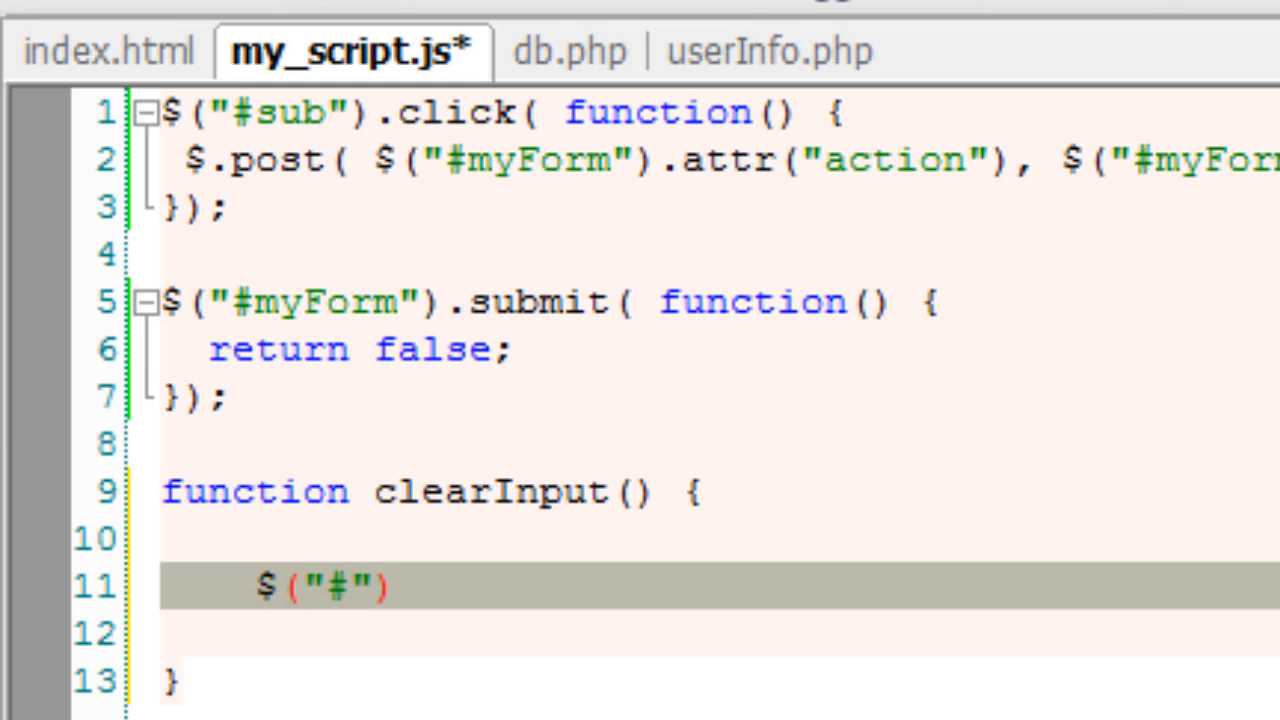
{"action": "type", "text": "myFor"}
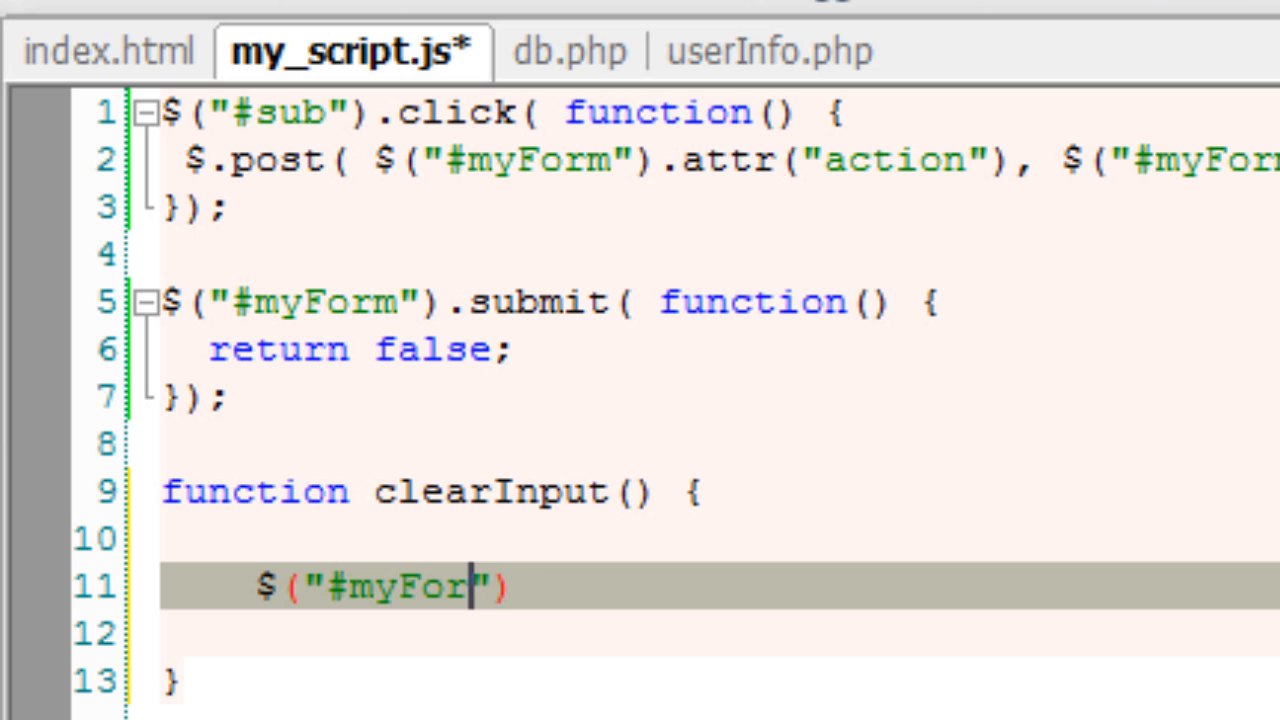
{"action": "type", "text": "m"}
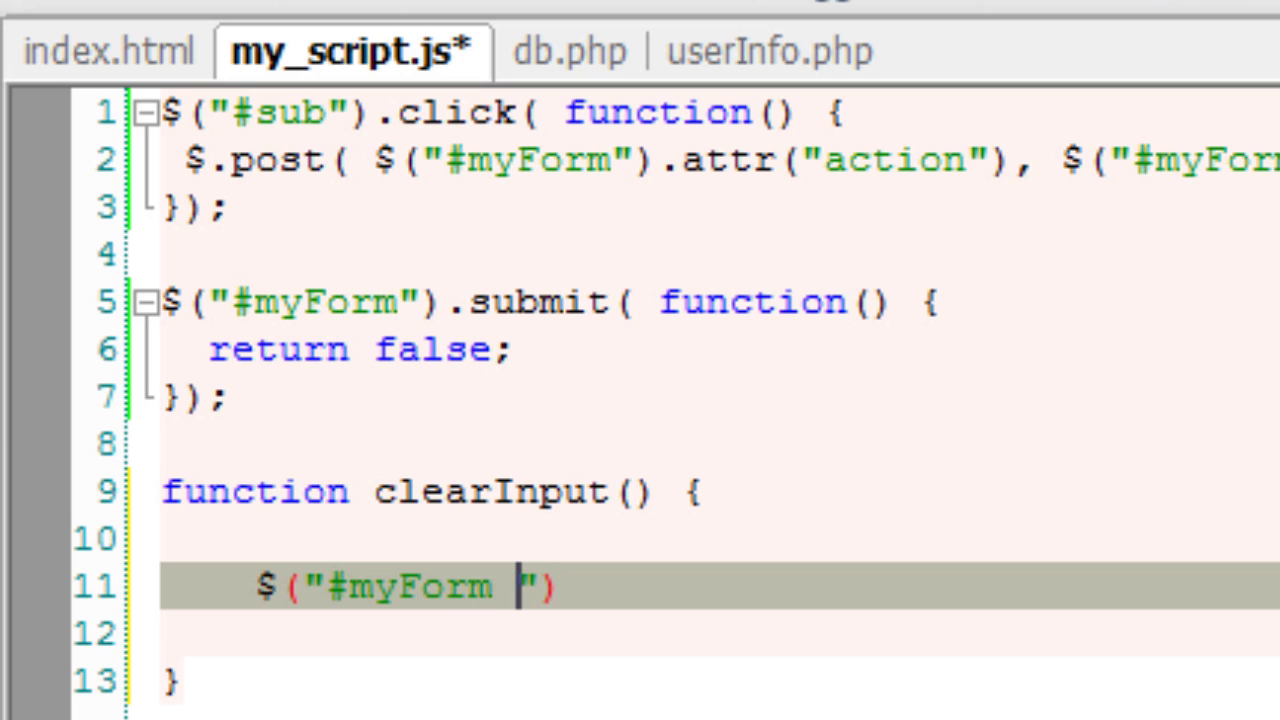
{"action": "type", "text": ":input"}
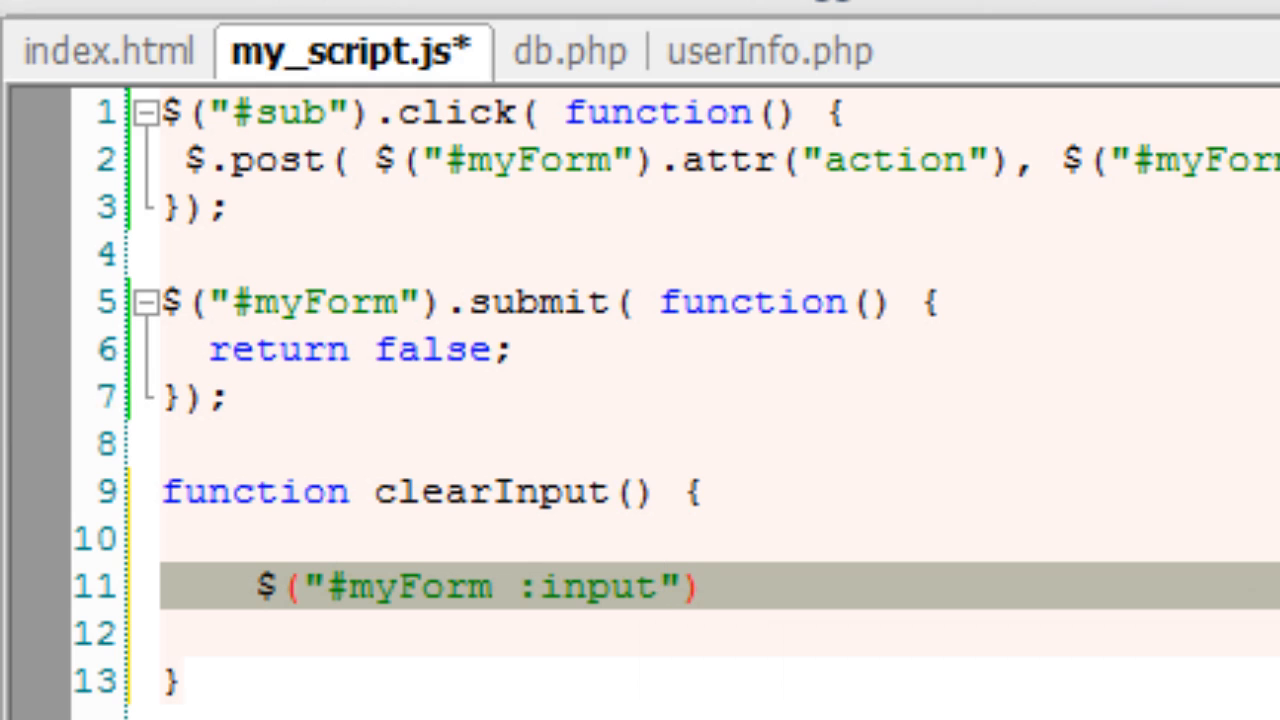
{"action": "type", "text": "."}
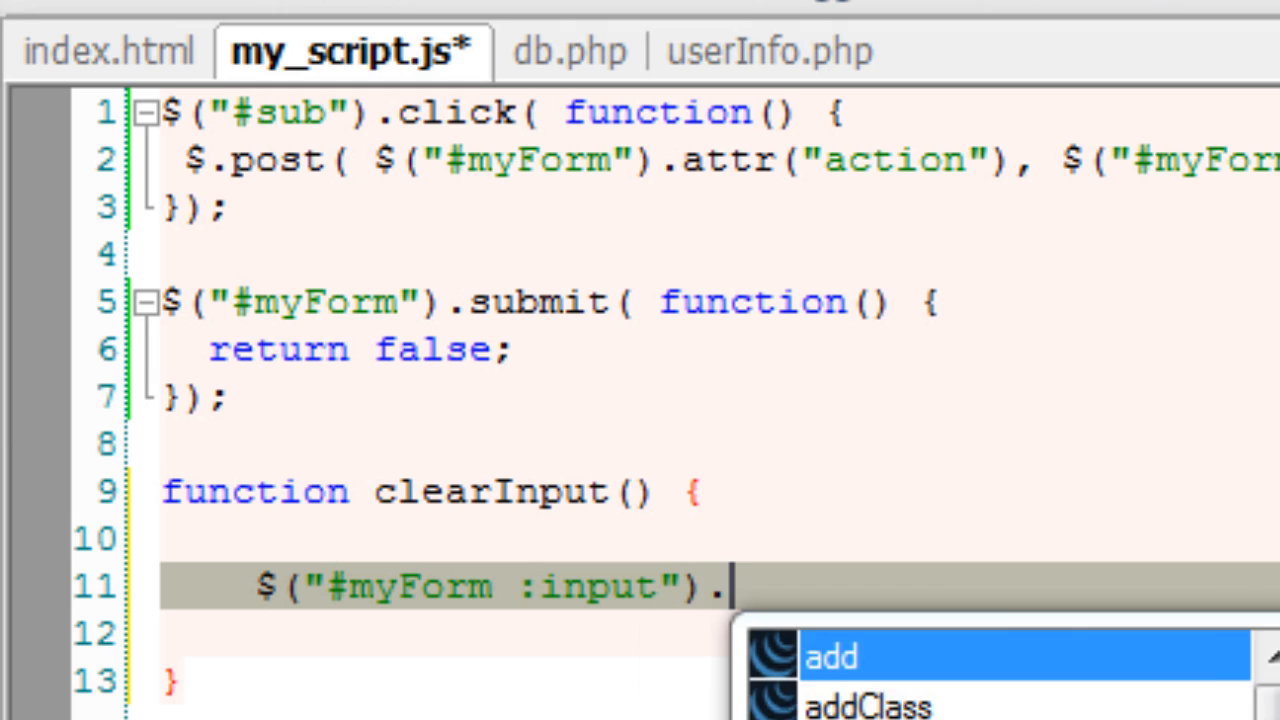
{"action": "type", "text": "each();"}
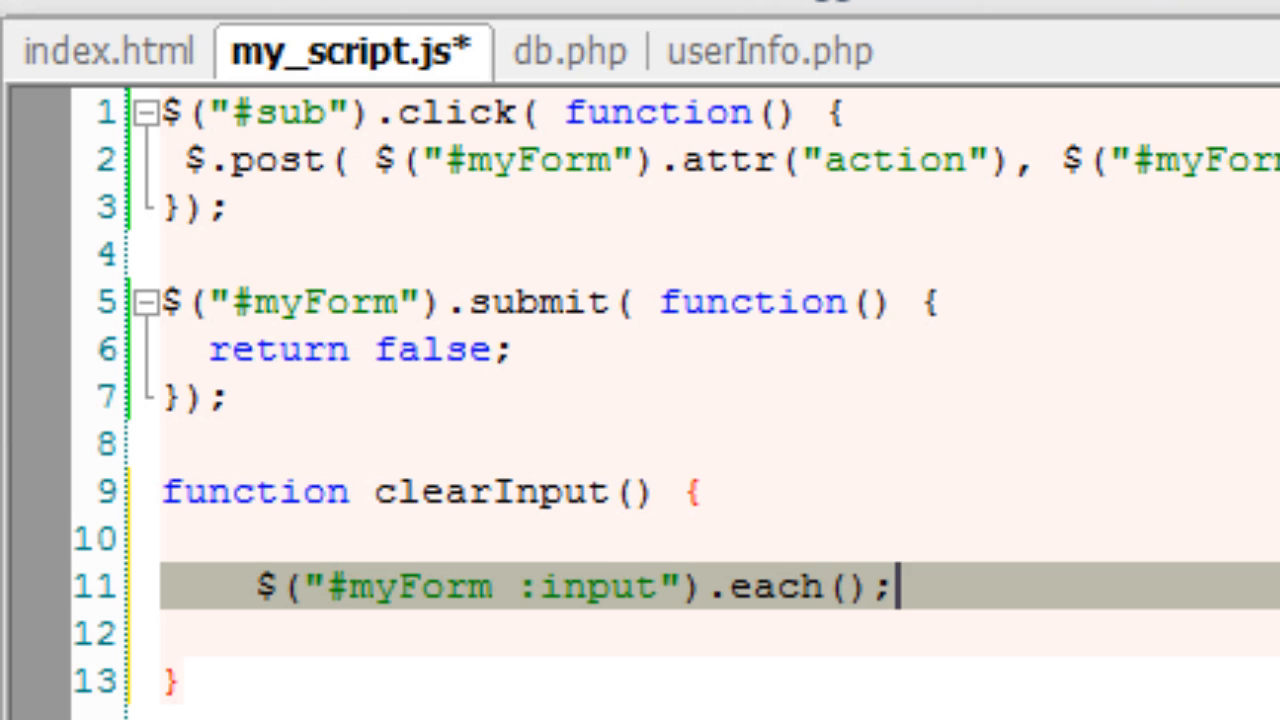
Write the each callback so $(this).val('') empties each input
{"action": "key", "text": "Enter"}
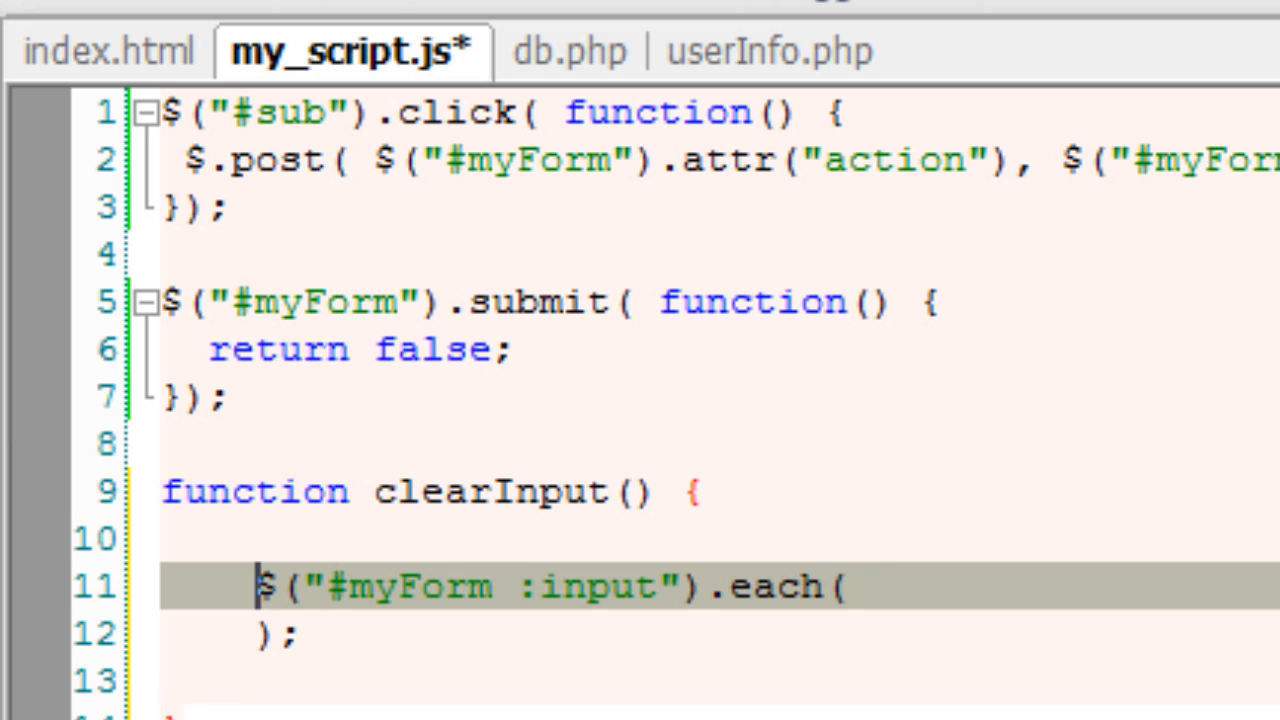
{"action": "type", "text": "funtion"}
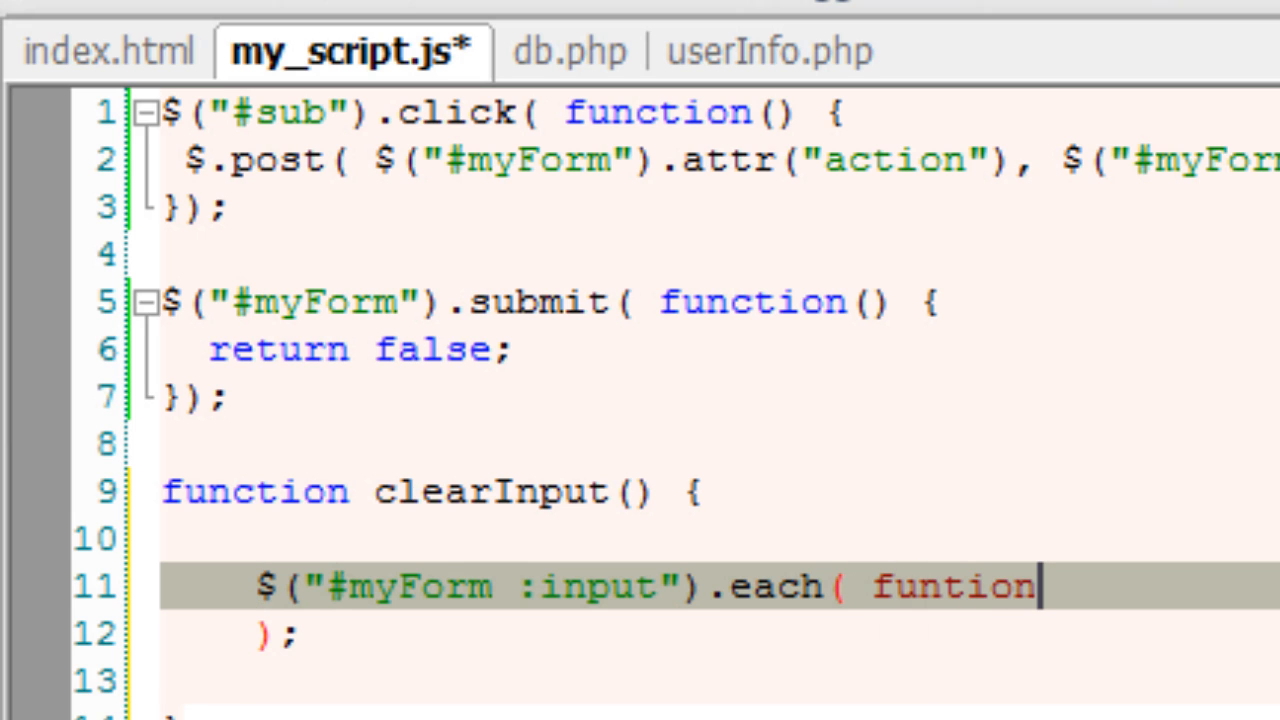
{"action": "type", "text": "p"}
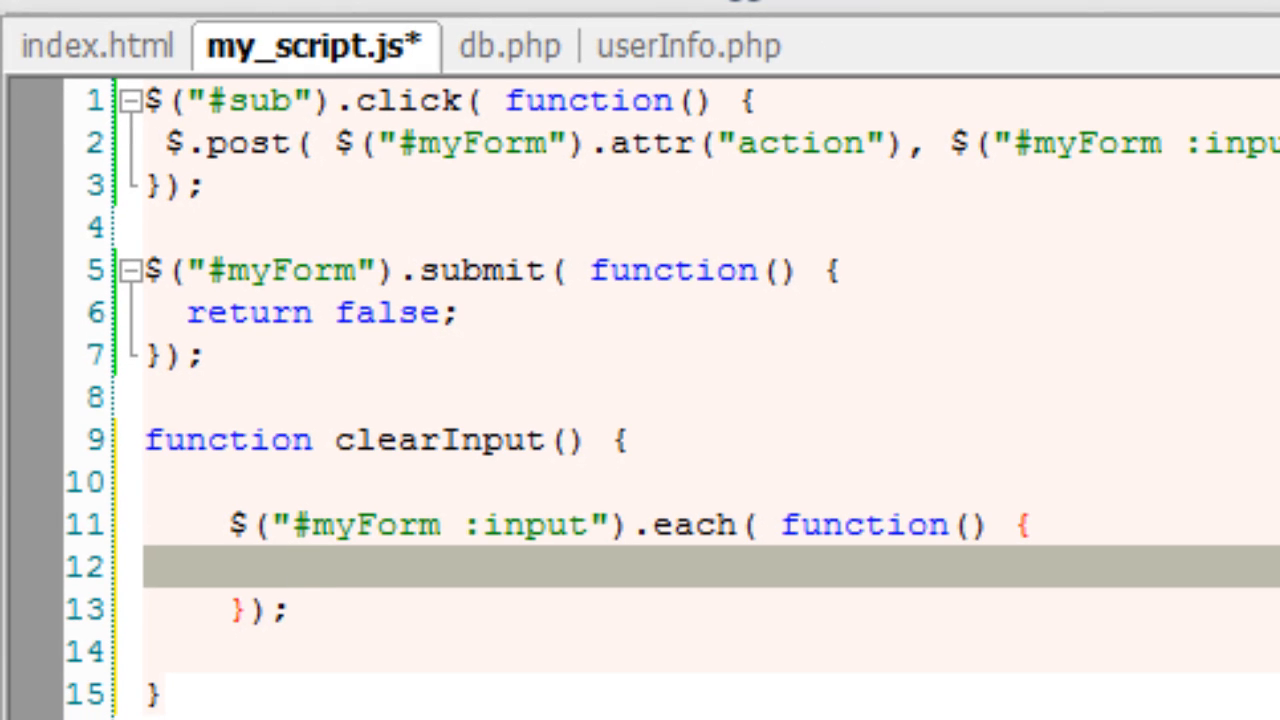
{"action": "type", "text": "$(t)"}
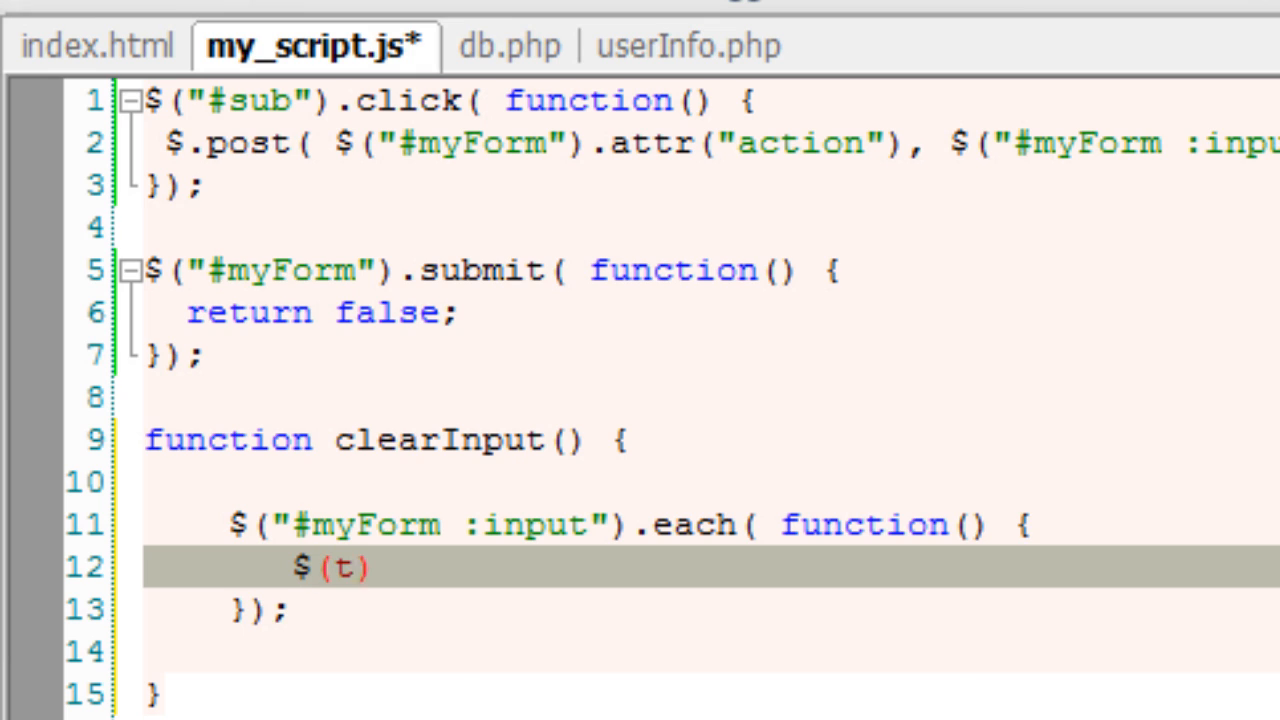
{"action": "type", "text": "his) ."}
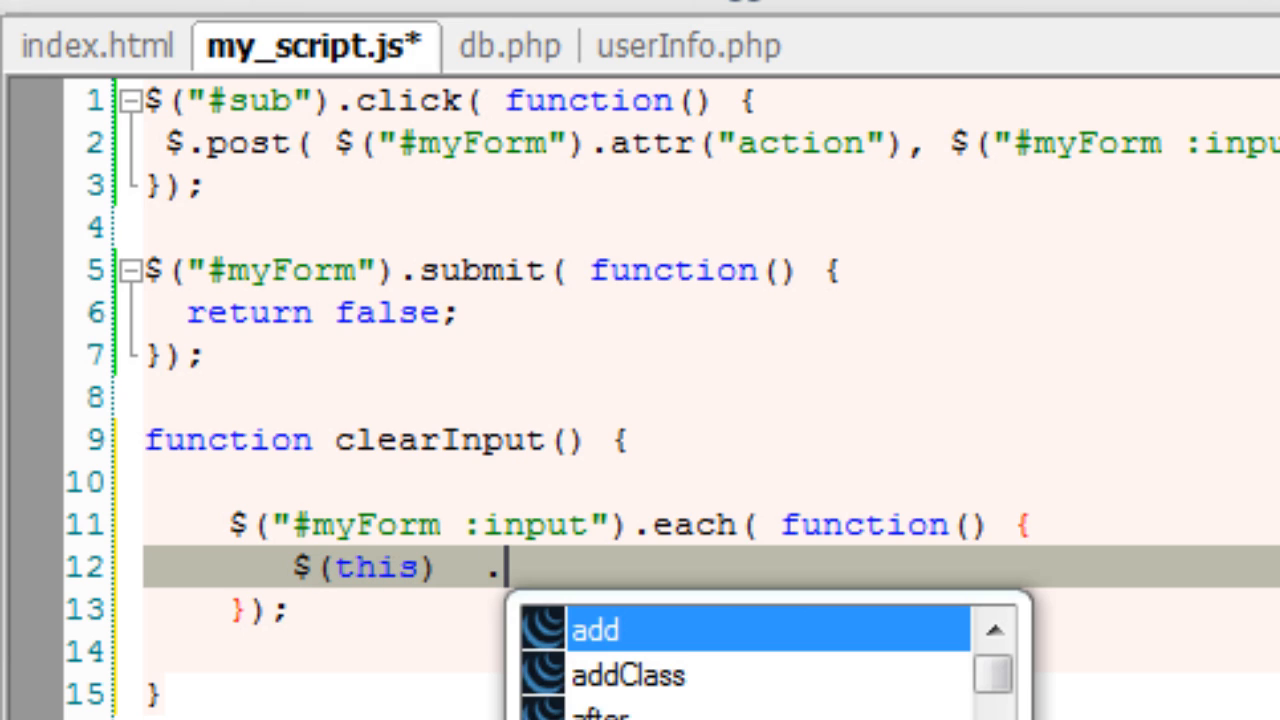
{"action": "type", "text": "vl"}
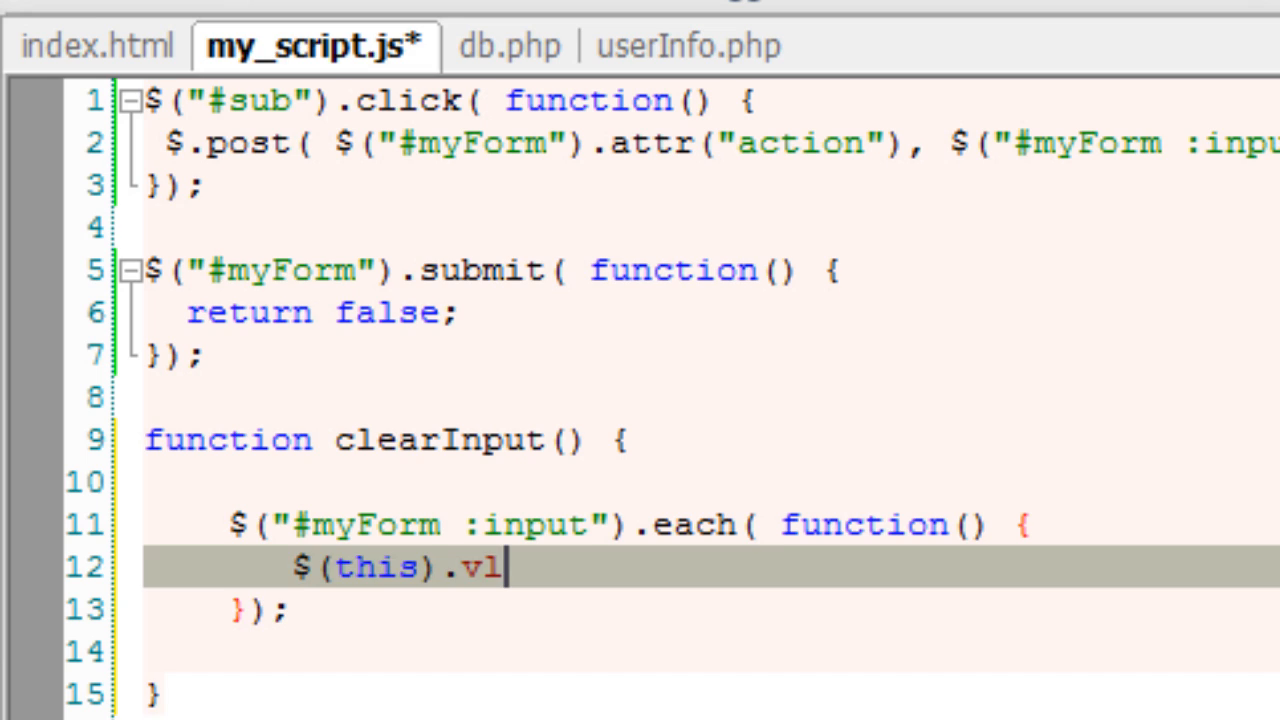
{"action": "key", "text": "Return"}
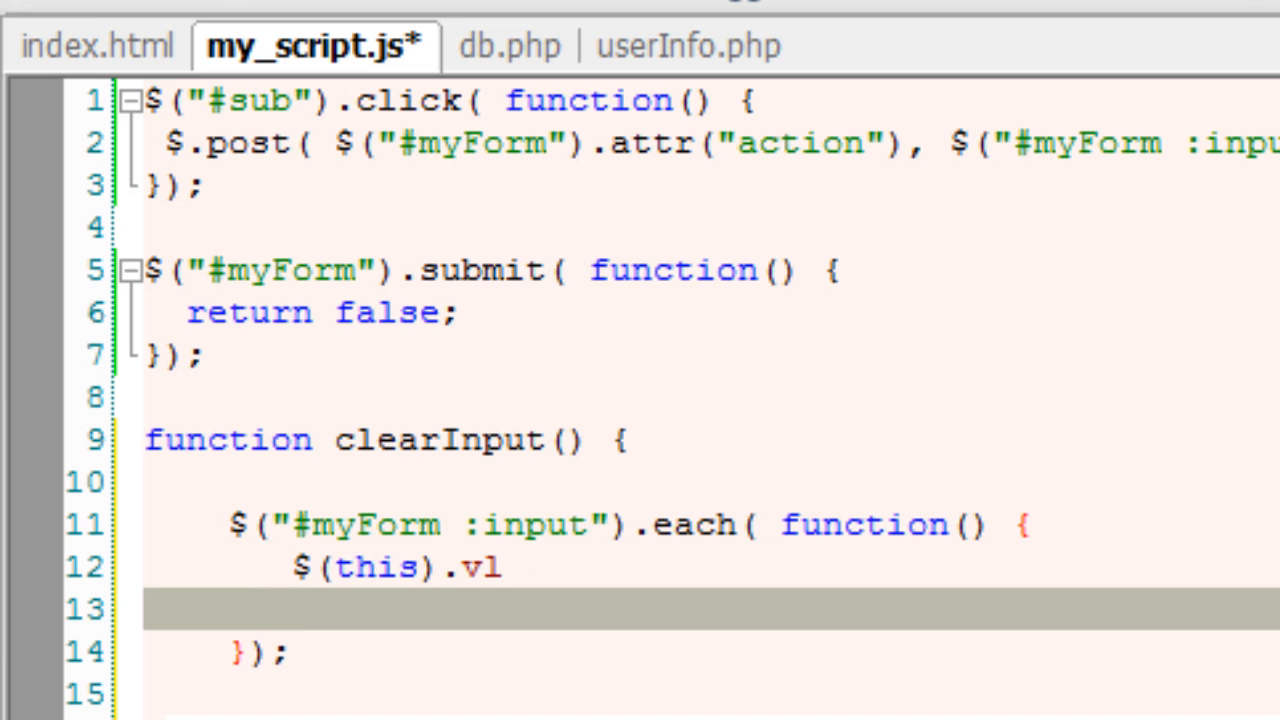
{"action": "type", "text": "a"}
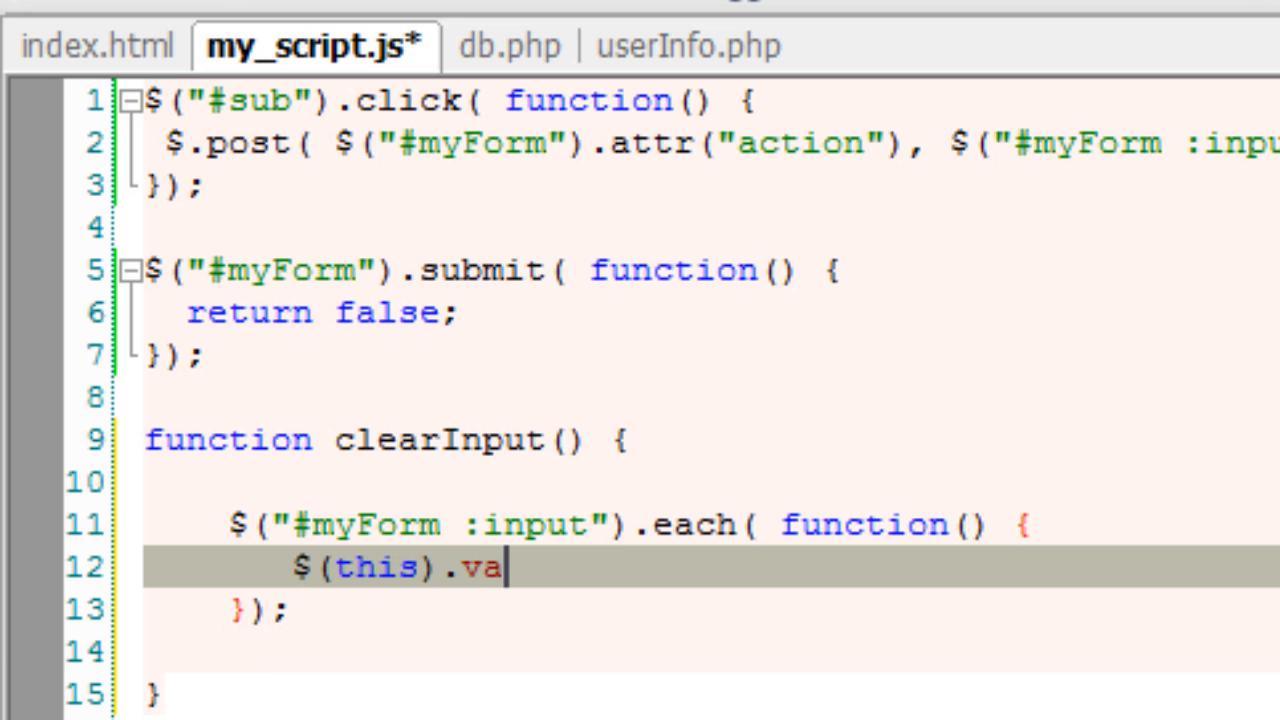
{"action": "type", "text": "l"}
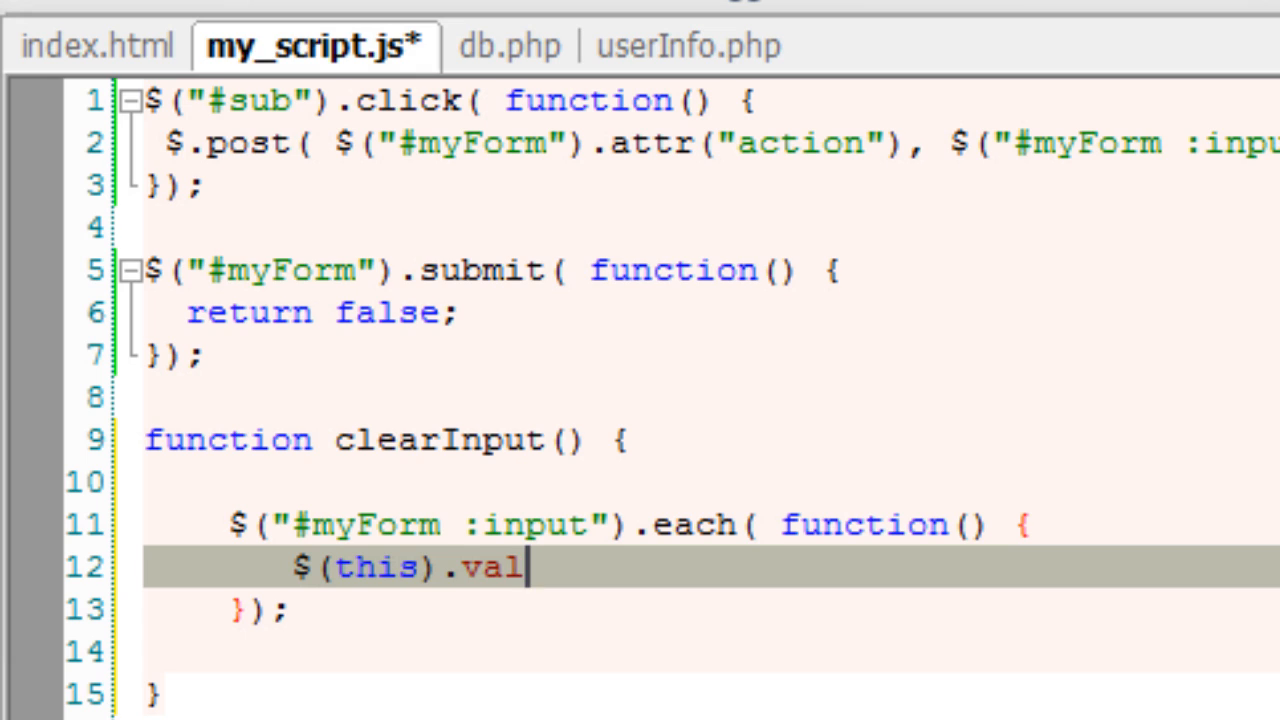
{"action": "type", "text": "();"}
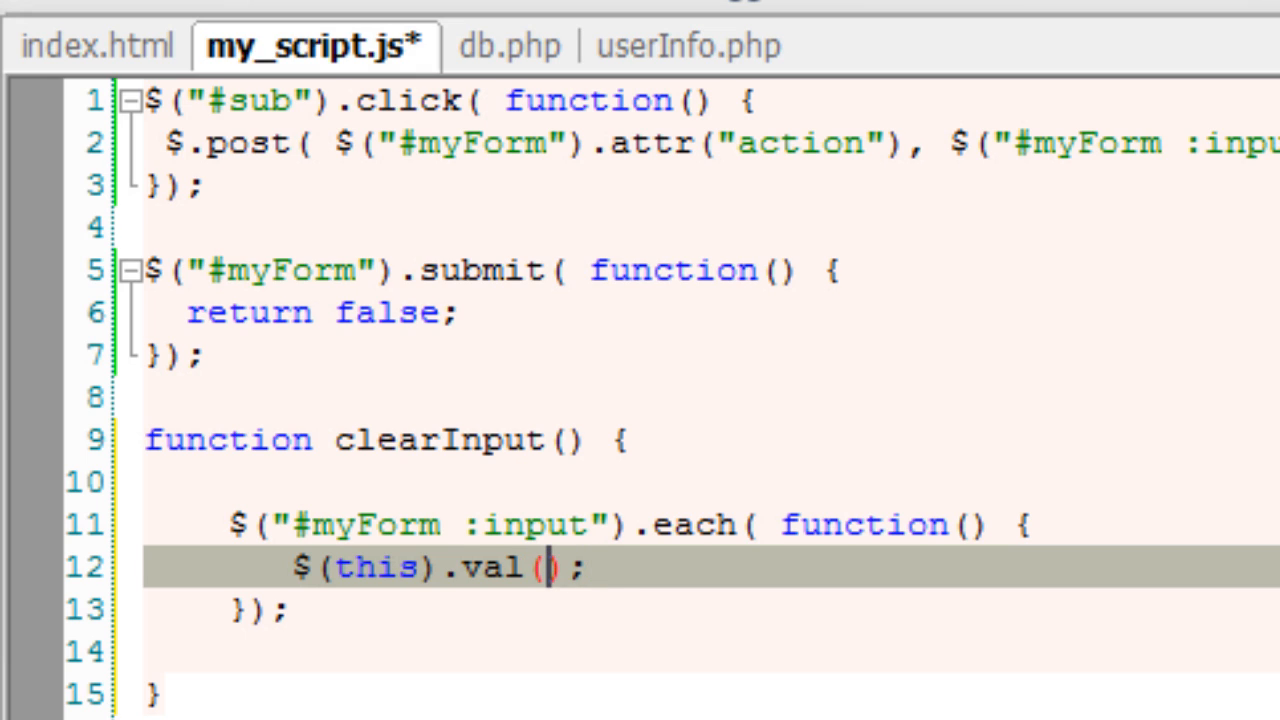
{"action": "type", "text": "''"}
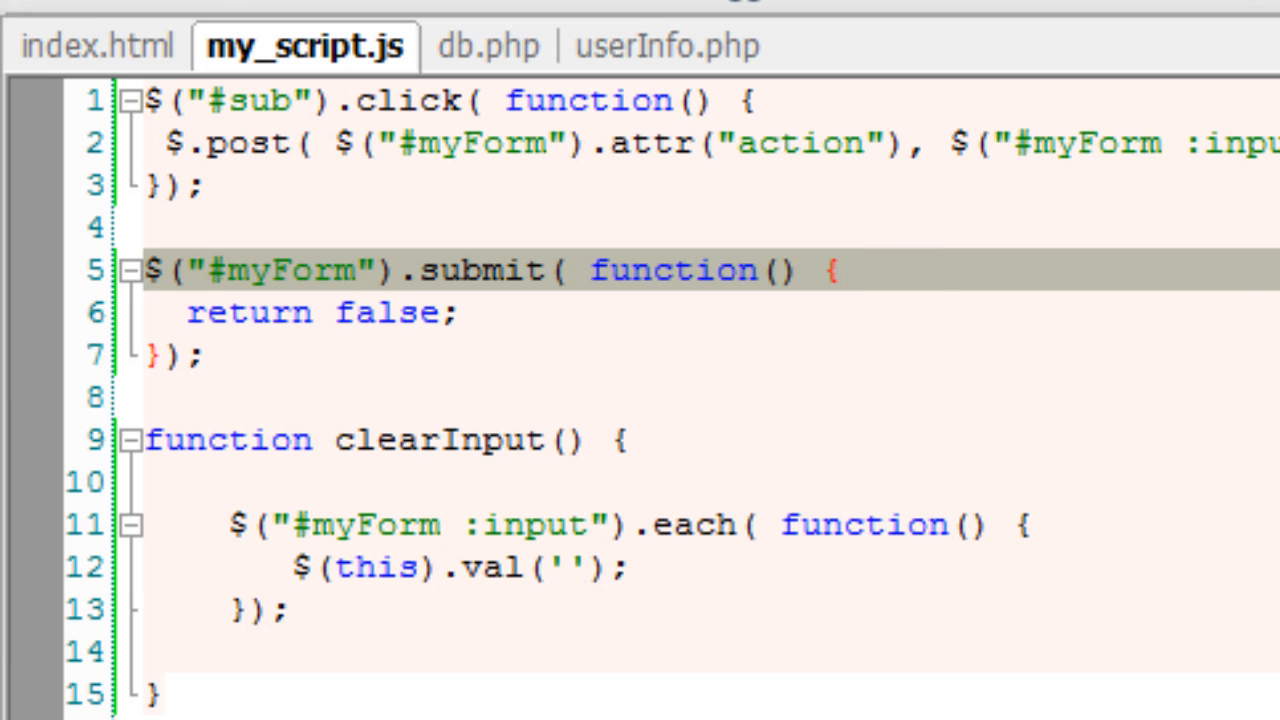
Add a clearInput(); call right after the $.post line in the #sub click handler
{"action": "left_click", "coordinate": [845, 270]}
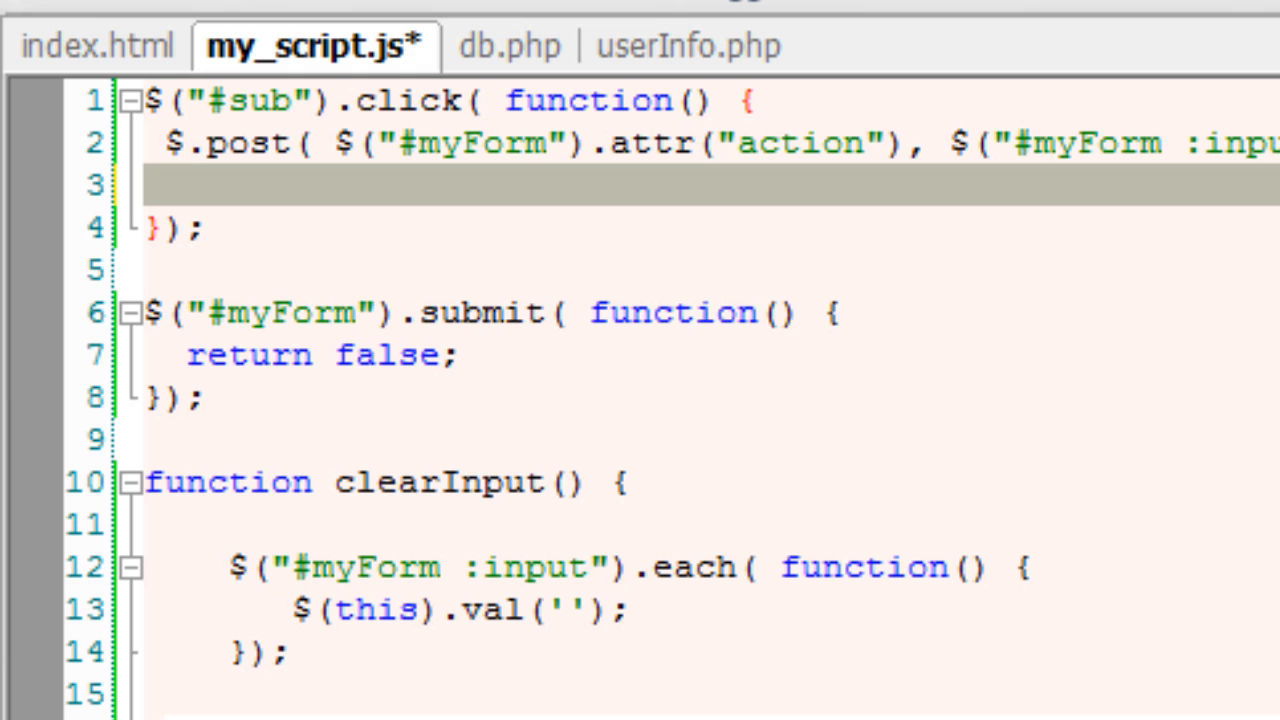
{"action": "type", "text": "clearInput("}
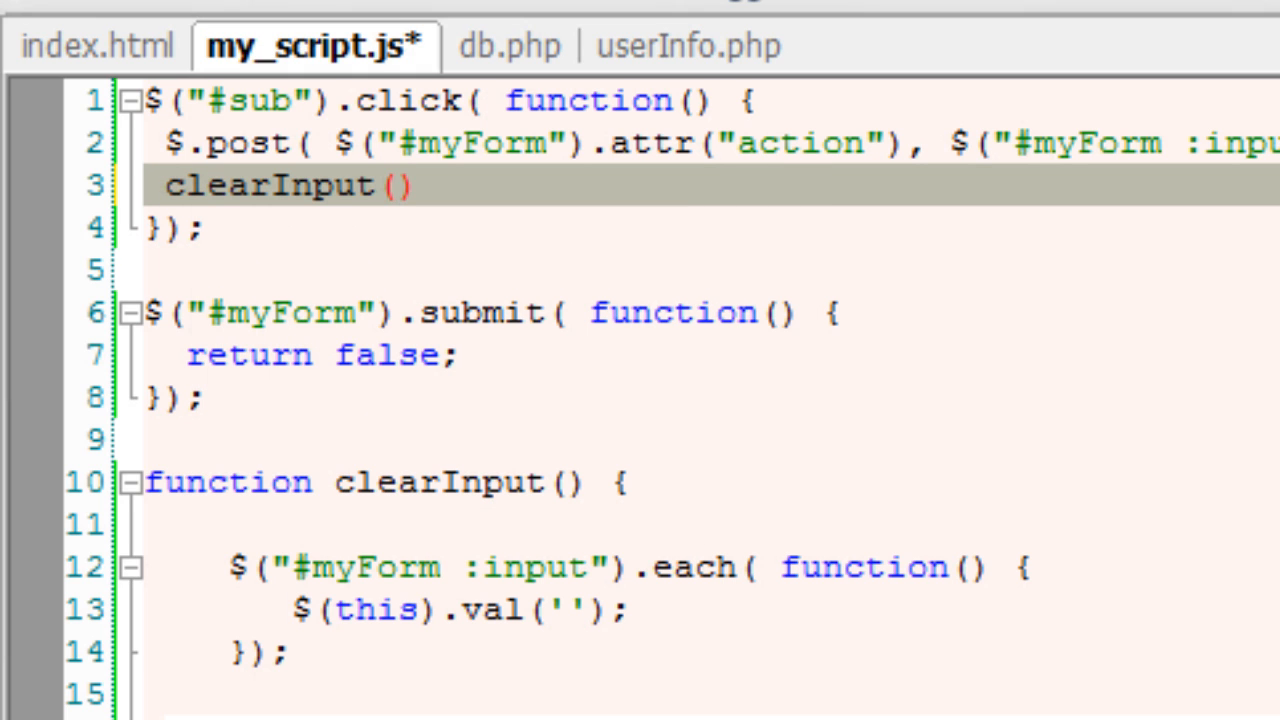
{"action": "type", "text": ";"}
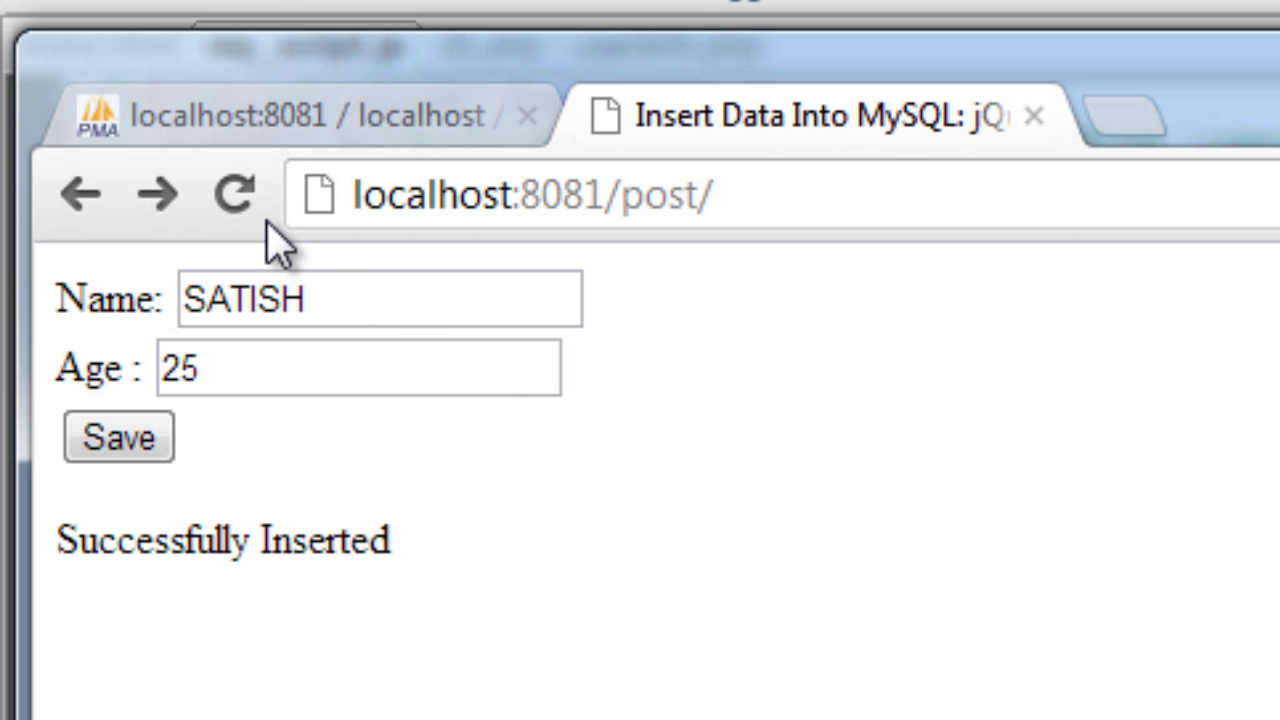
Submit name Shwetha and age 24 to confirm the form fields clear
{"action": "left_click", "coordinate": [378, 297]}
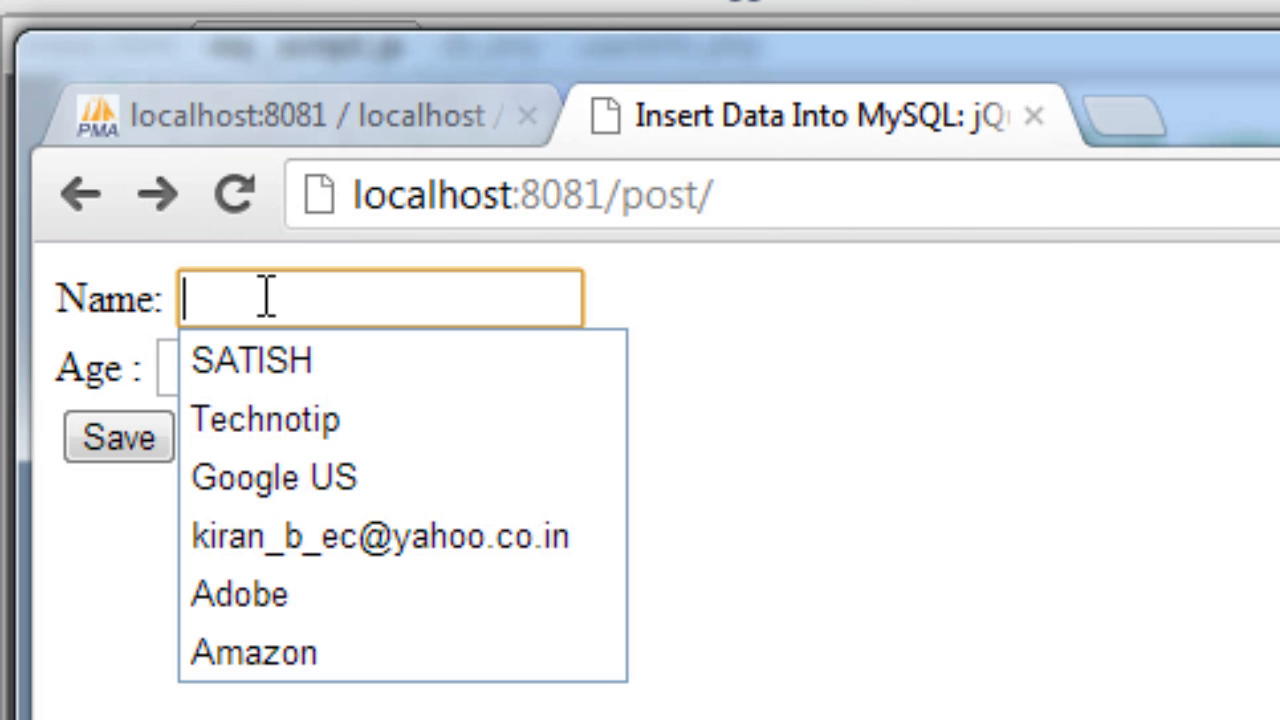
{"action": "type", "text": "Shwetha"}
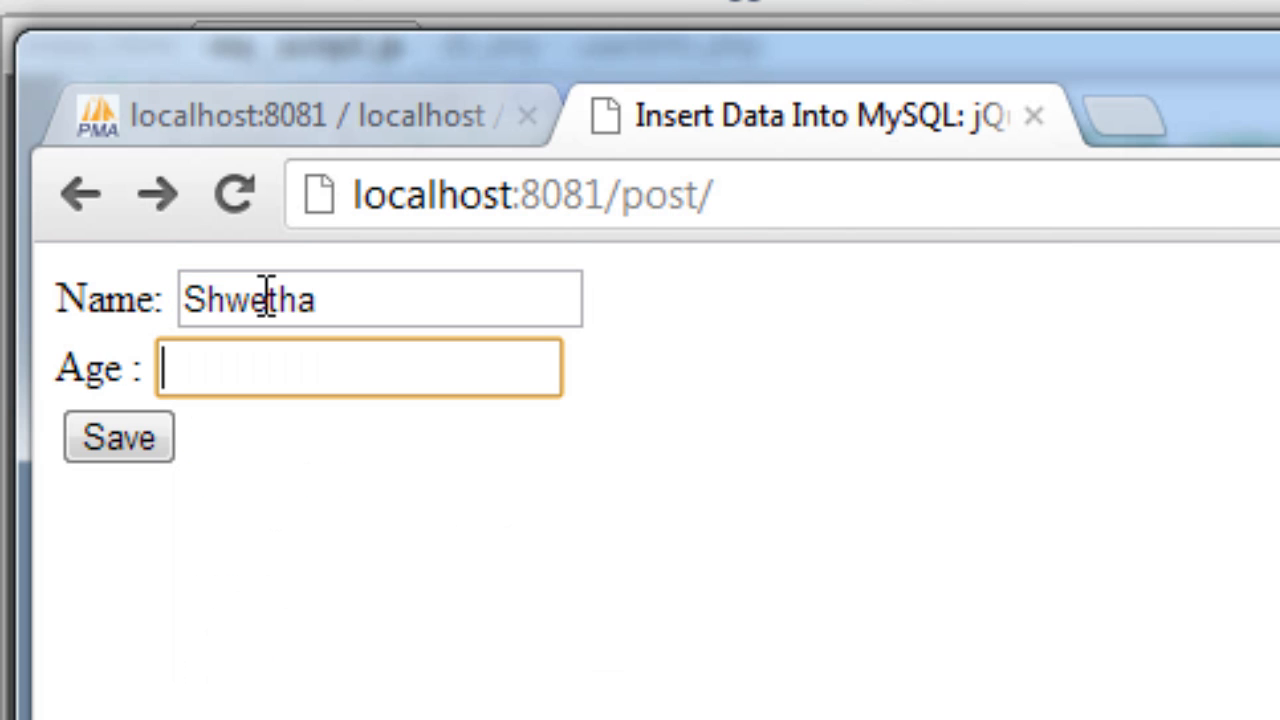
{"action": "type", "text": "24"}
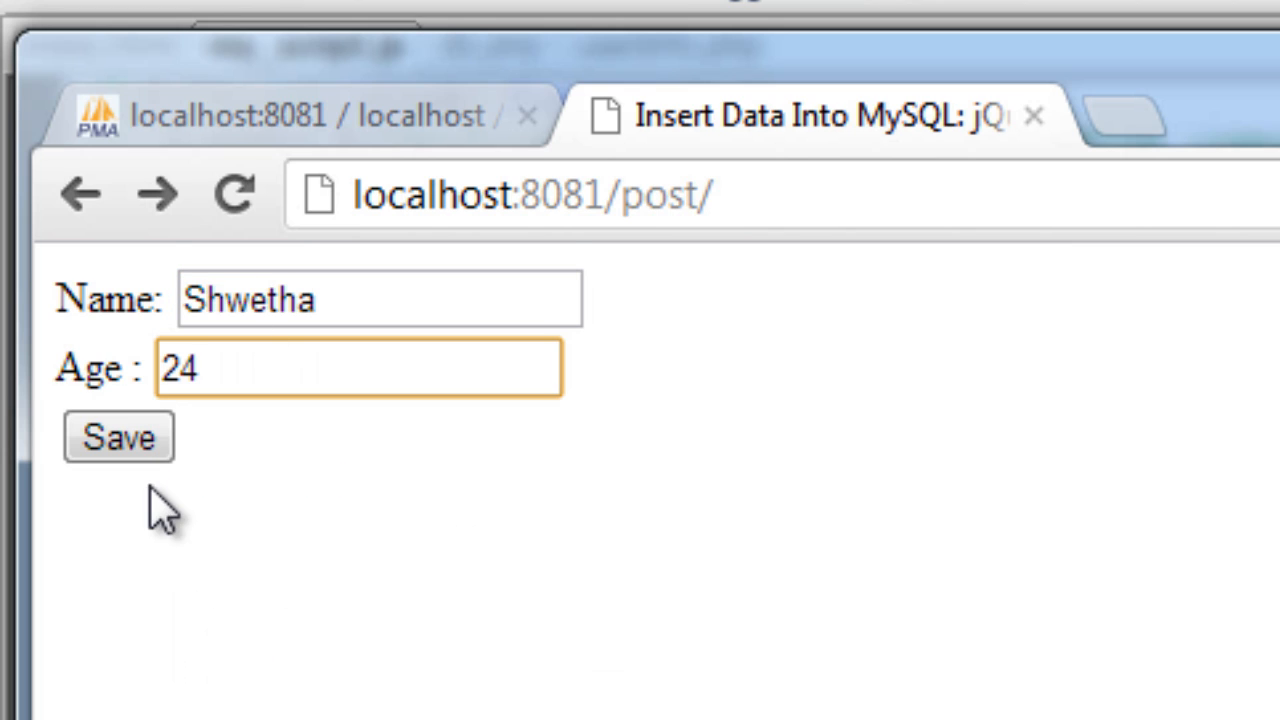
{"action": "left_click", "coordinate": [117, 437]}
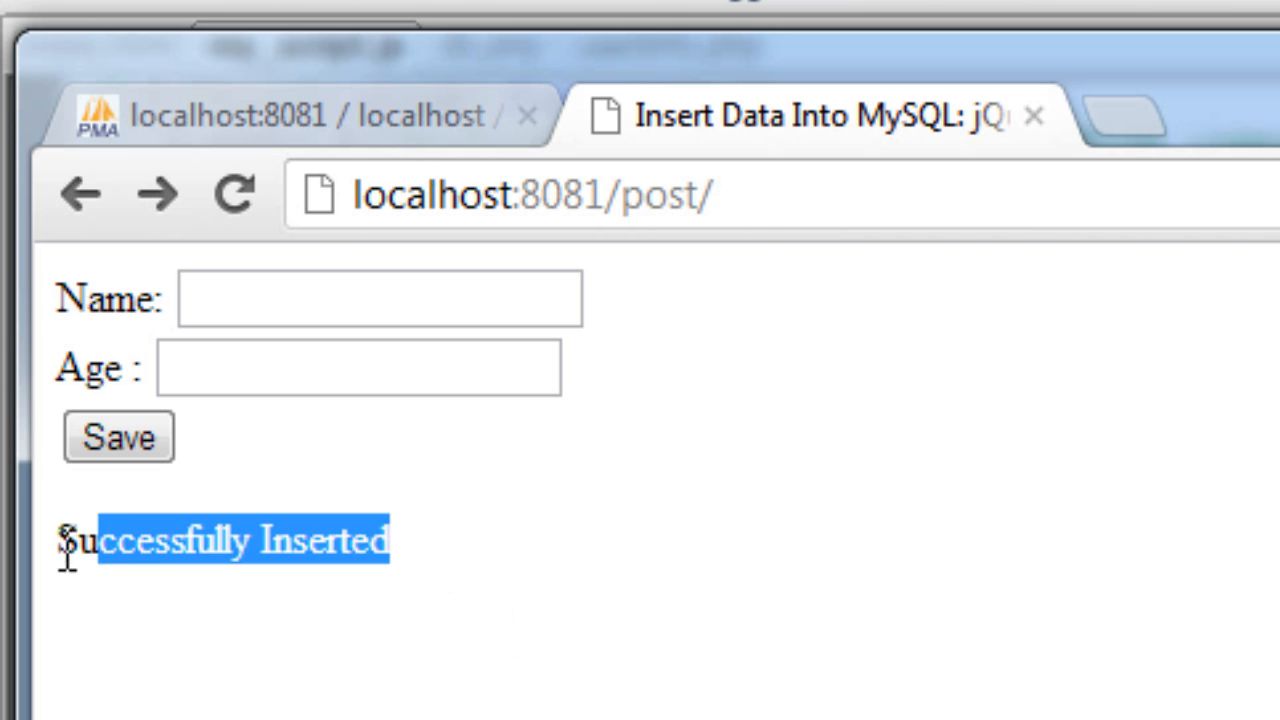